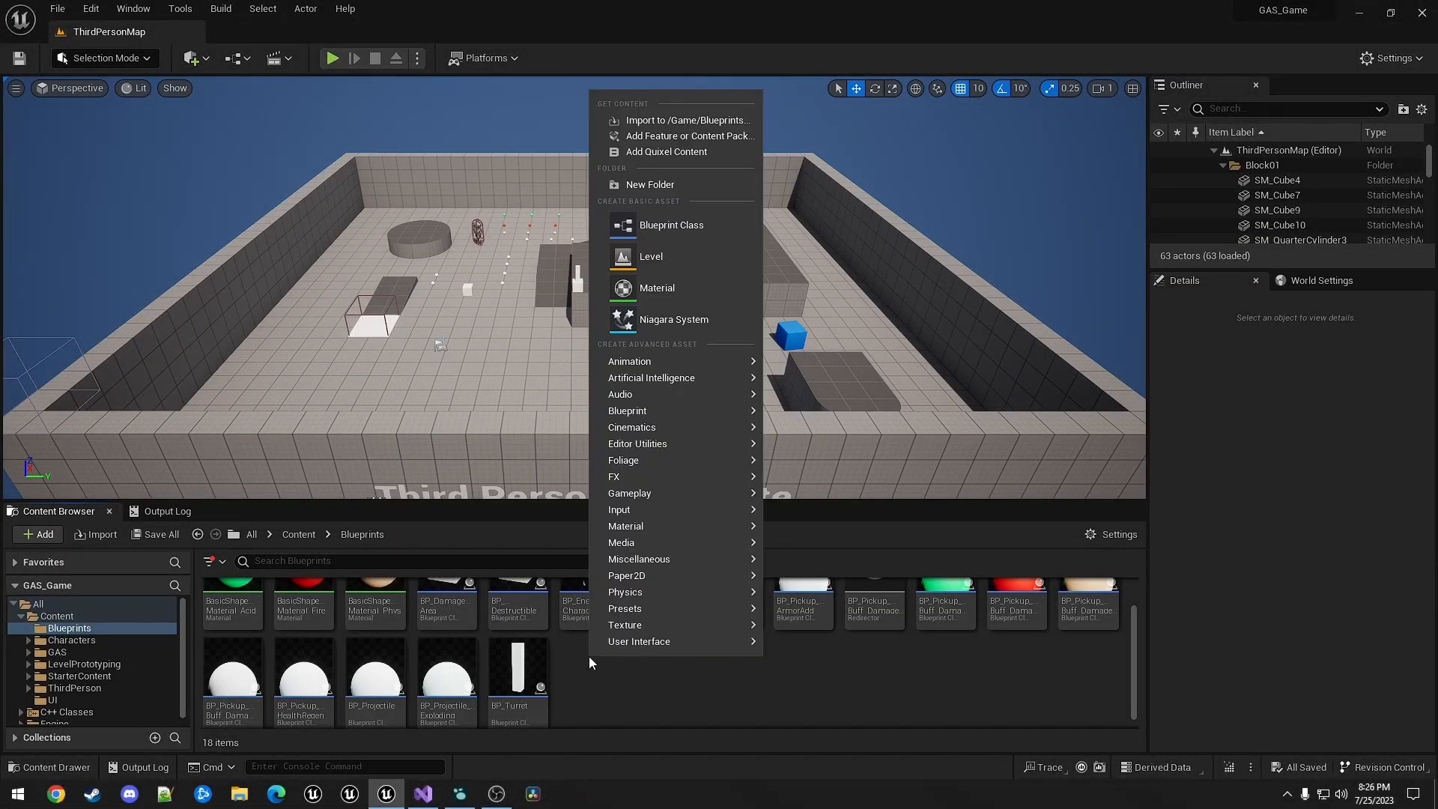
- Start a new Blueprint class in the Blueprints folder for BP_Grenade
click(671, 225)
text(BP_Grenade)
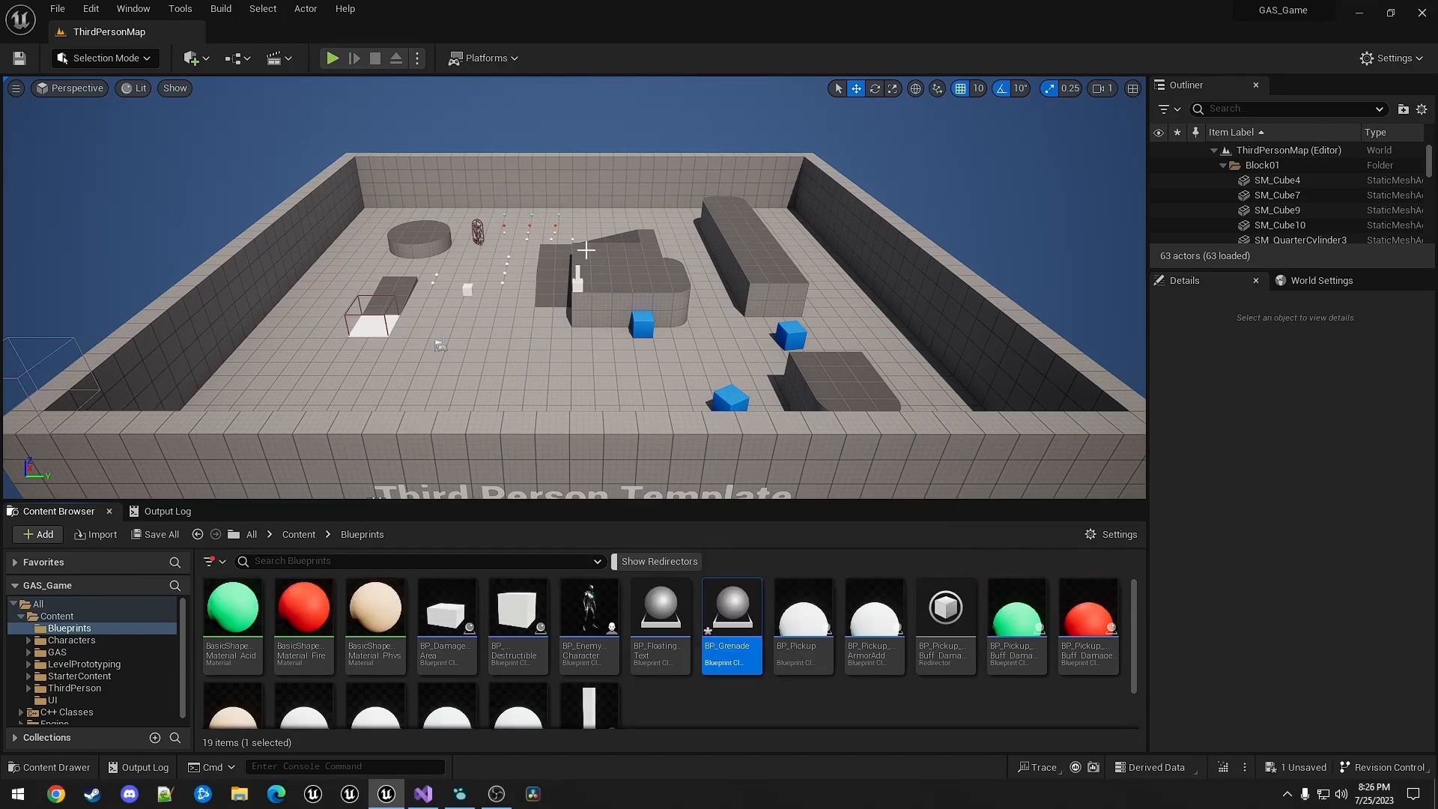
mouse_move(658, 605)
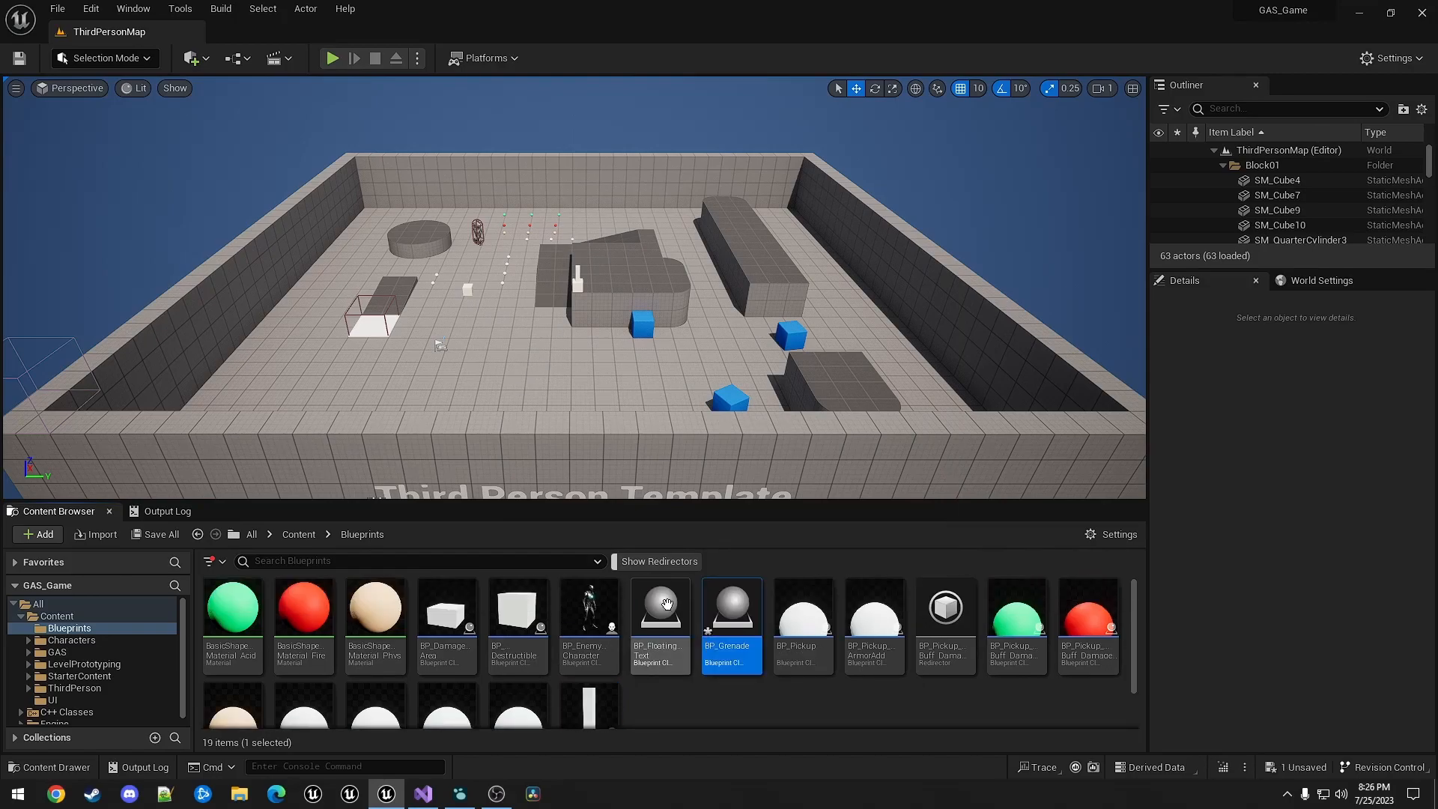
- Open BP_Grenade and add a Sphere Collision component as its root
double_click(731, 605)
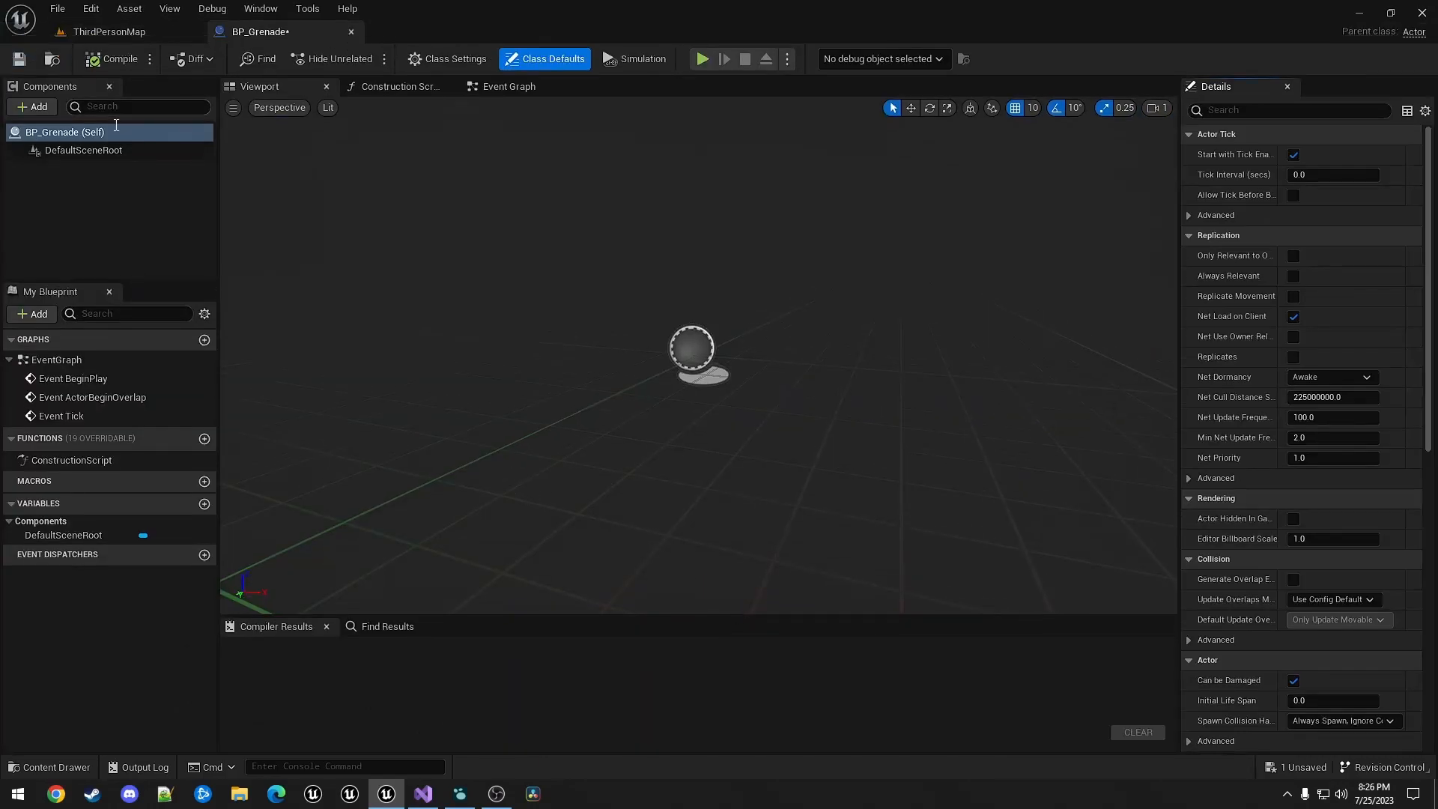
click(31, 106)
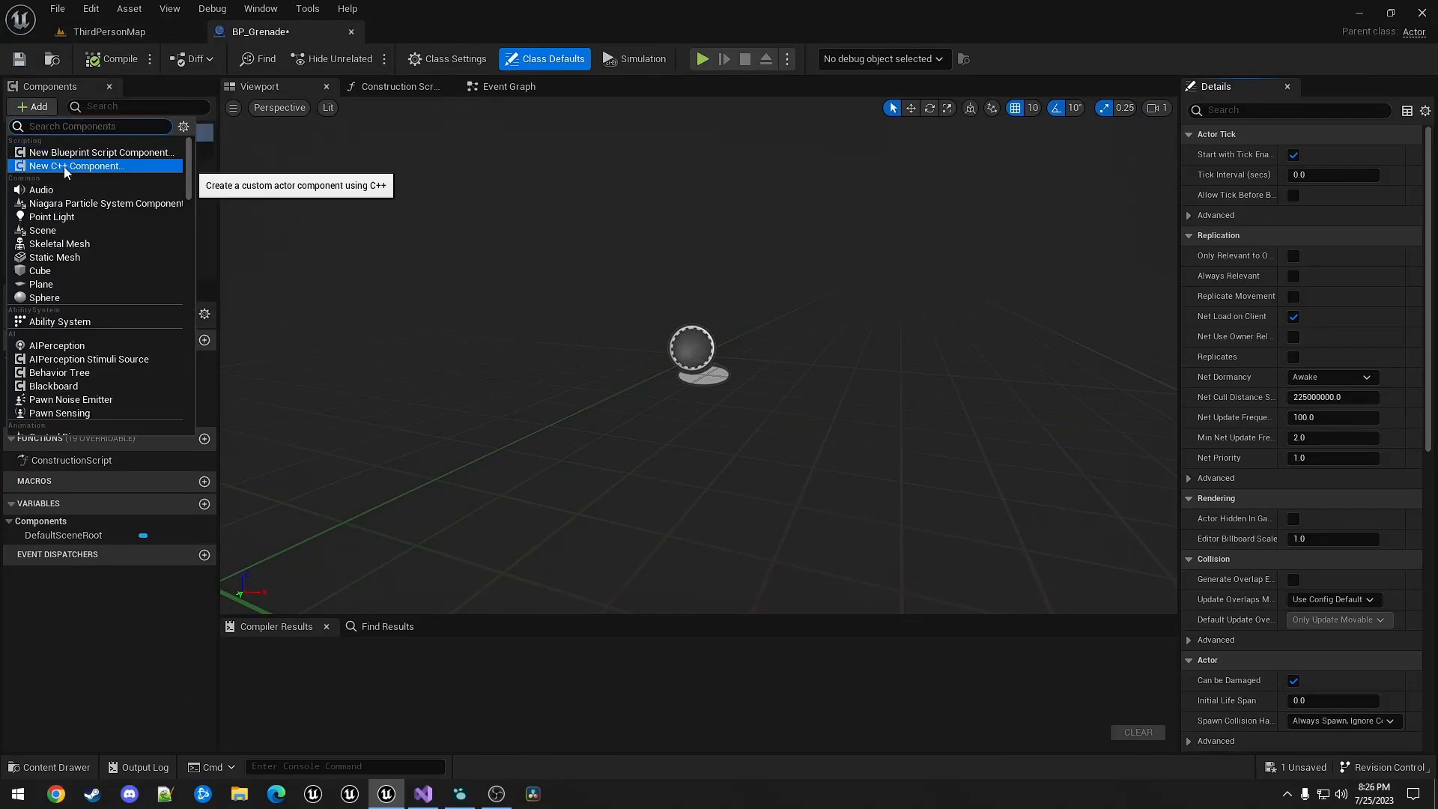
text(sphere co)
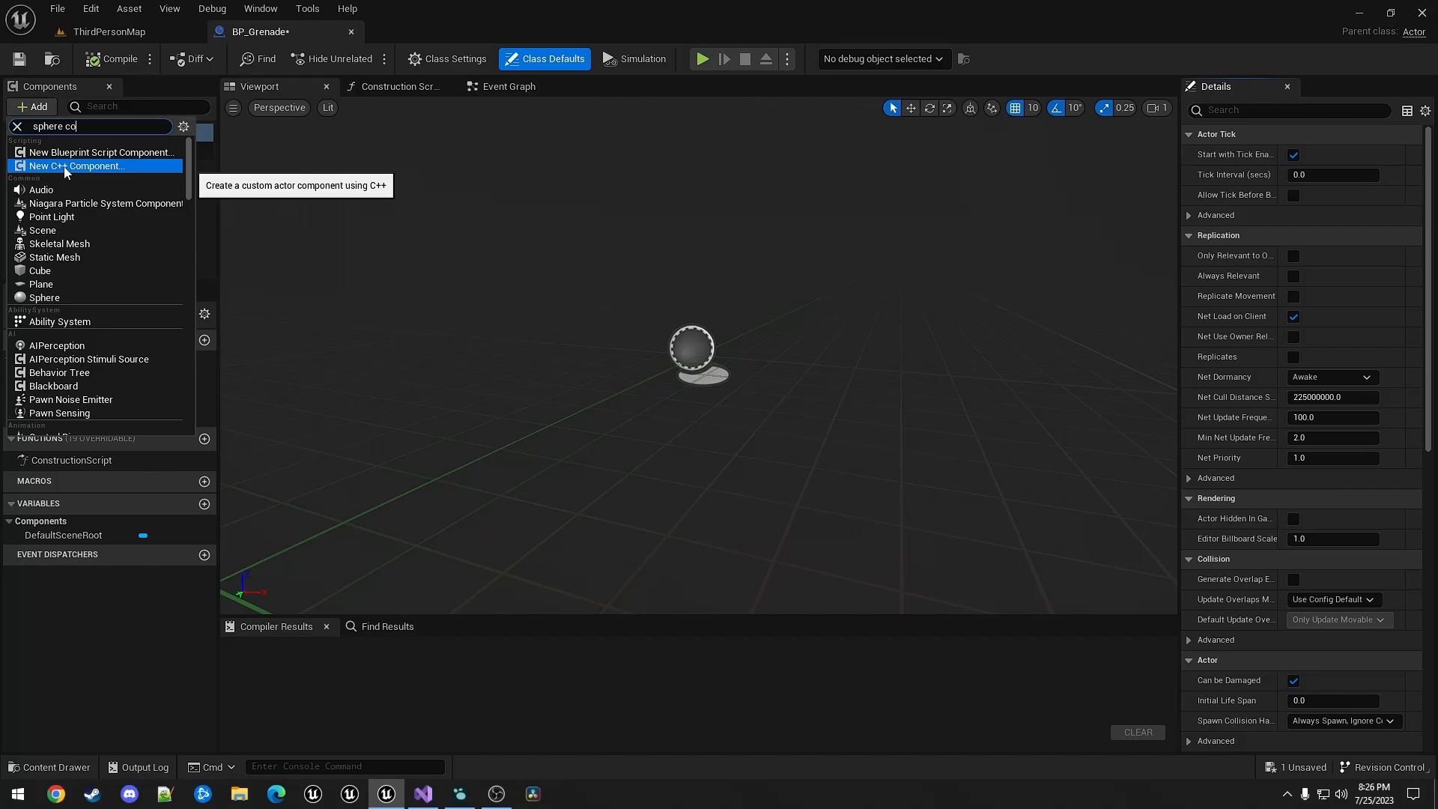
click(43, 298)
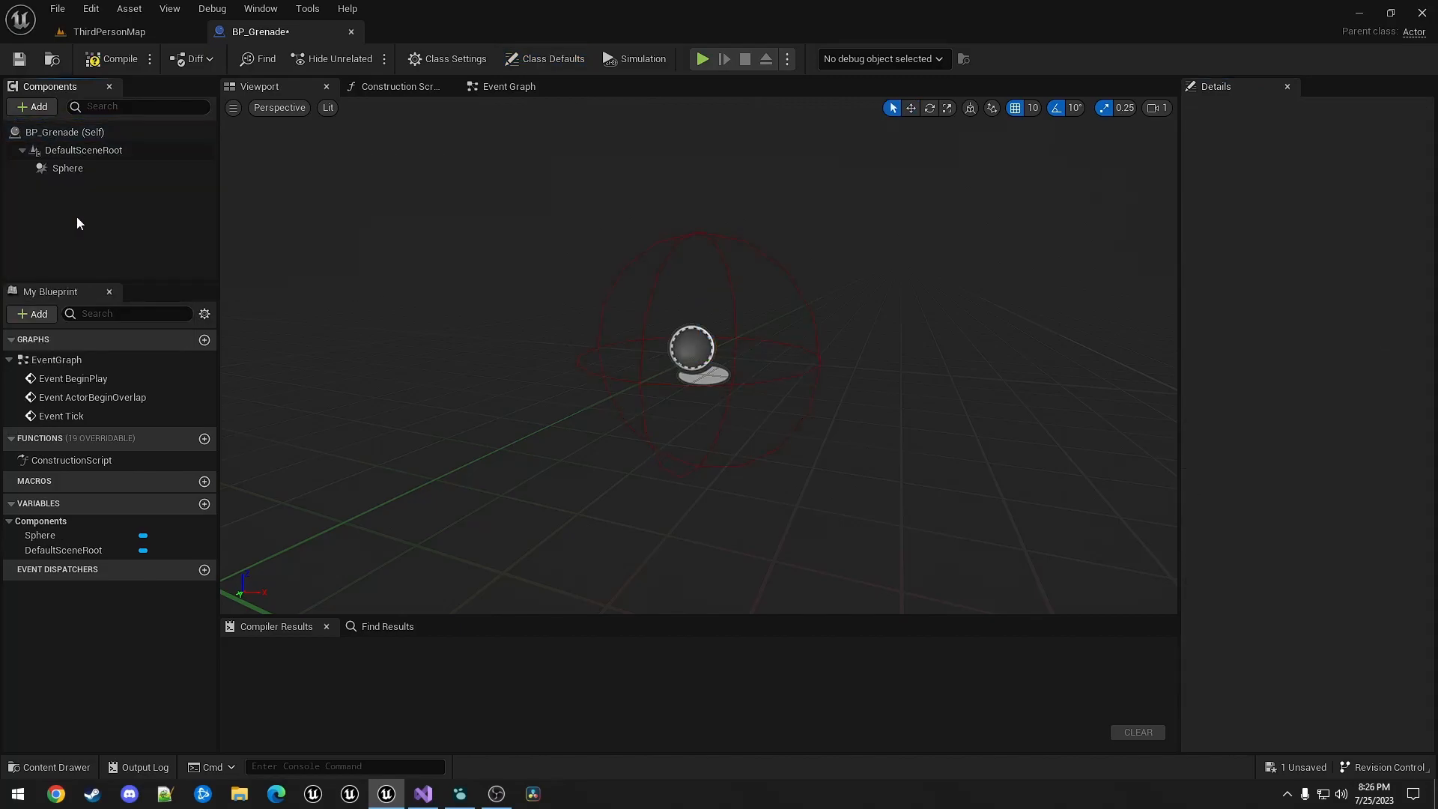
click(67, 167)
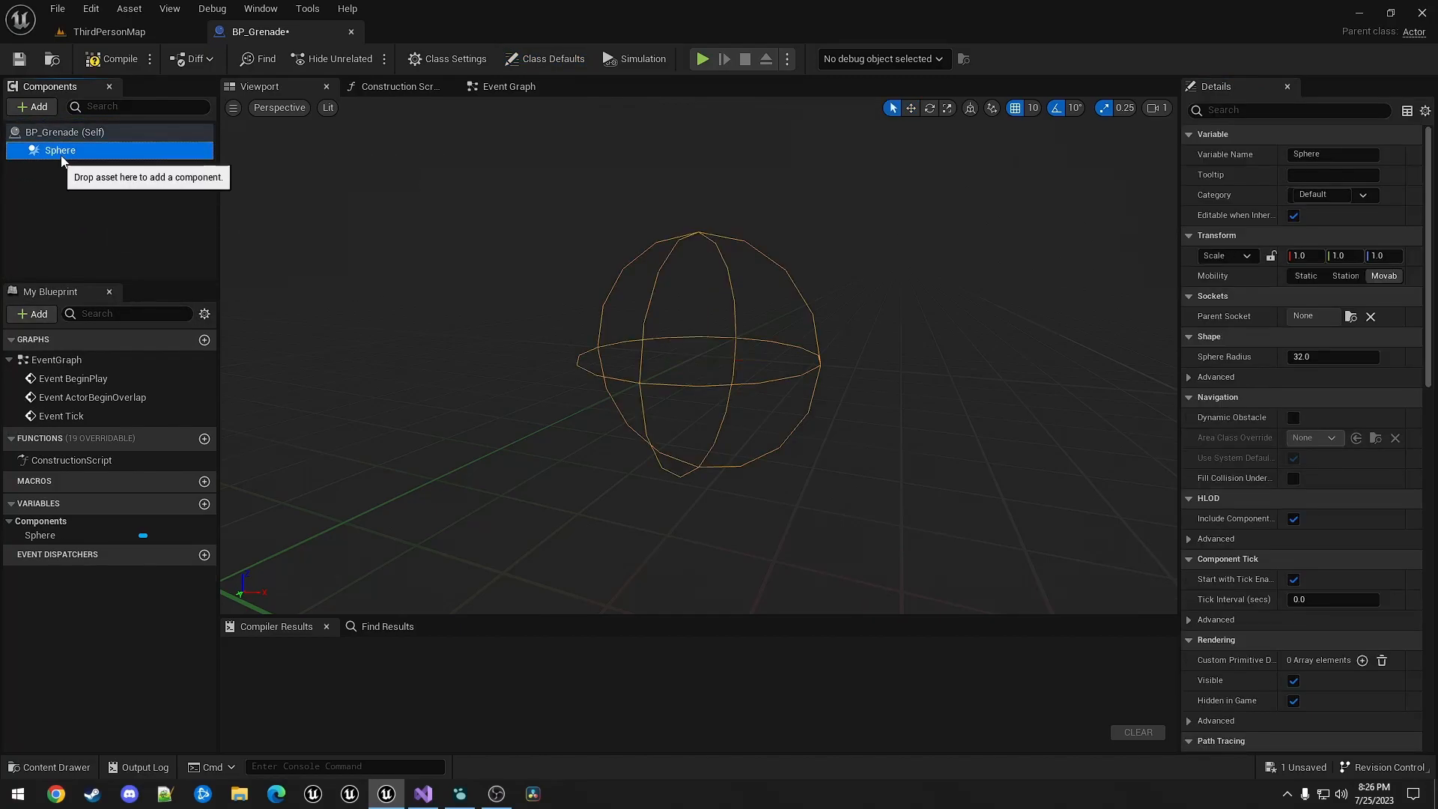
mouse_move(90, 218)
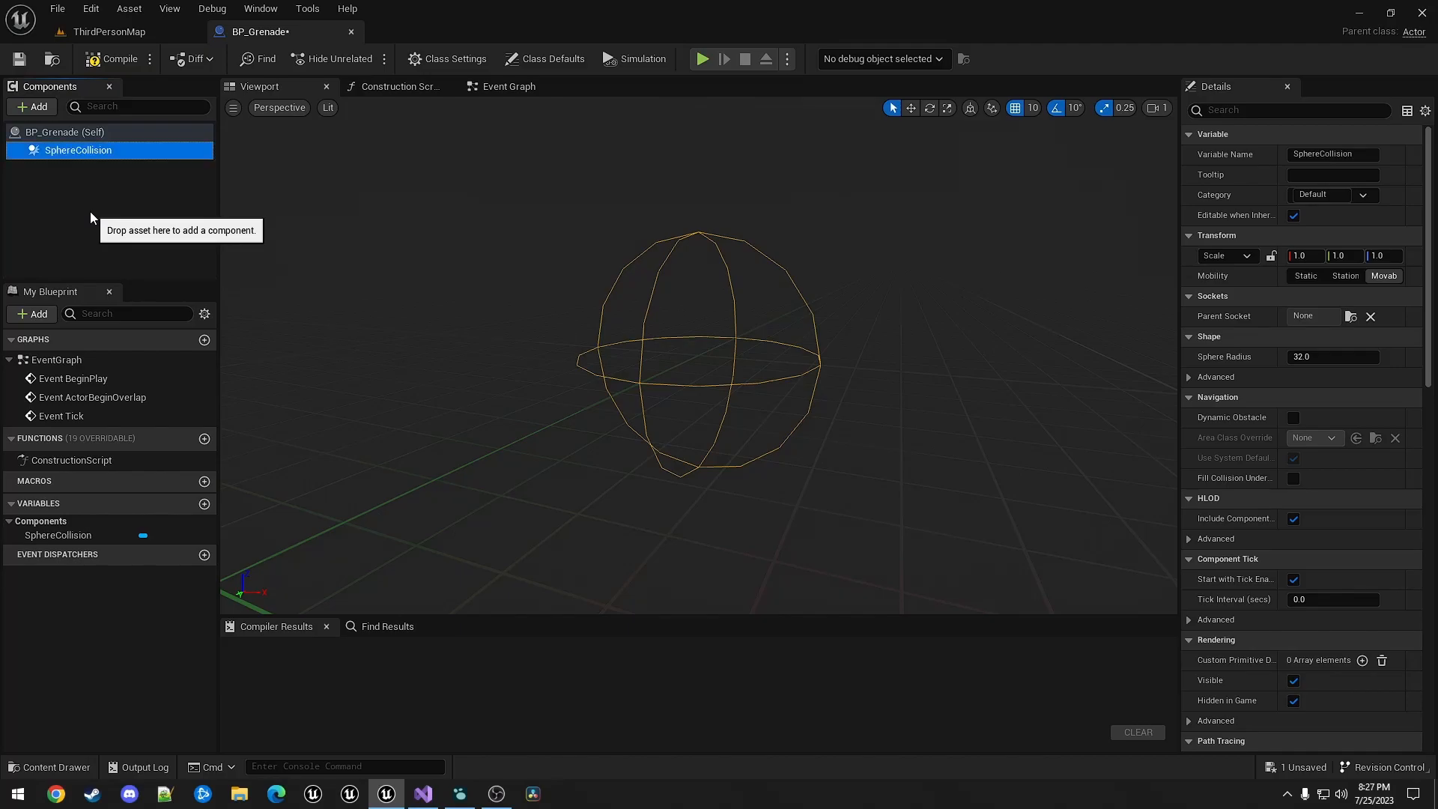
- Add a Sphere mesh under the collision and a ProjectileMovement component
click(31, 107)
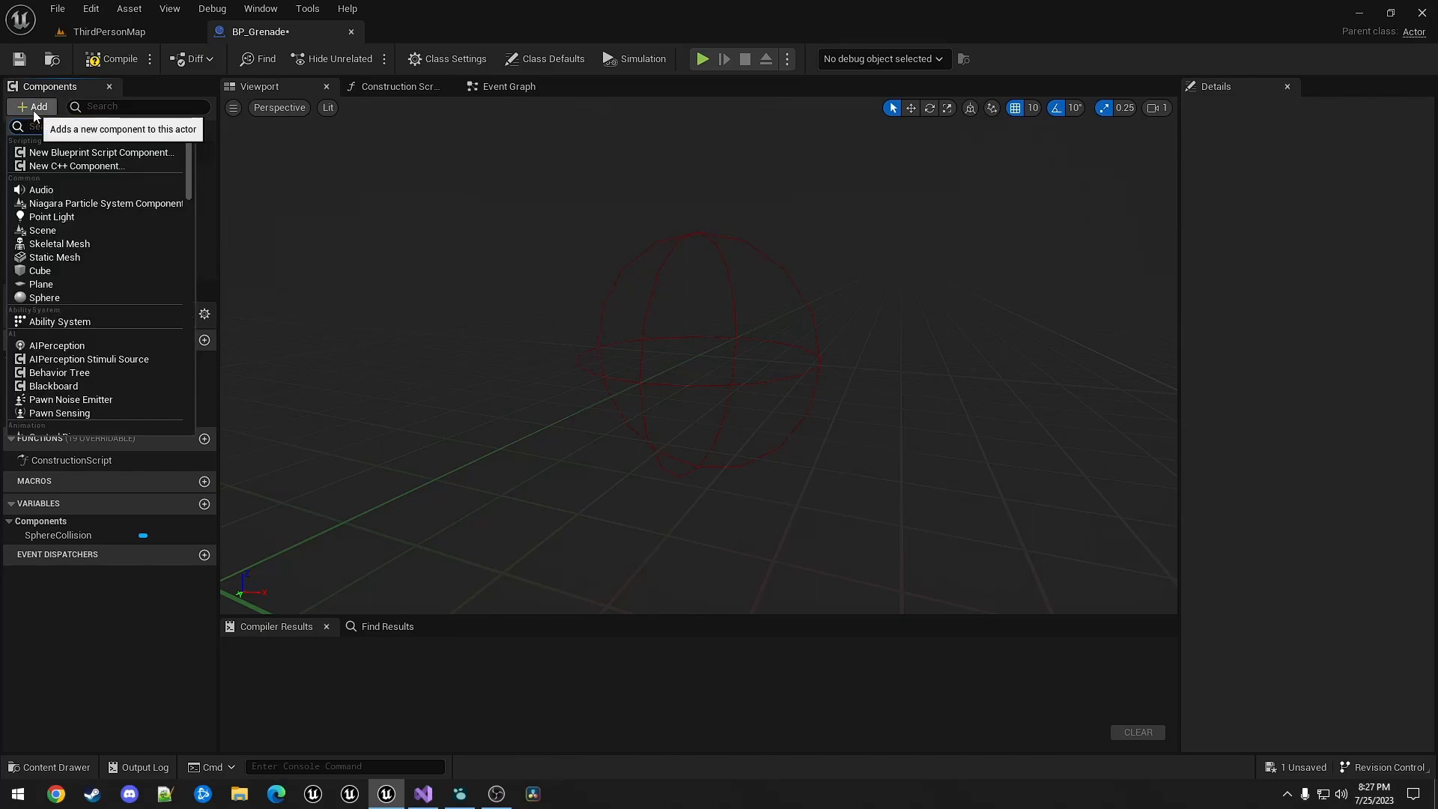
click(43, 297)
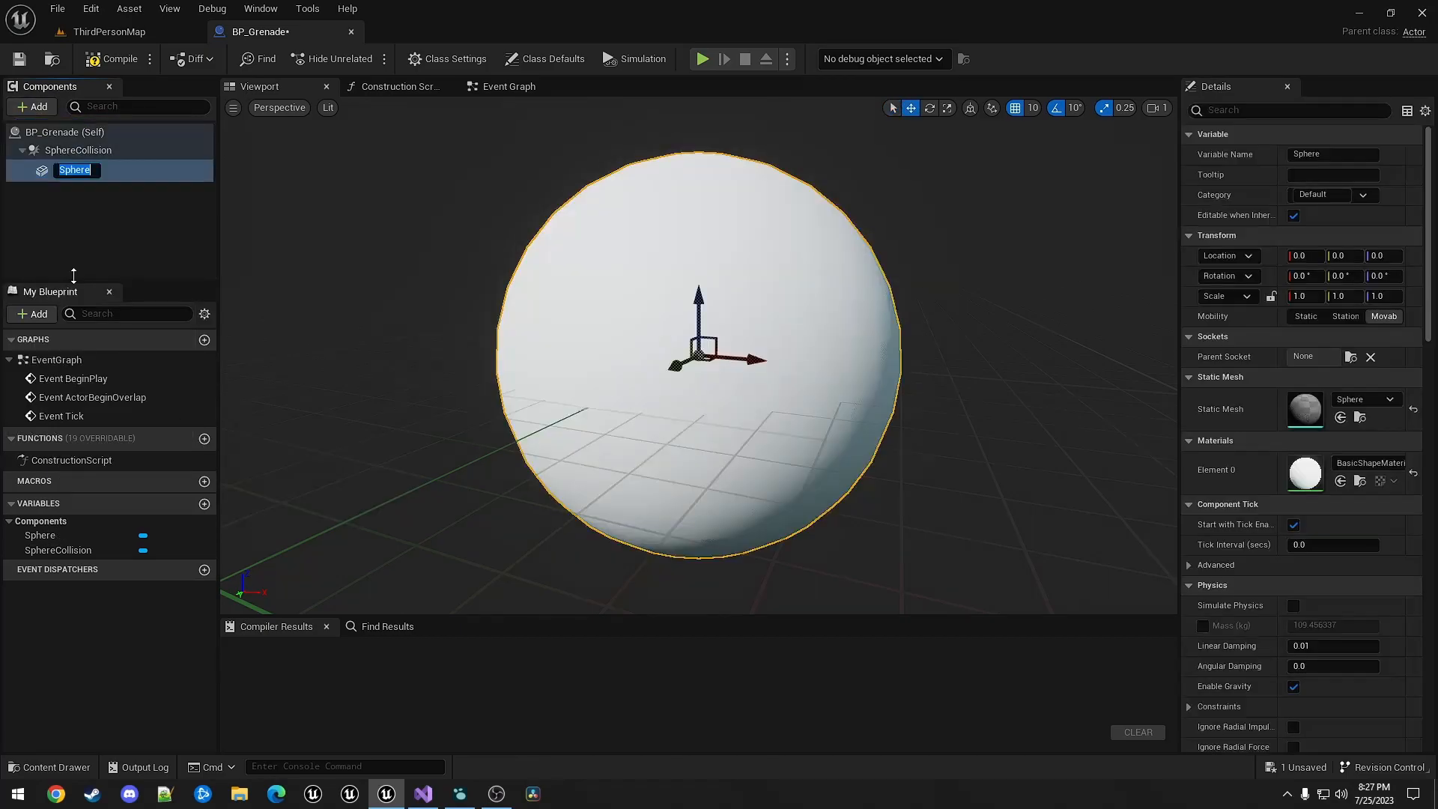
click(32, 106)
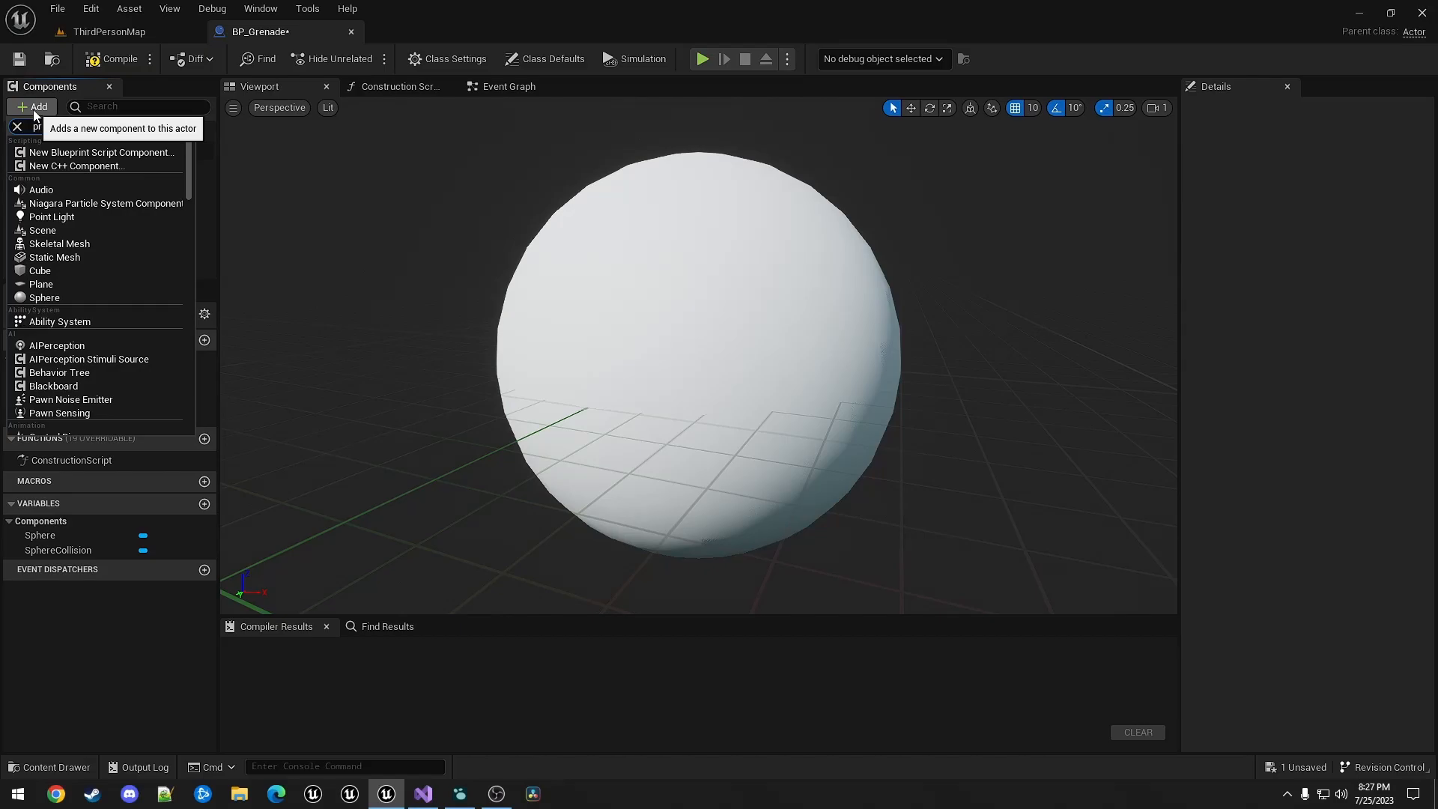
click(91, 188)
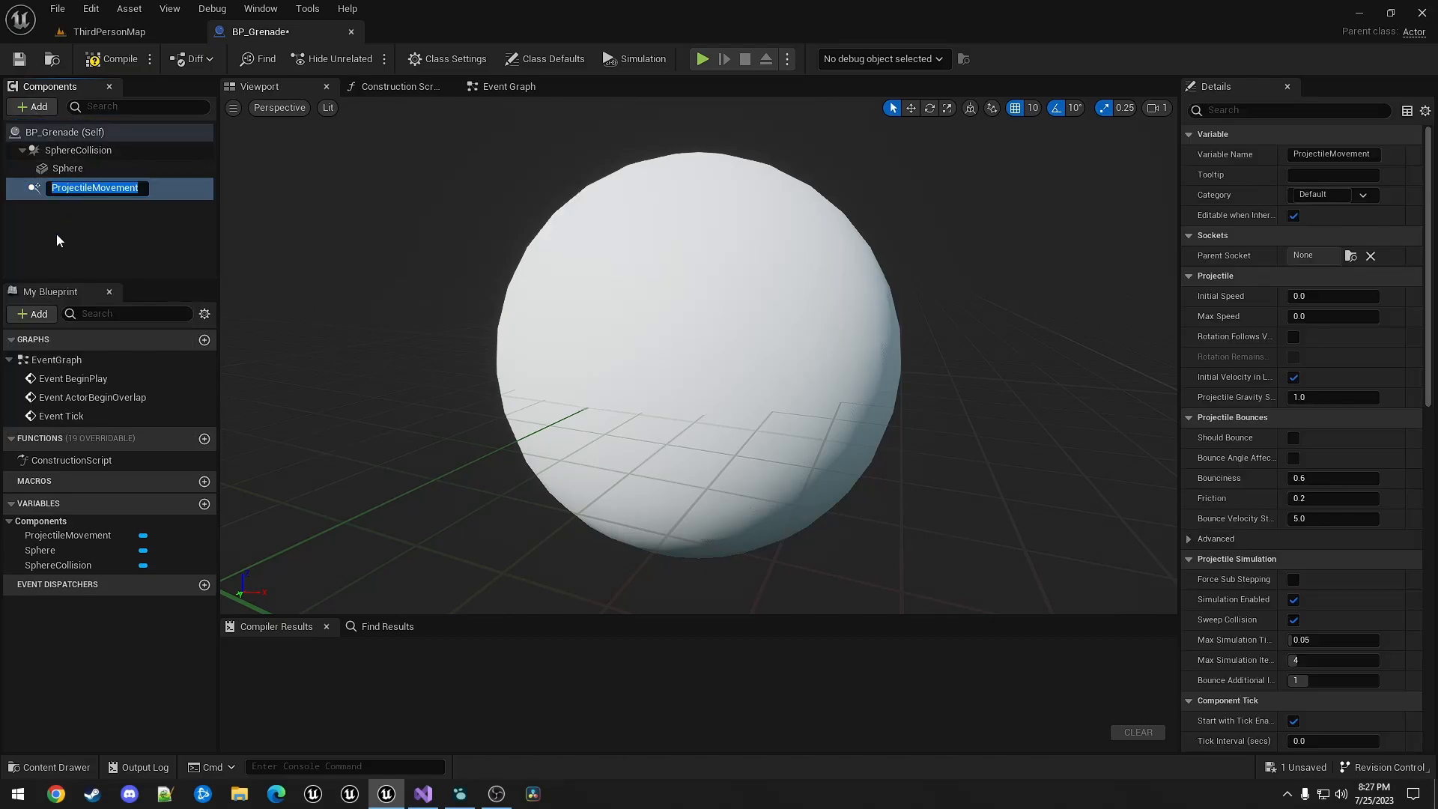
click(77, 150)
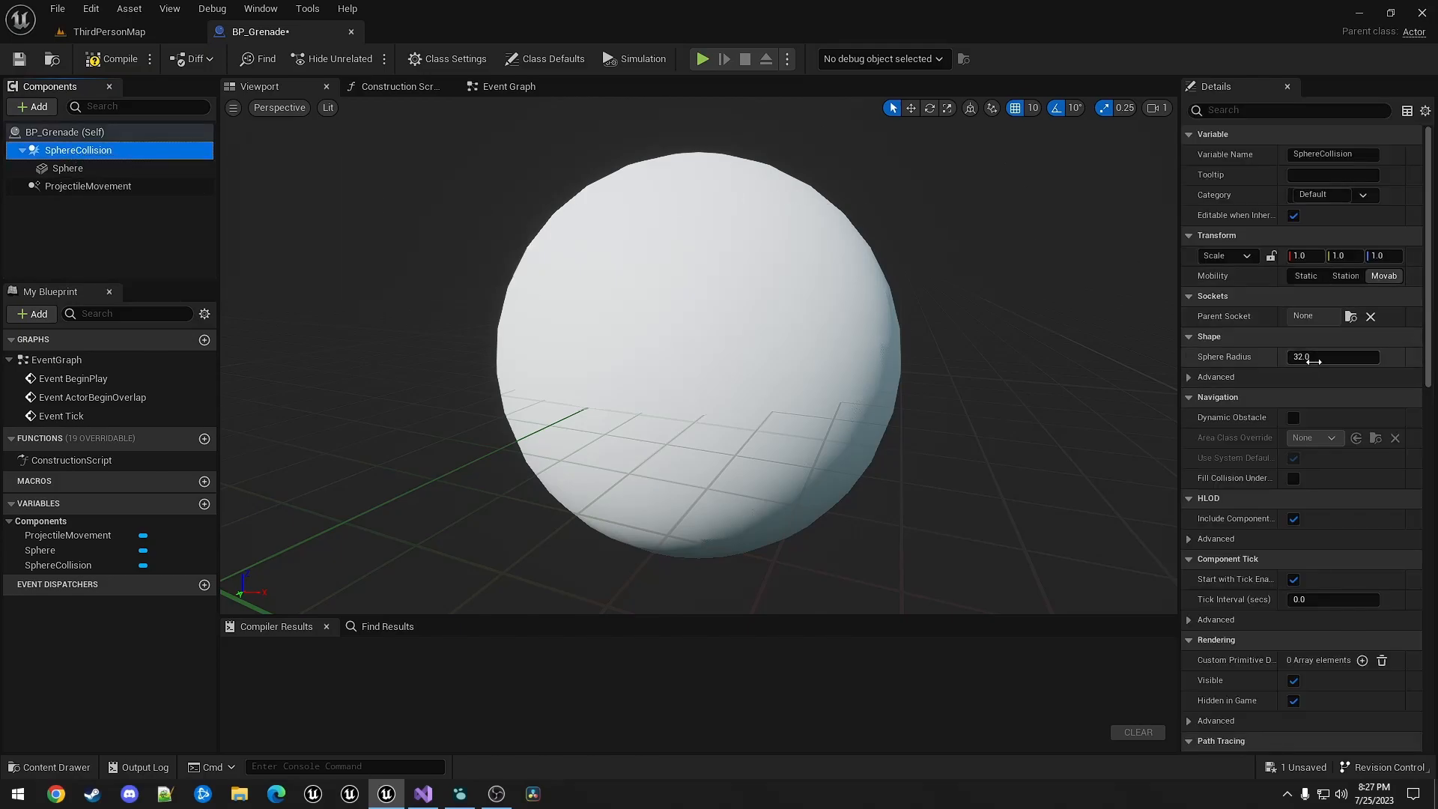
- Set sphere radius 6.0, mesh scale 0.1, projectile speeds 2000, and close BP_Grenade
text(6.0)
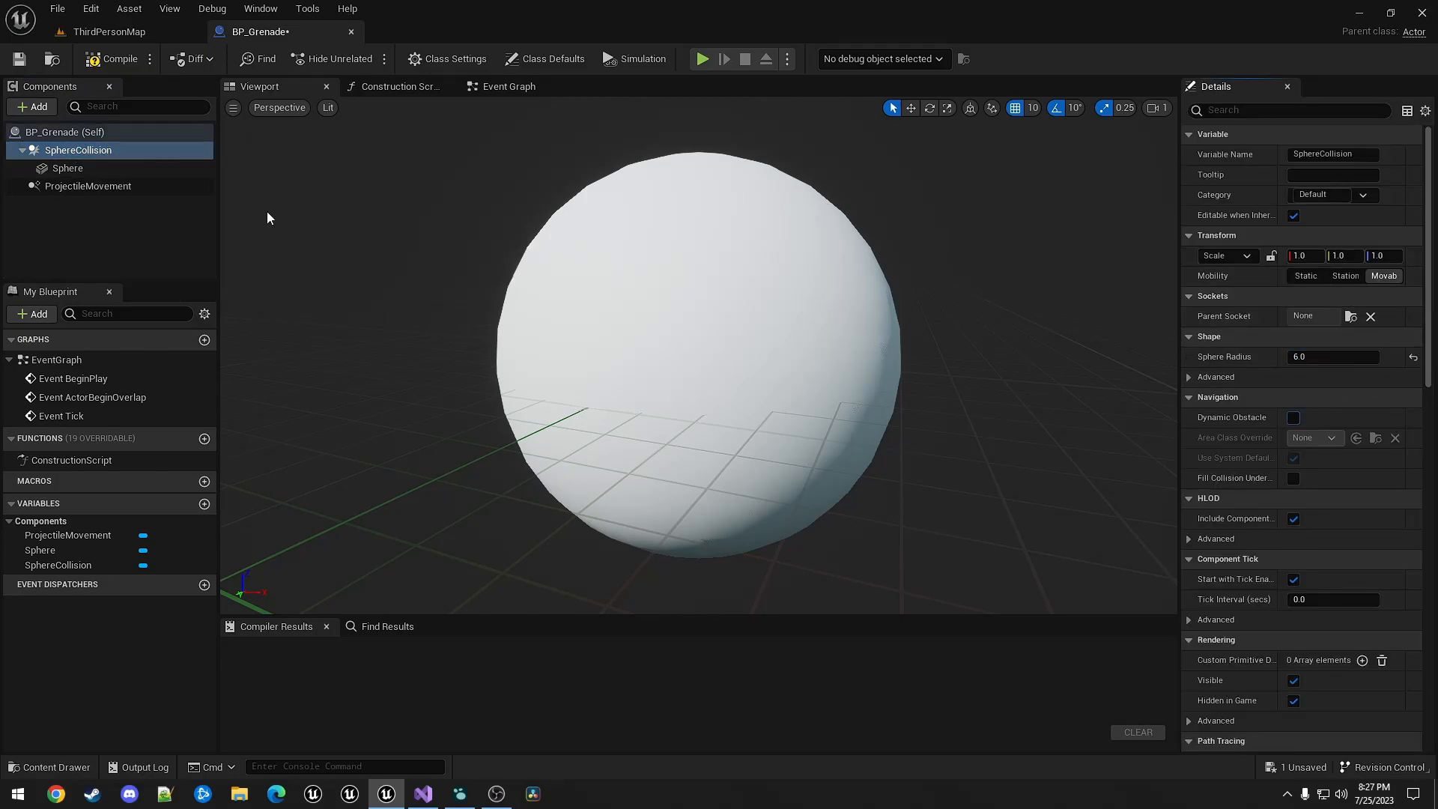
click(66, 167)
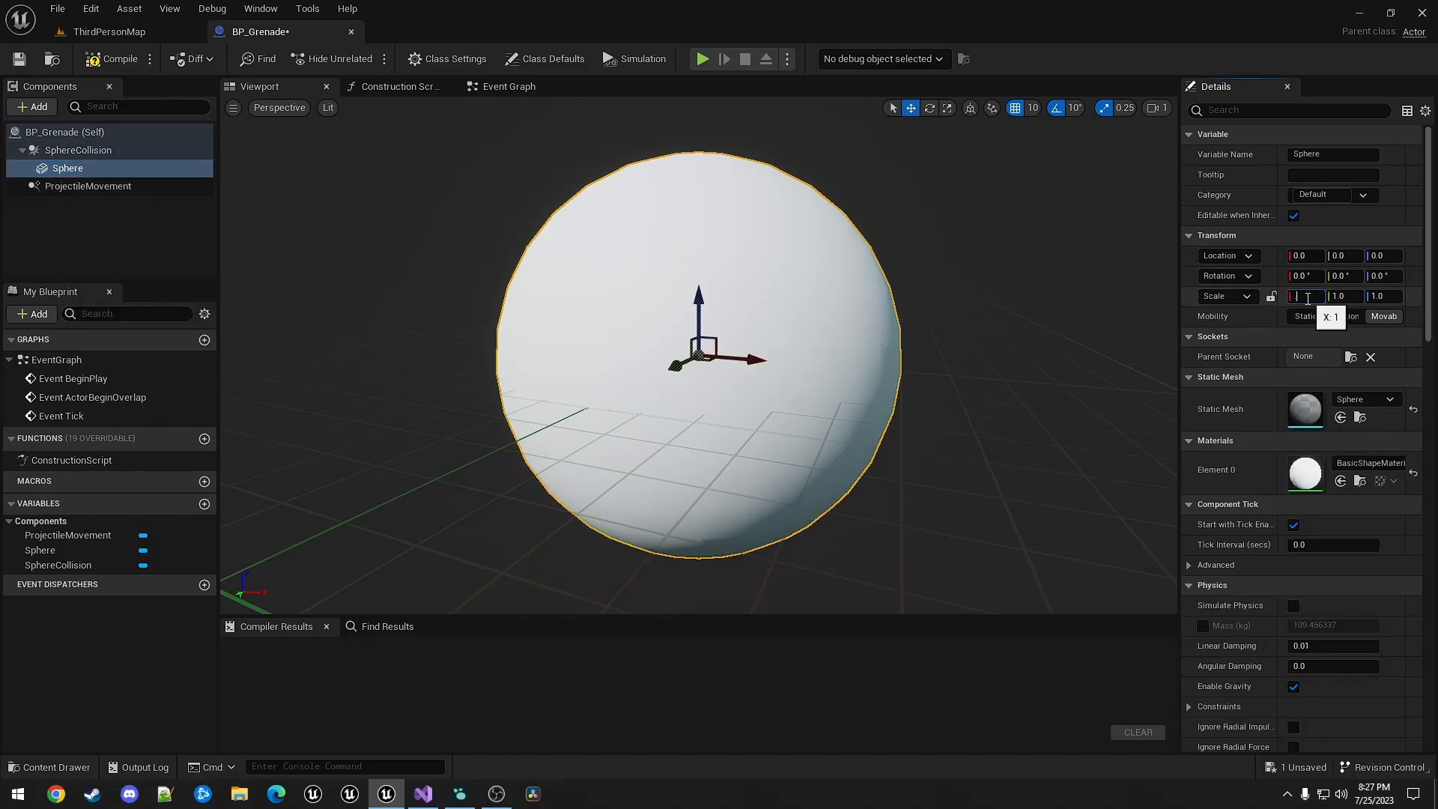
text(0.1)
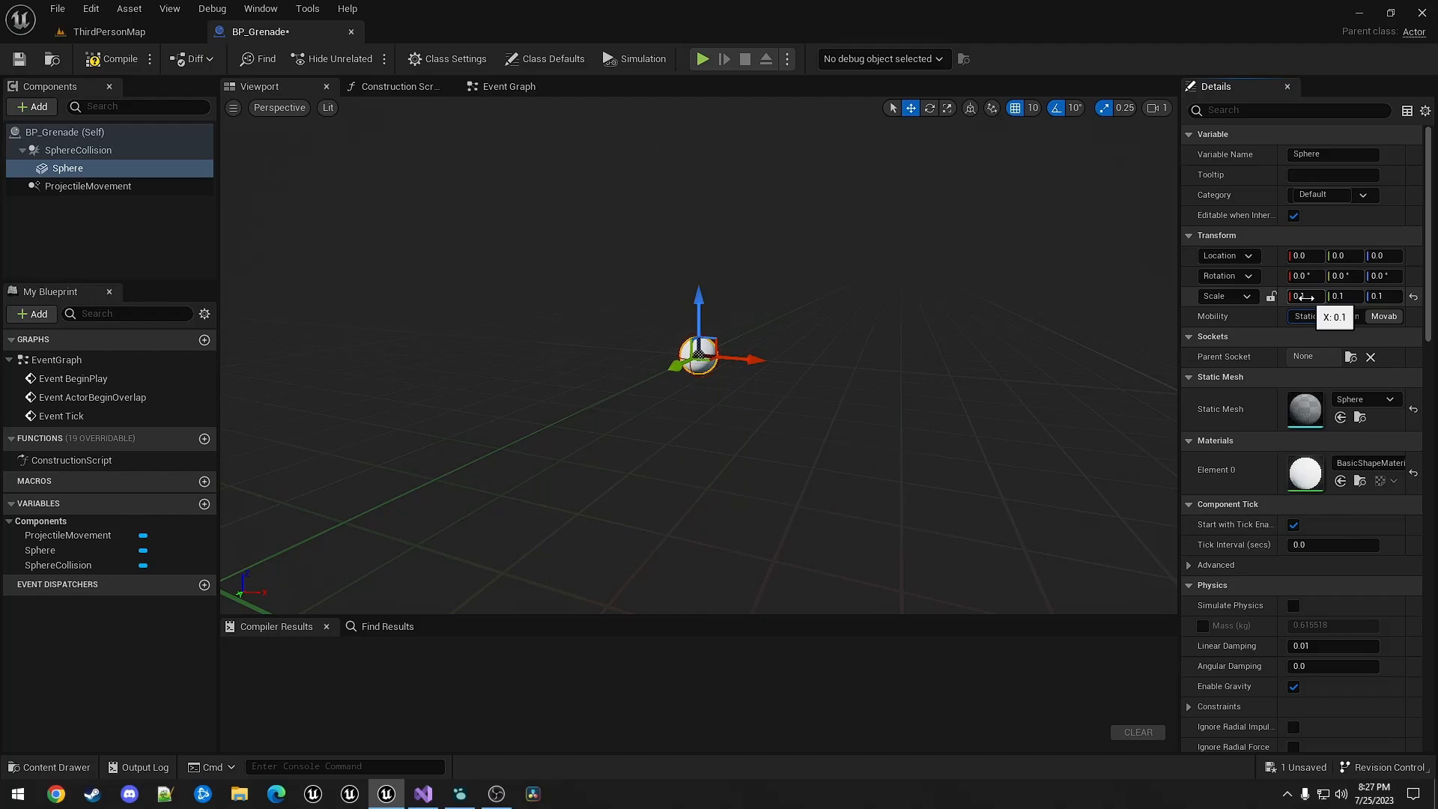
mouse_move(88, 187)
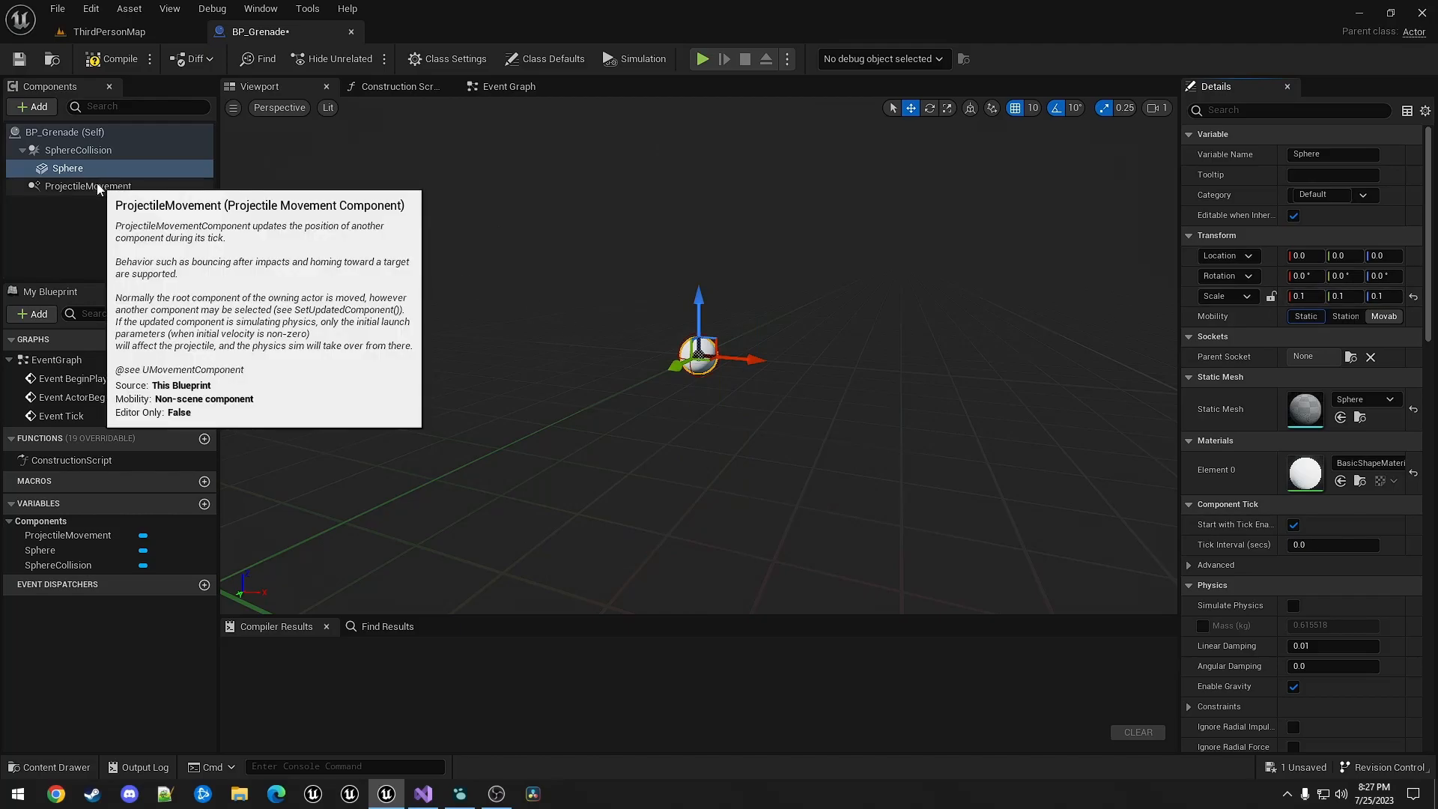
click(88, 185)
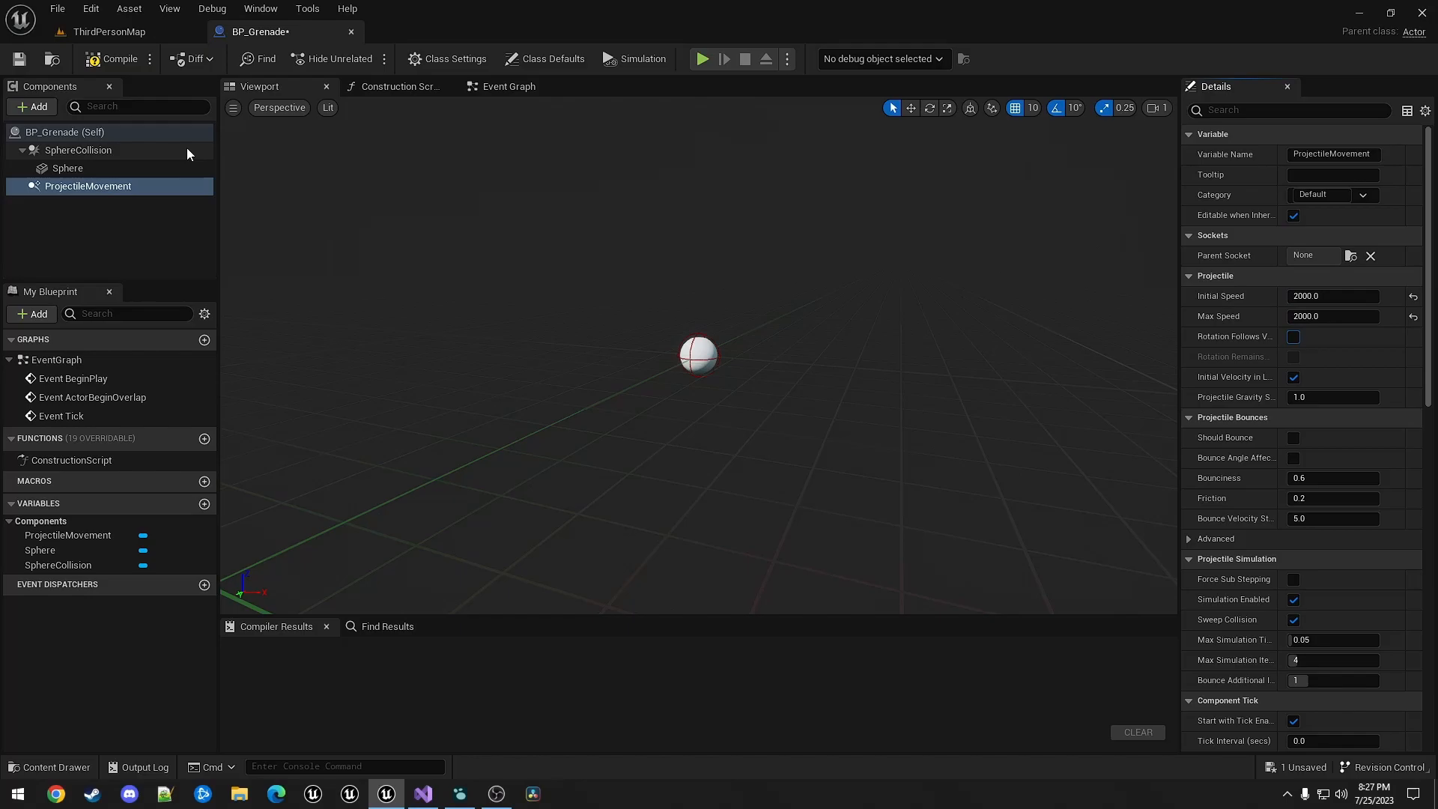
click(114, 59)
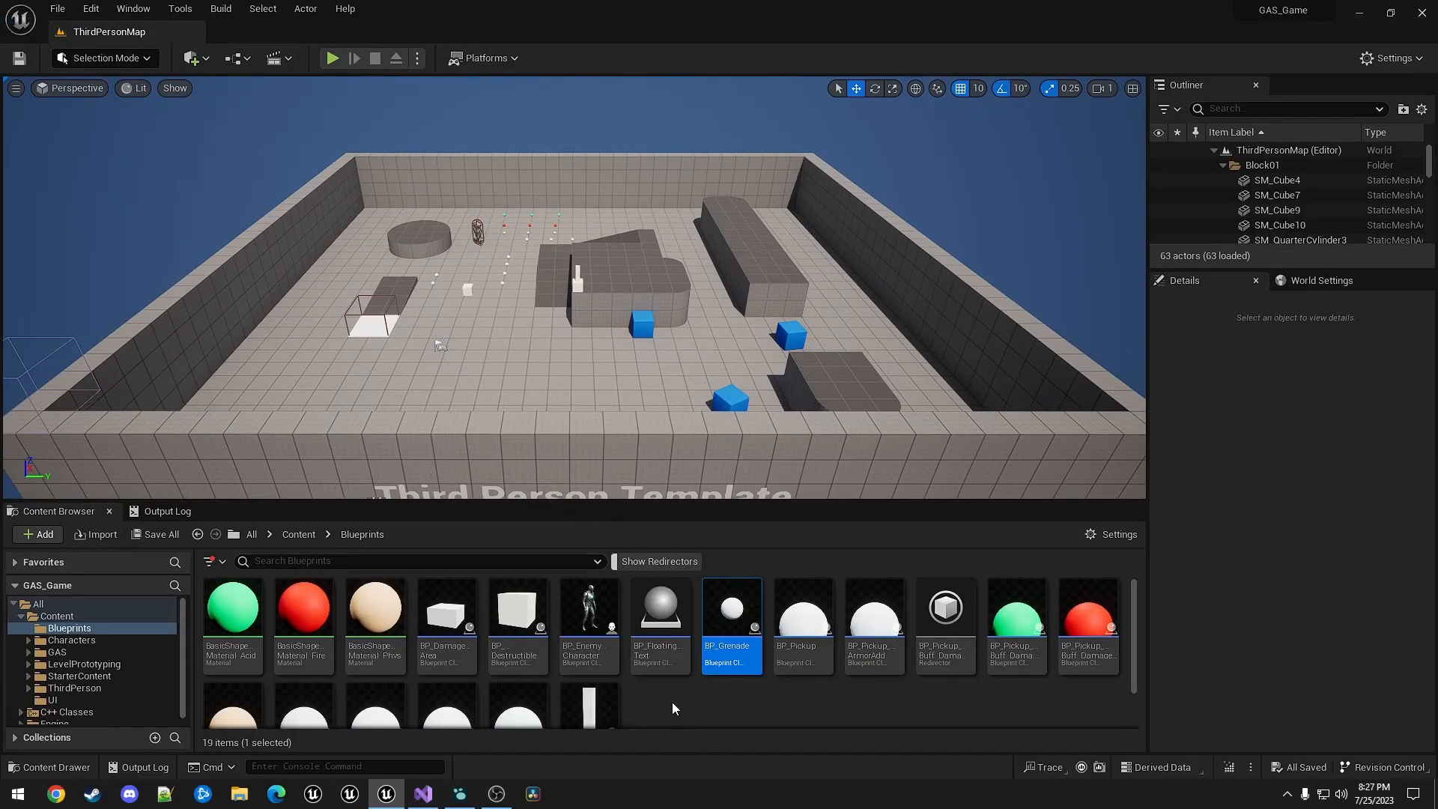
- Create an Actor-based Blueprint class named BP_PathSphere in the Blueprints folder
right_click(674, 708)
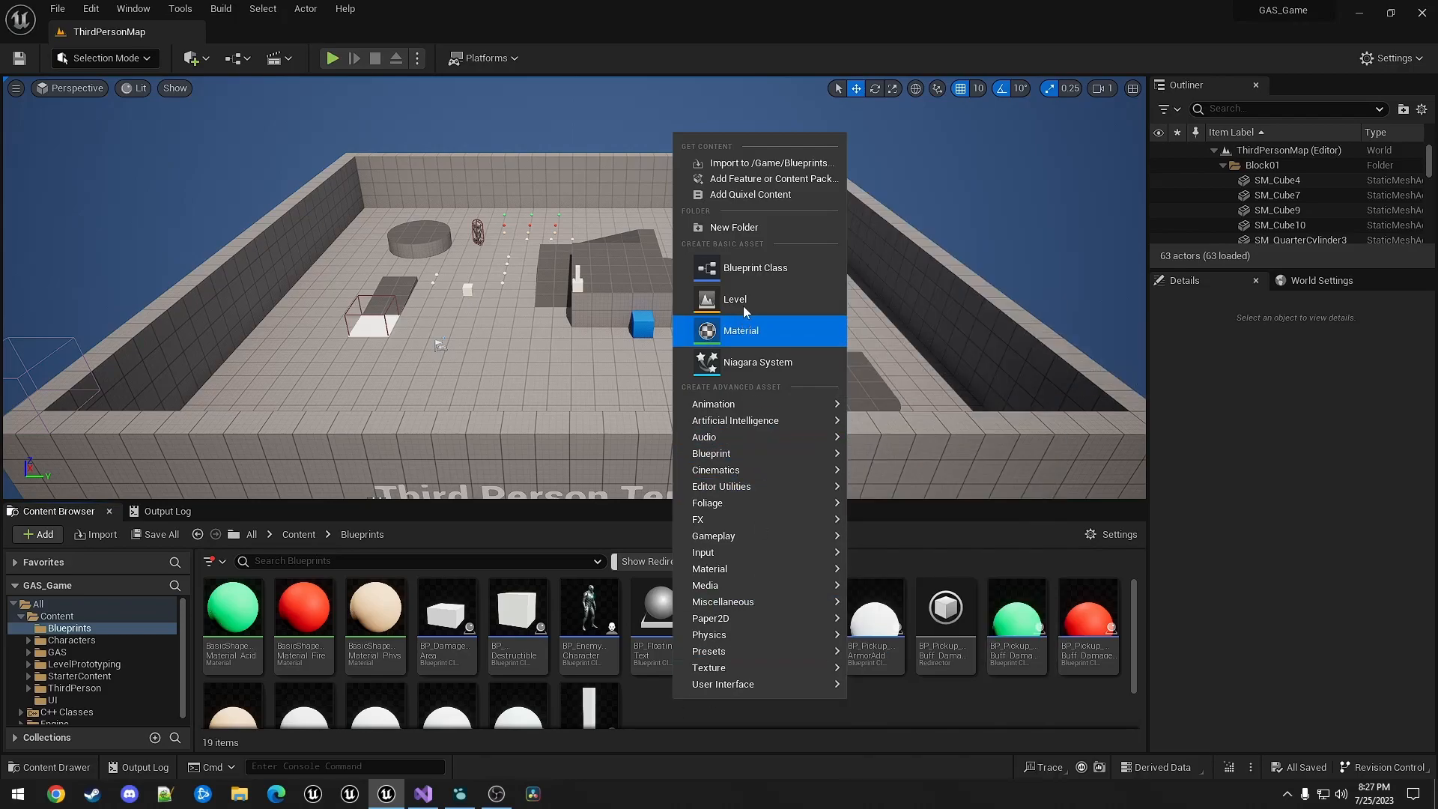
click(755, 266)
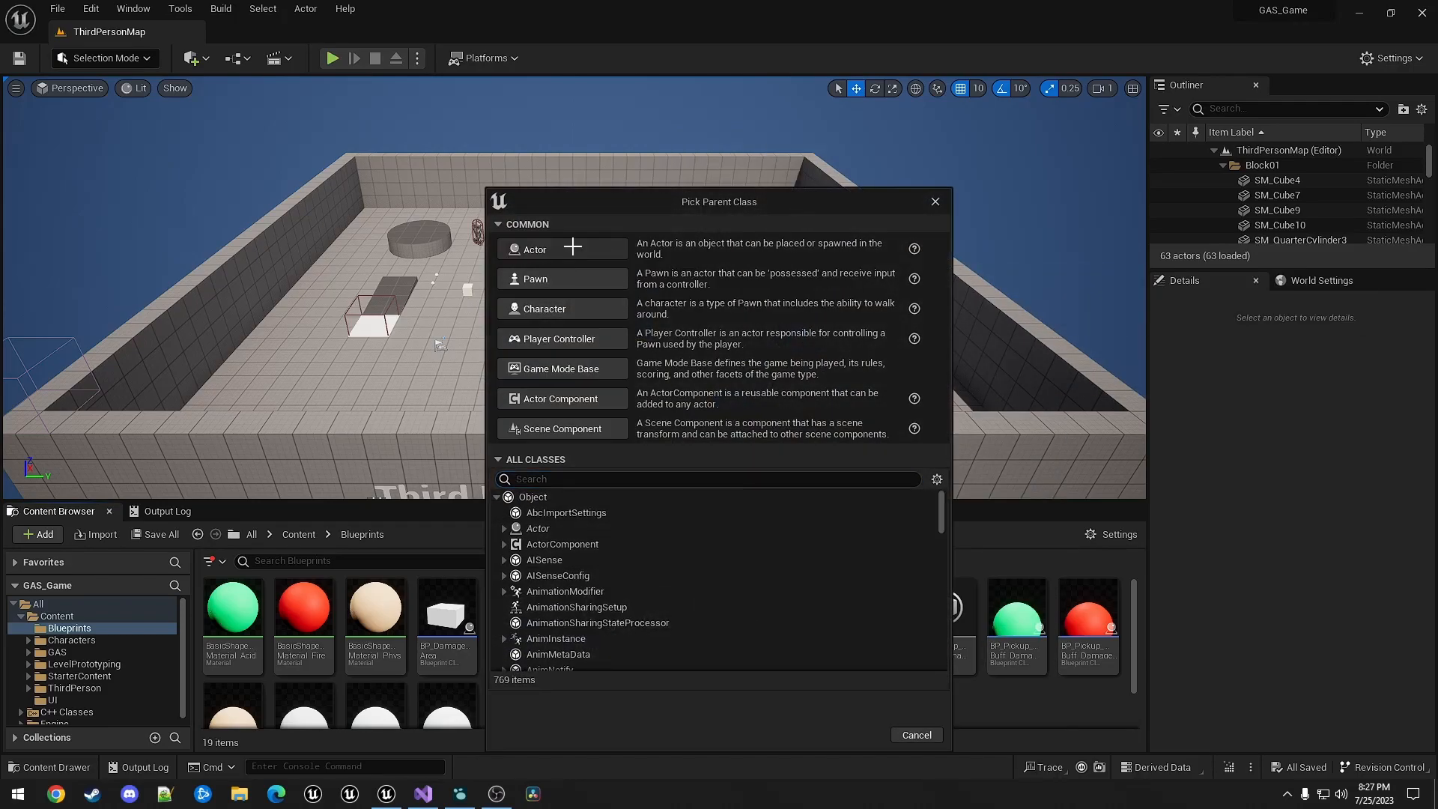
click(914, 735)
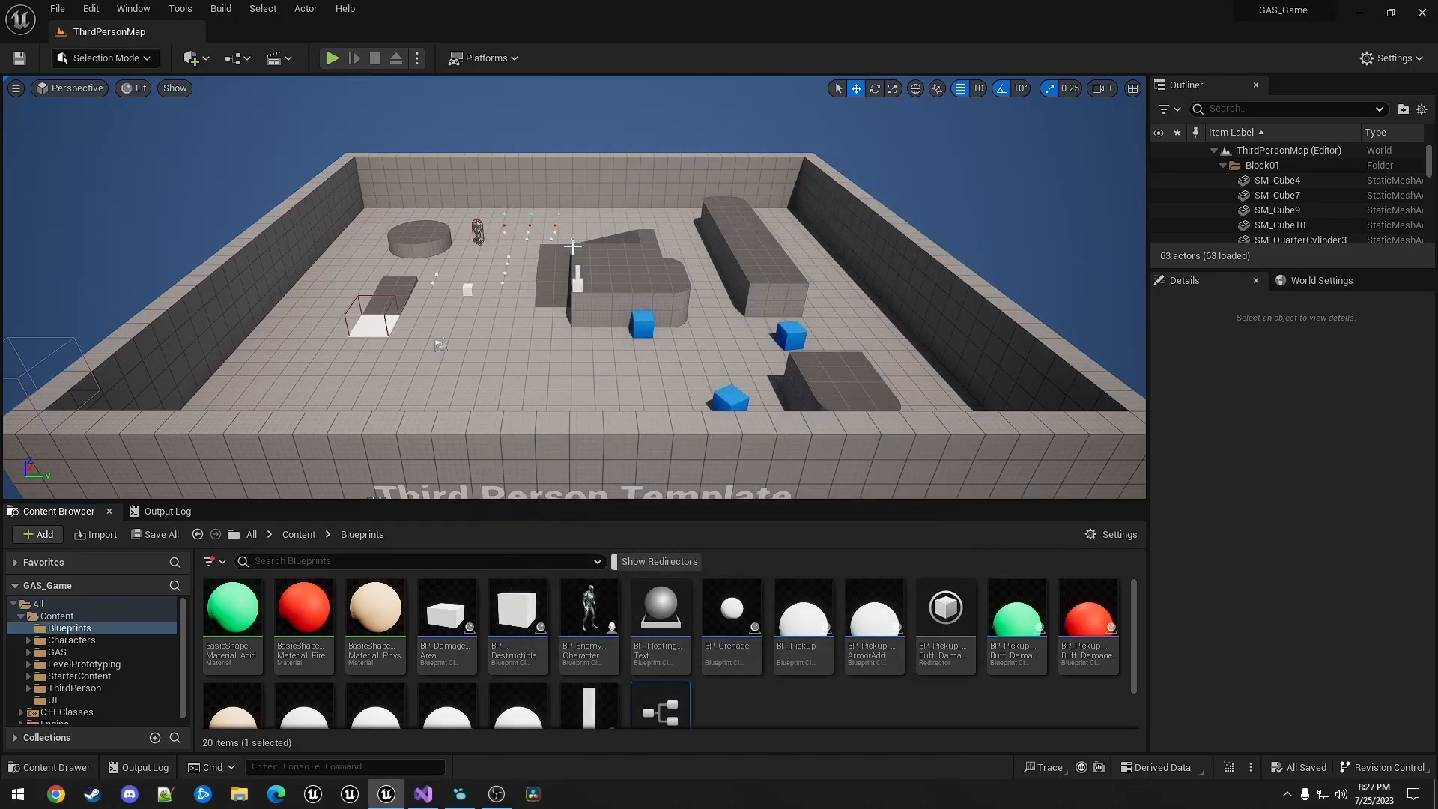
scroll(down, 3)
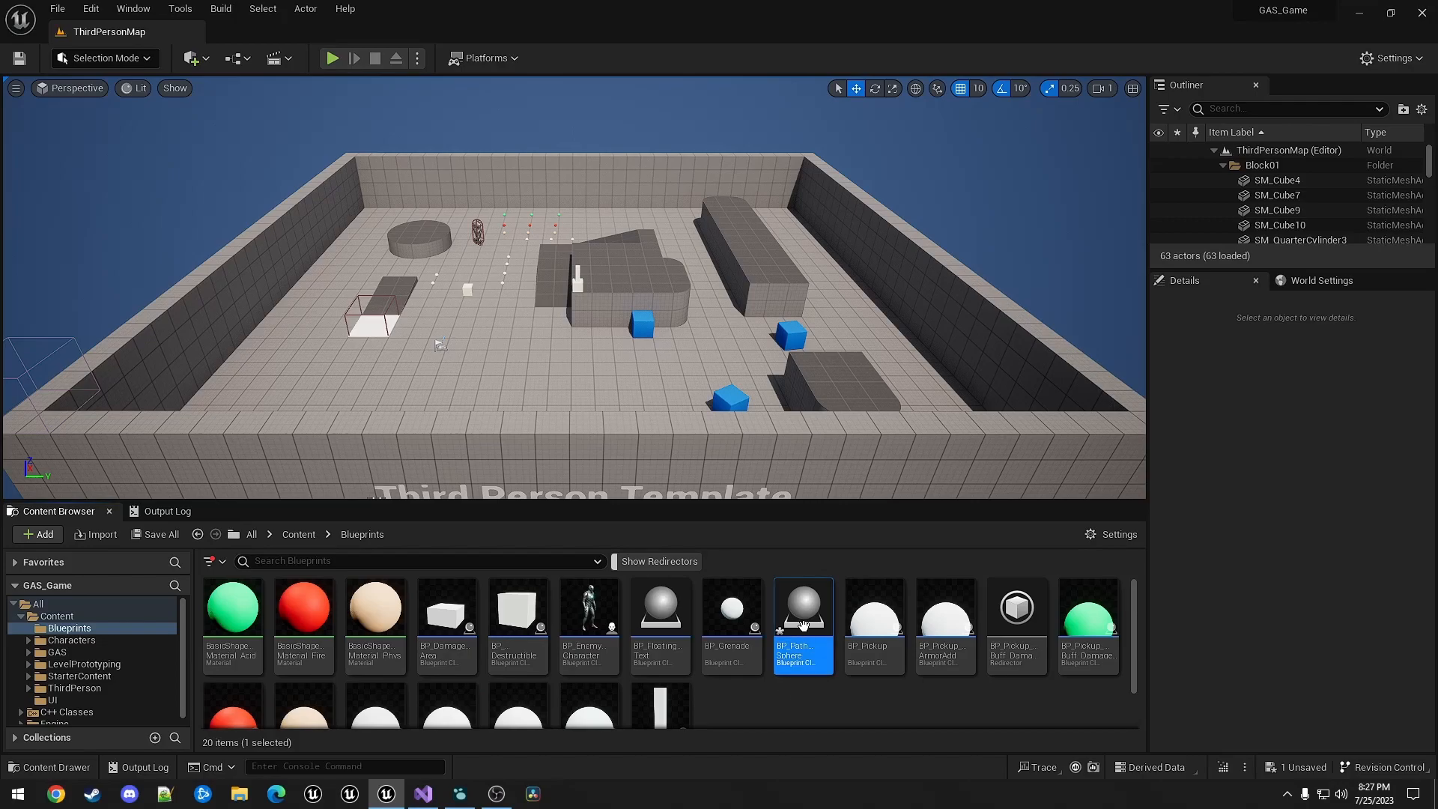
- Make BP_PathSphere's sphere mesh the root with NoCollision preset, compile, and close it
double_click(802, 605)
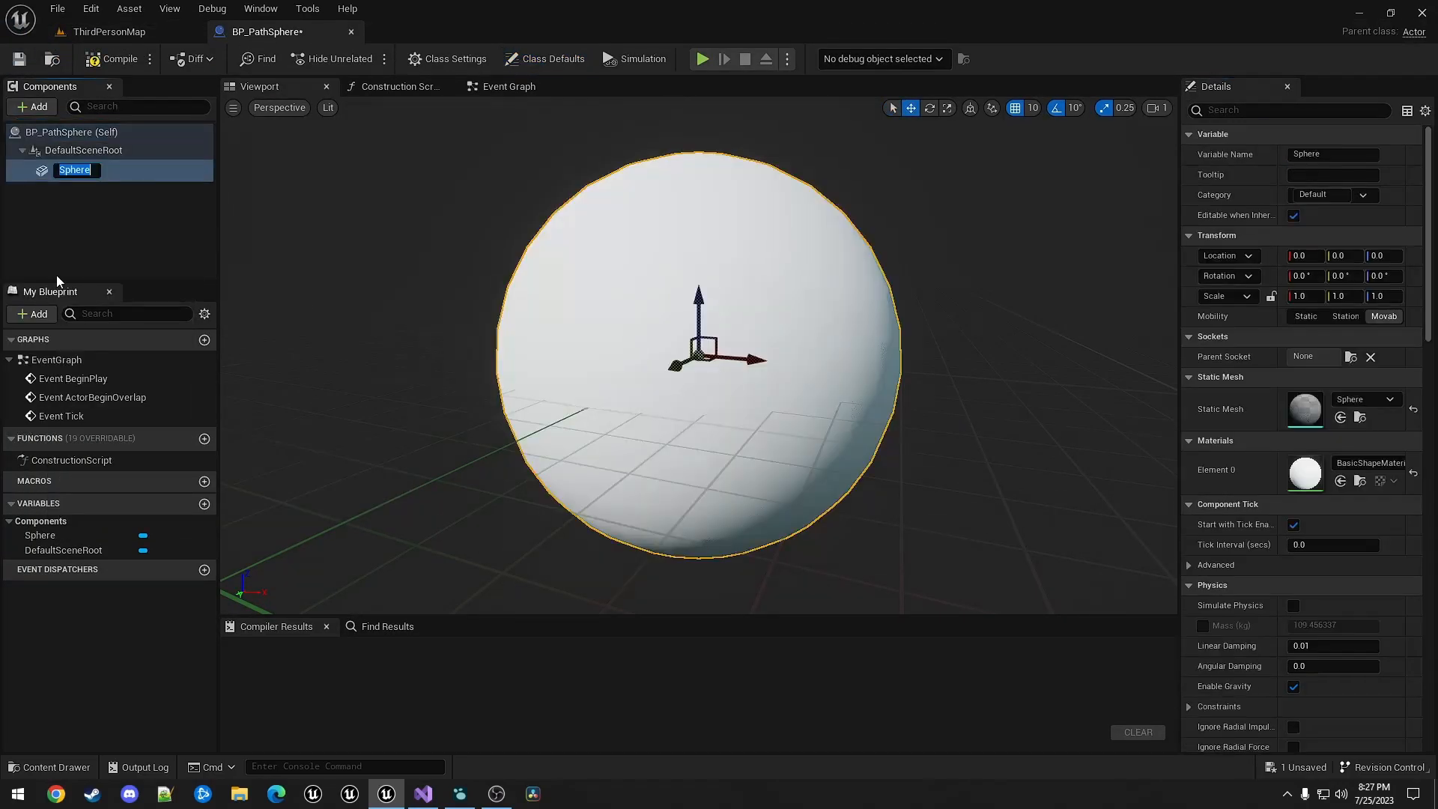
drag(75, 170, 84, 150)
text(0.1)
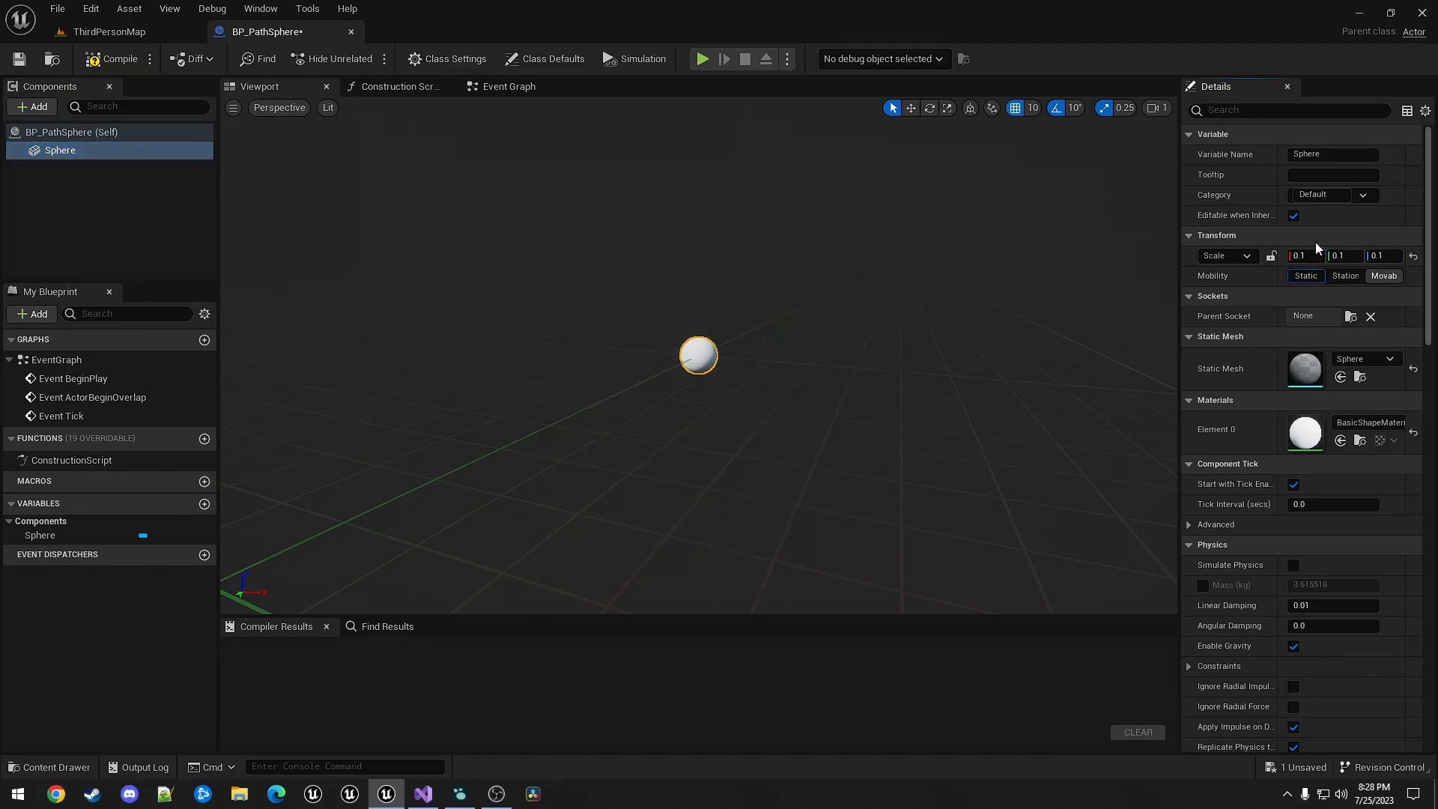
scroll(down, 3)
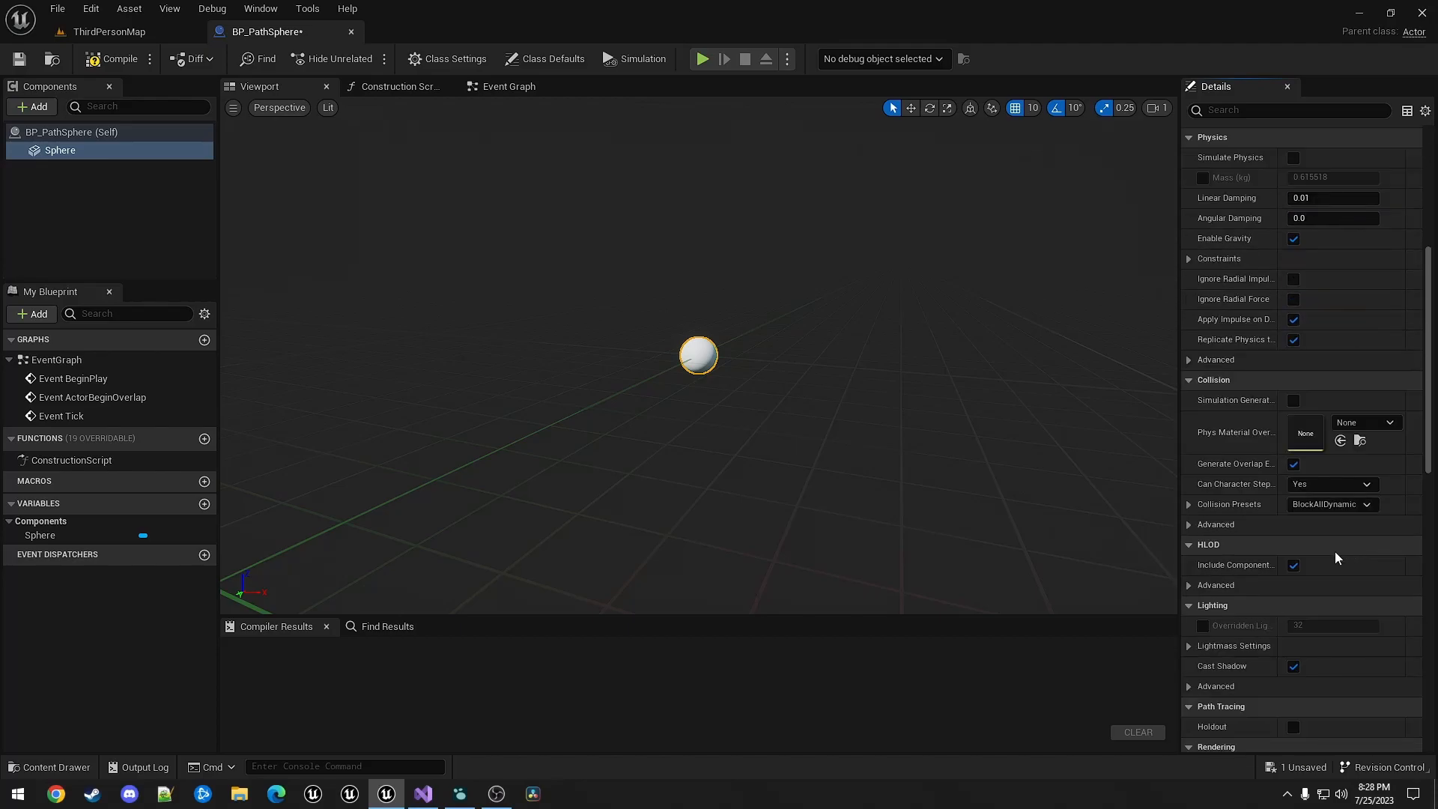
click(1331, 504)
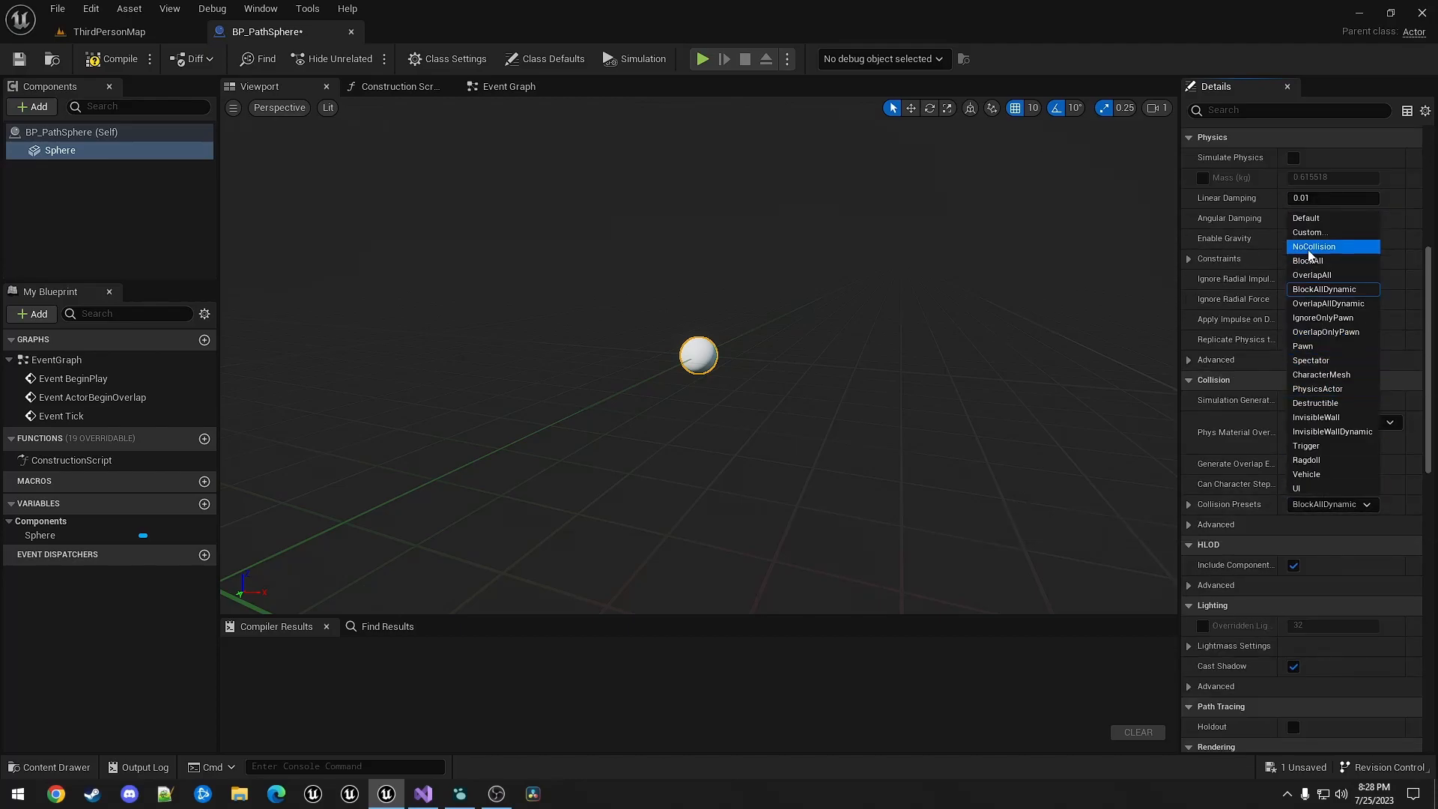
click(1313, 246)
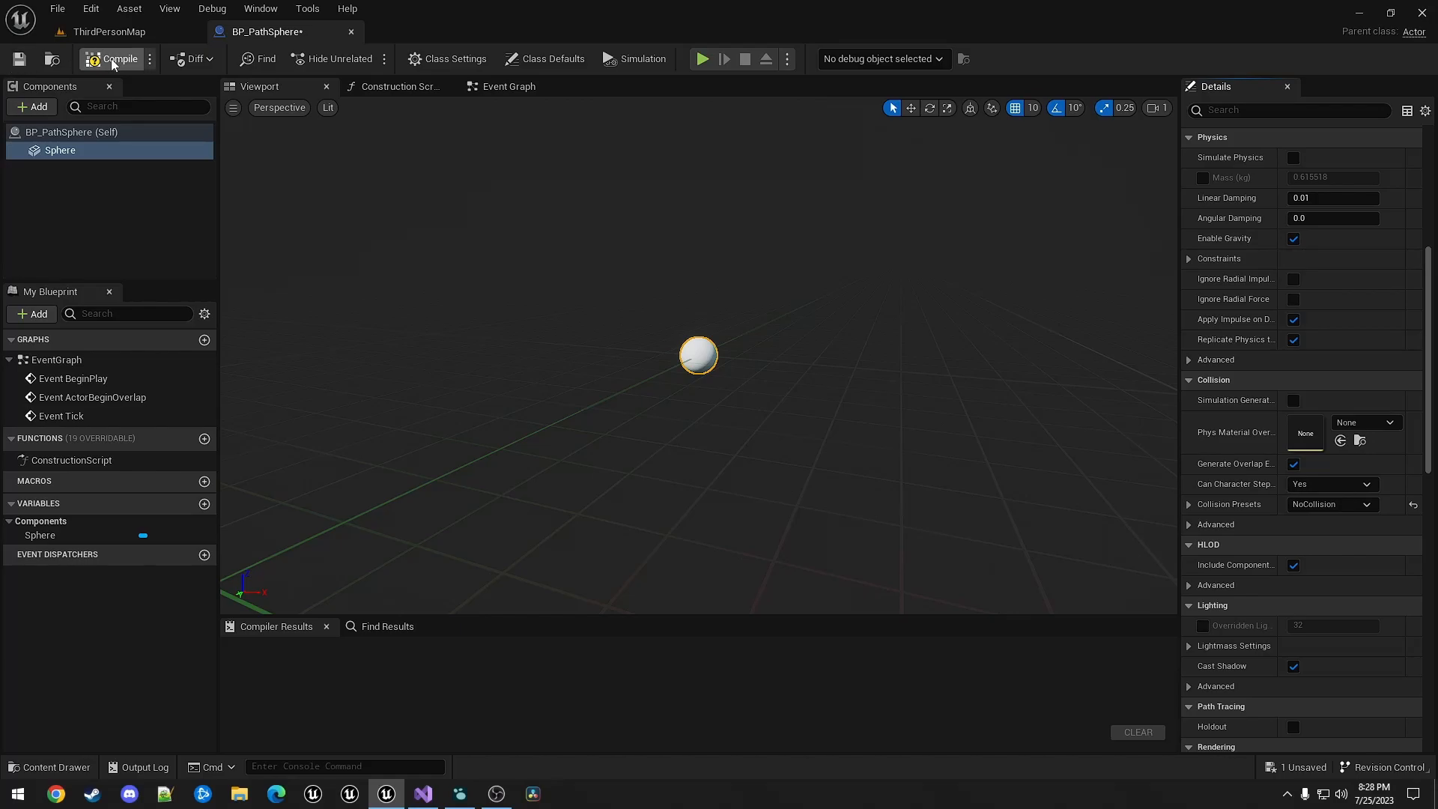
click(111, 58)
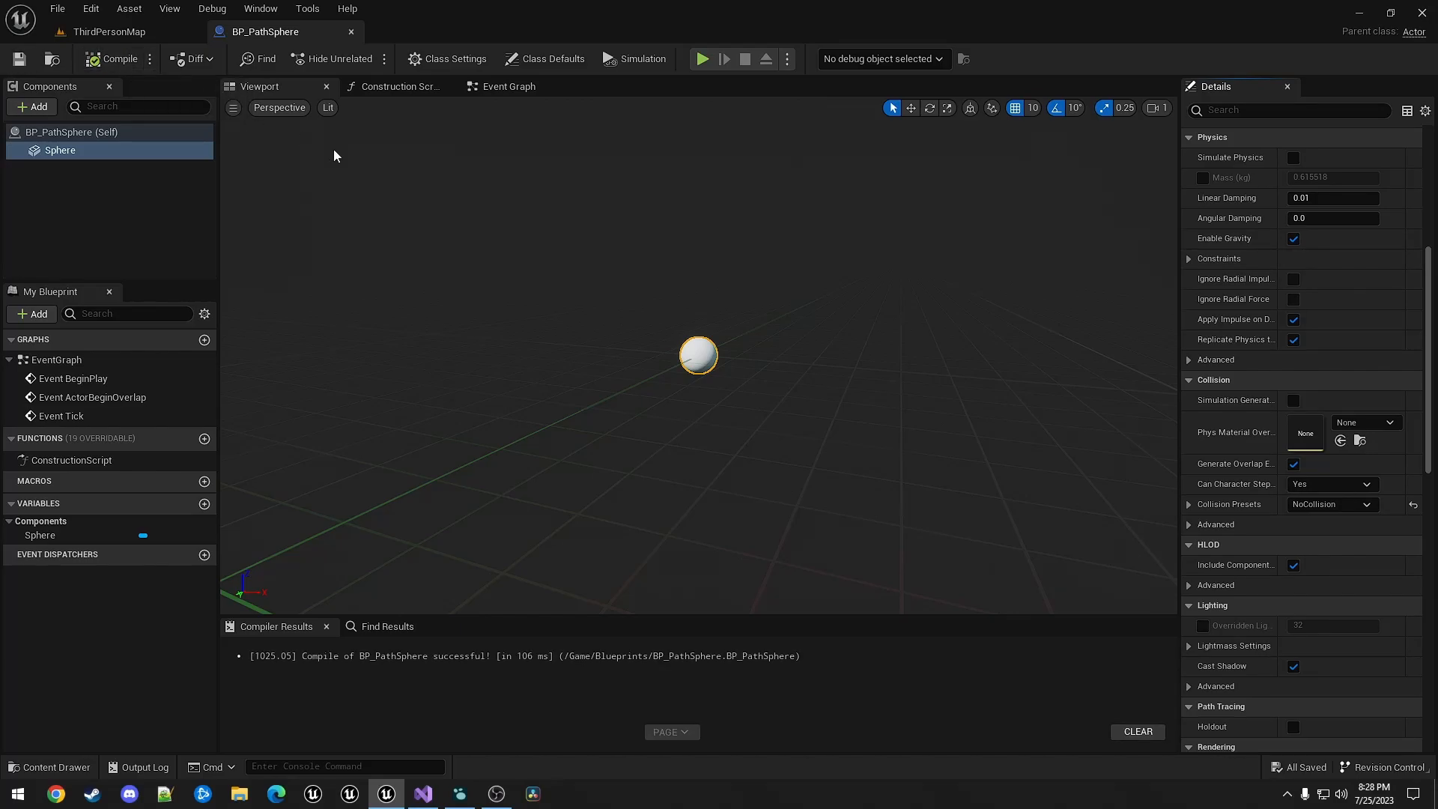
mouse_move(353, 171)
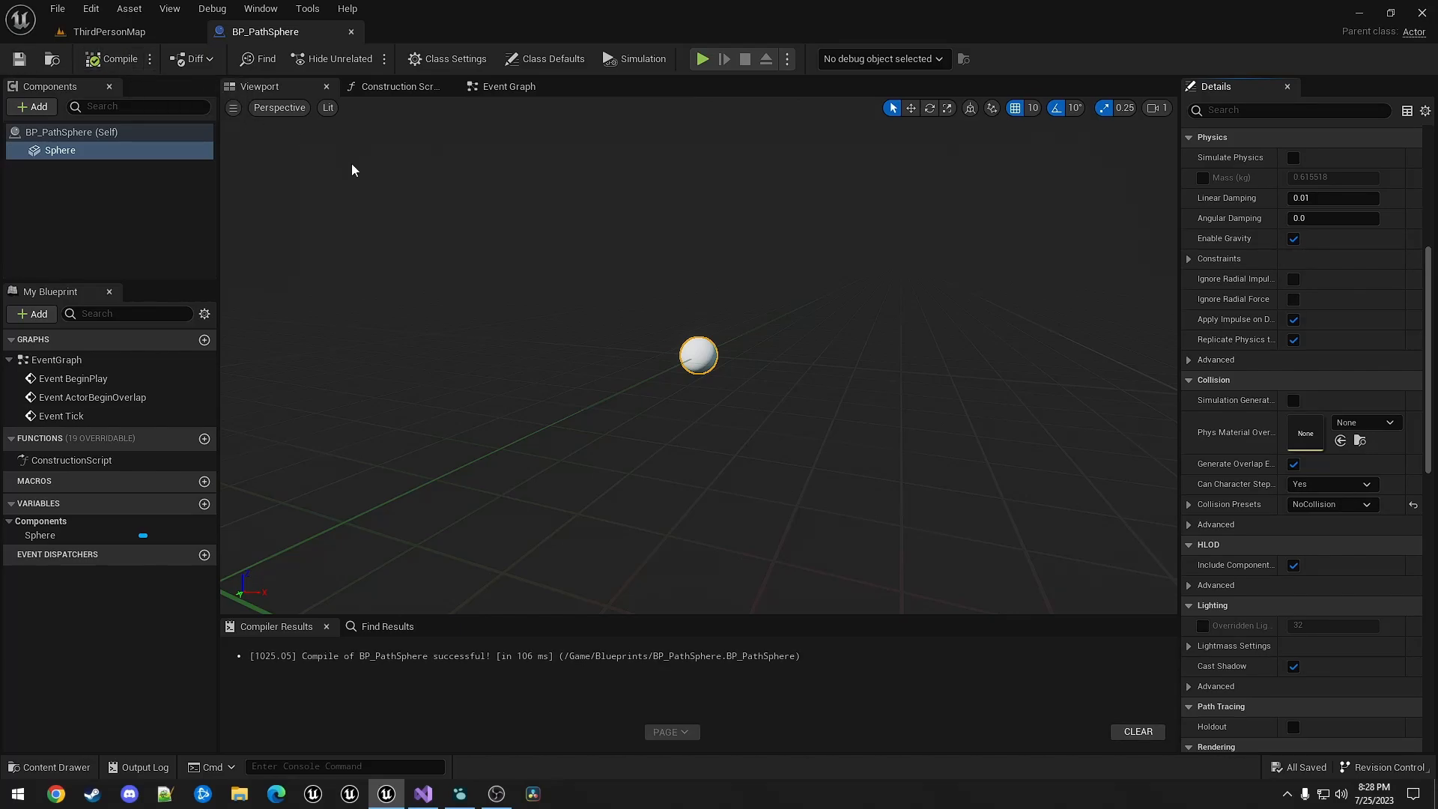
mouse_move(352, 35)
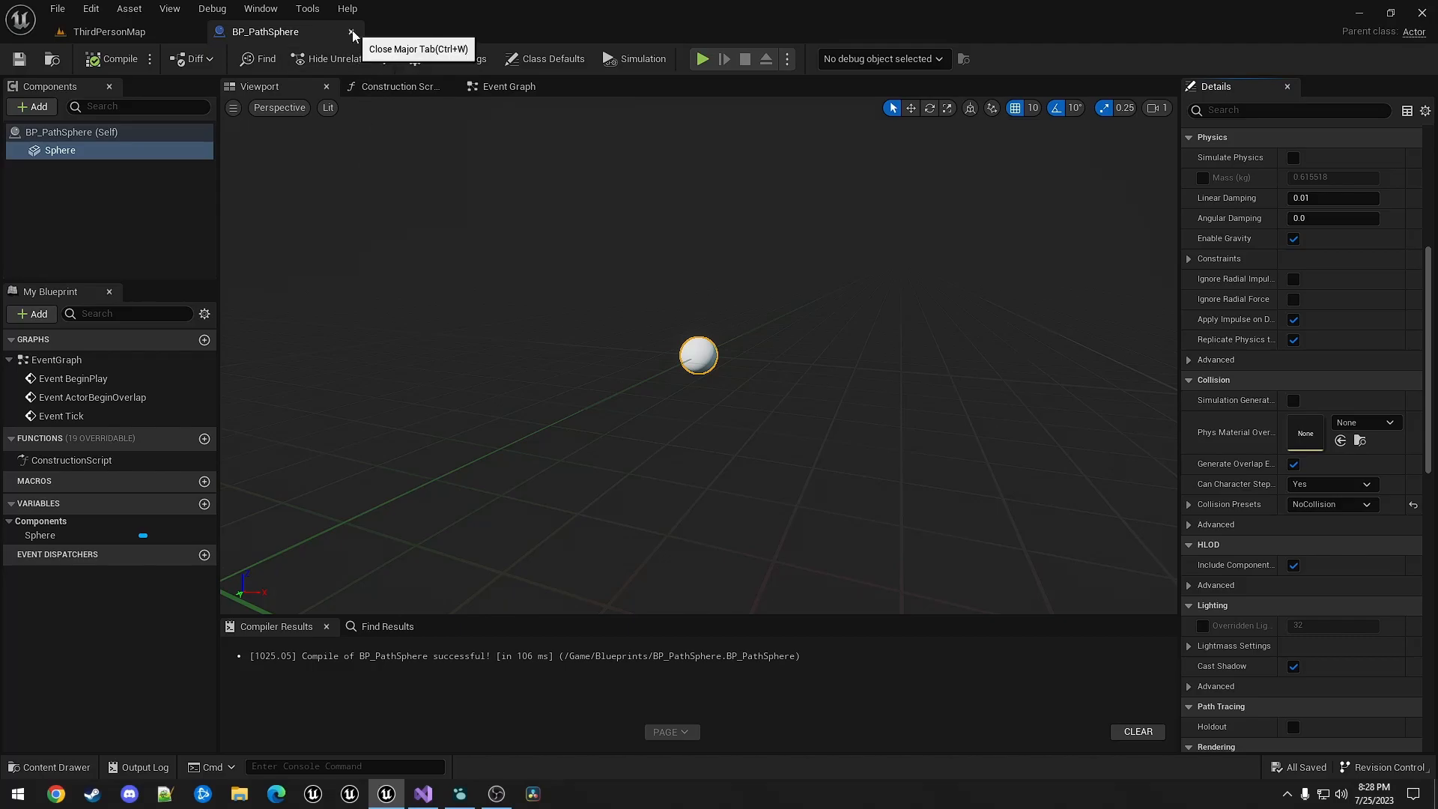
click(352, 36)
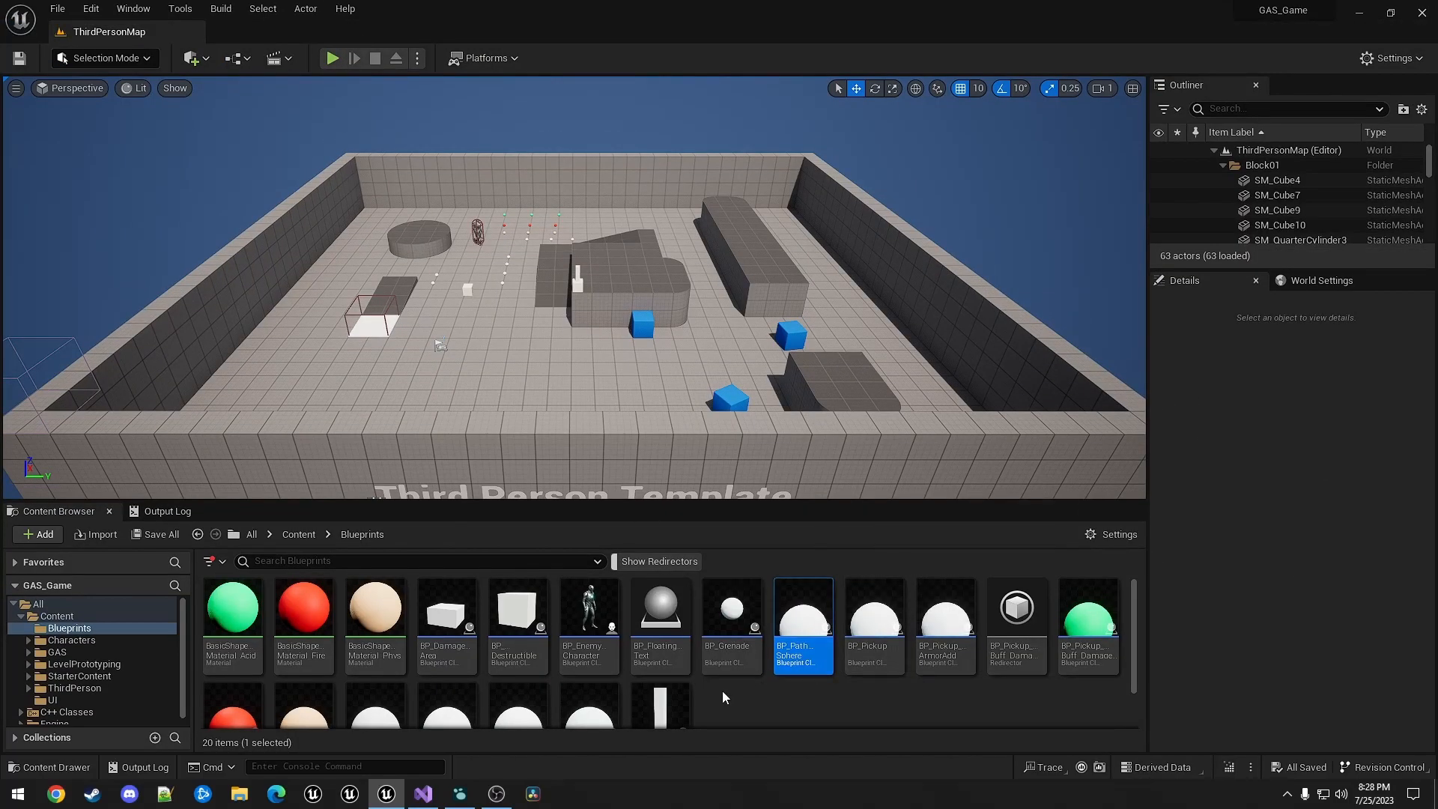
- Create GA_FireGrenade from GGGameplayAbility in GAS/Abilities and open it
click(57, 653)
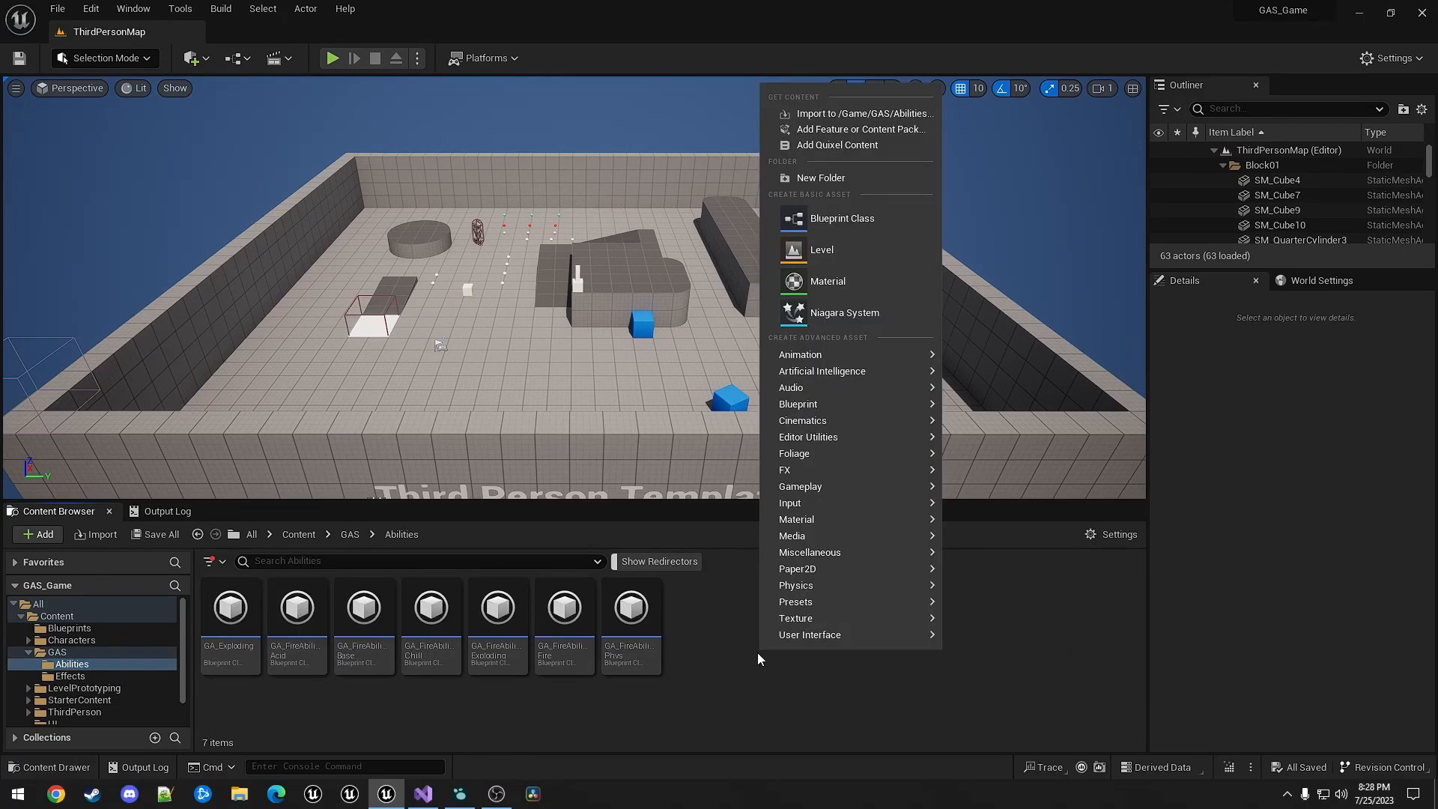
click(834, 232)
text(G)
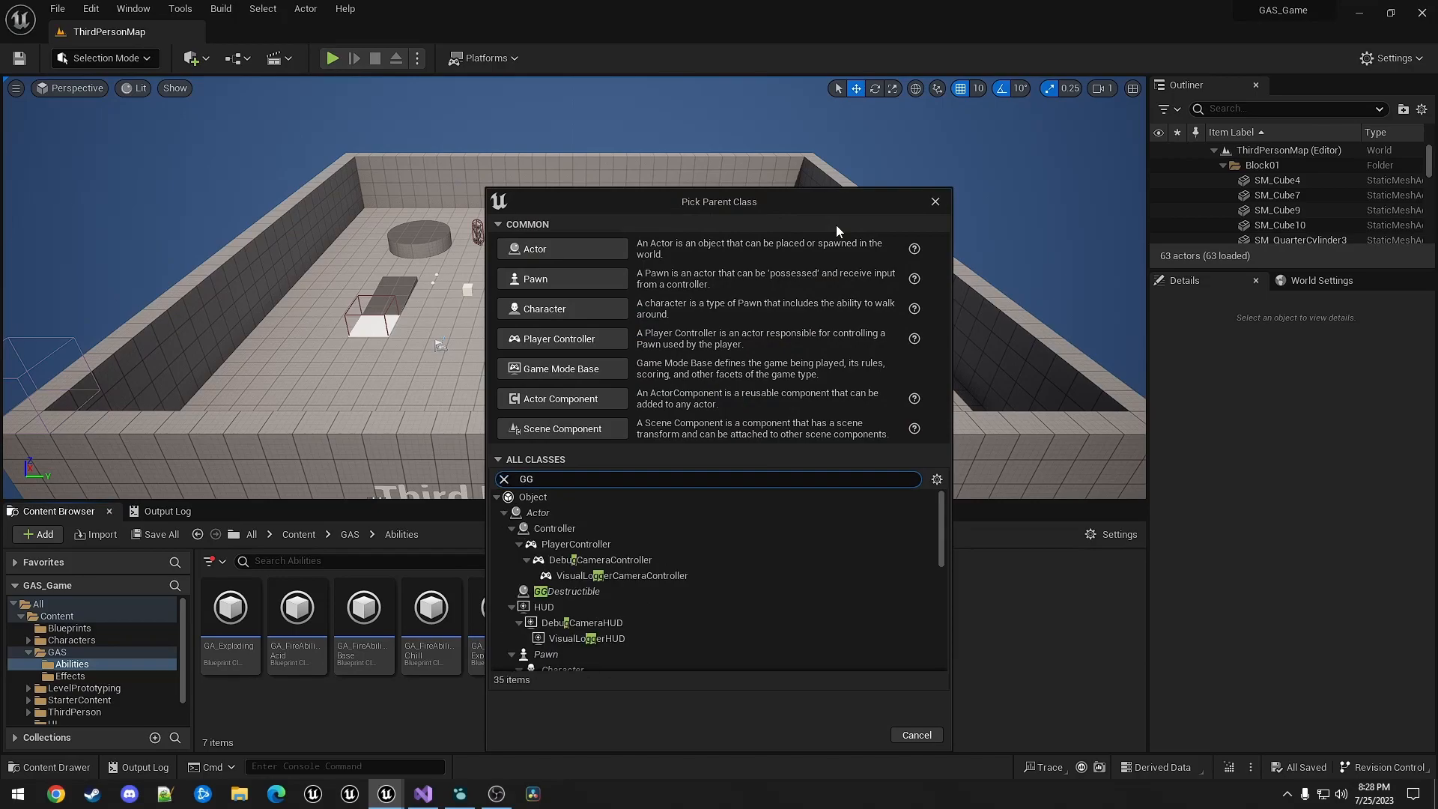
text(Game)
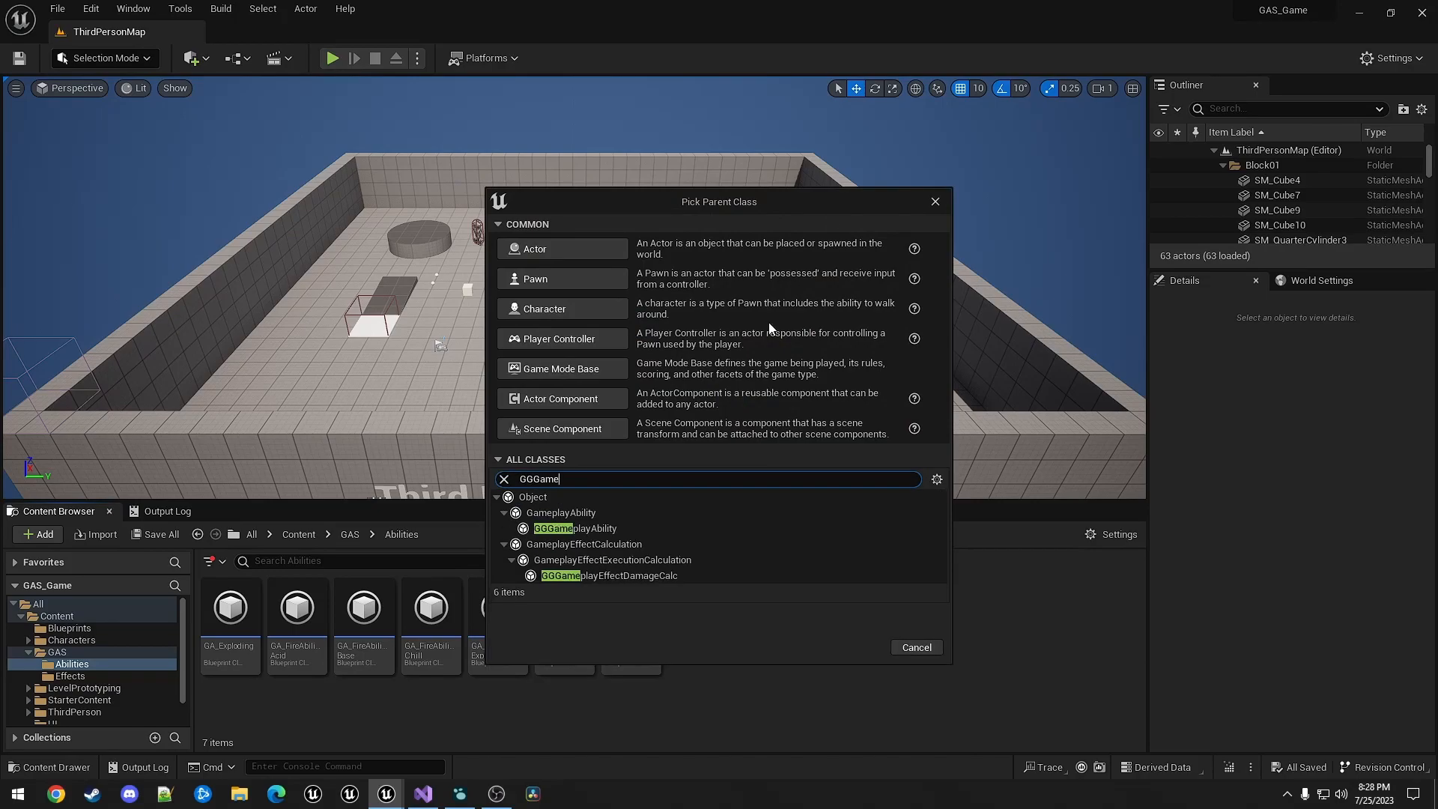
click(572, 528)
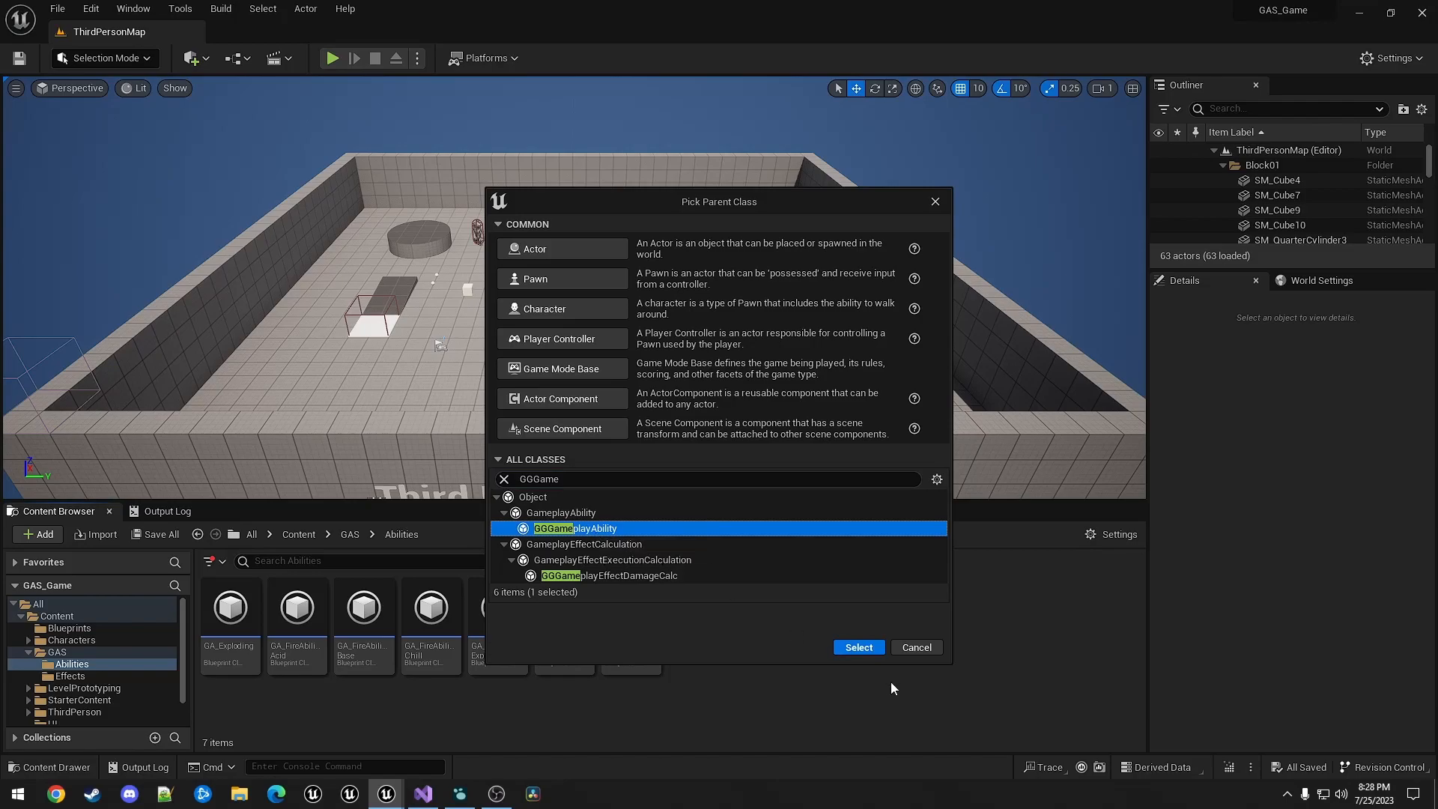
click(857, 647)
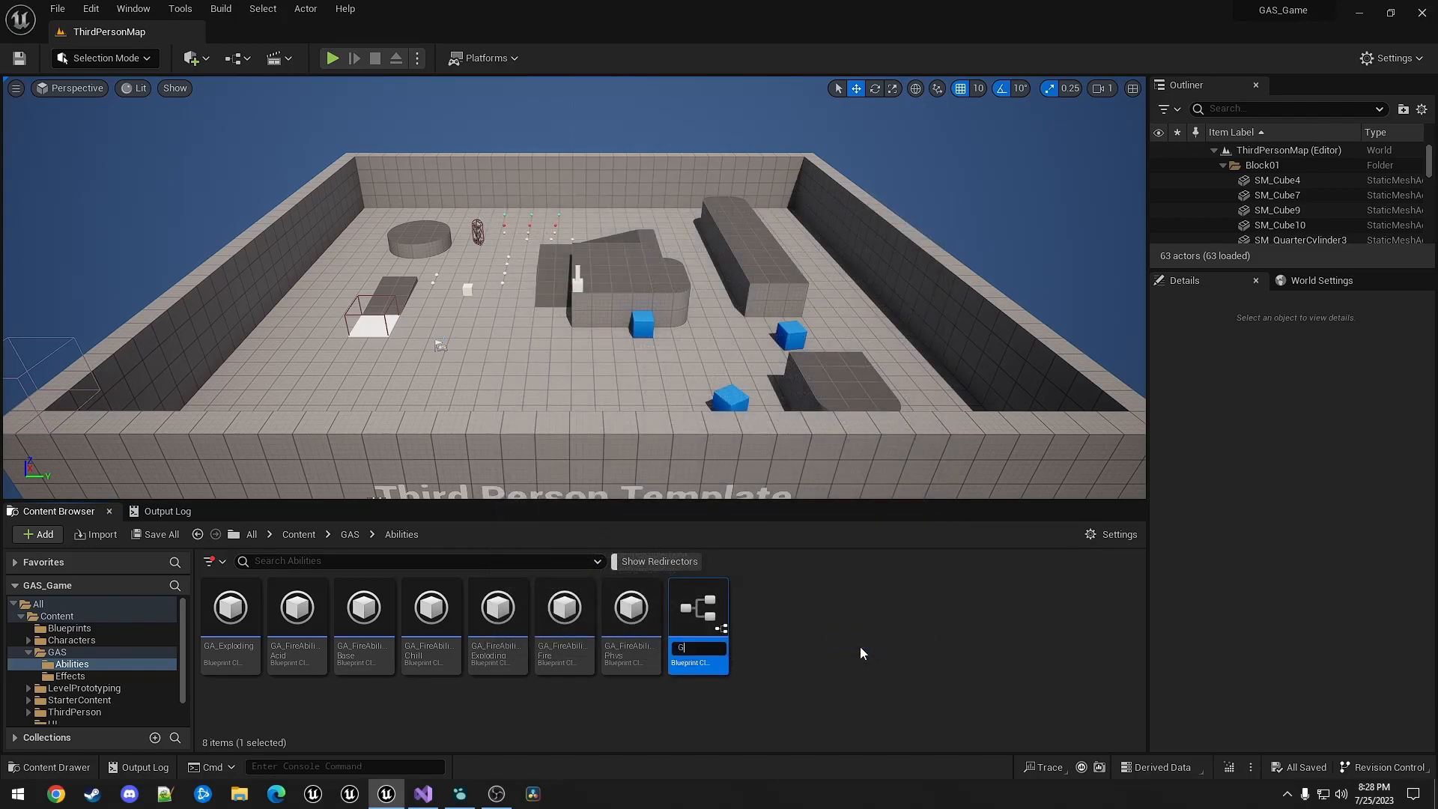
text(_FireGren)
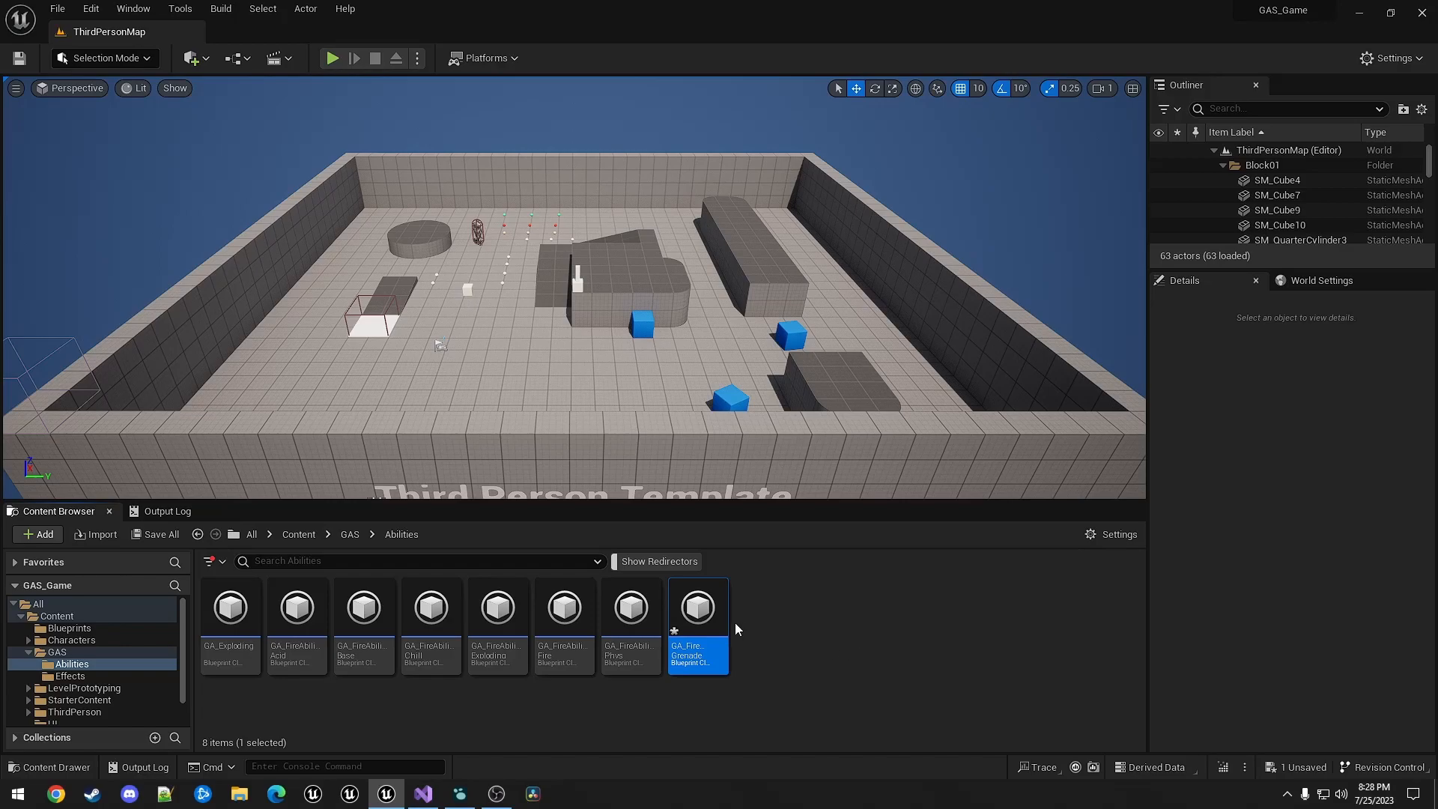
double_click(698, 607)
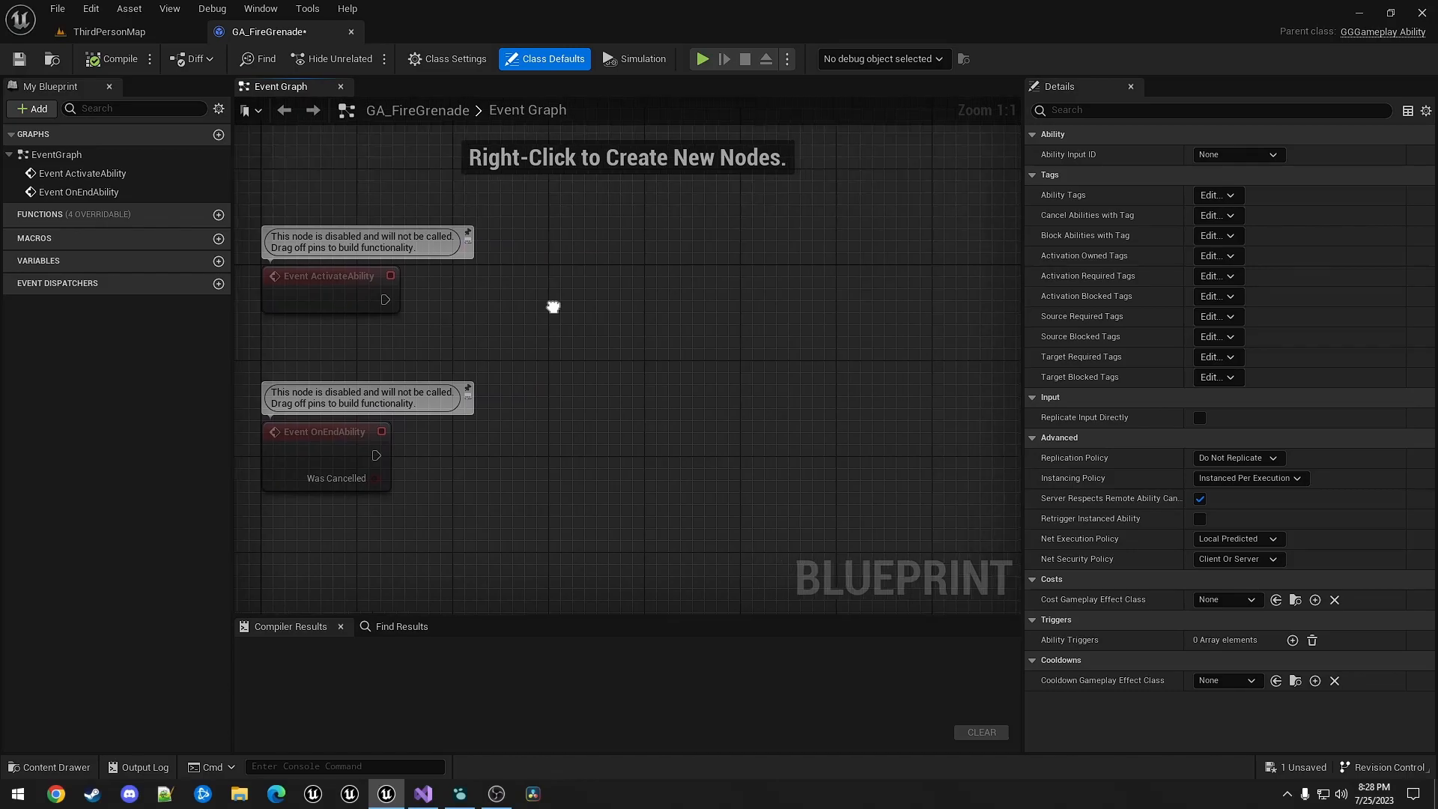
- Add Get Avatar Actor from Actor Info and cast it to BP_ThirdPersonCharacter
right_click(552, 306)
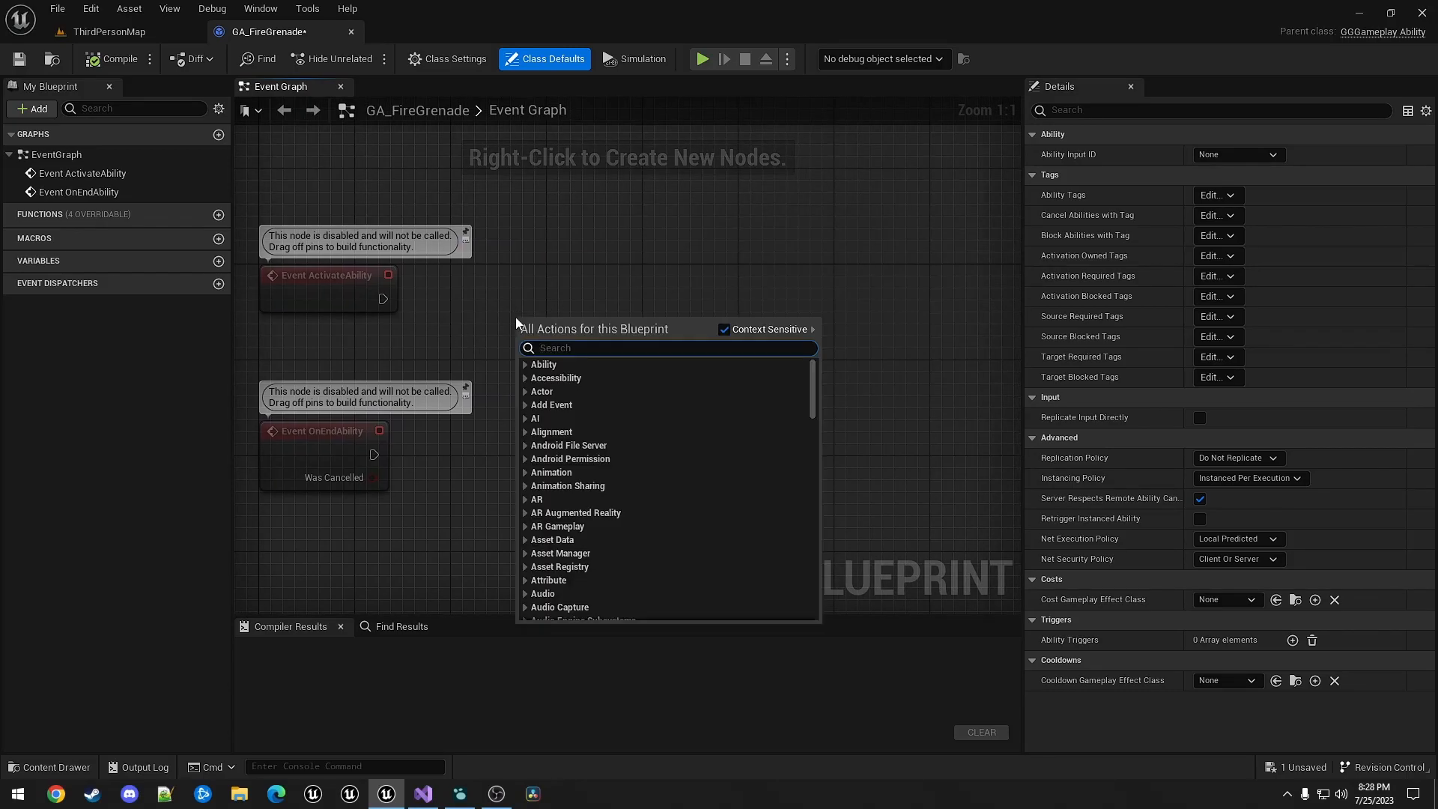
text(getavat)
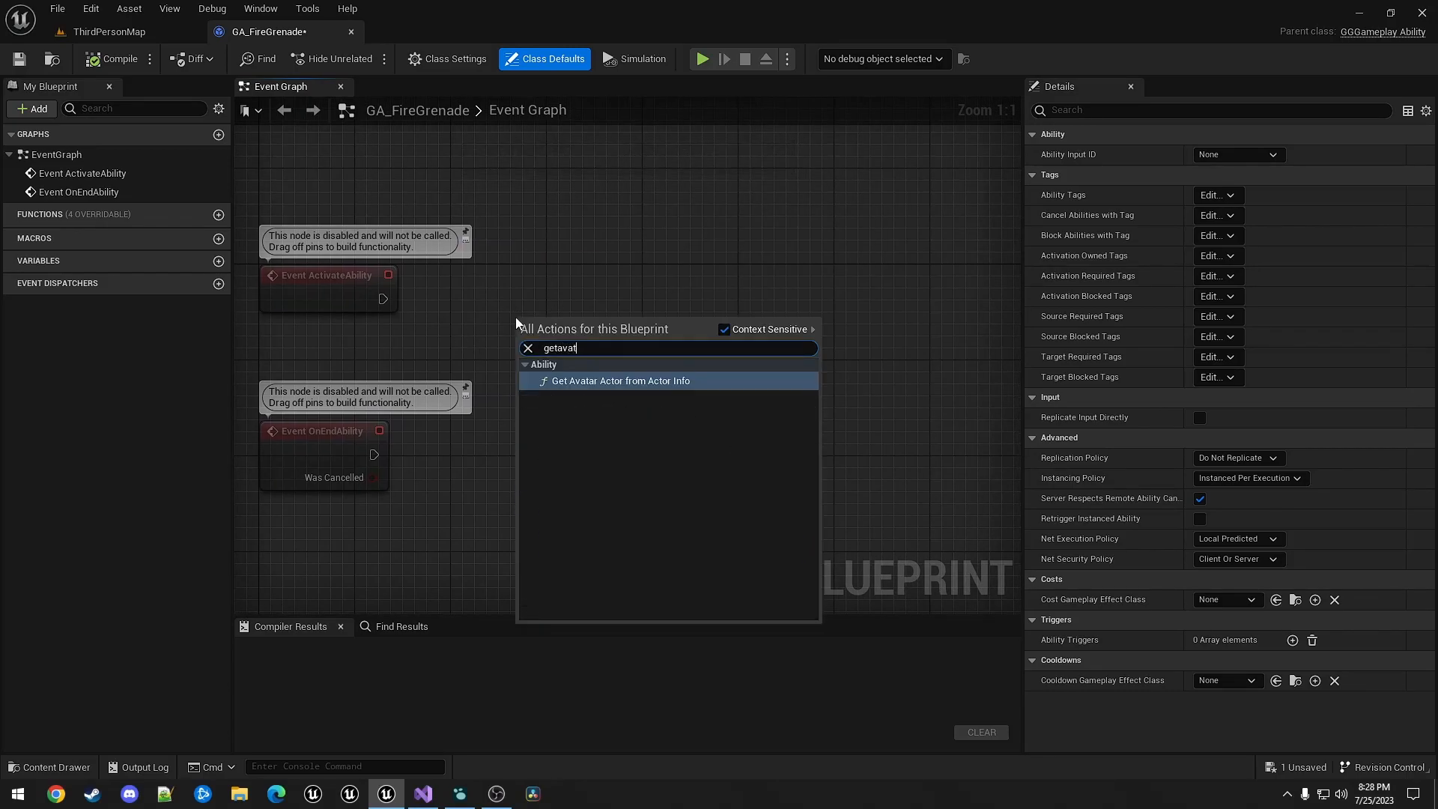
mouse_move(619, 380)
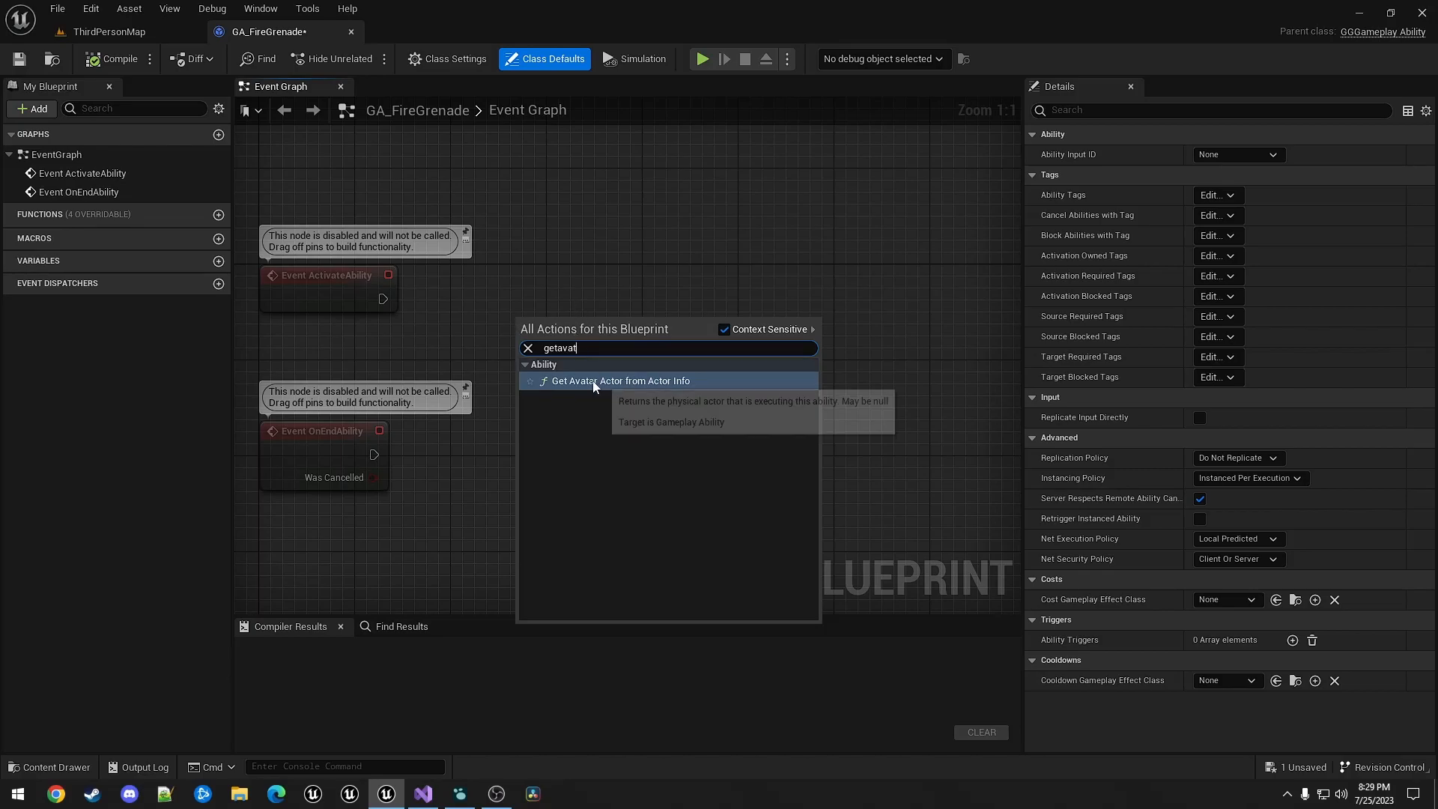
click(622, 381)
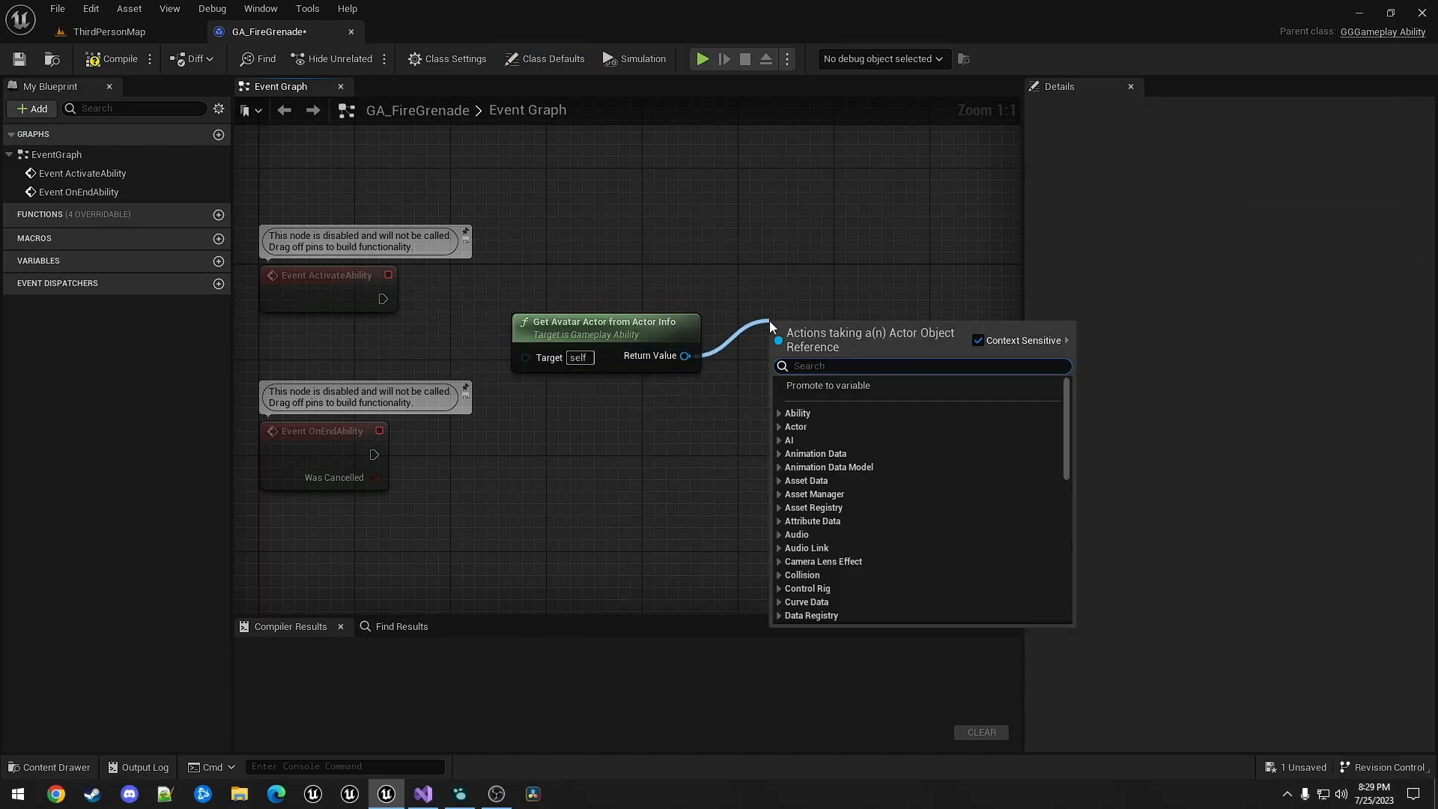
text(cast to bp thir)
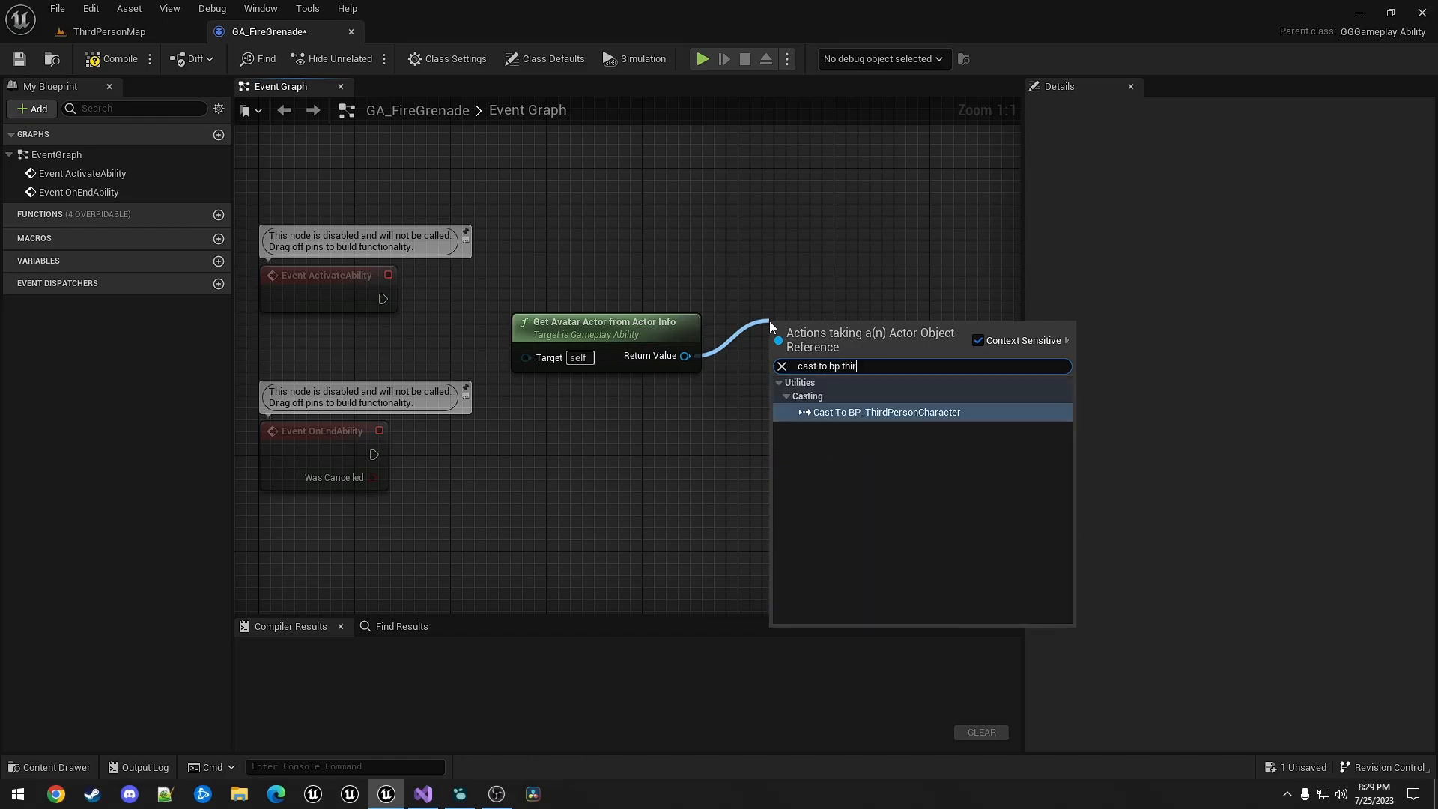
click(886, 412)
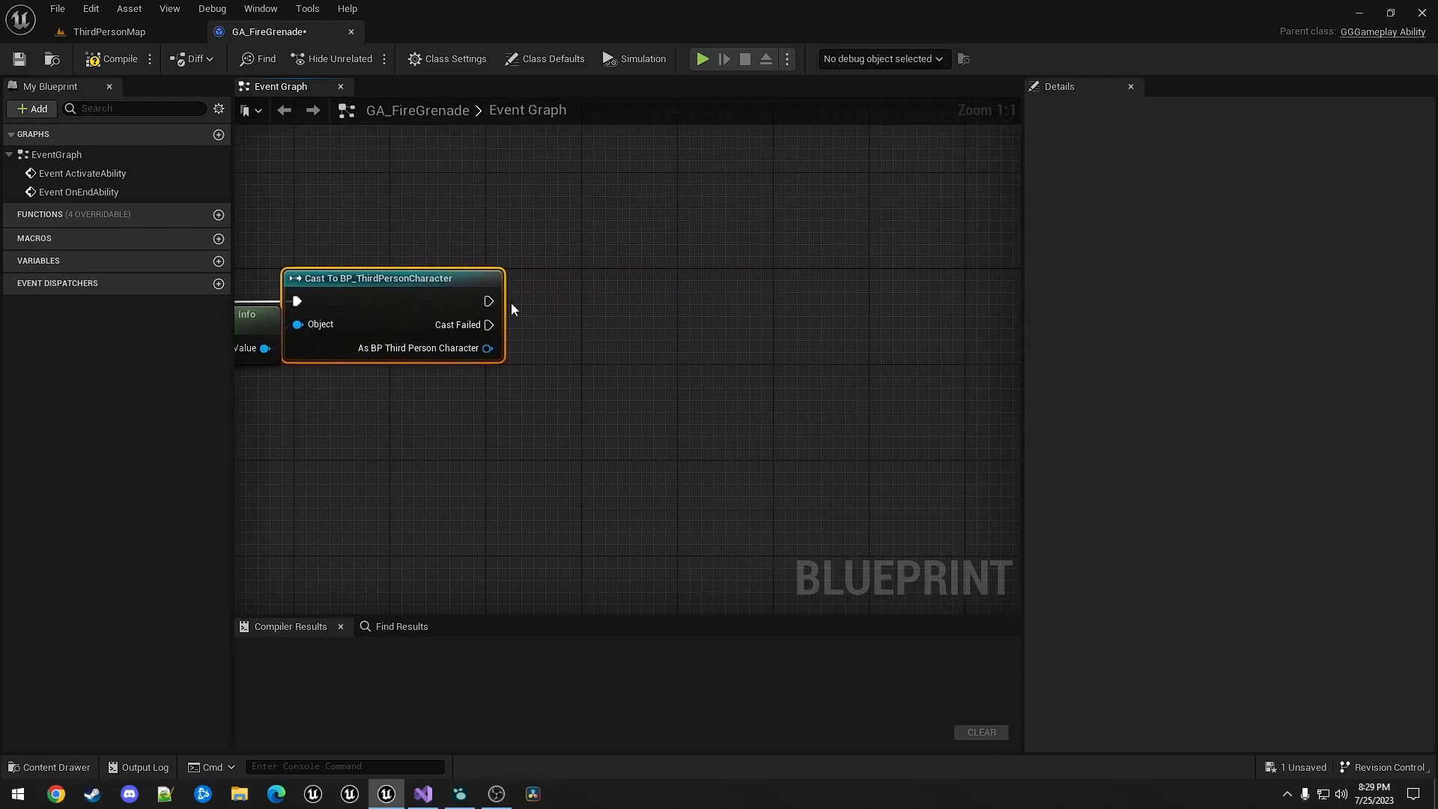
- Promote the cast's character output to a new Character variable
right_click(489, 347)
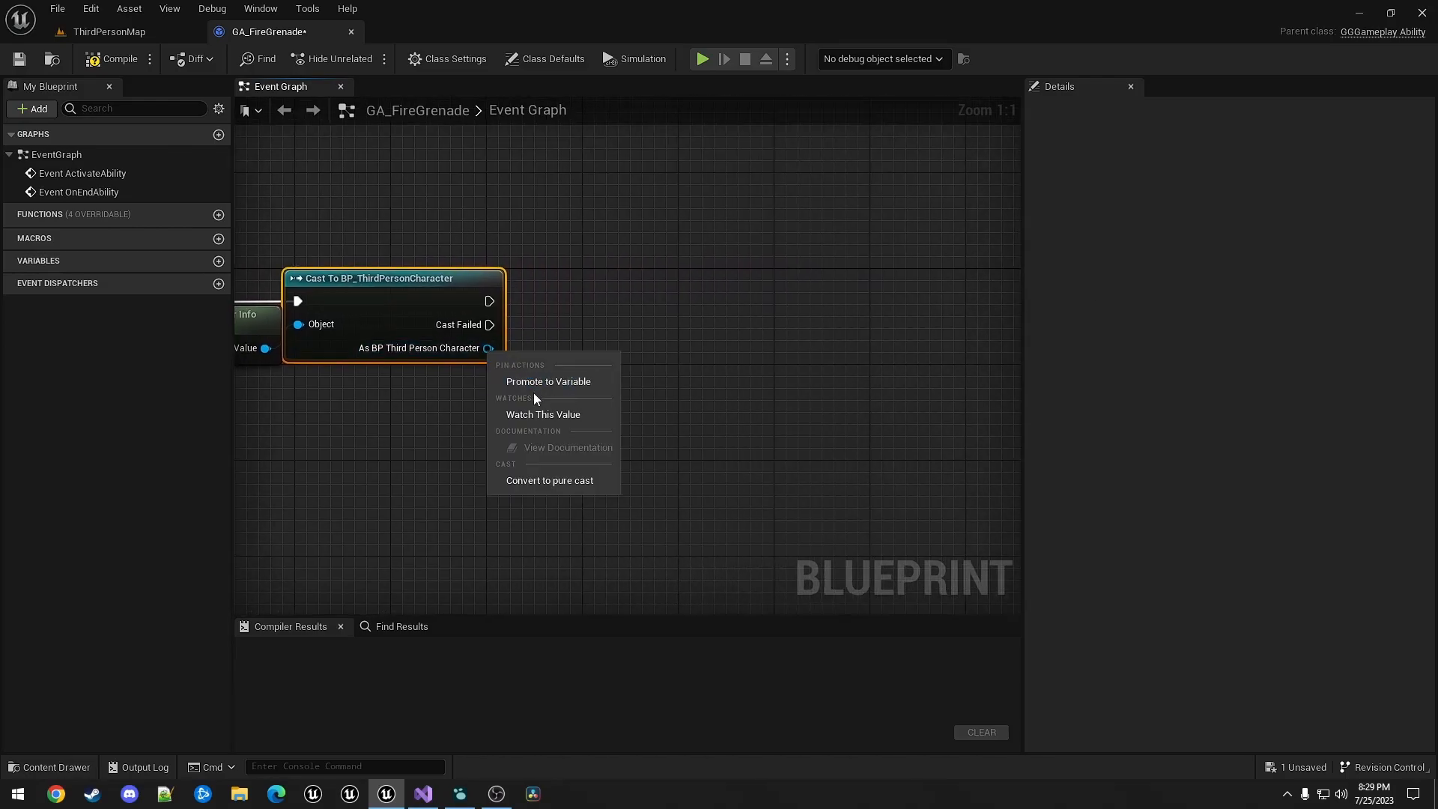
click(548, 380)
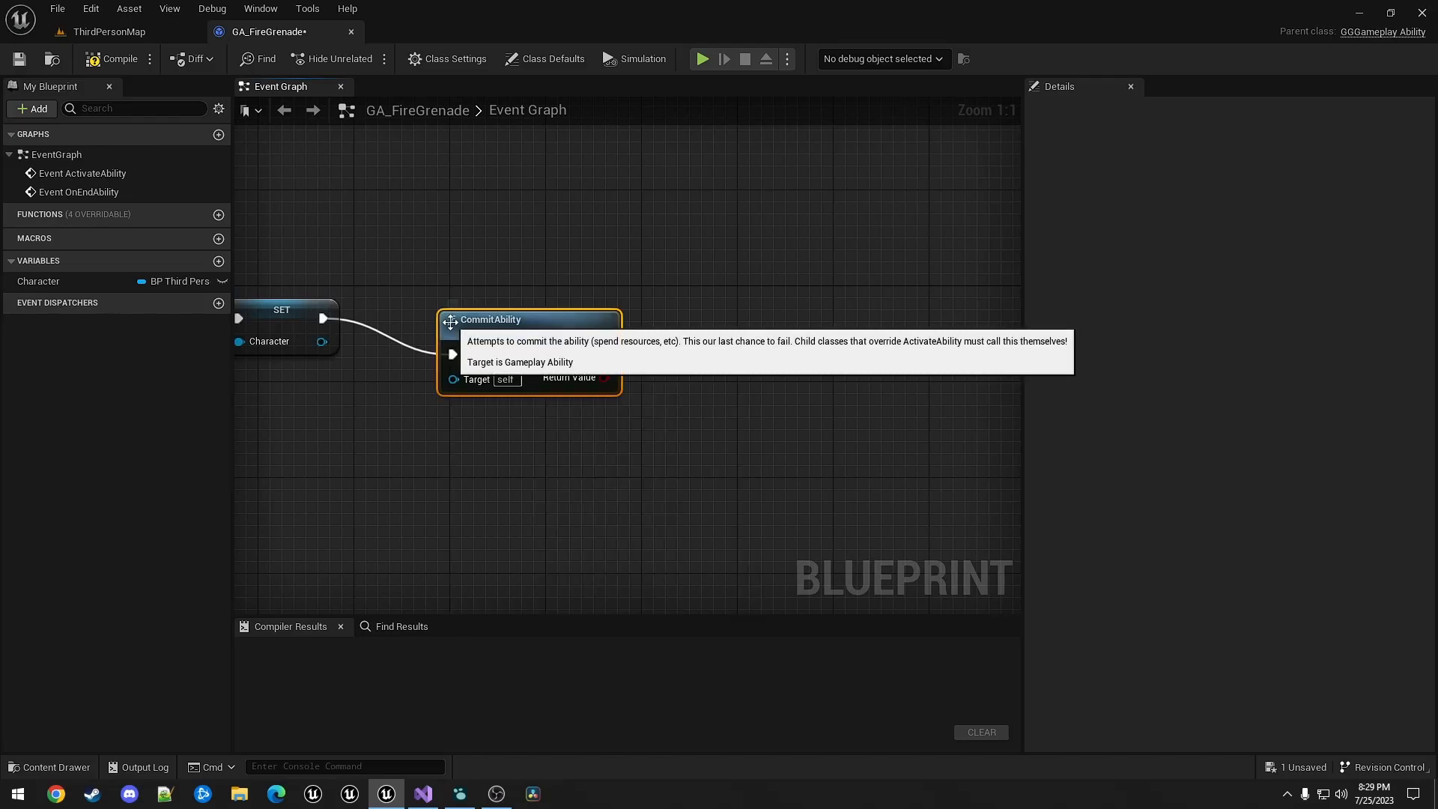
drag(491, 319, 443, 295)
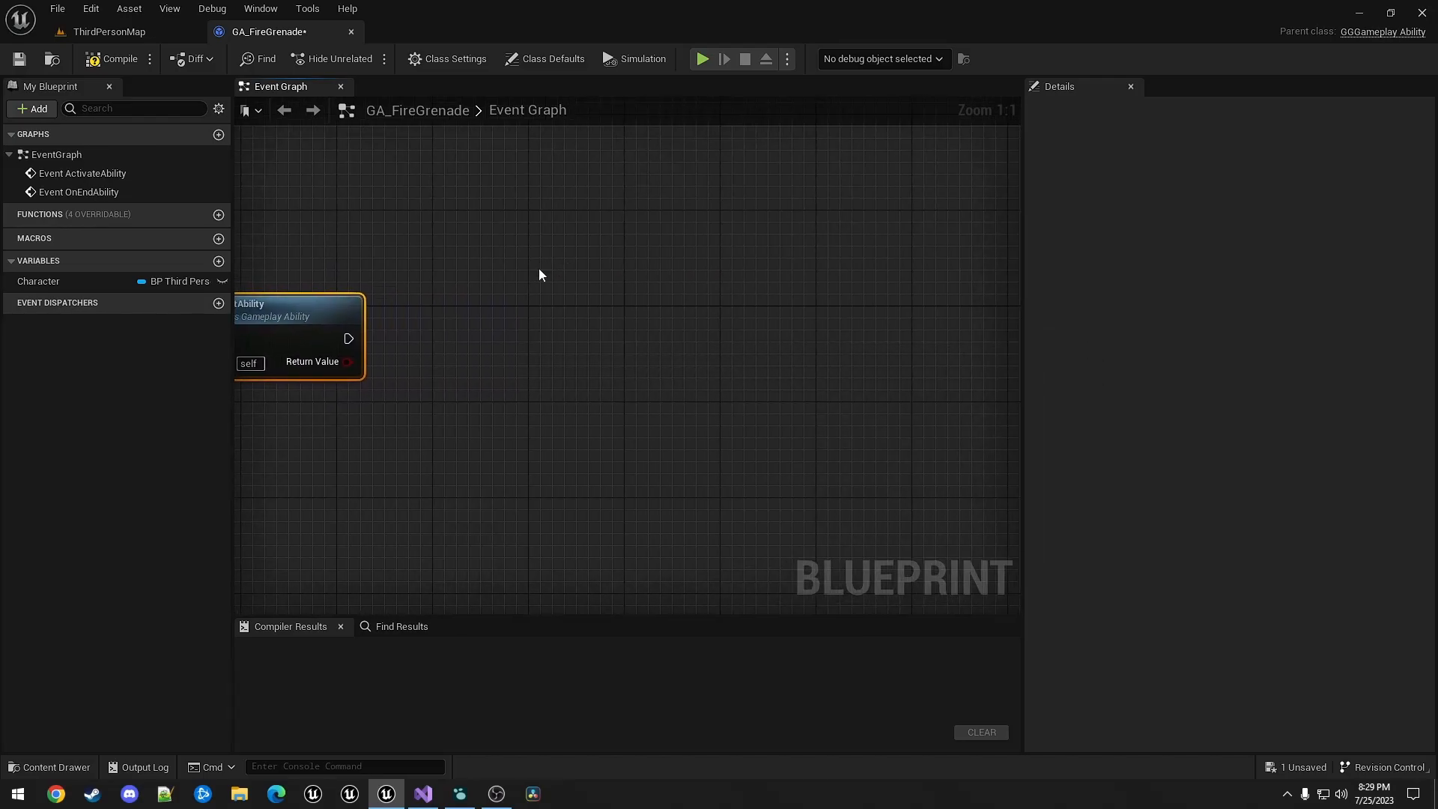
- Add two functions, TracePath and Fire, to the ability's function list
click(218, 214)
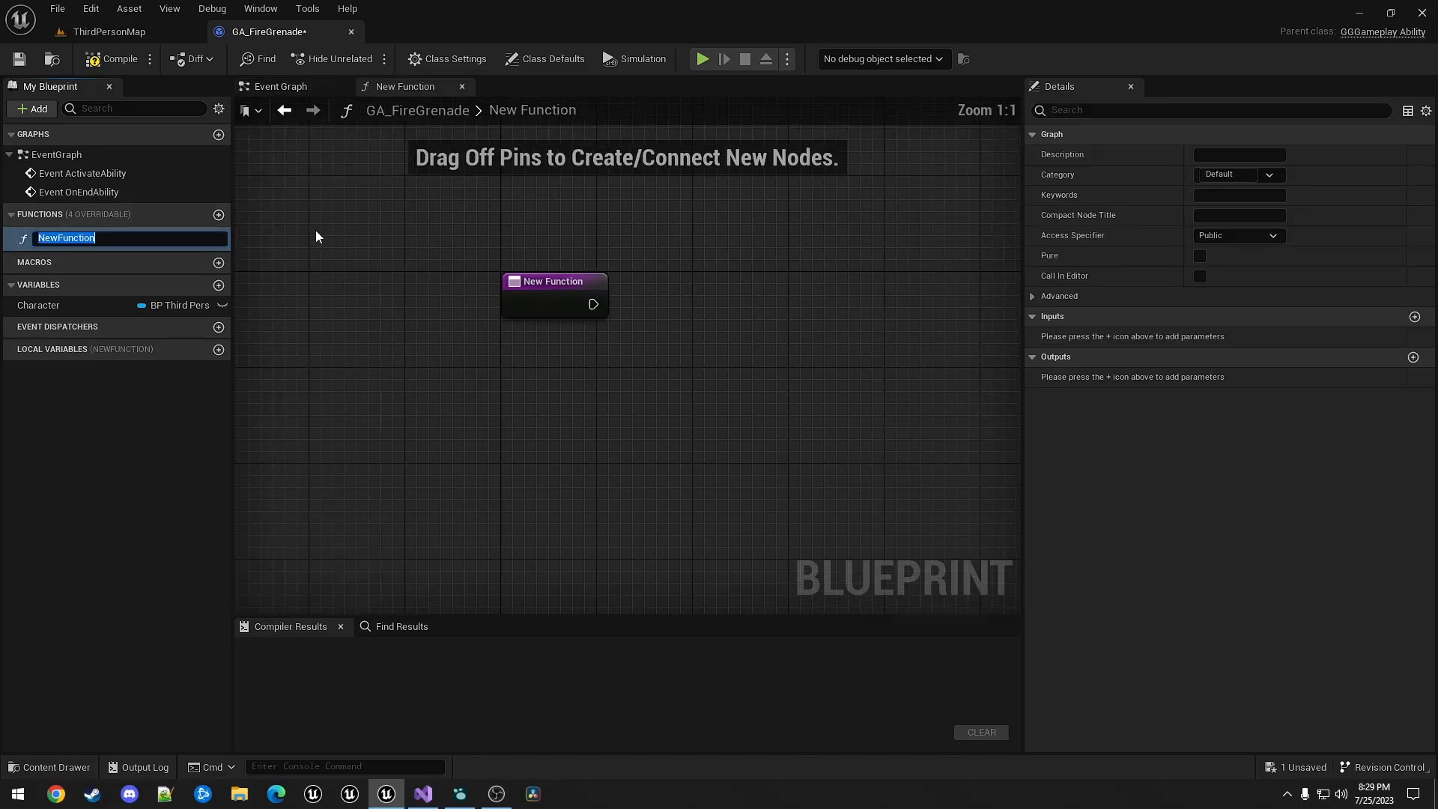
text(TracePath)
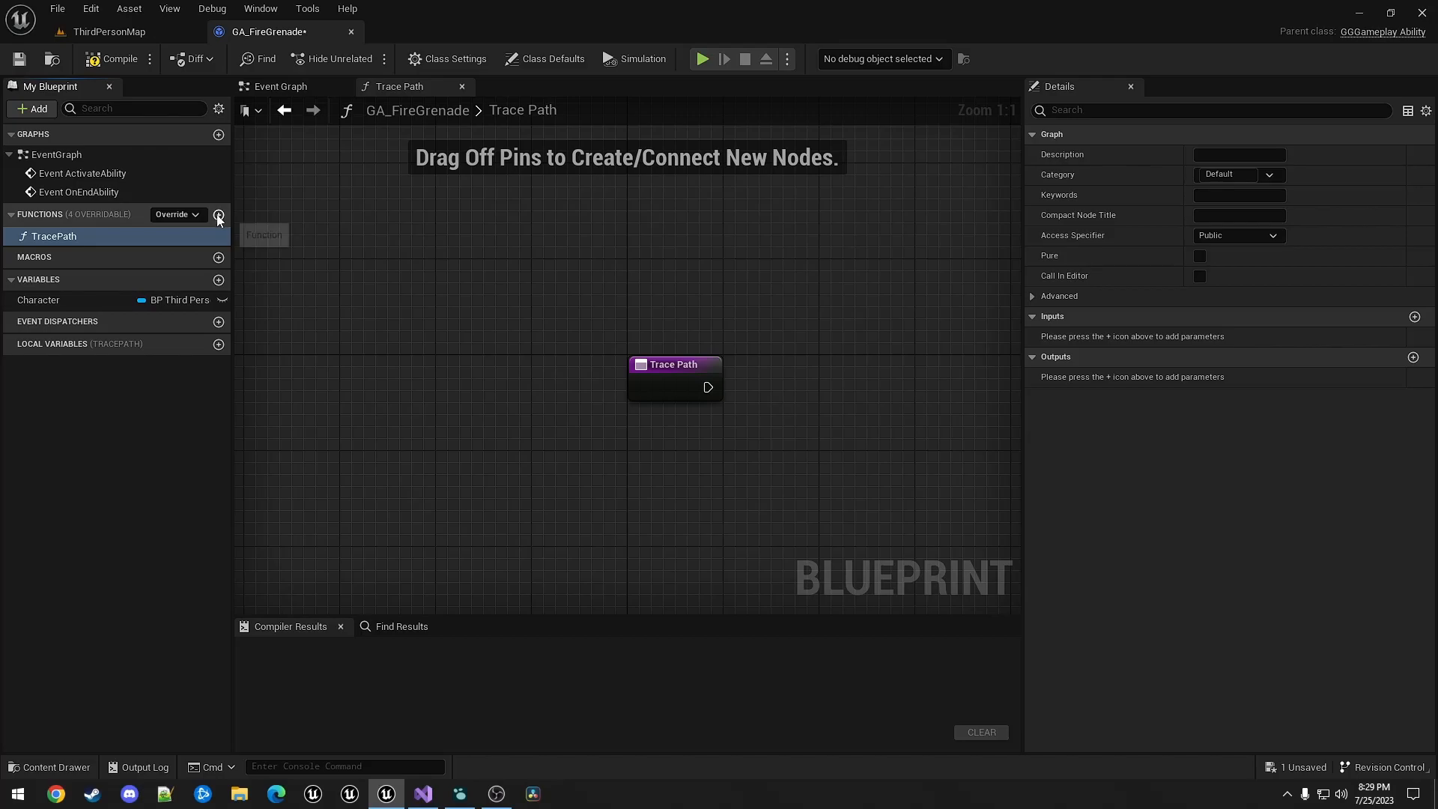
click(218, 215)
text(Fire)
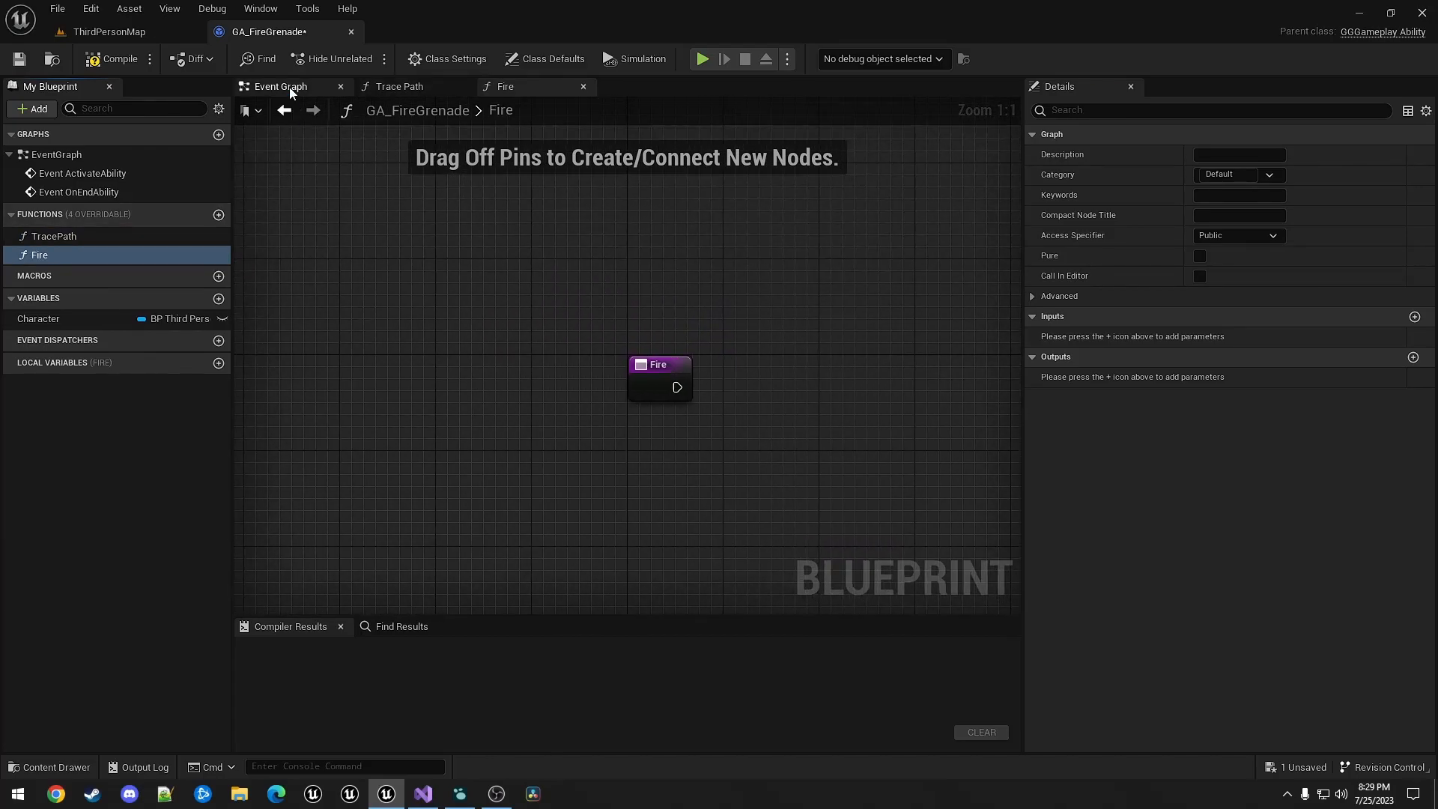
click(279, 86)
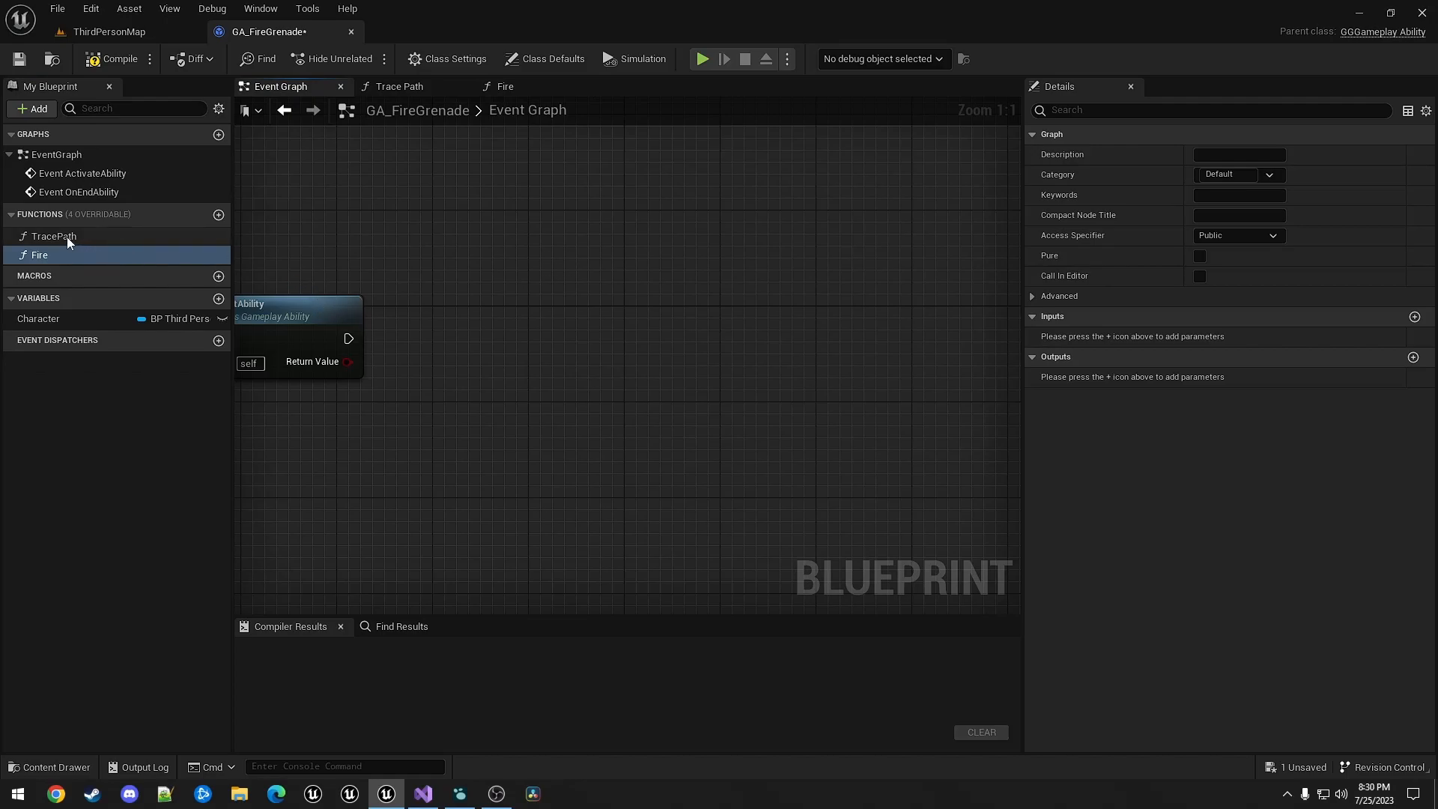
- Chain a TracePath call, a Wait Input Release task and a Wait Delay node
click(52, 236)
text(w)
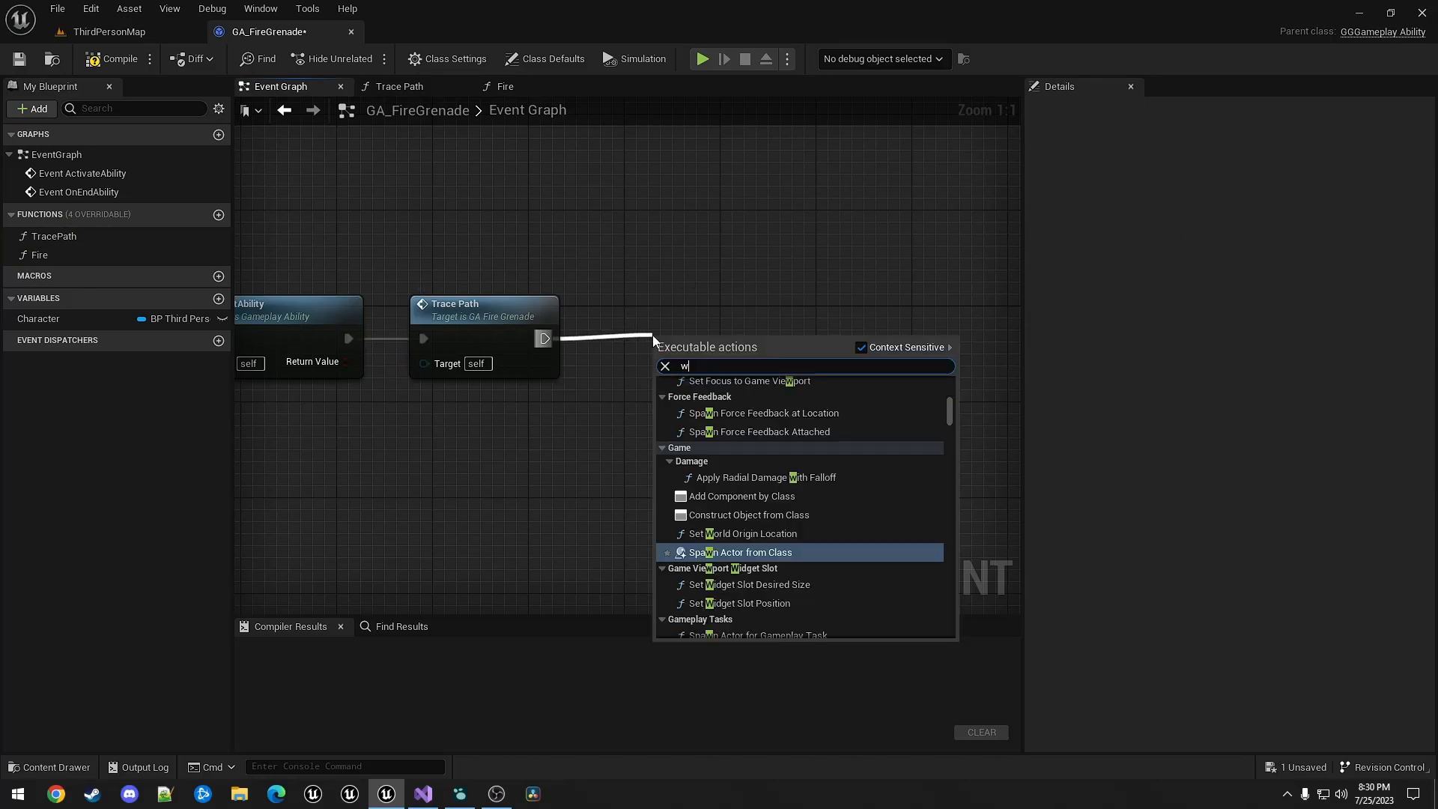
text(aitinputrel)
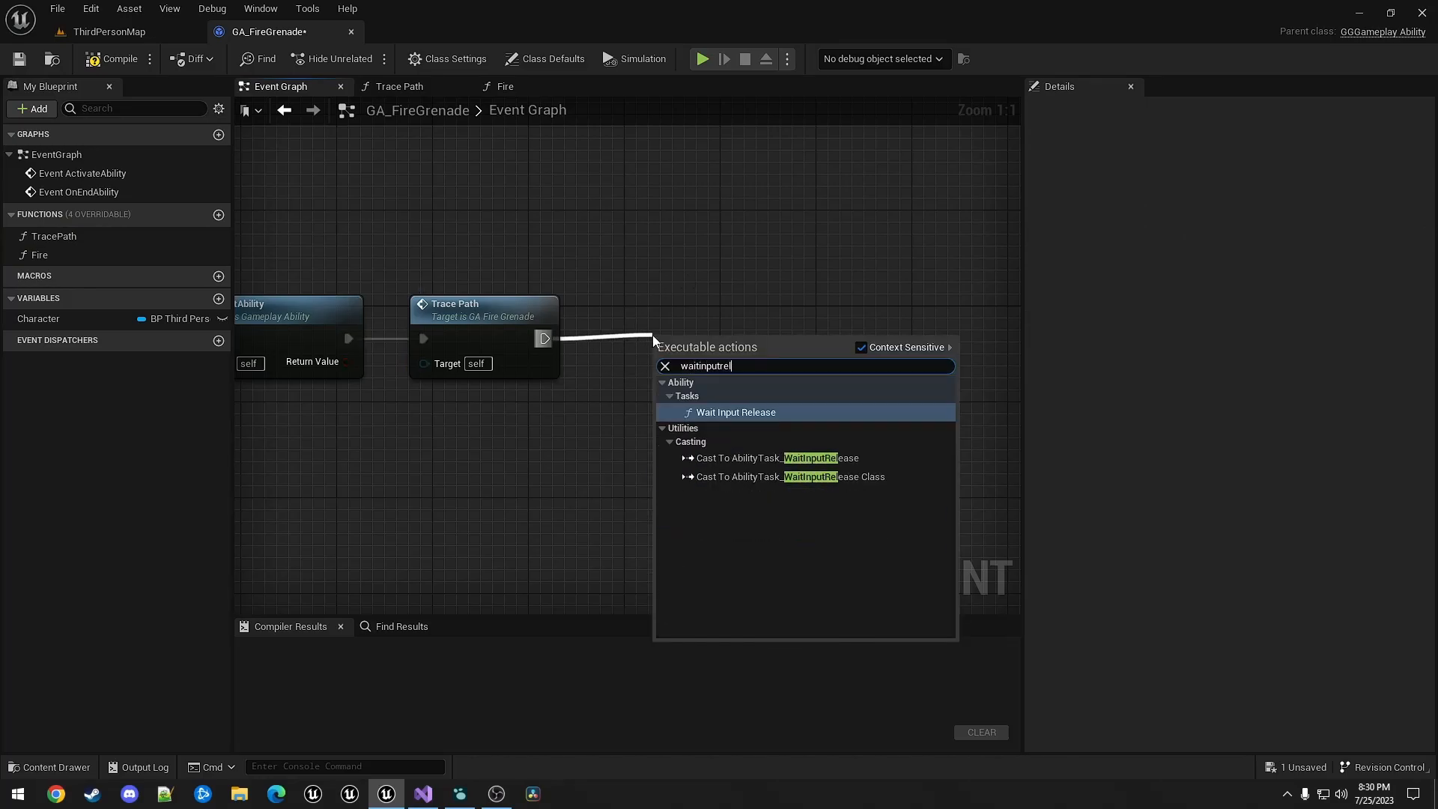
click(734, 412)
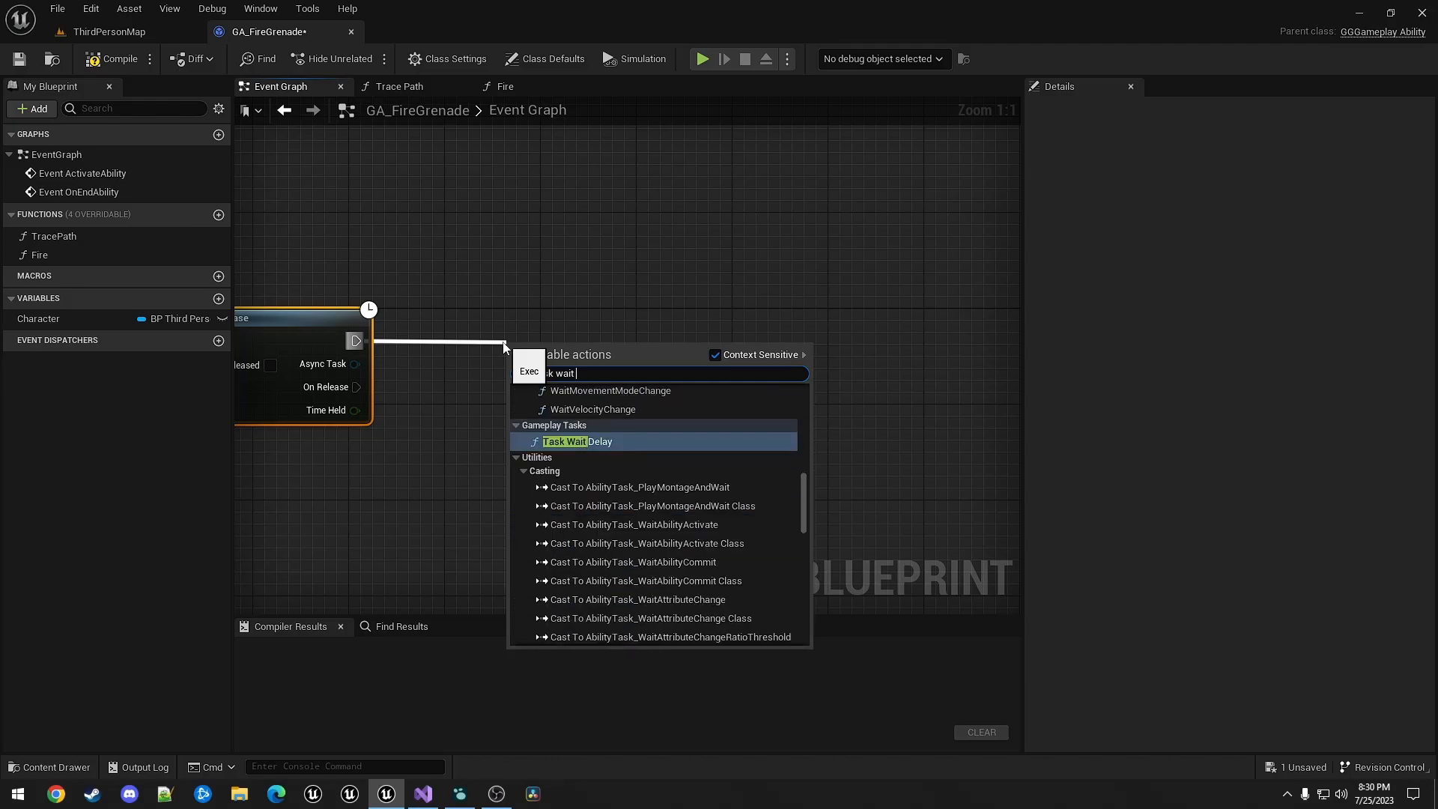
click(576, 441)
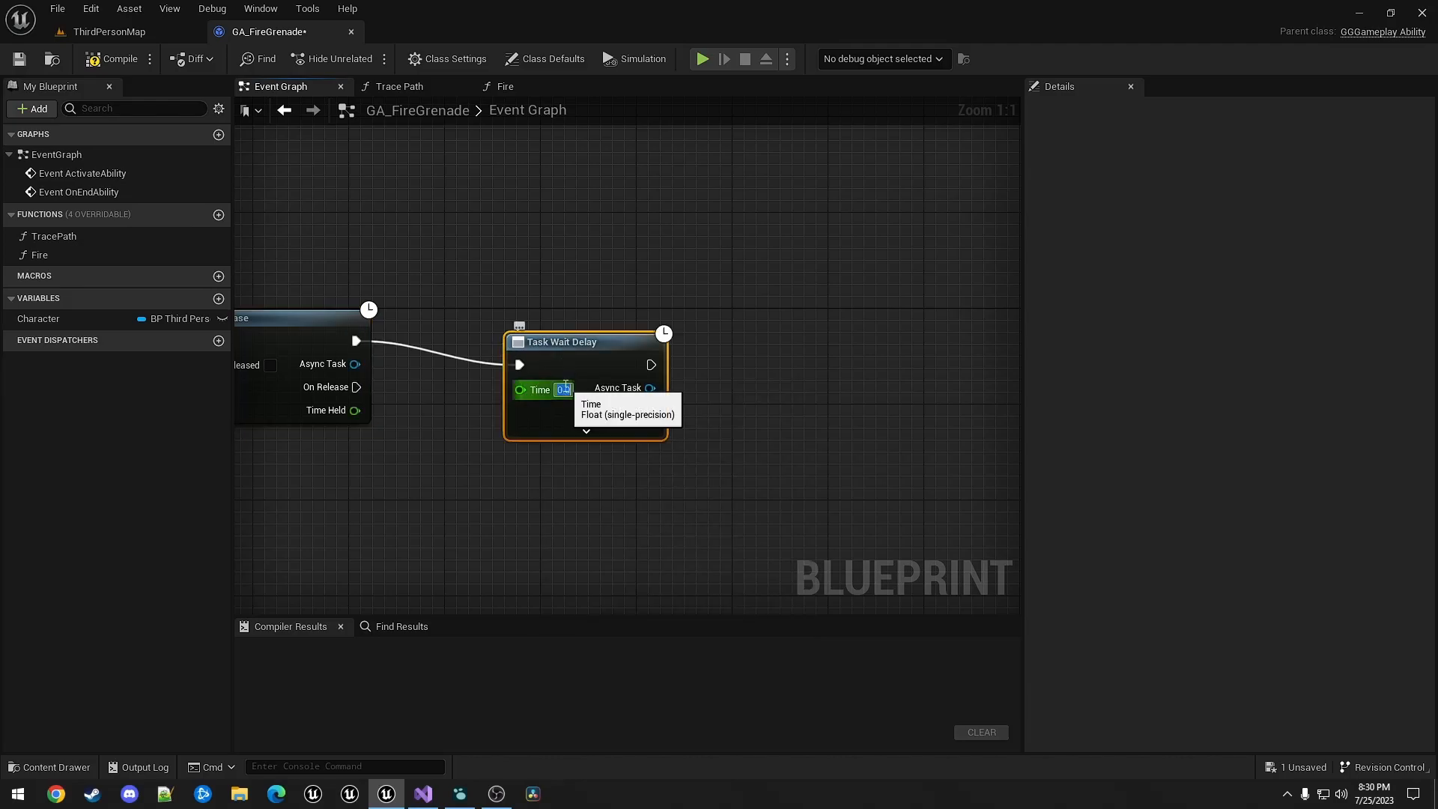
mouse_move(560, 411)
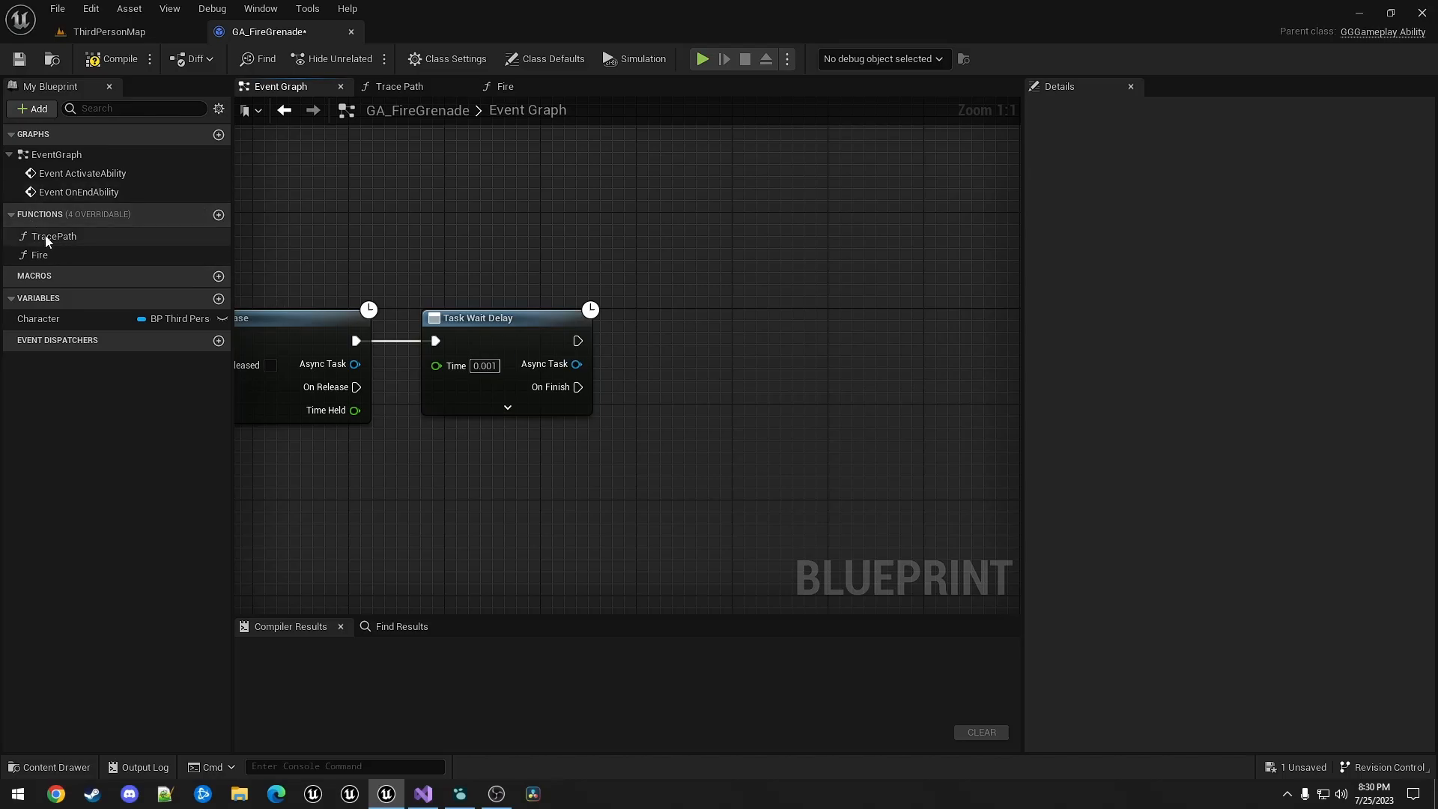
- On release, call Fire and then End Ability
click(54, 235)
text(fire)
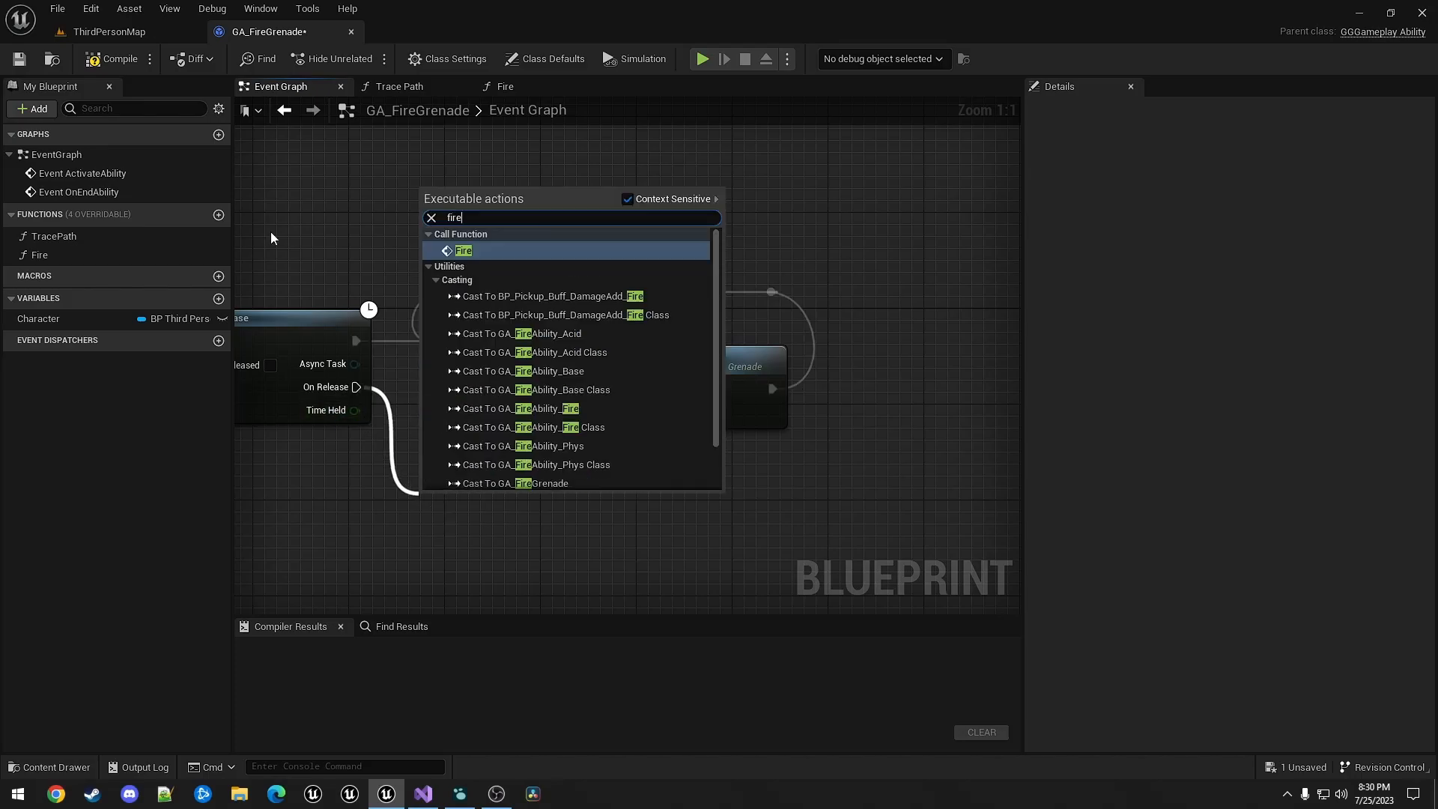
click(463, 250)
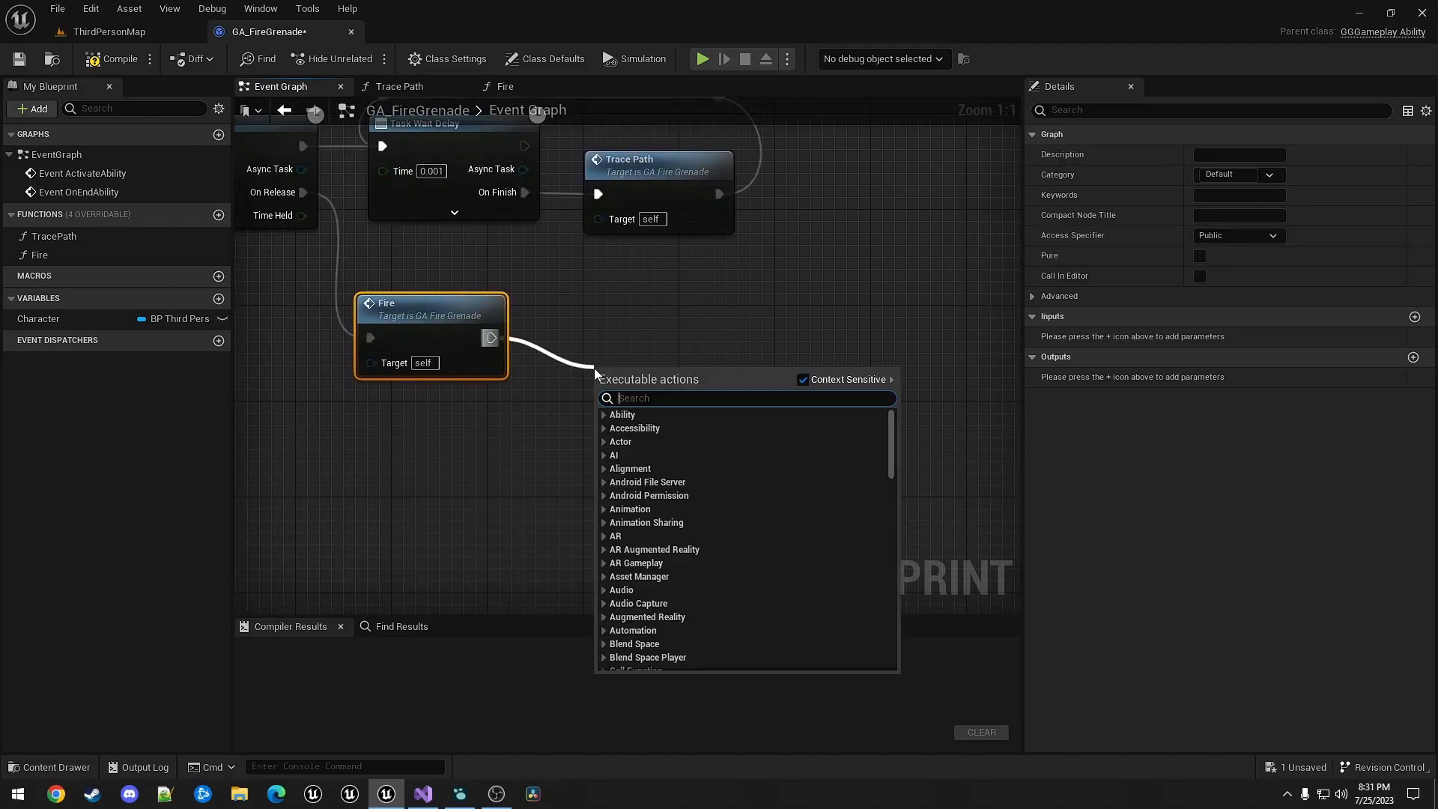
text(end abilit)
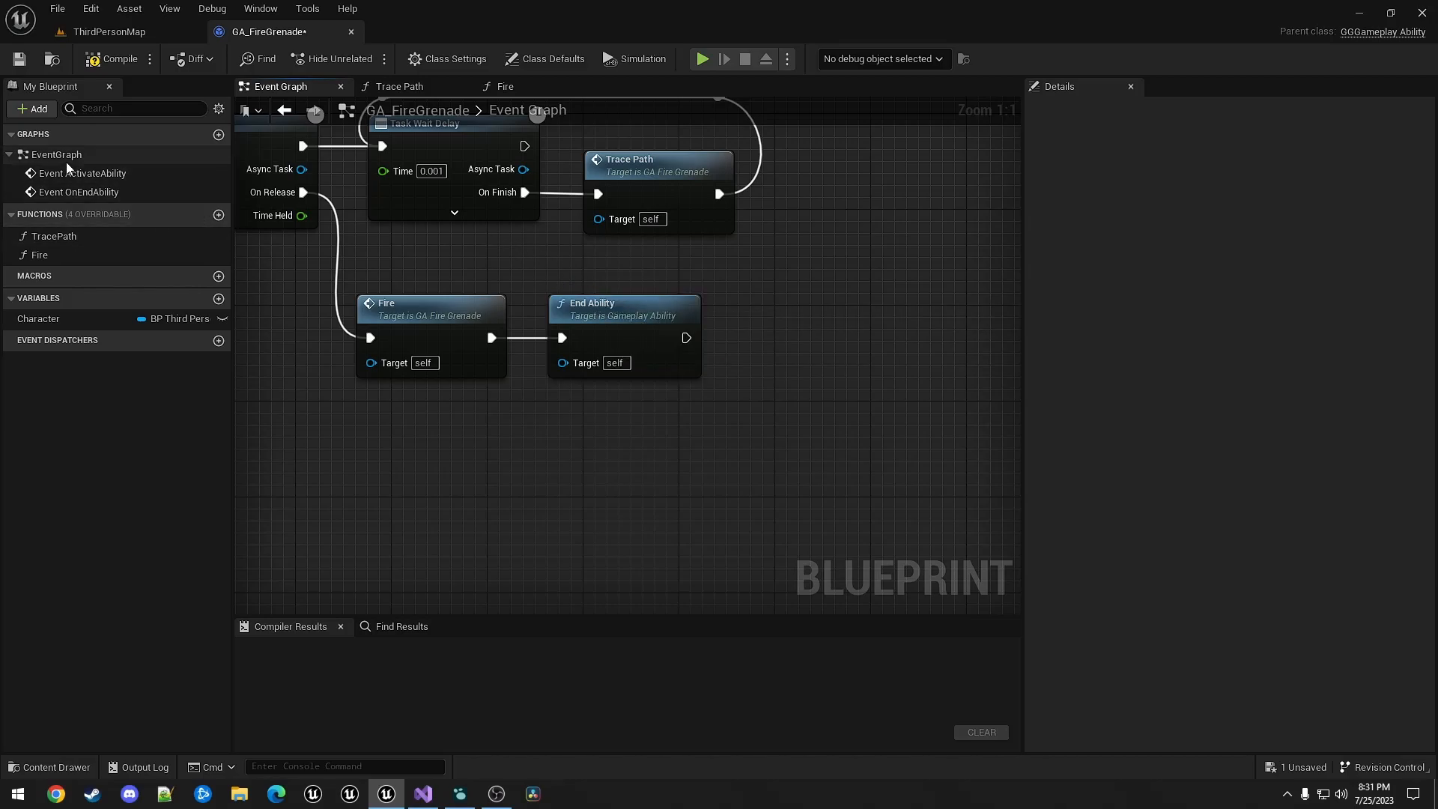
- Set Ability Input ID to Fire Ability in Class Defaults and compile
click(56, 154)
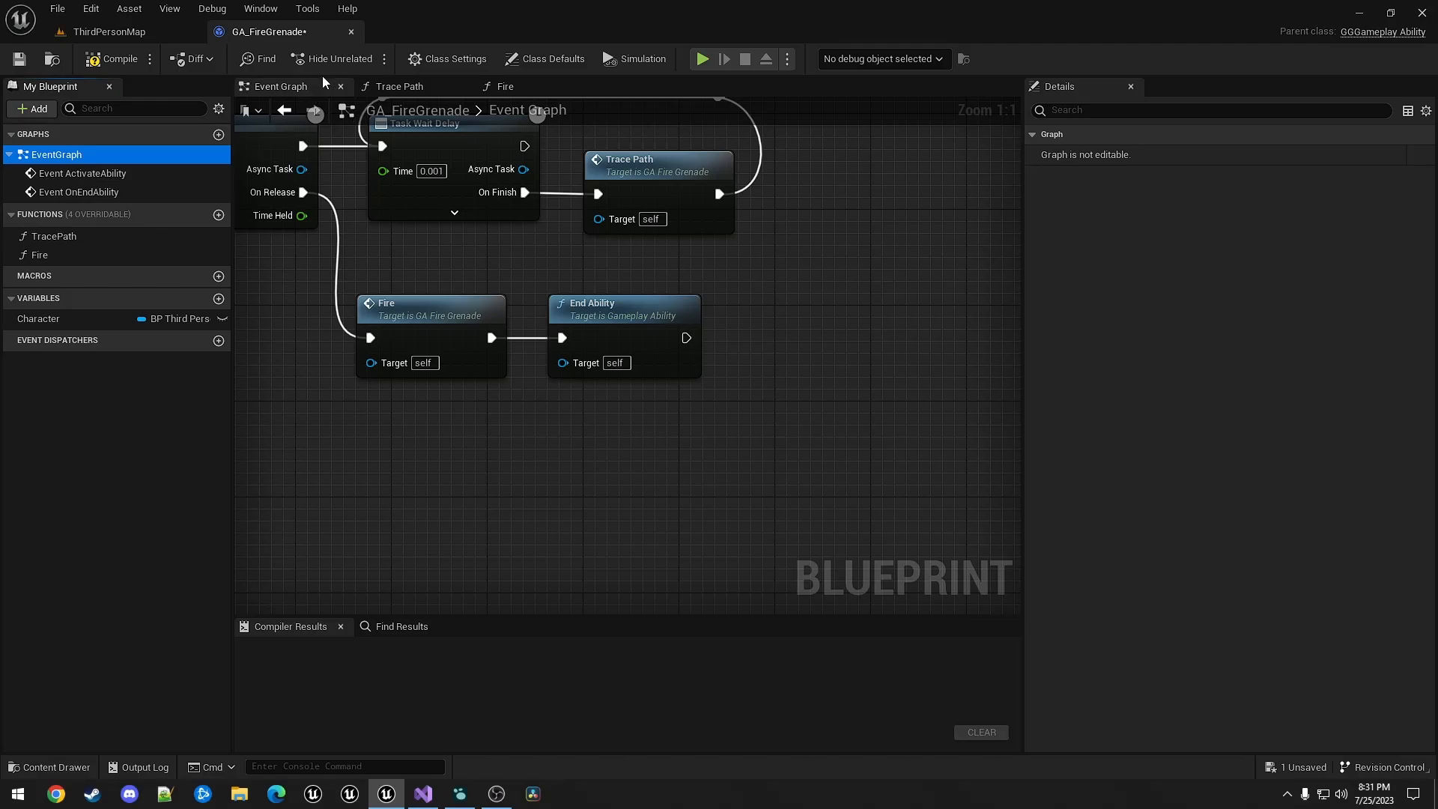
click(550, 58)
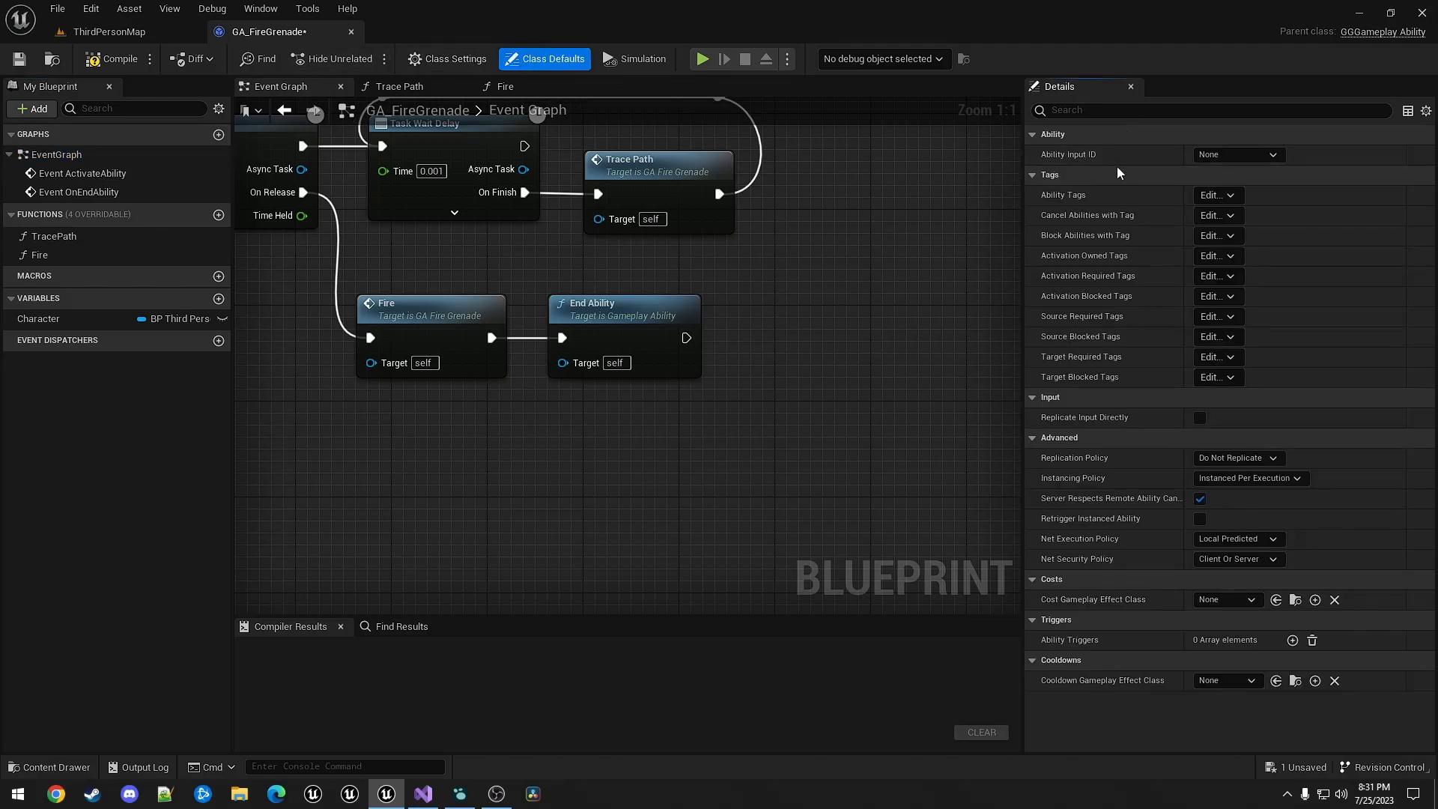
click(1237, 154)
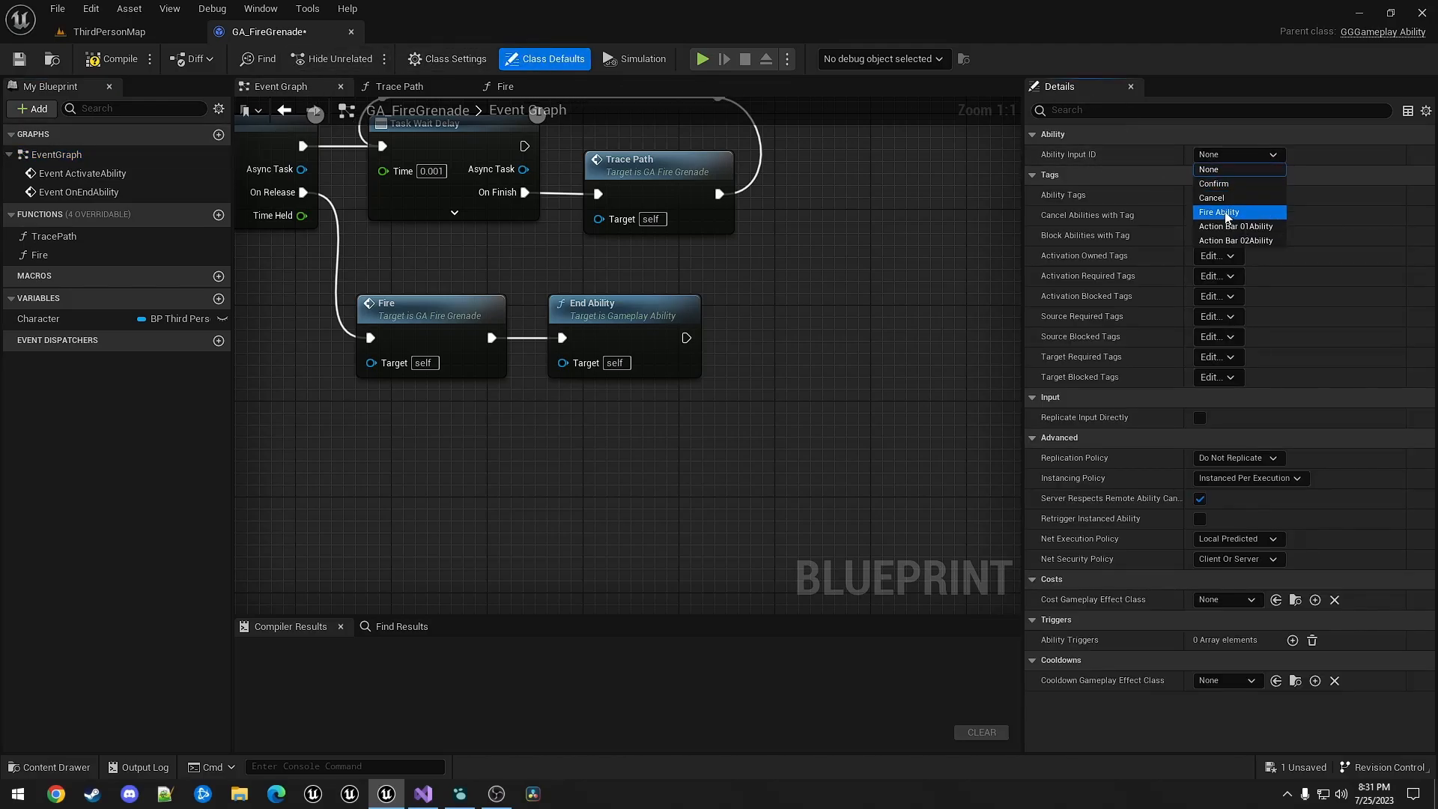
click(1218, 212)
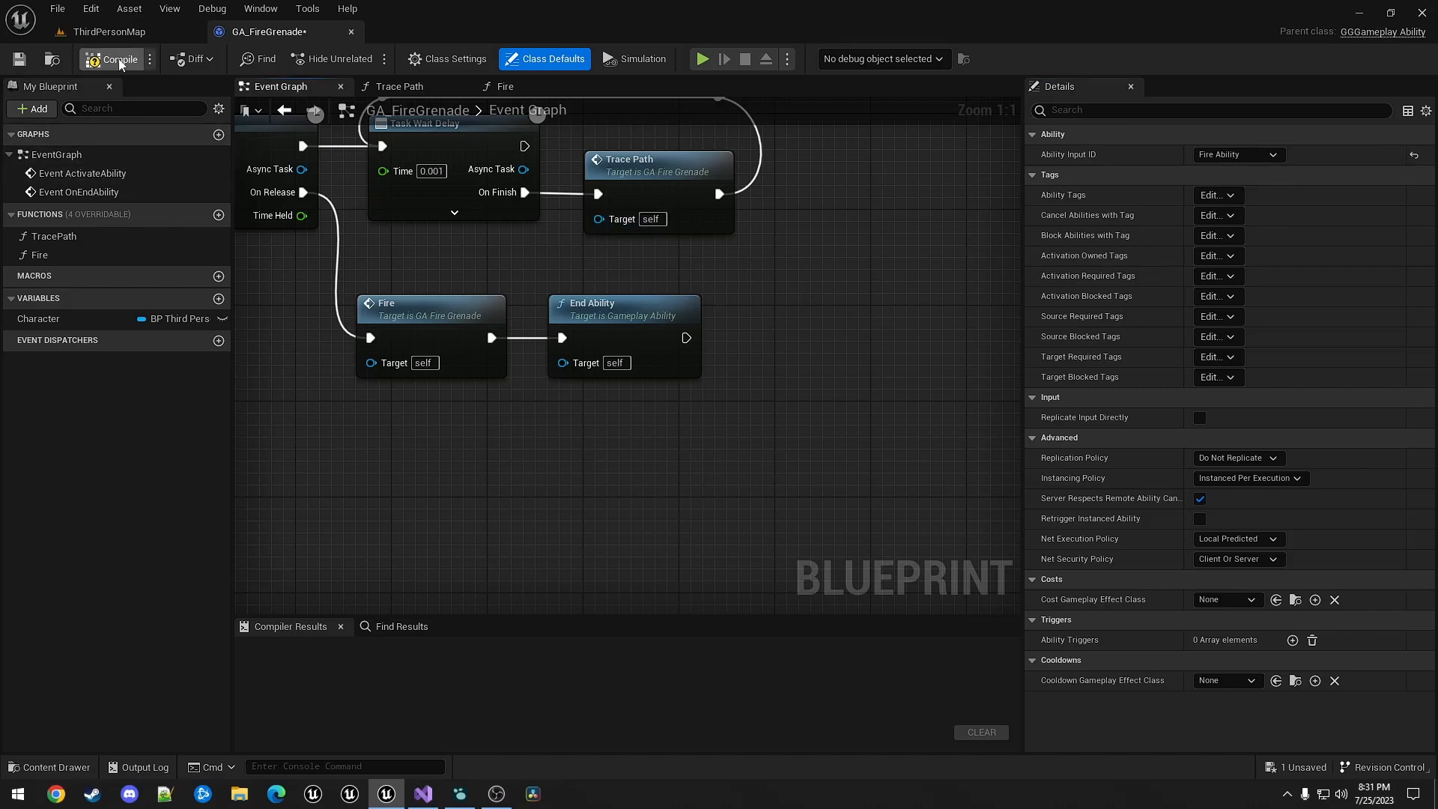
click(114, 58)
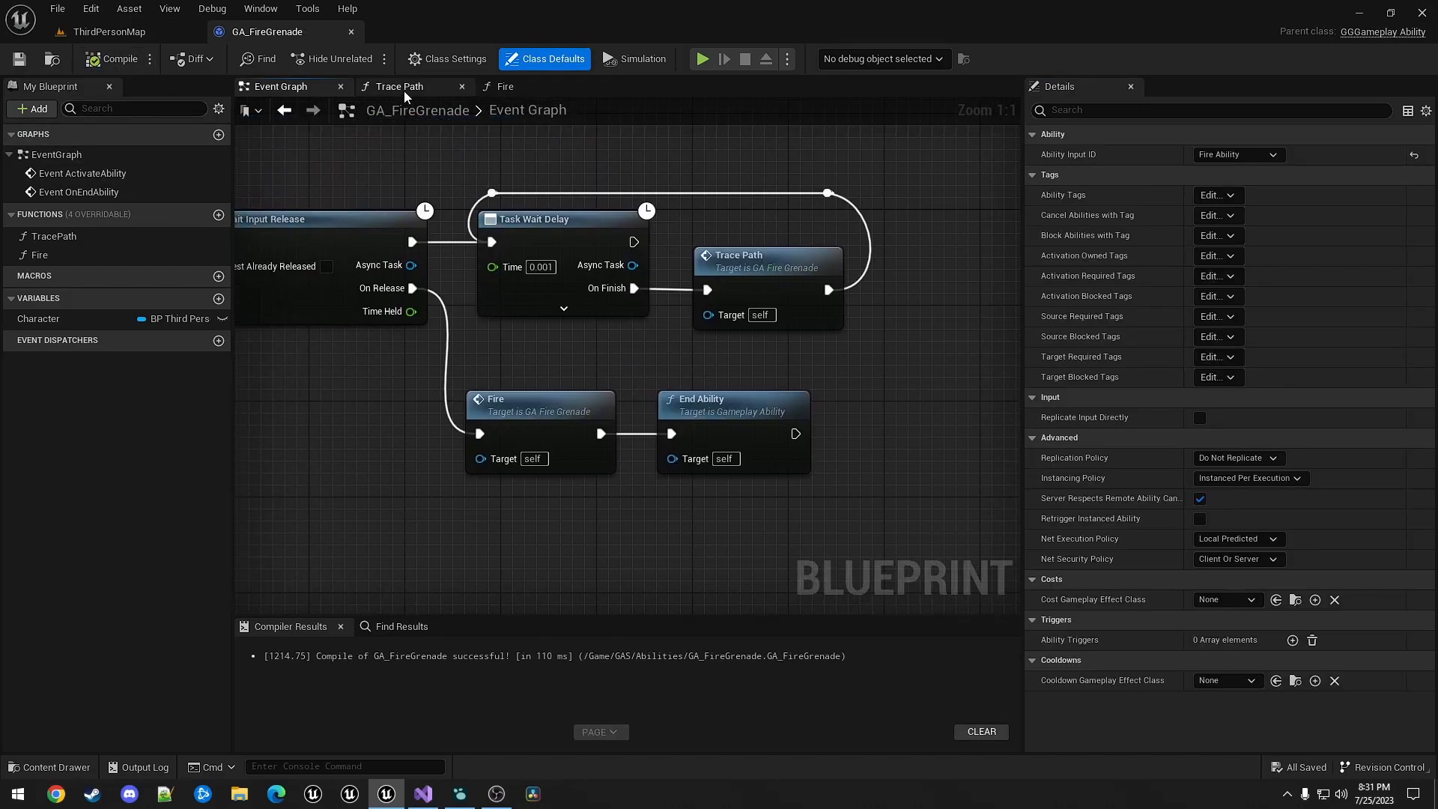
- In Trace Path, create a Path variable typed as an array of BP Path Sphere references
click(401, 86)
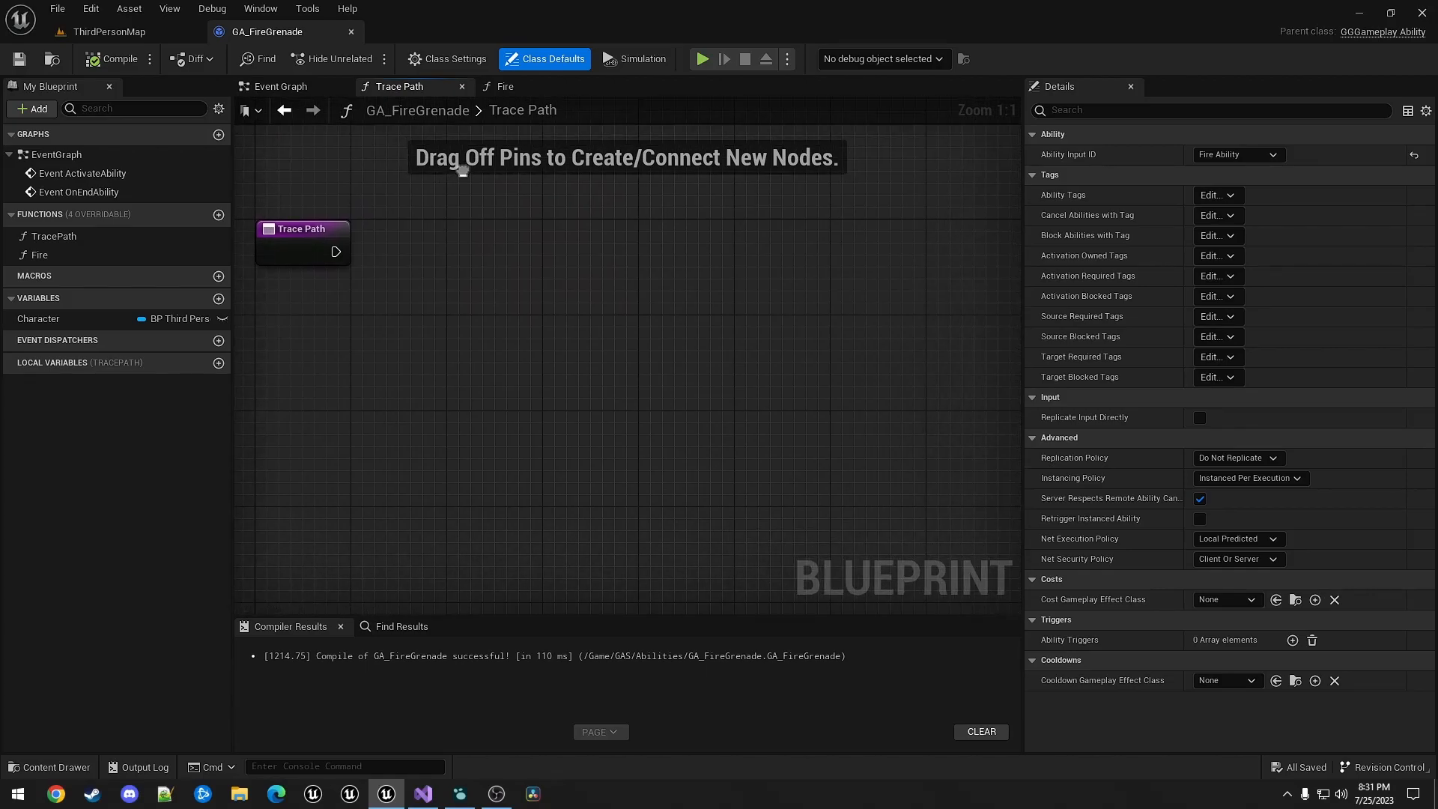
mouse_move(425, 263)
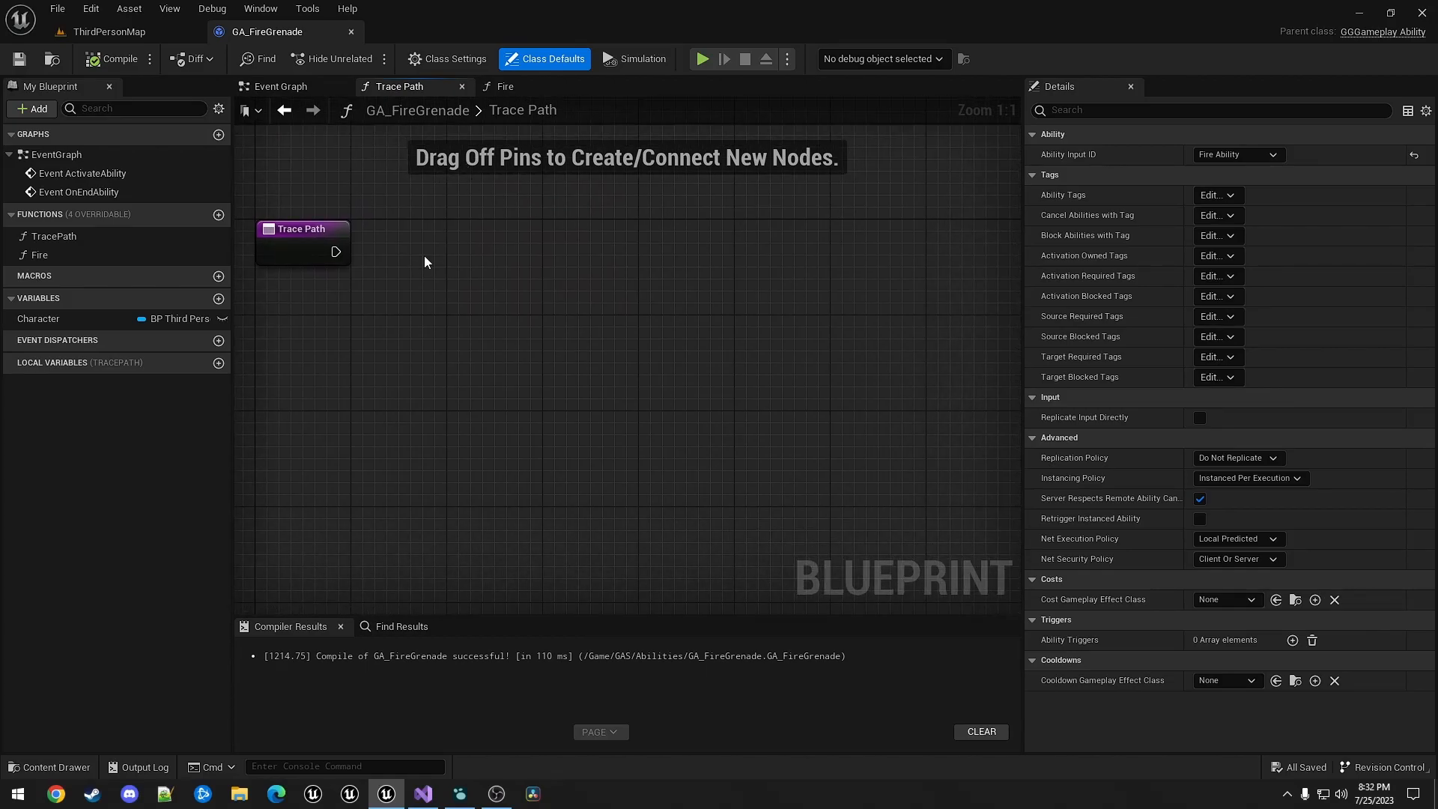
mouse_move(218, 298)
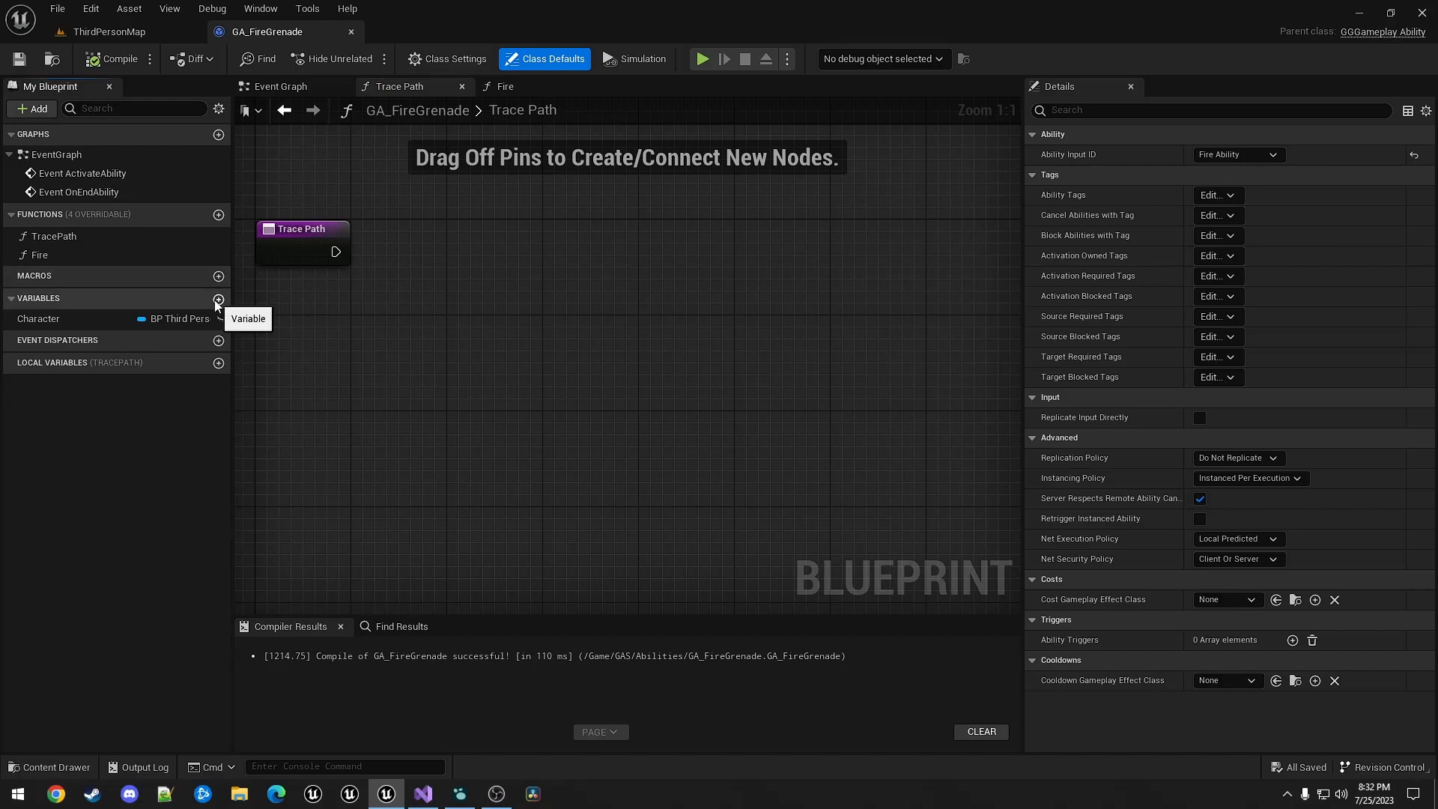
click(217, 297)
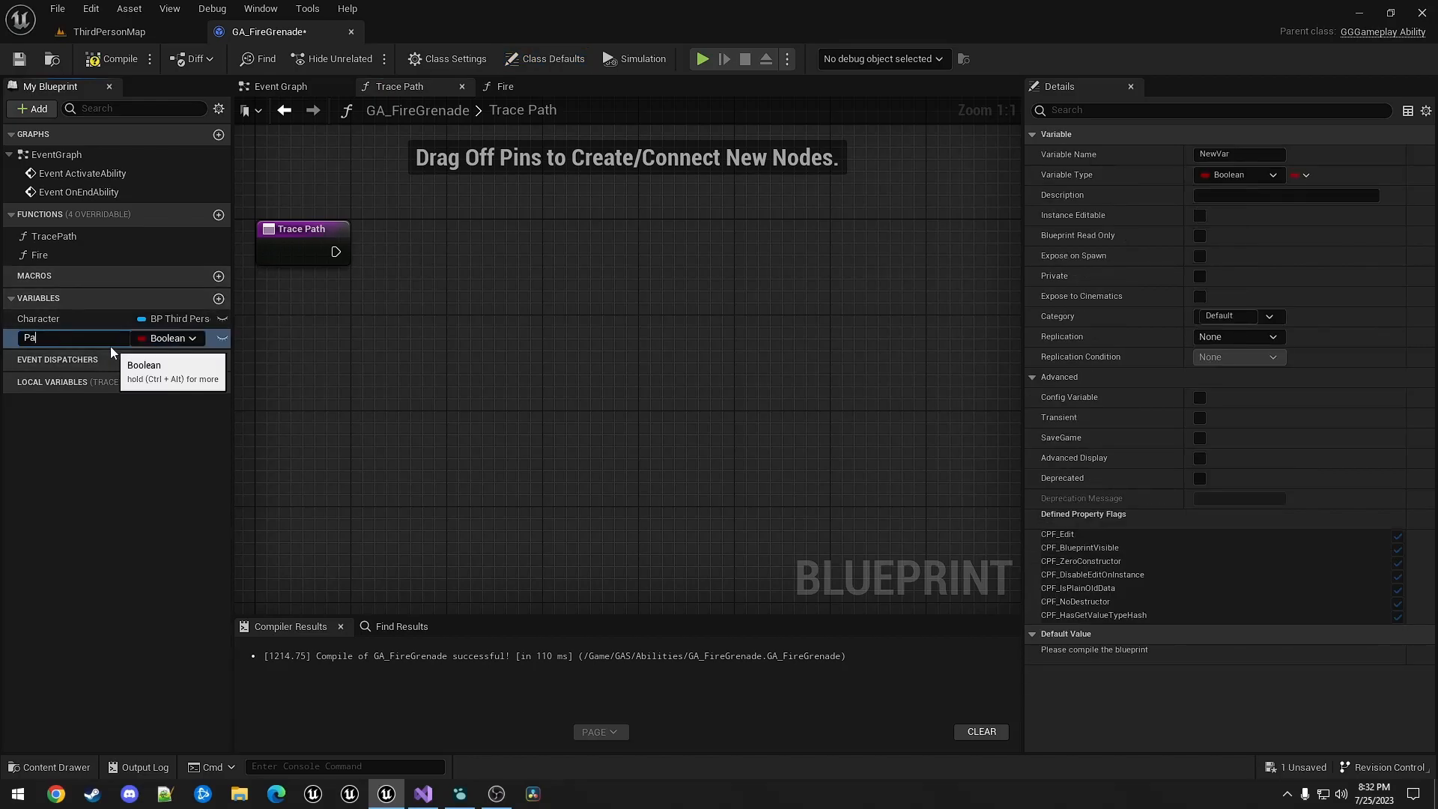
click(193, 338)
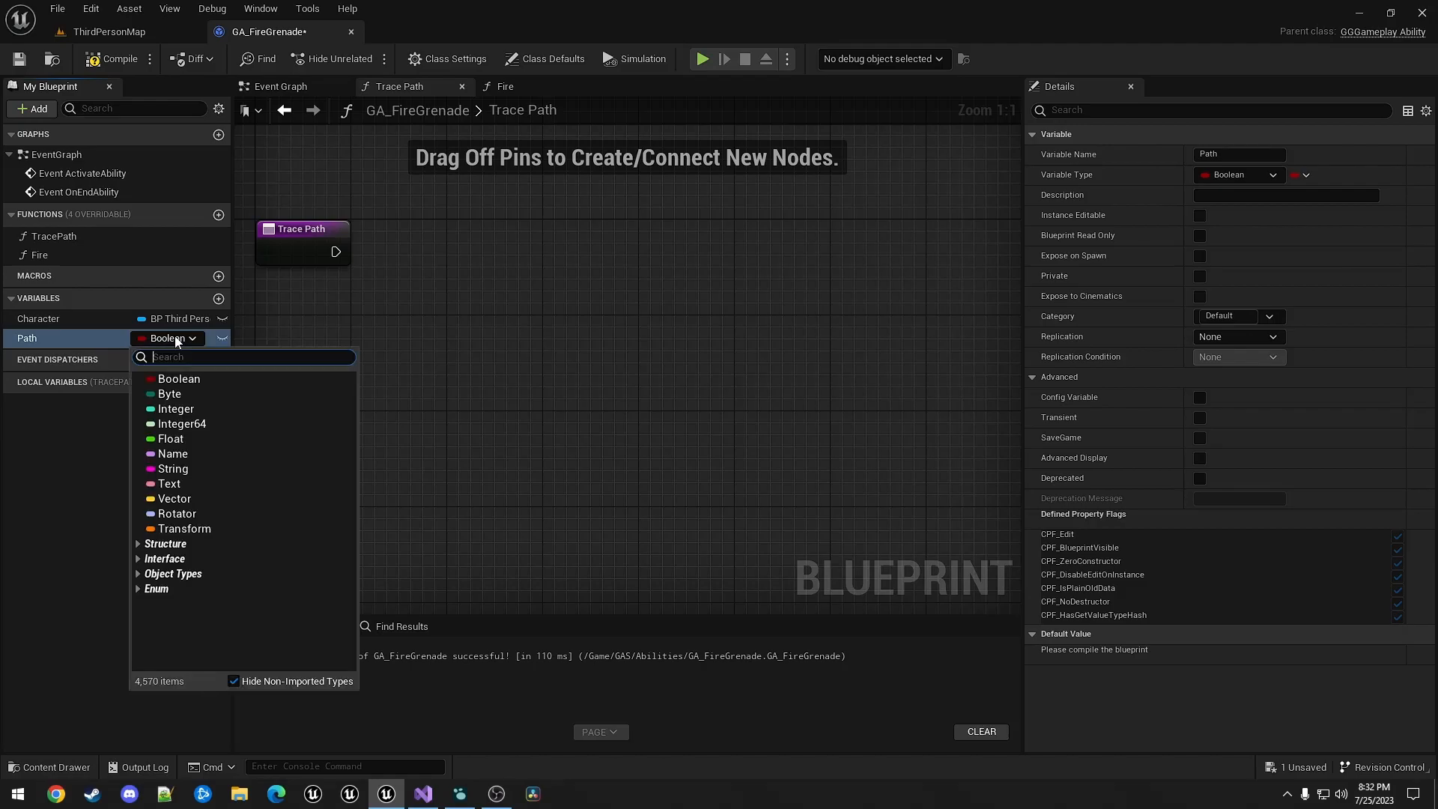
text(bp Pathsphere)
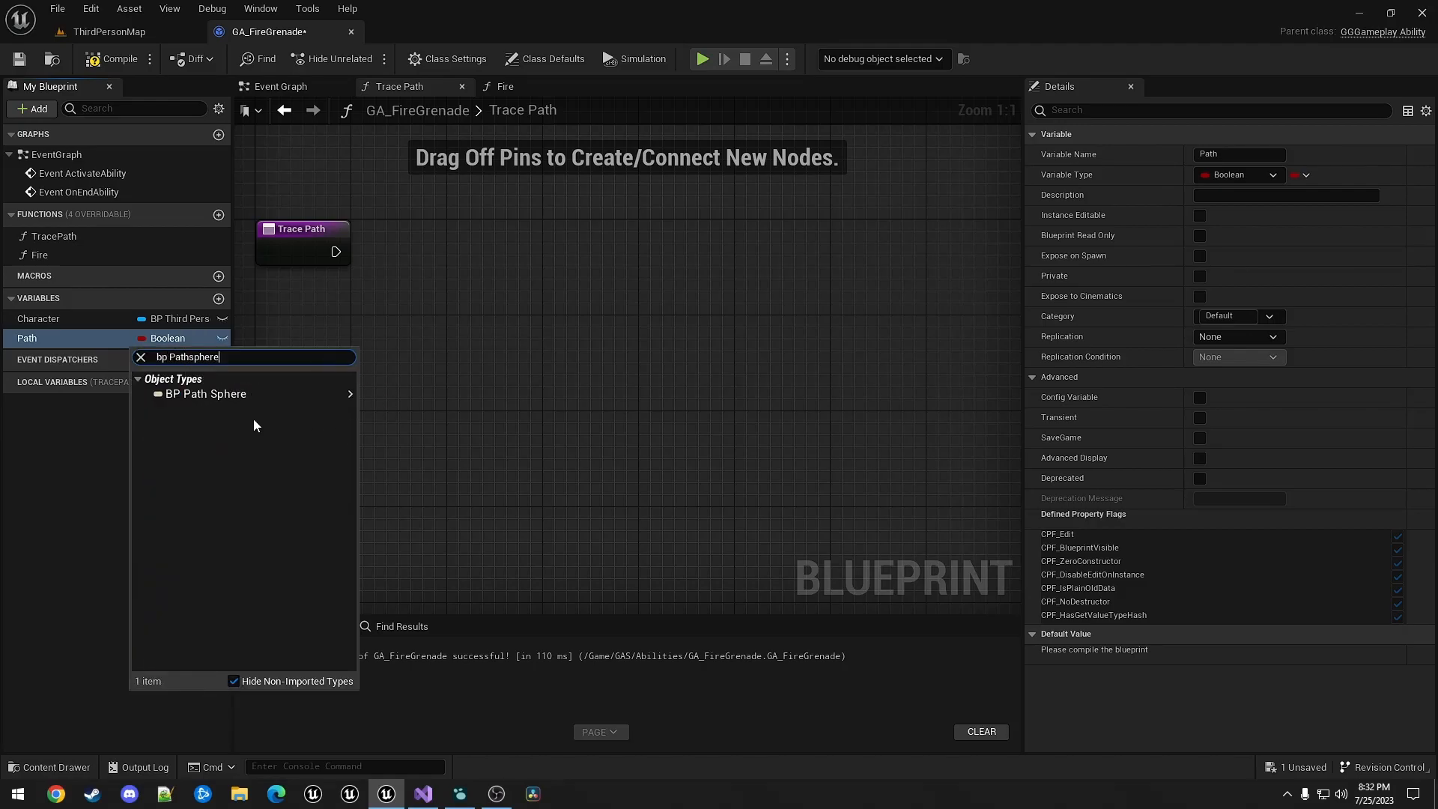
click(206, 393)
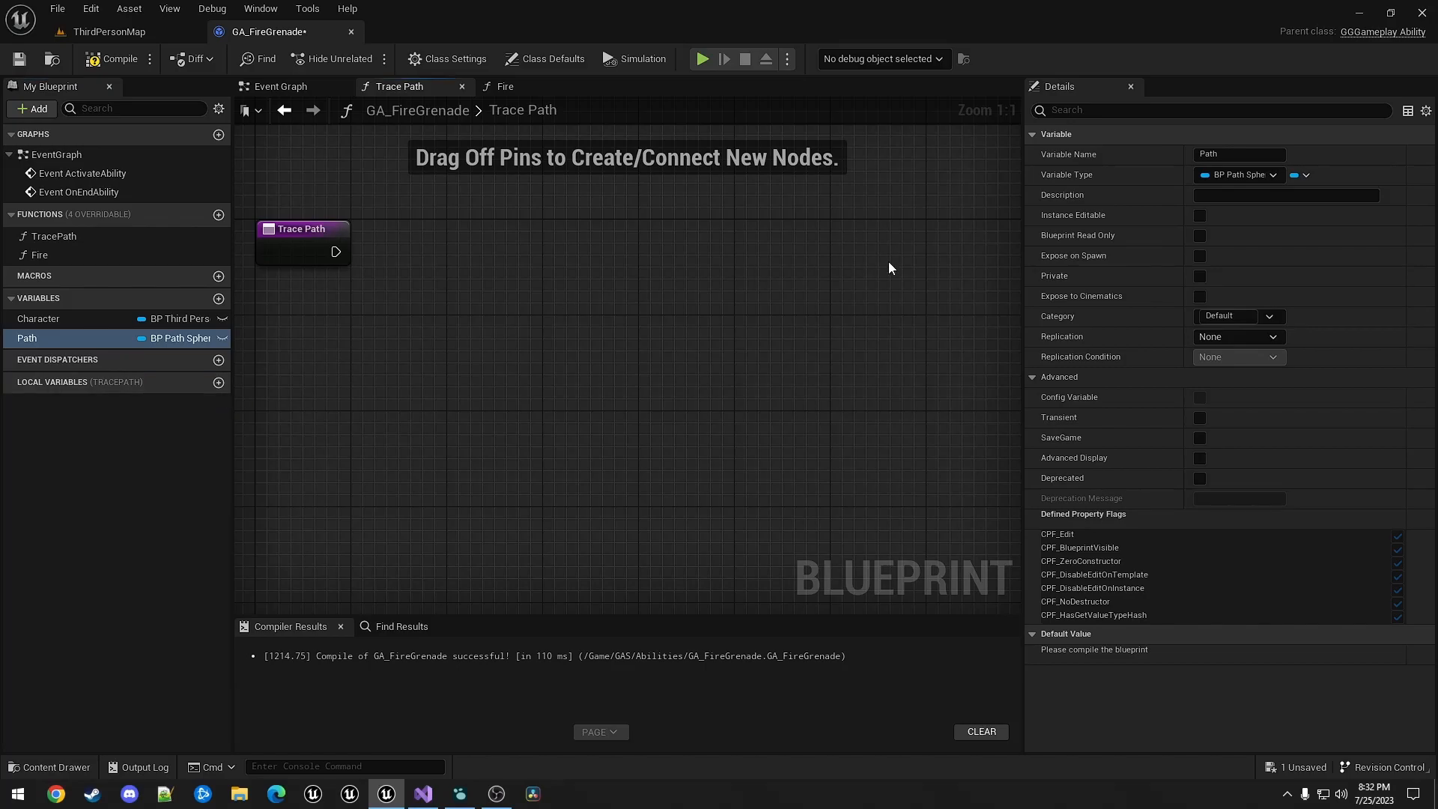
click(1297, 175)
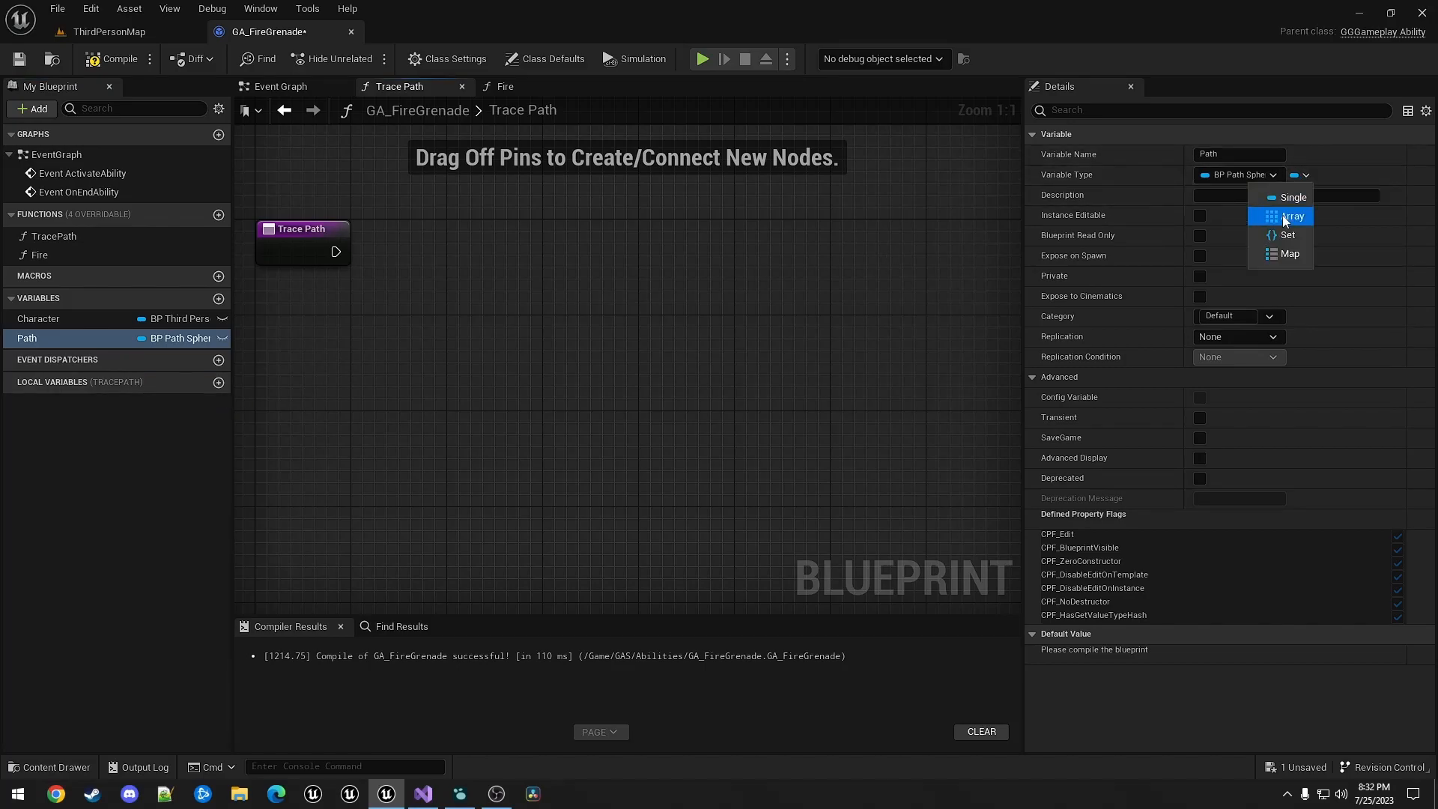
click(1287, 215)
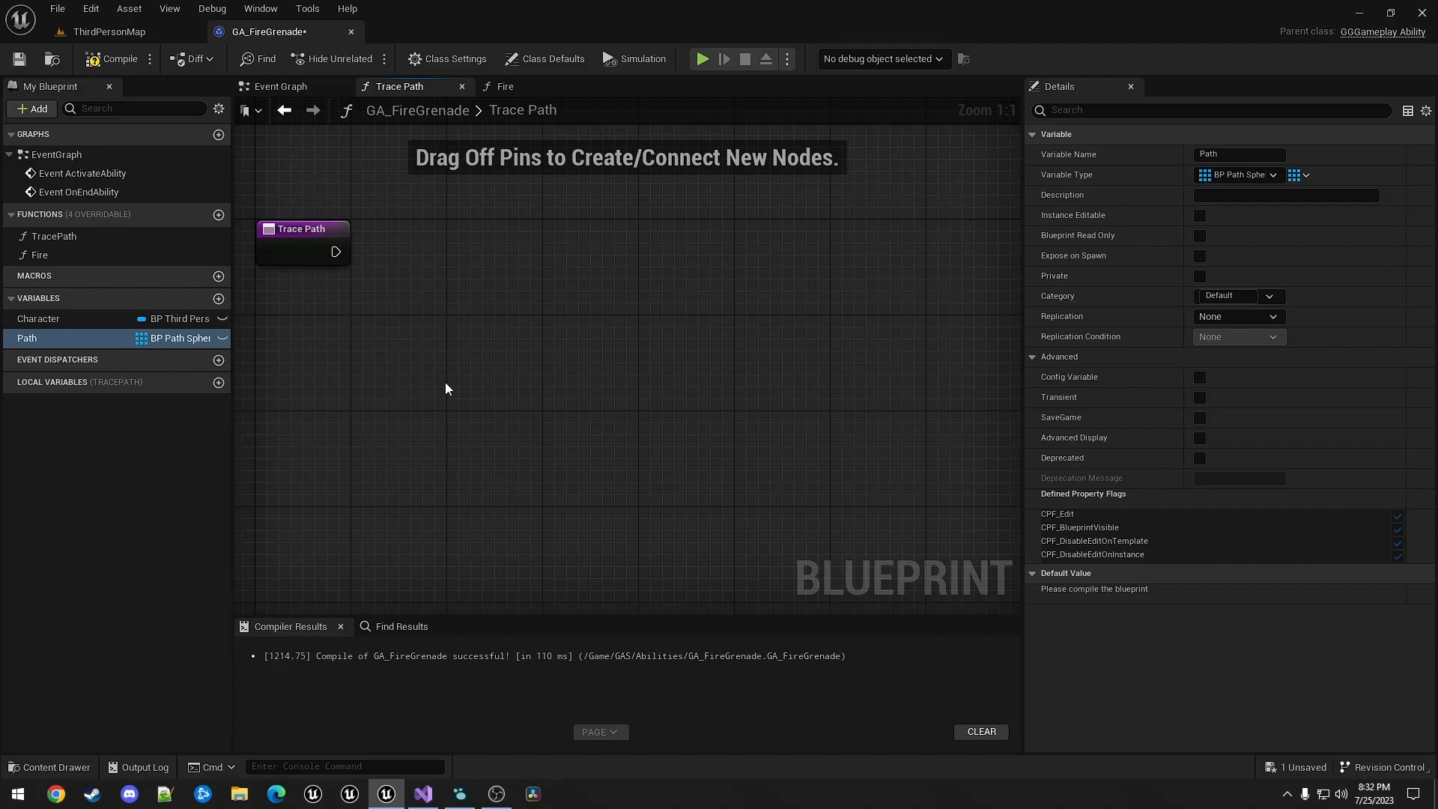
drag(335, 252, 431, 254)
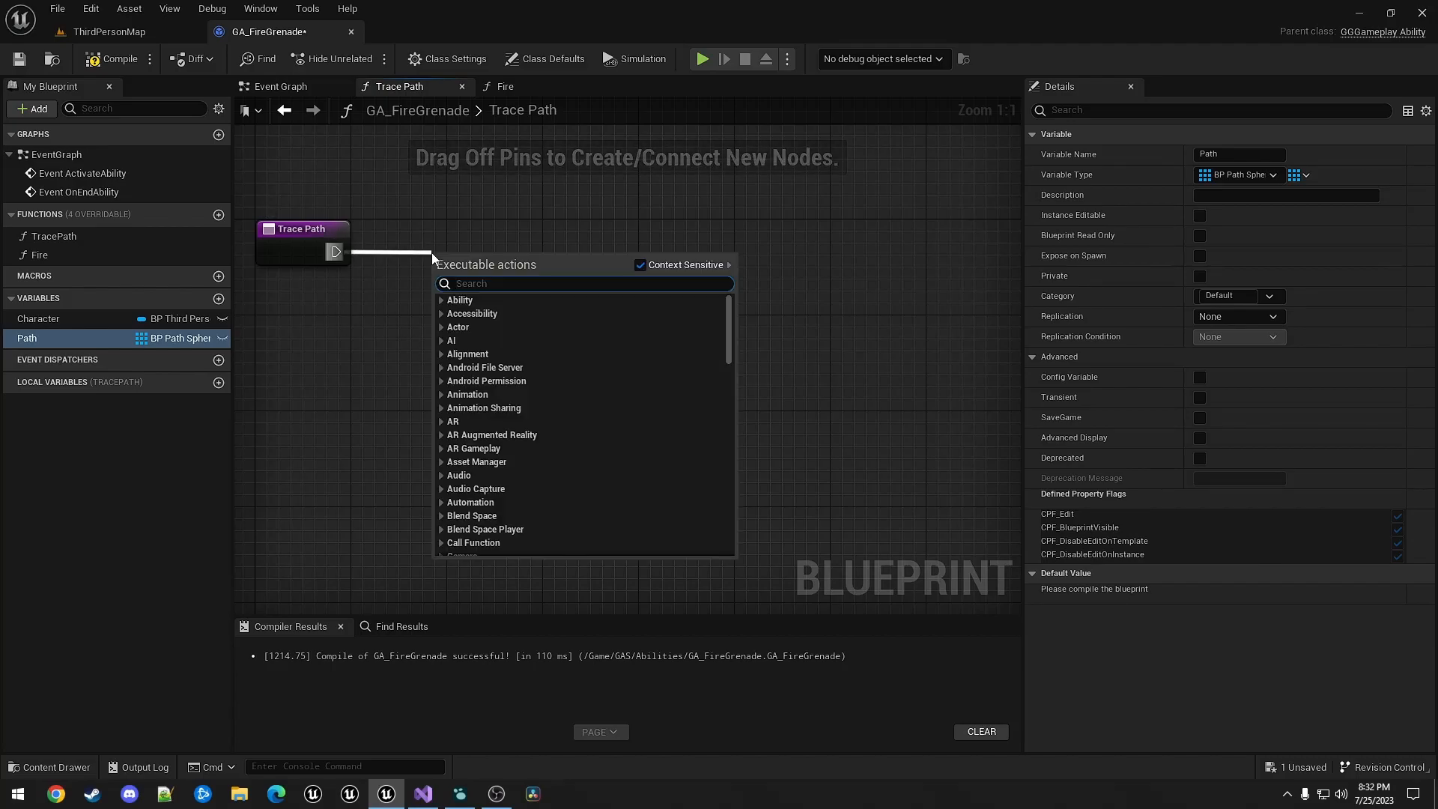
- Run a Sequence into For Each Loop over Path, setting each sphere's visibility, then return to ThirdPersonMap
click(467, 252)
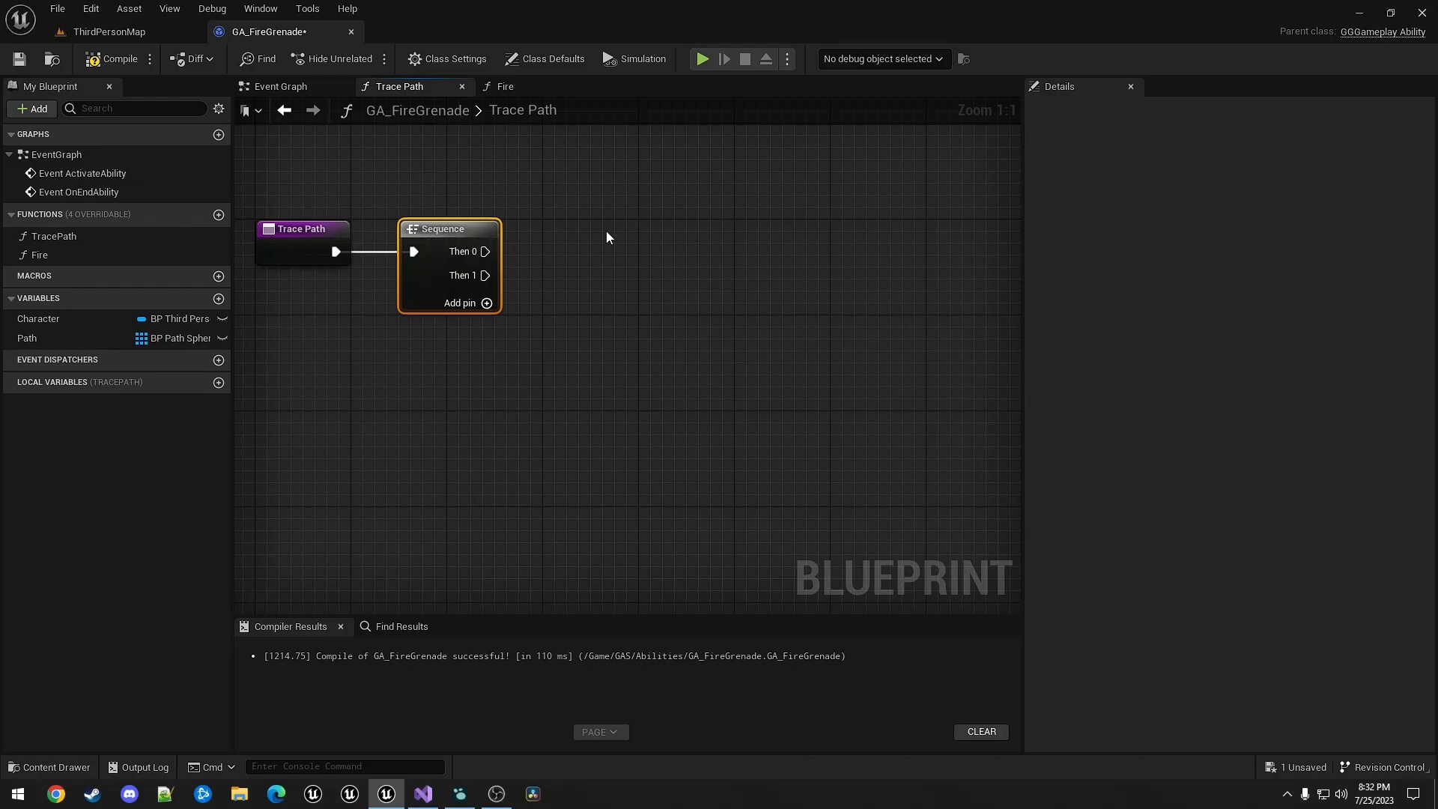
click(28, 338)
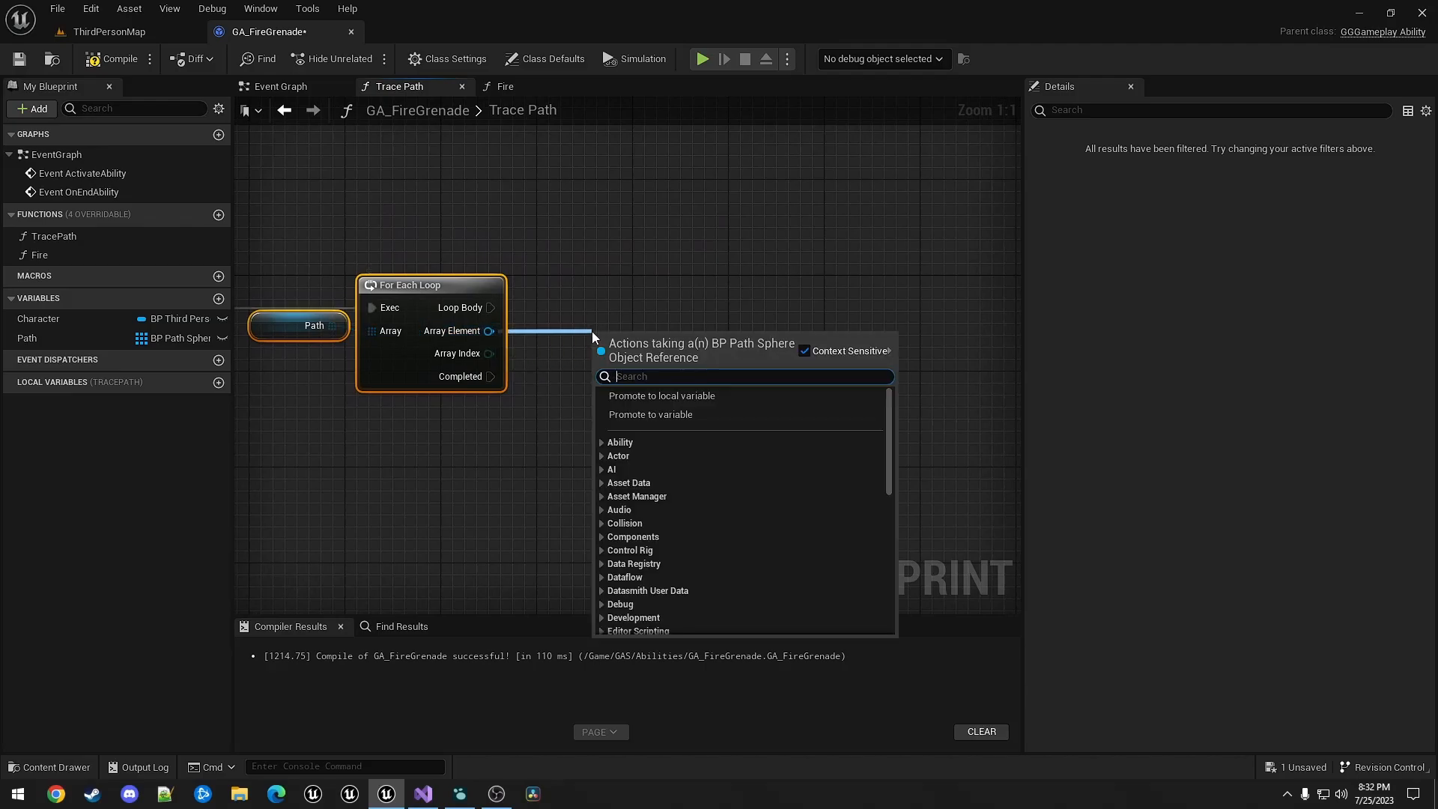
text(set v)
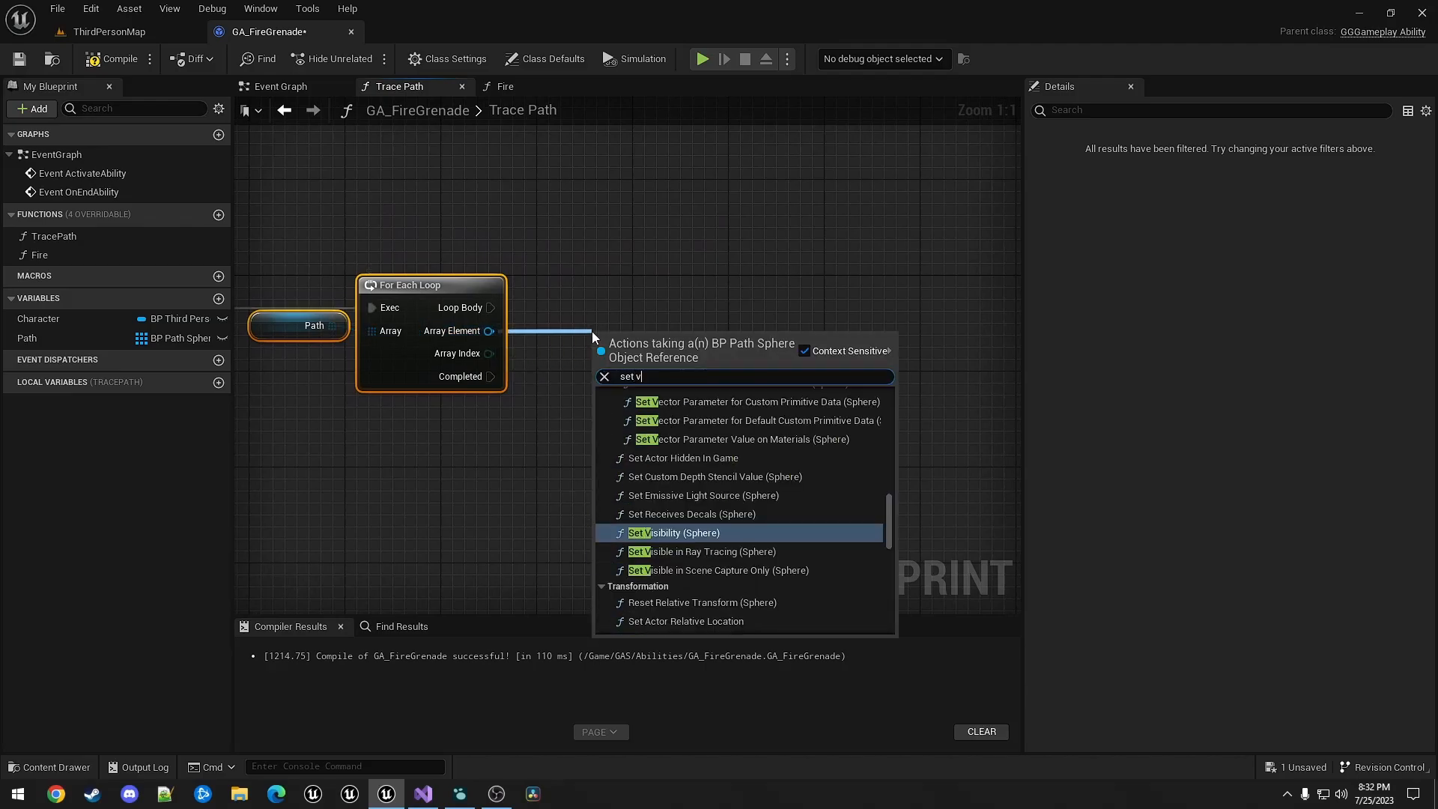
text(isi)
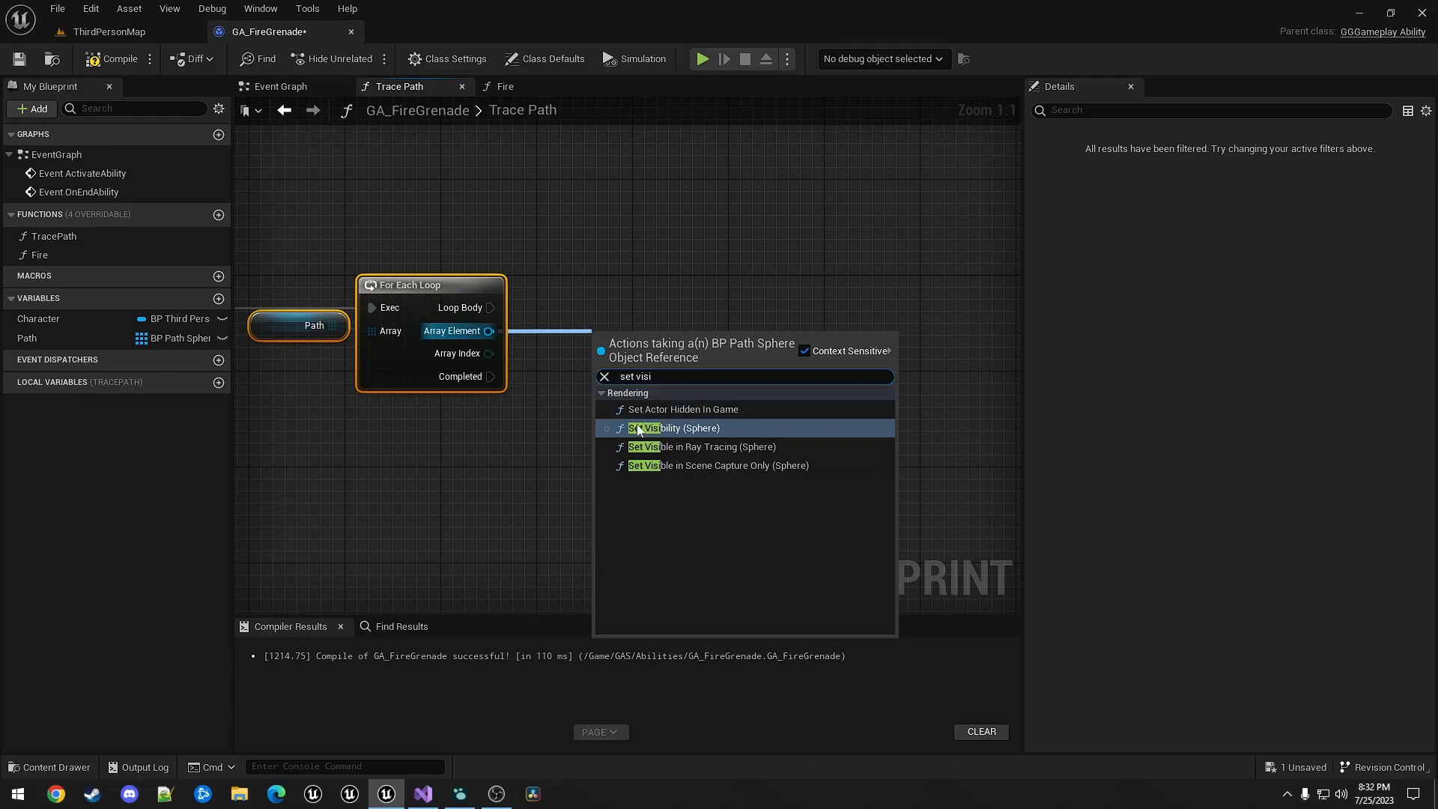
click(676, 428)
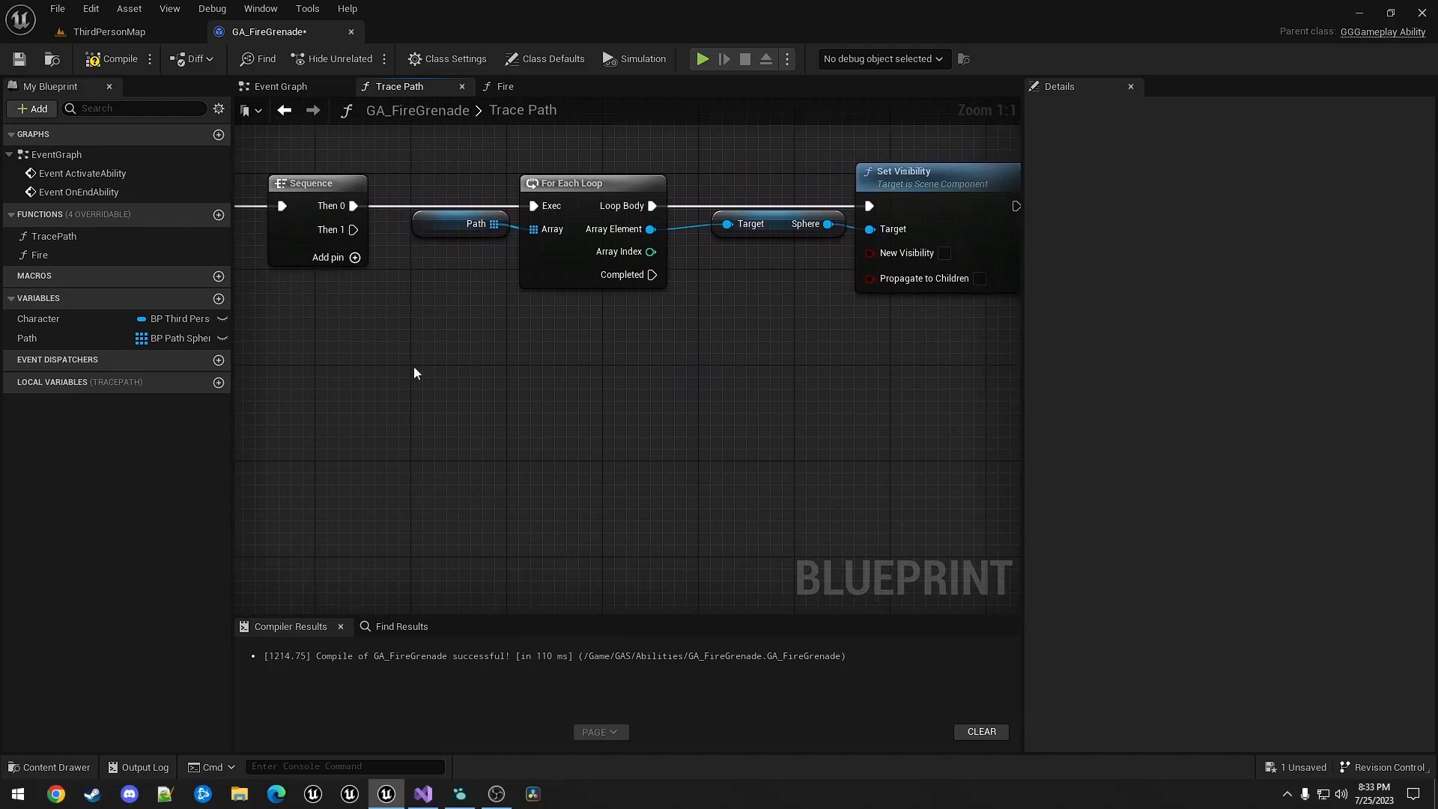
click(38, 319)
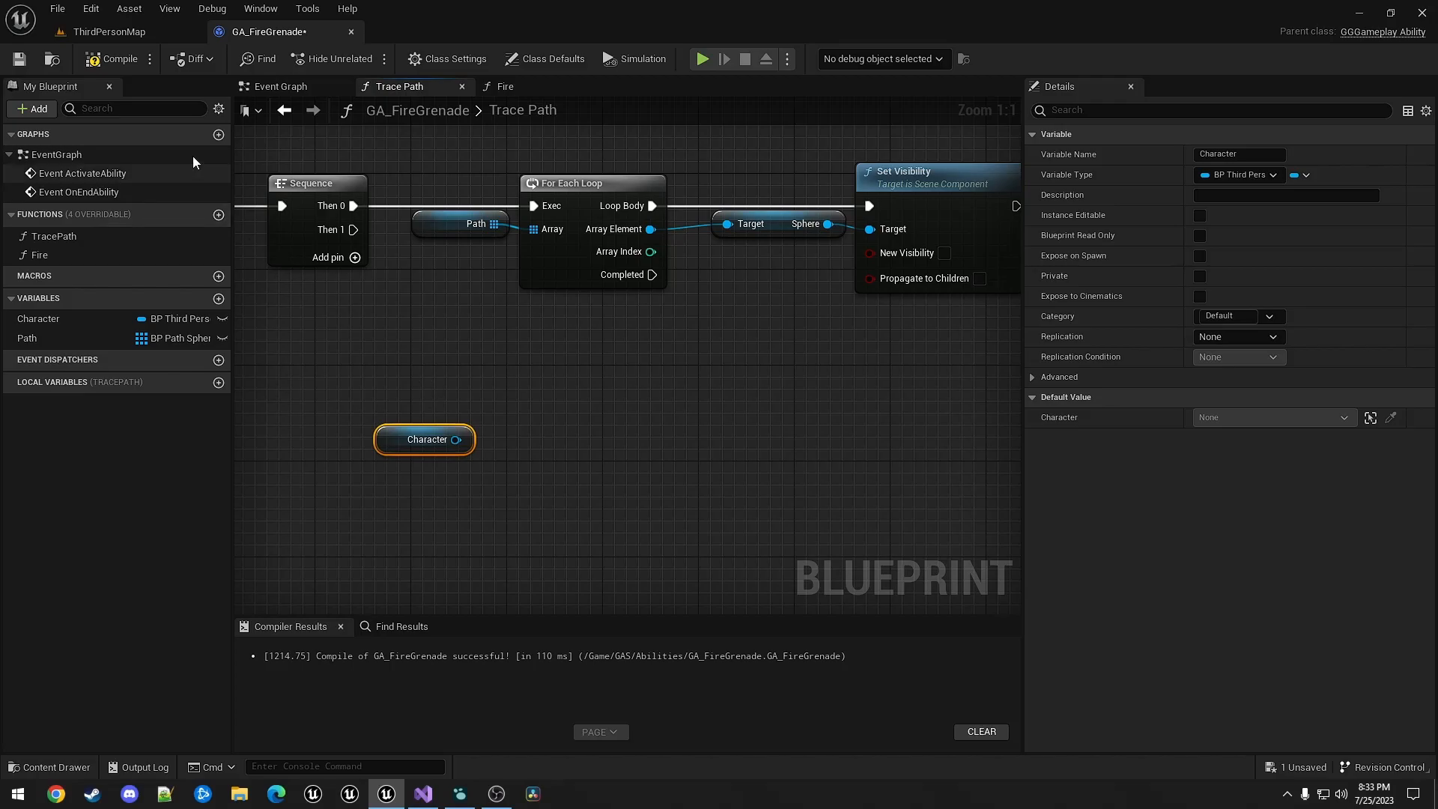
click(108, 31)
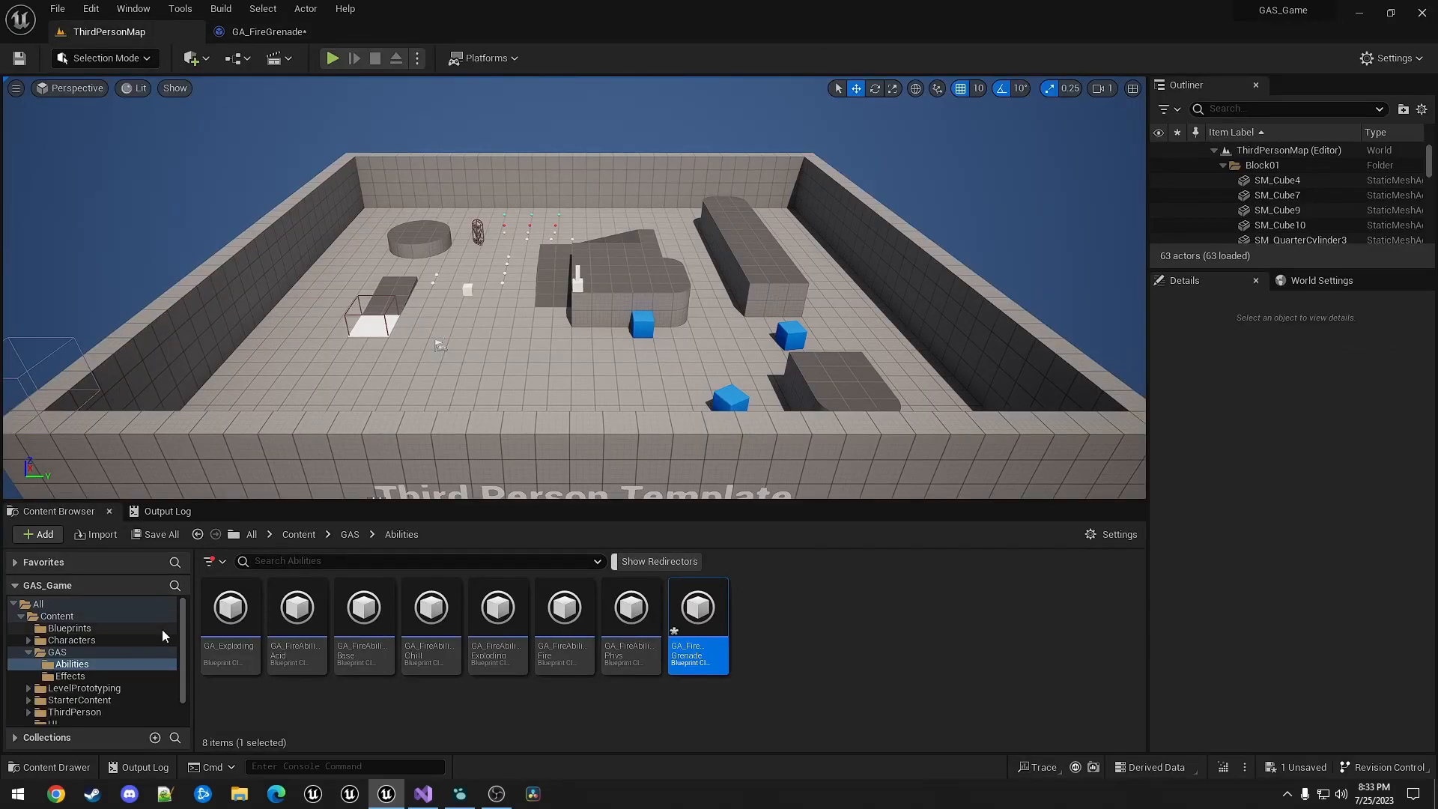
- Copy the fire-point nodes from GA_FireAbility_Base's Fire function, then switch to BP_ThirdPersonCharacter
click(408, 712)
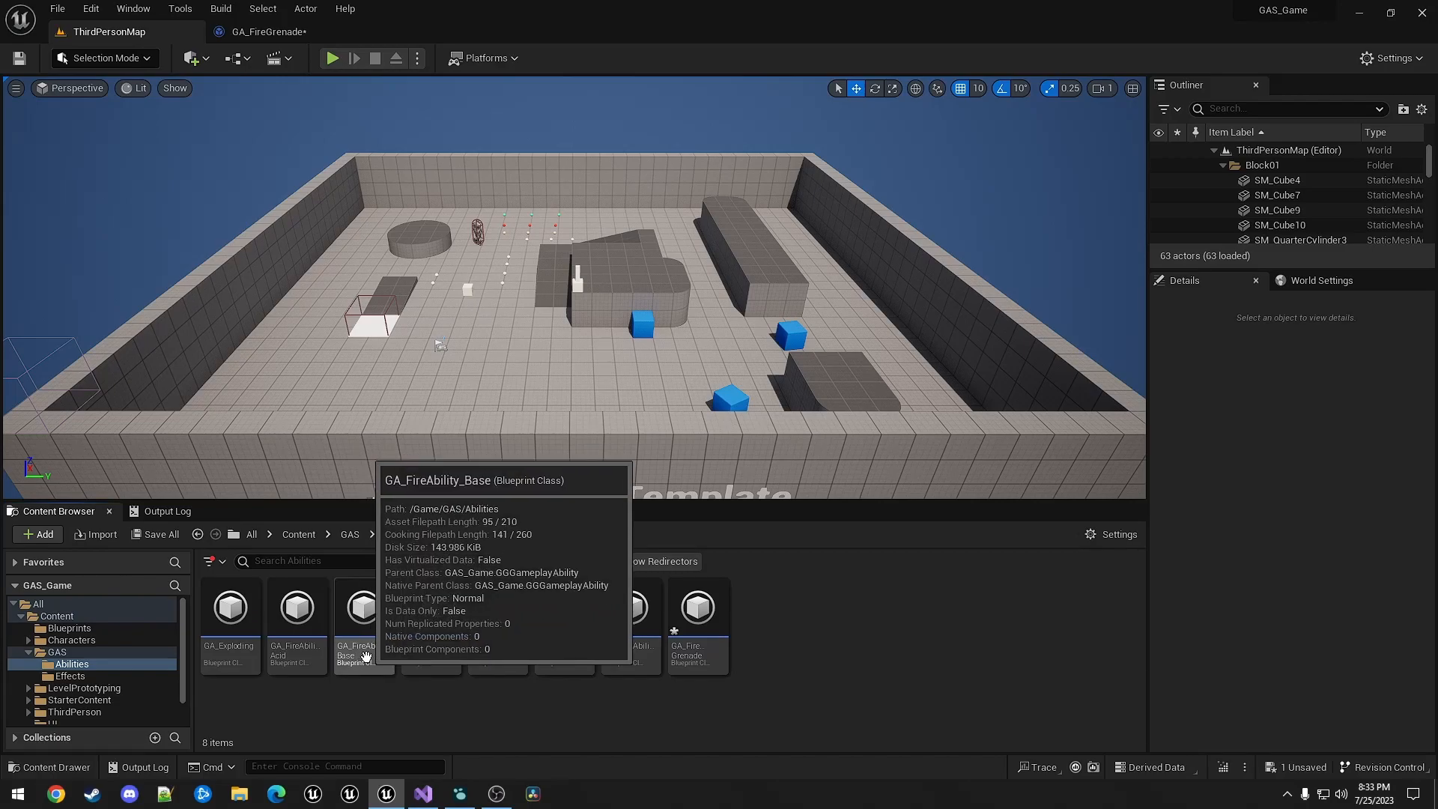
double_click(364, 606)
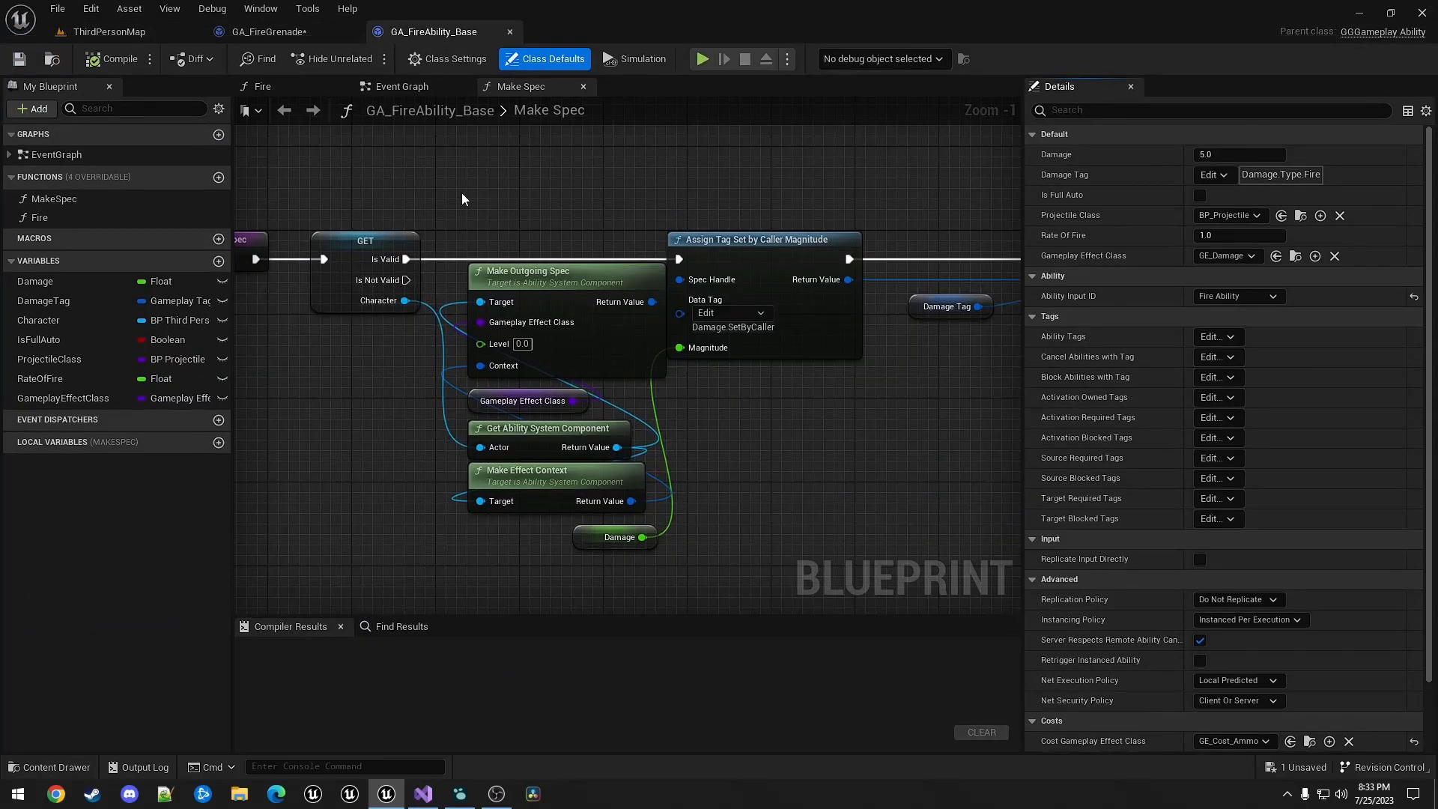
click(262, 86)
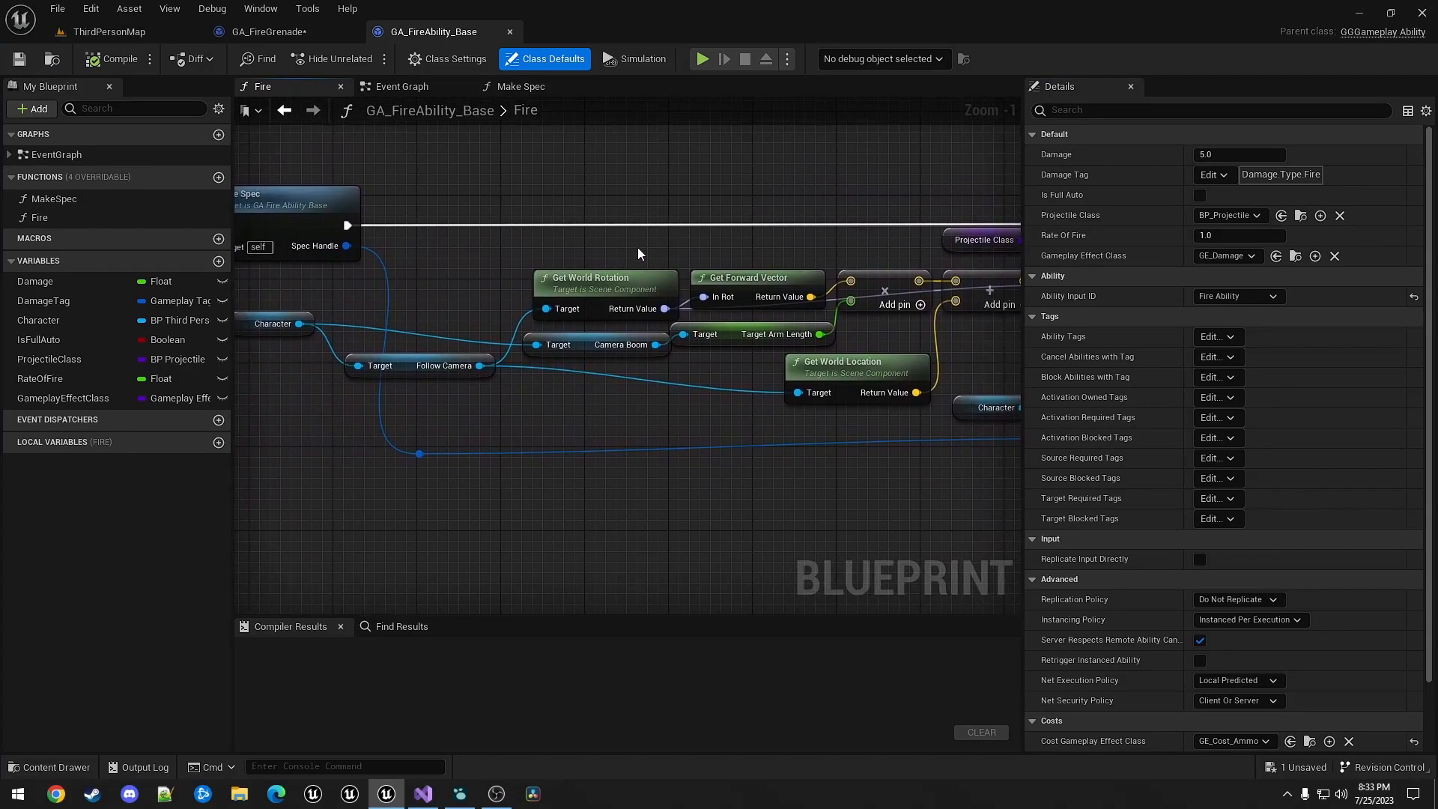
mouse_move(752, 268)
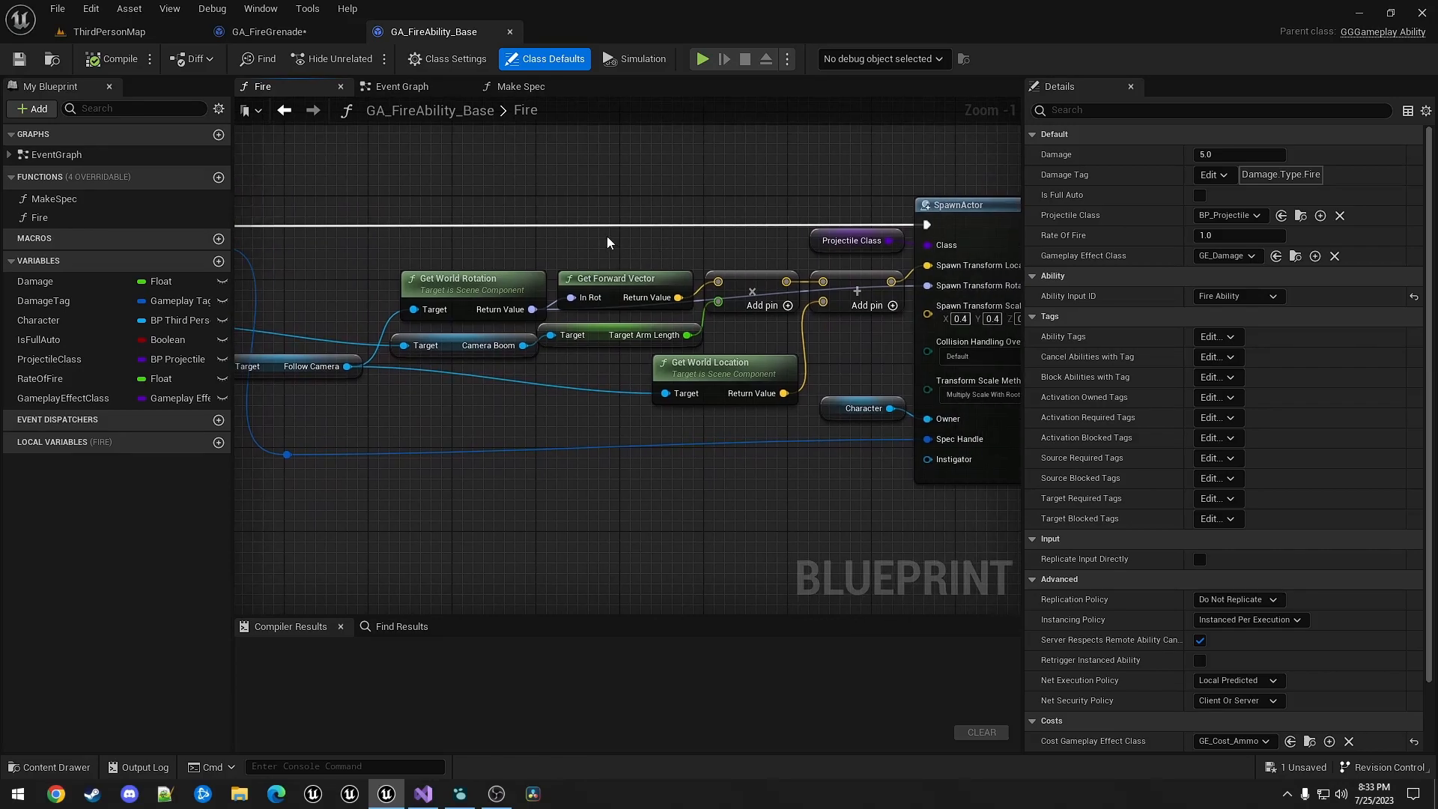
mouse_move(969, 285)
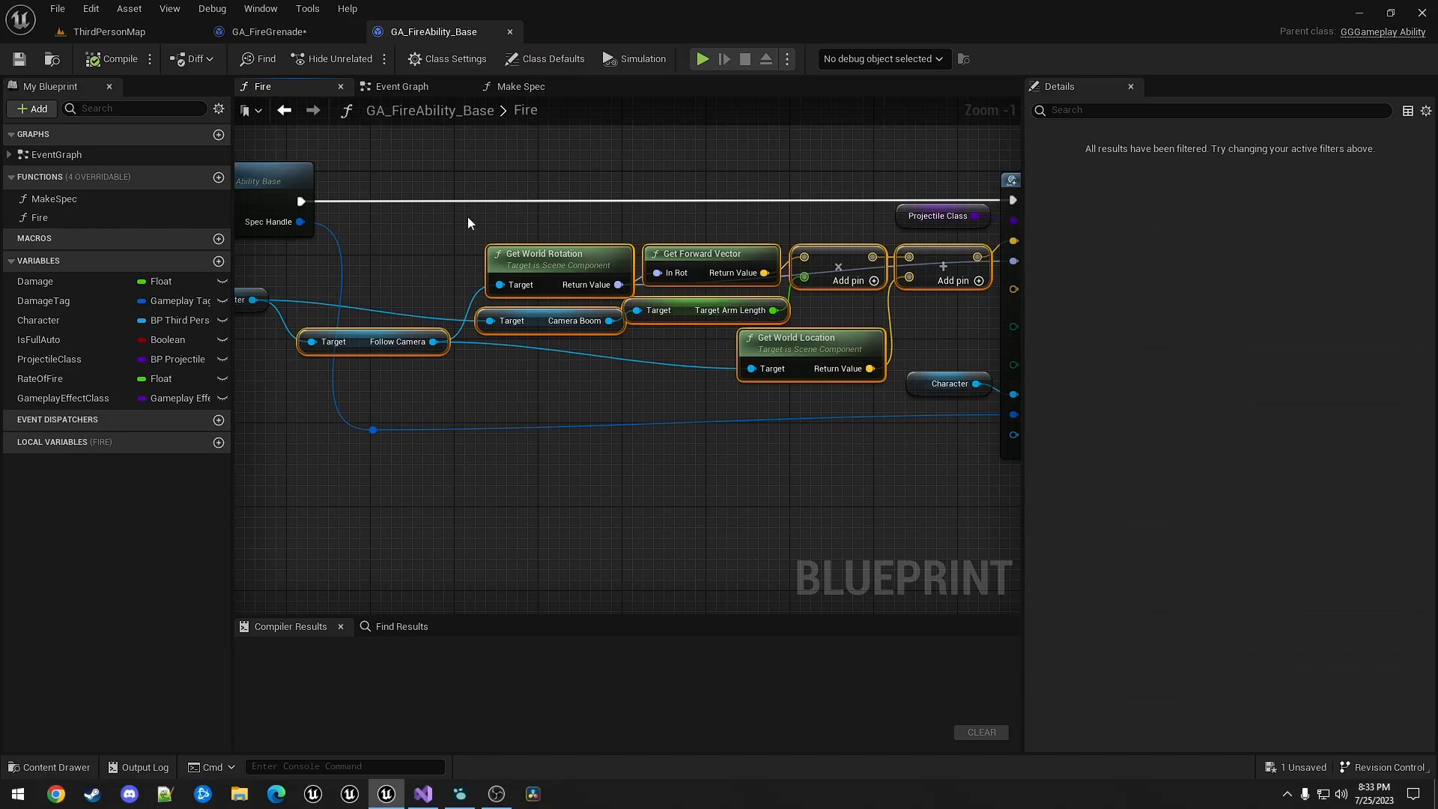
click(106, 31)
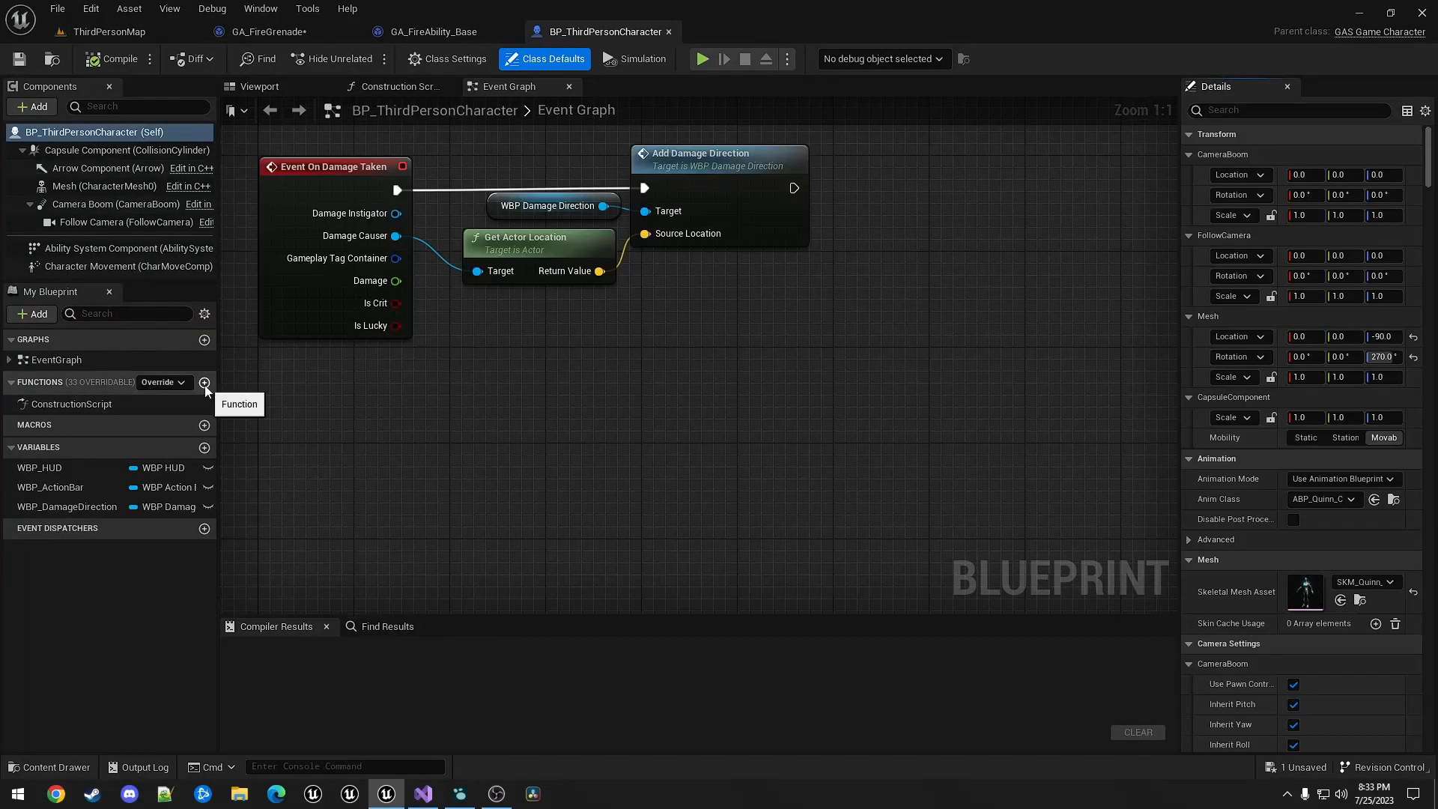
- Create the CalcFirePoint function holding the pasted fire-point nodes and a return node
click(205, 382)
text(CalcFirePoint)
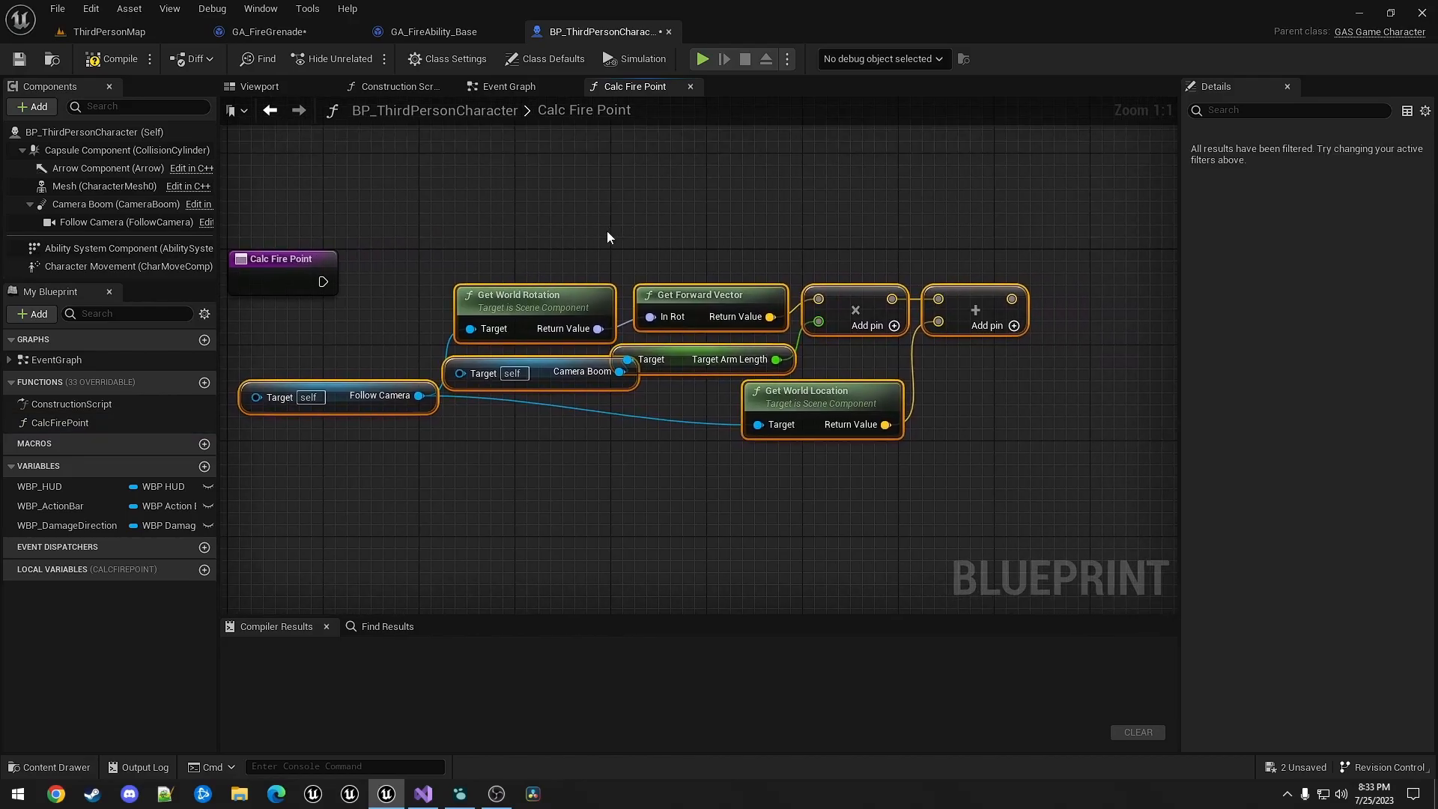
mouse_move(757, 241)
text(add ret)
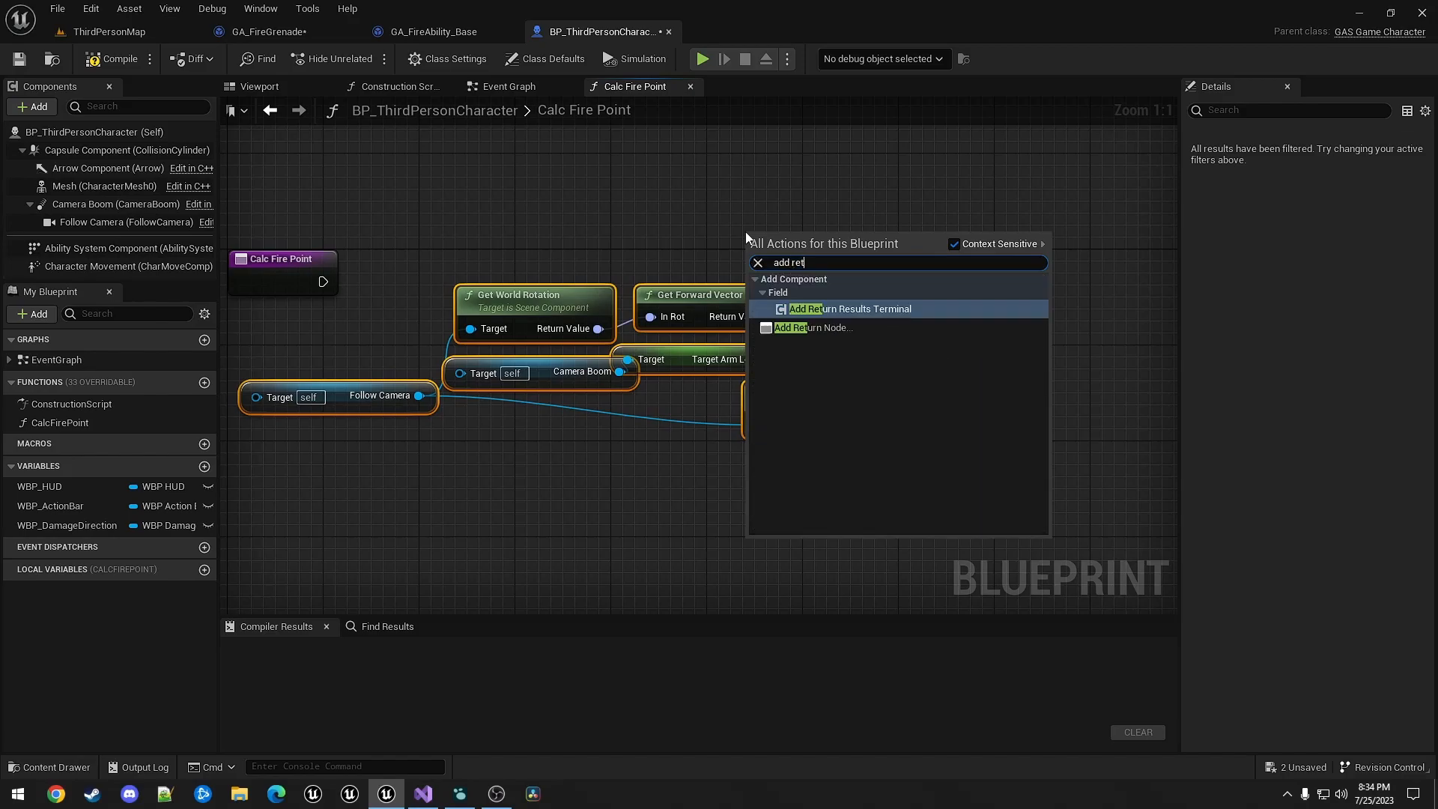
click(813, 327)
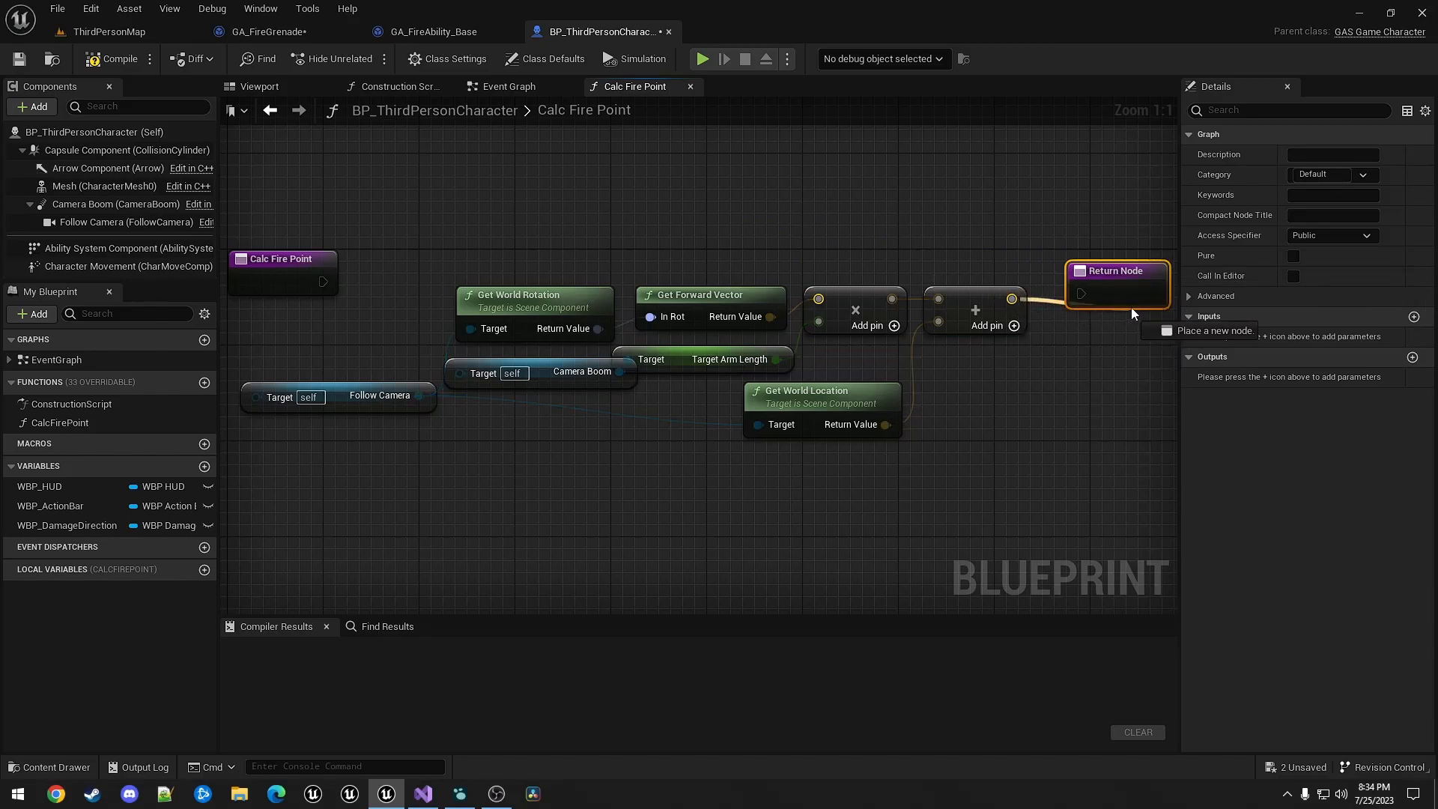
- Add Location (Vector) and Rotation (Rotator) outputs, wire them up, and compile
click(1418, 356)
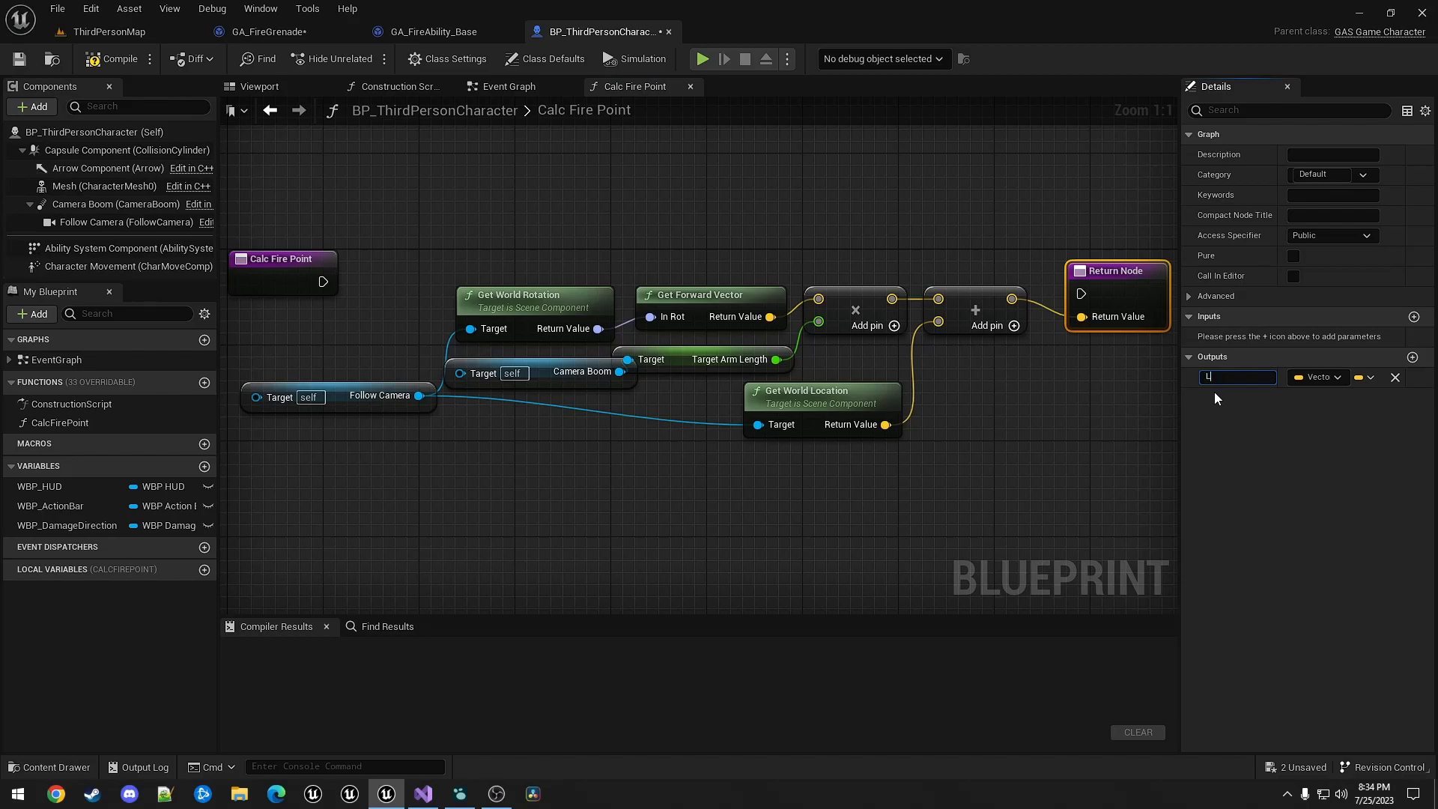
text(Location)
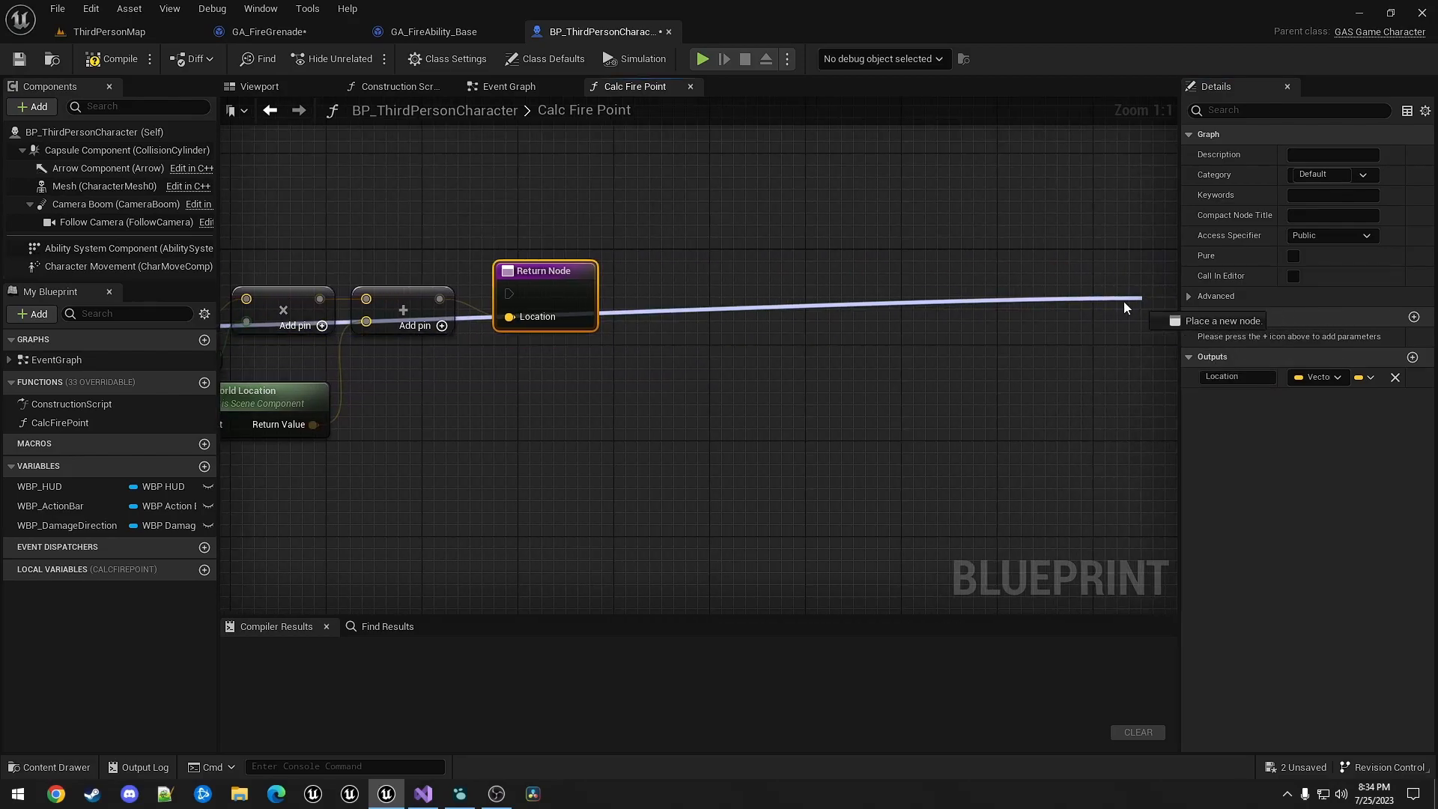
click(1415, 356)
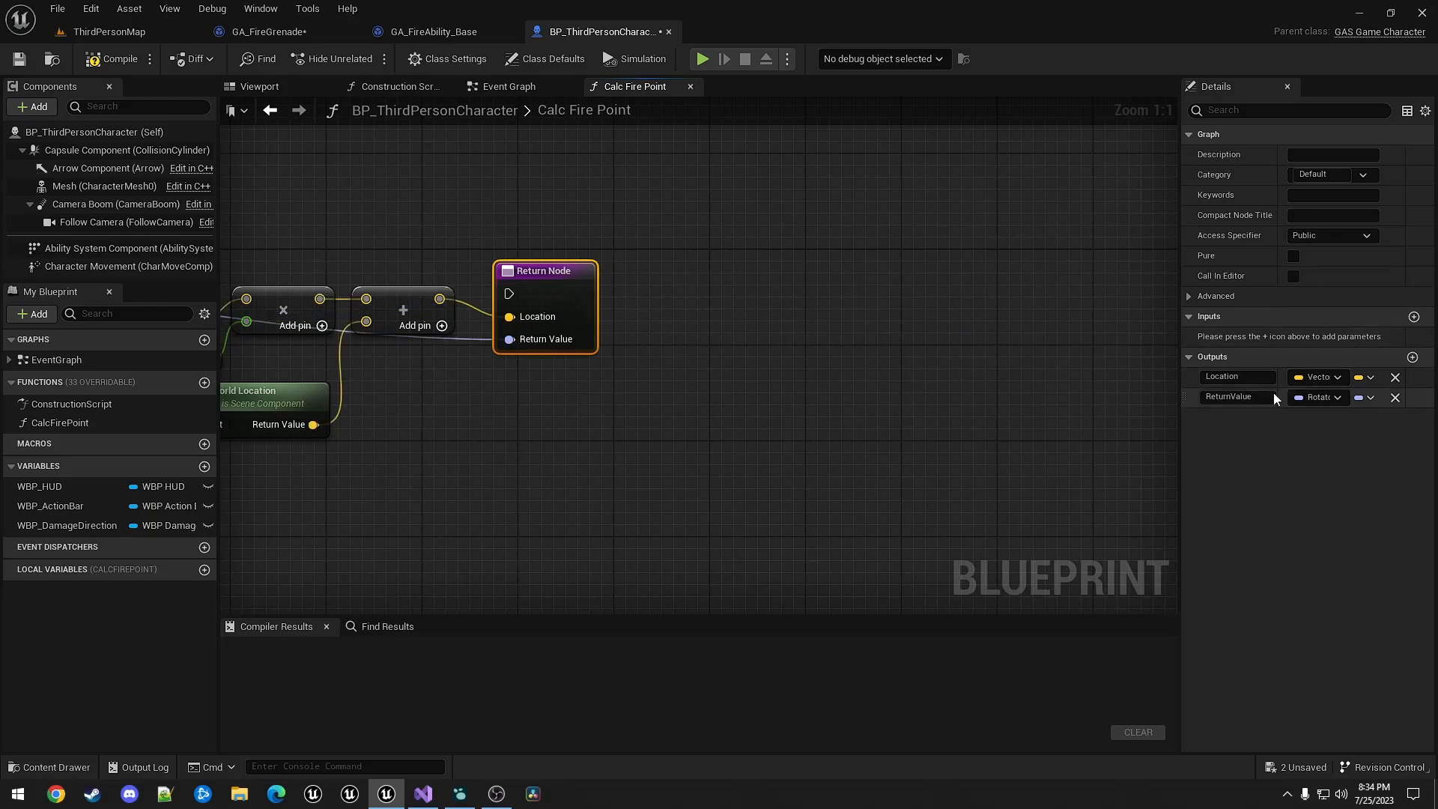
double_click(1233, 397)
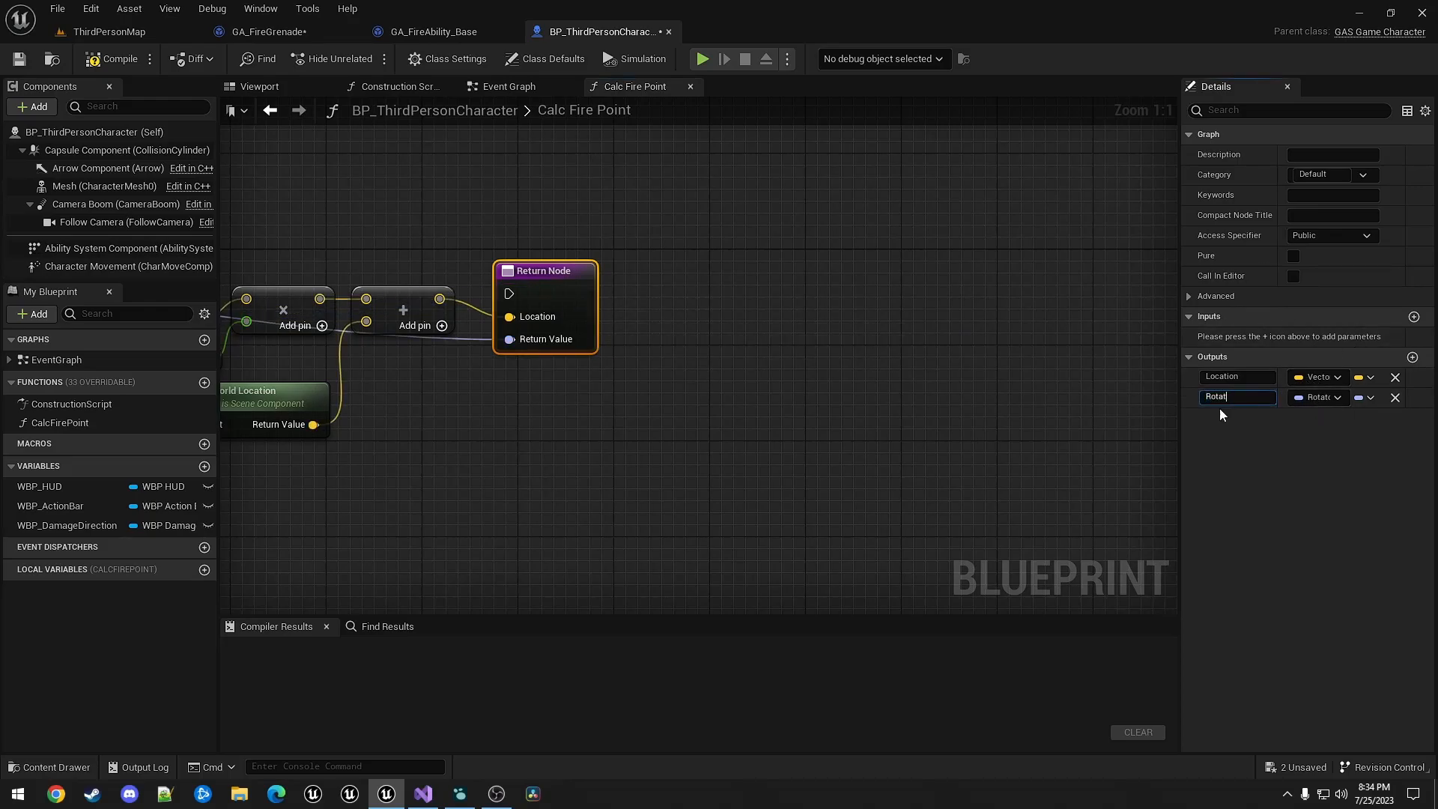
key(Return)
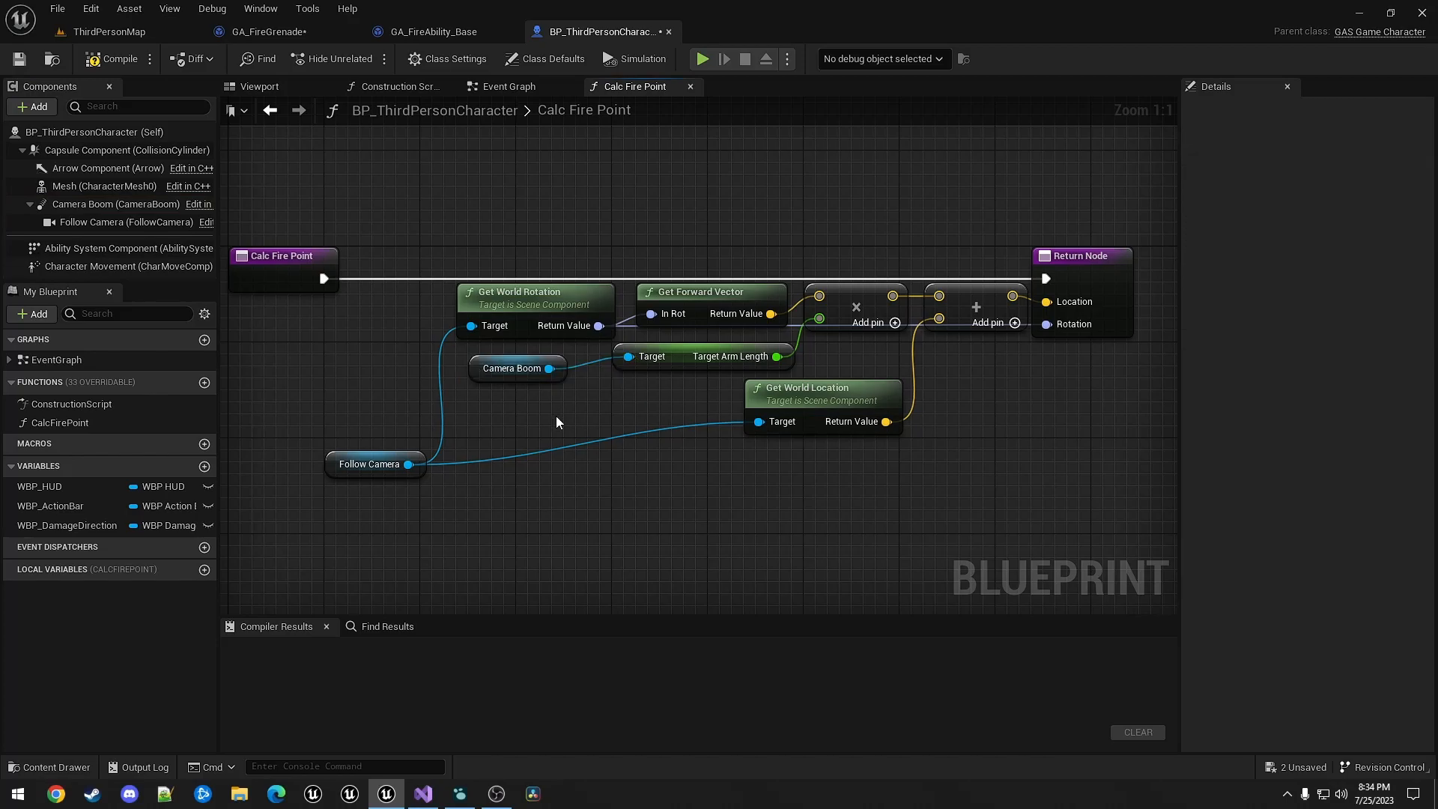
click(516, 368)
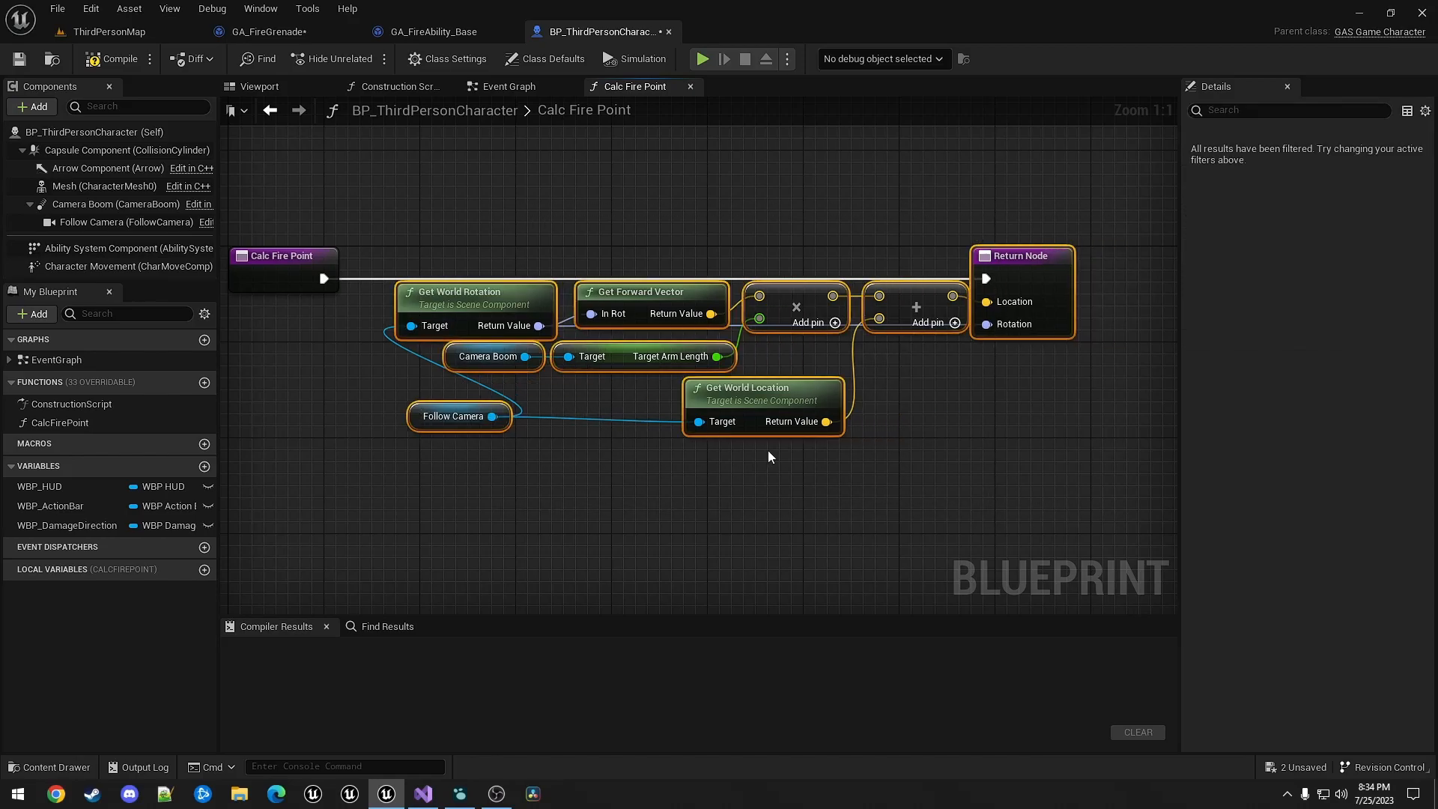
click(117, 58)
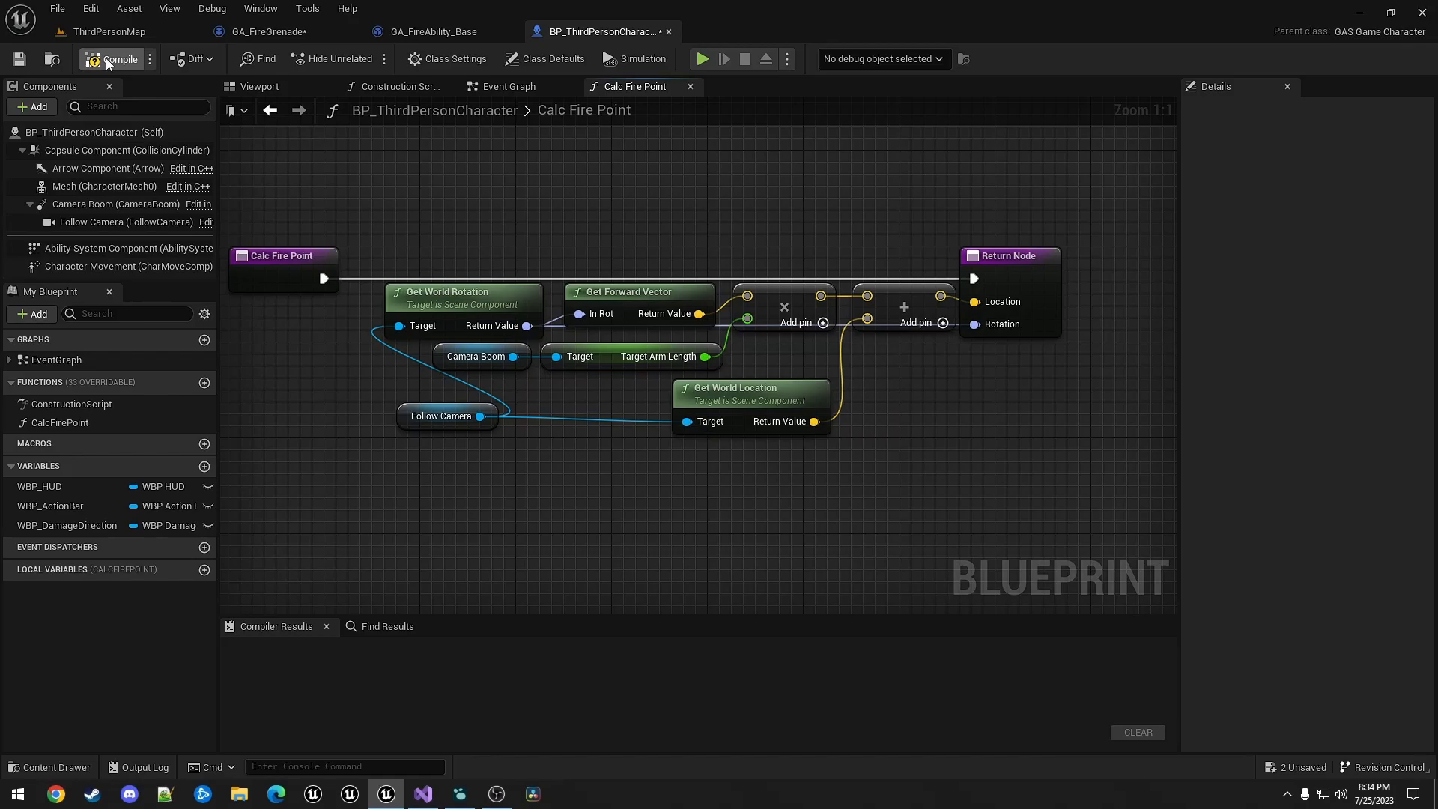
- In GA_FireGrenade's Trace Path, call Calc Fire Point on Character and search for Predict Projectile Path
click(113, 58)
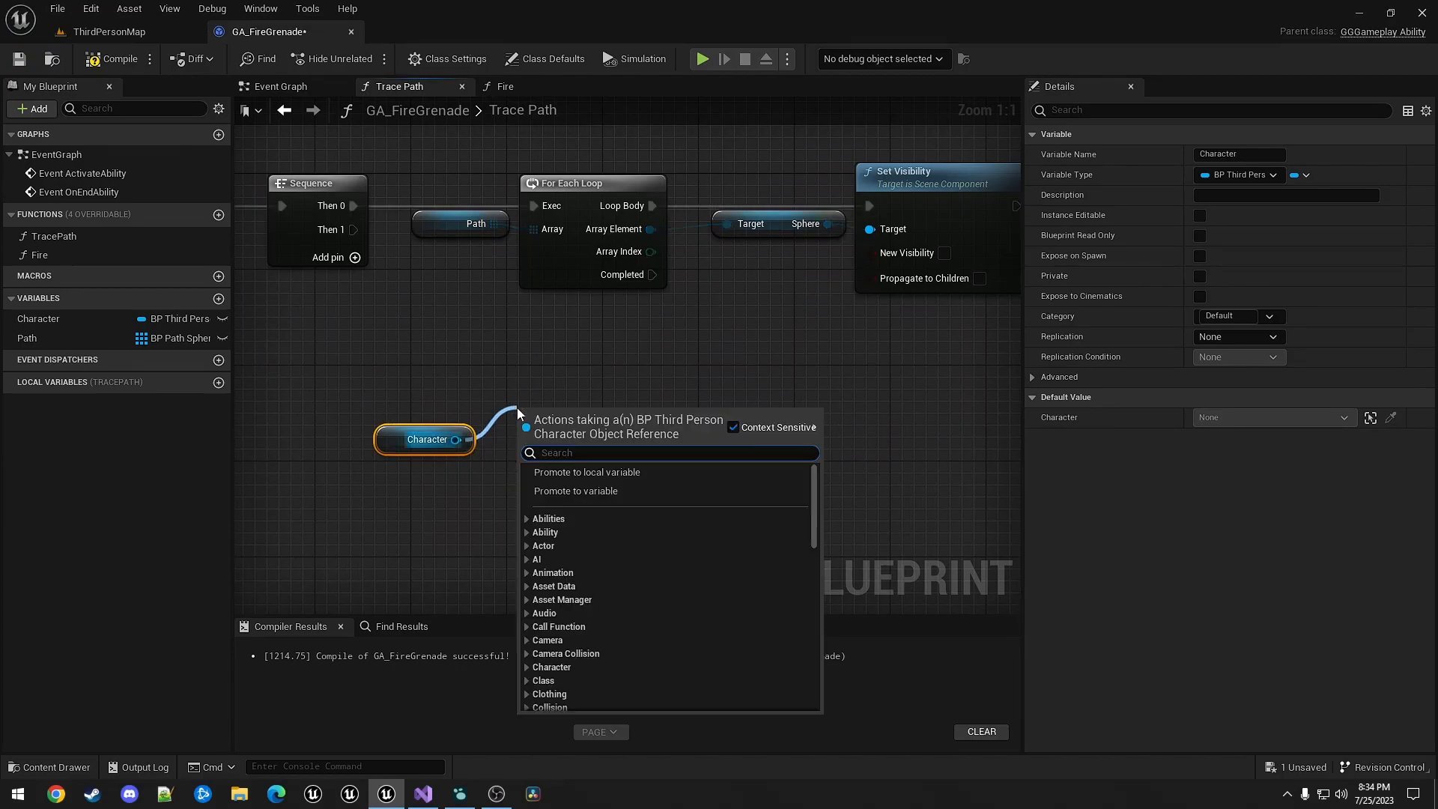
click(565, 426)
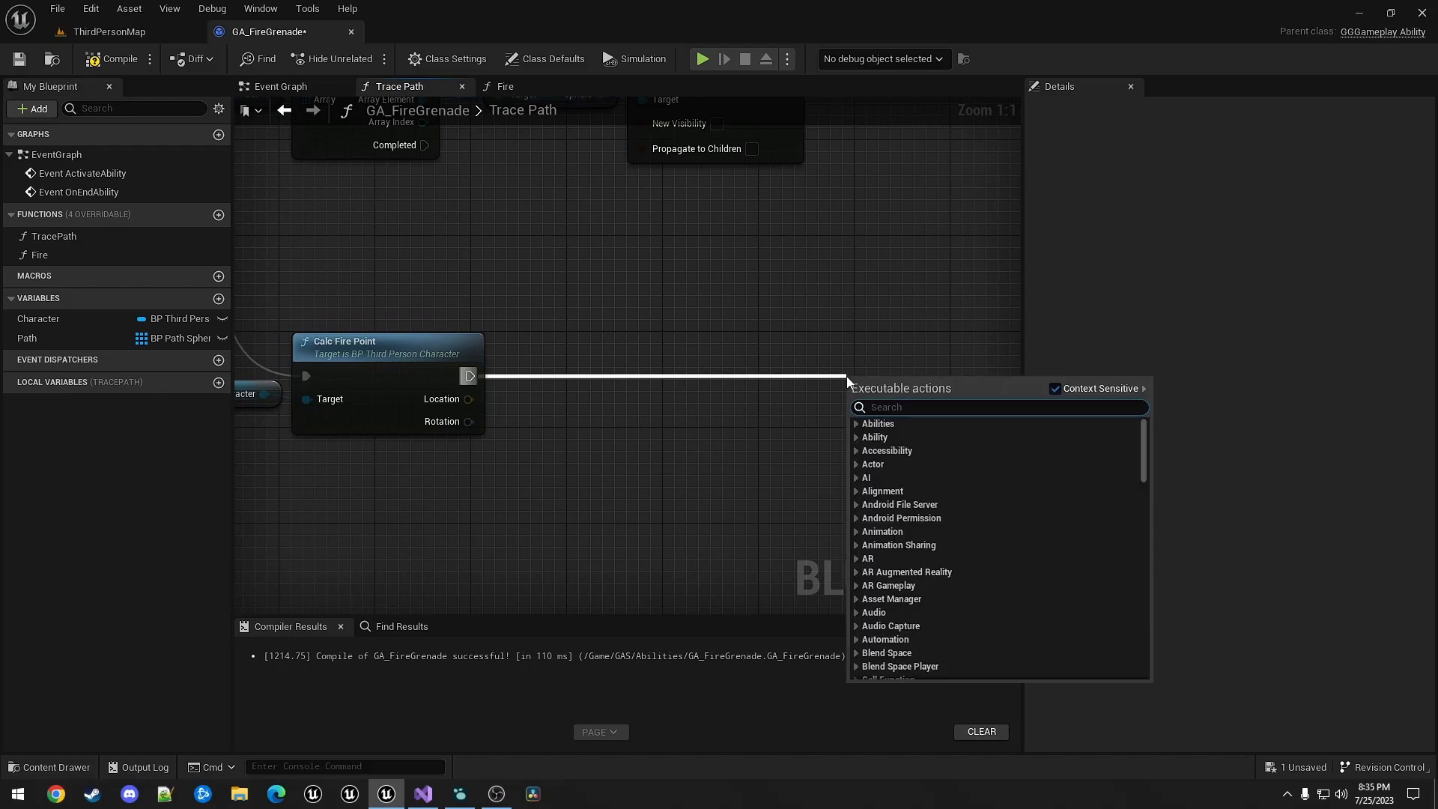
text(predict proje)
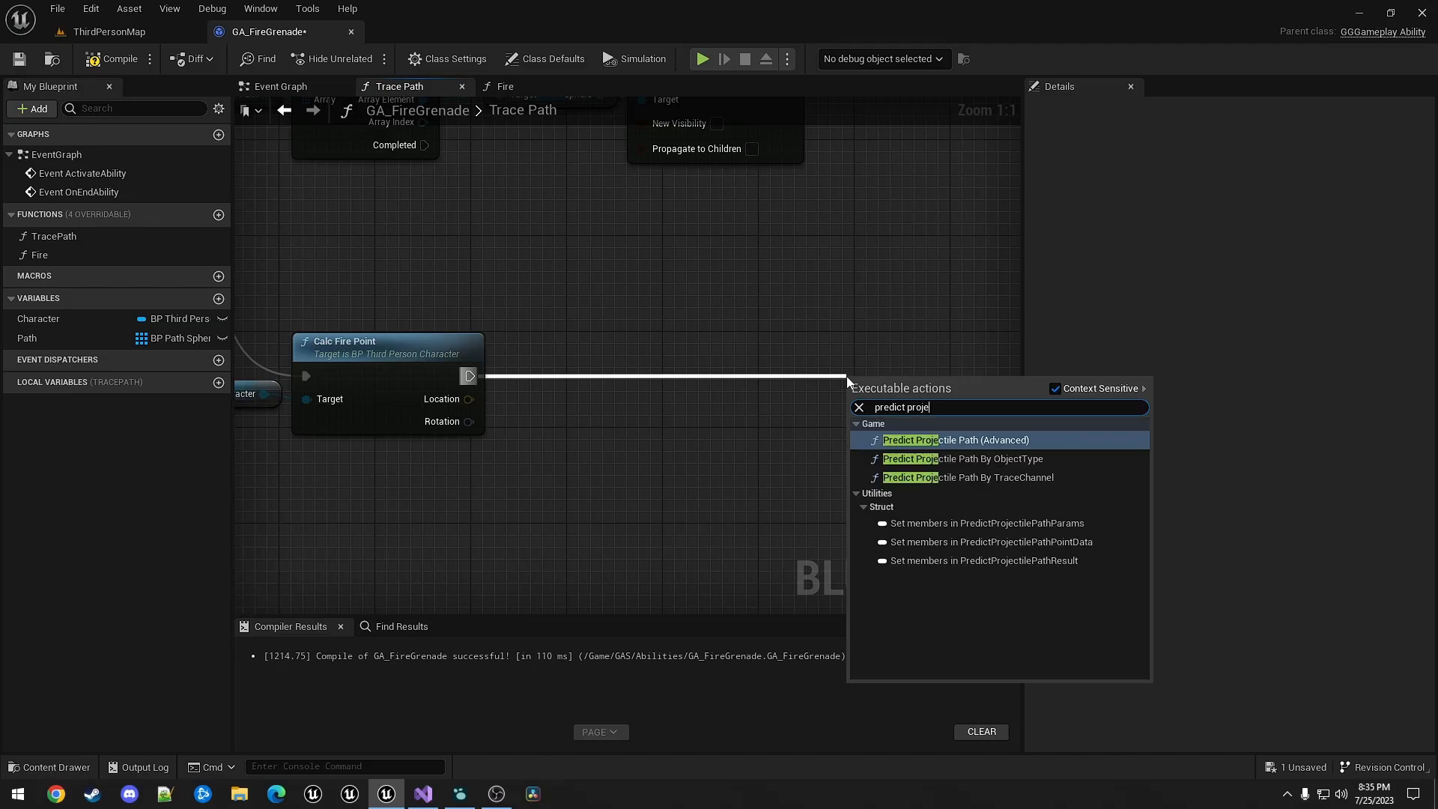
mouse_move(949, 484)
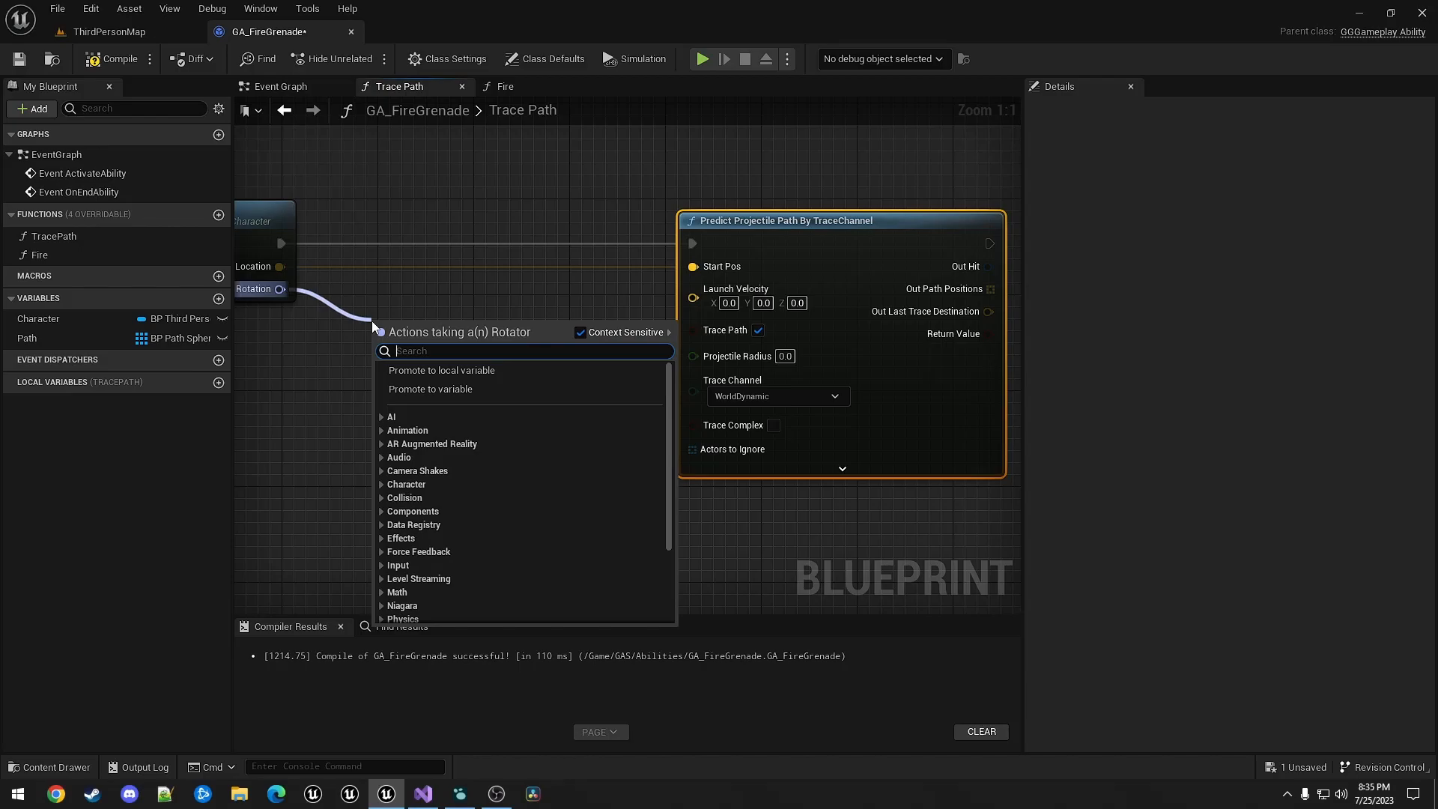
- Launch along forward vector × 2000, radius 5, Projectile channel, with Character in Actors to Ignore
text(get for)
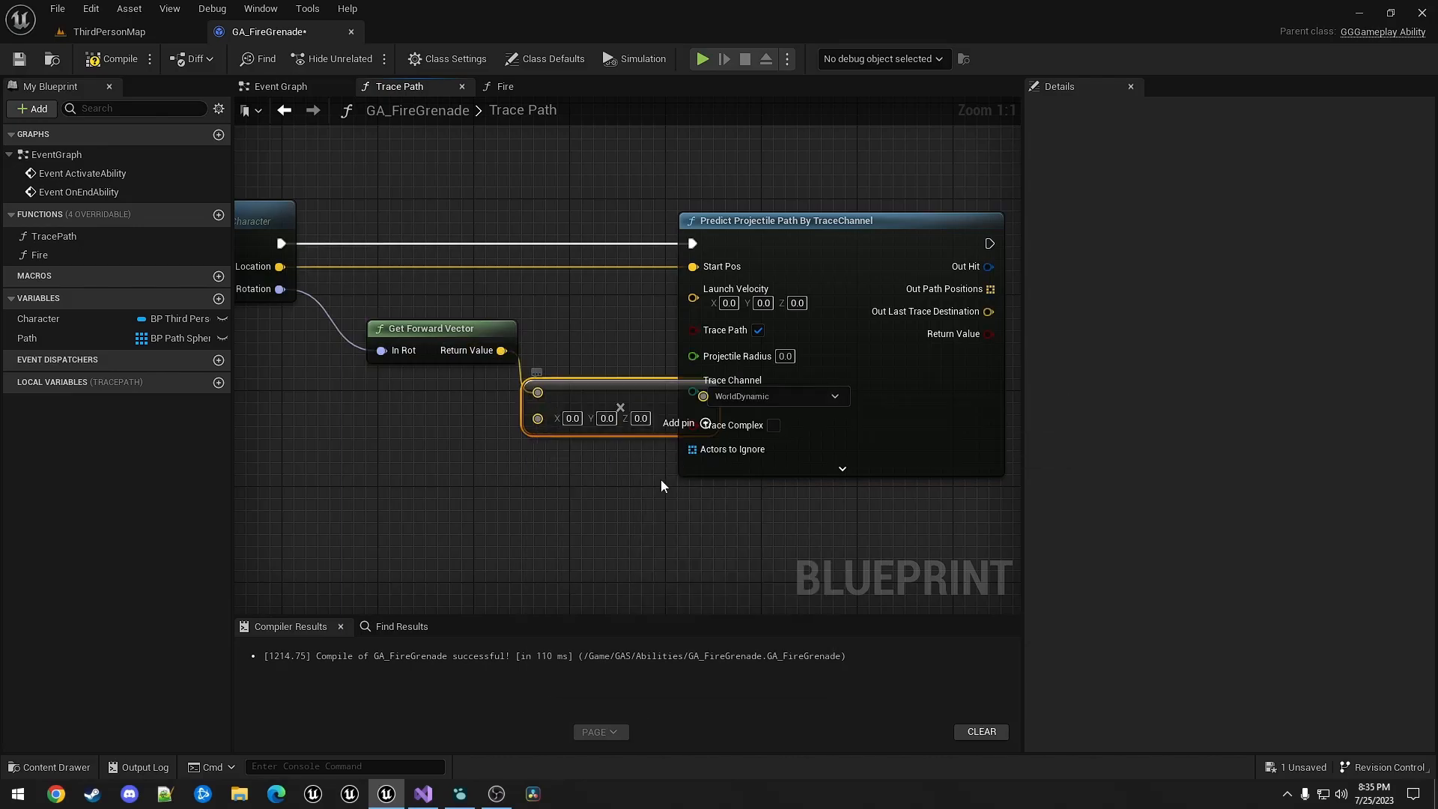
right_click(536, 392)
text(5)
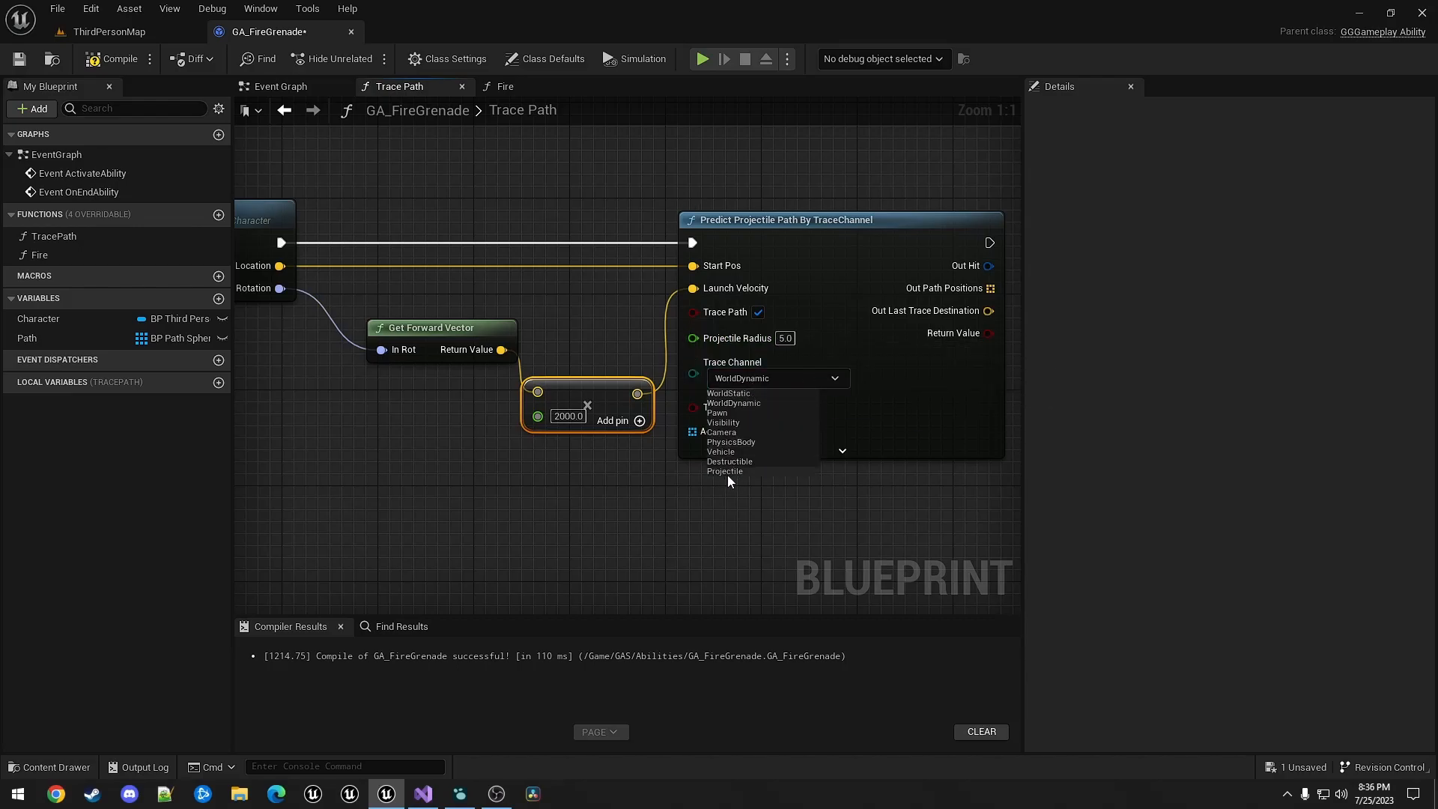
click(724, 471)
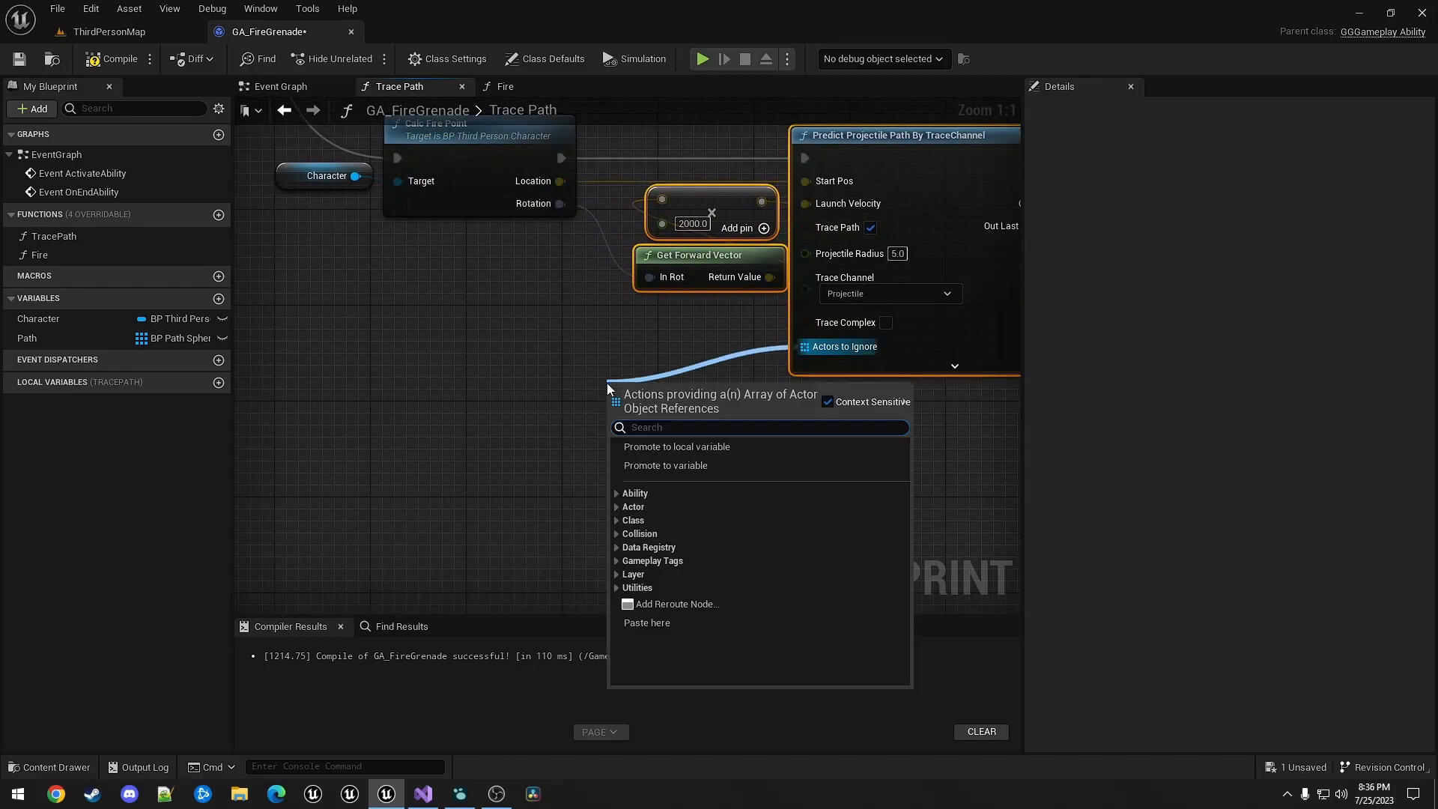
text(make)
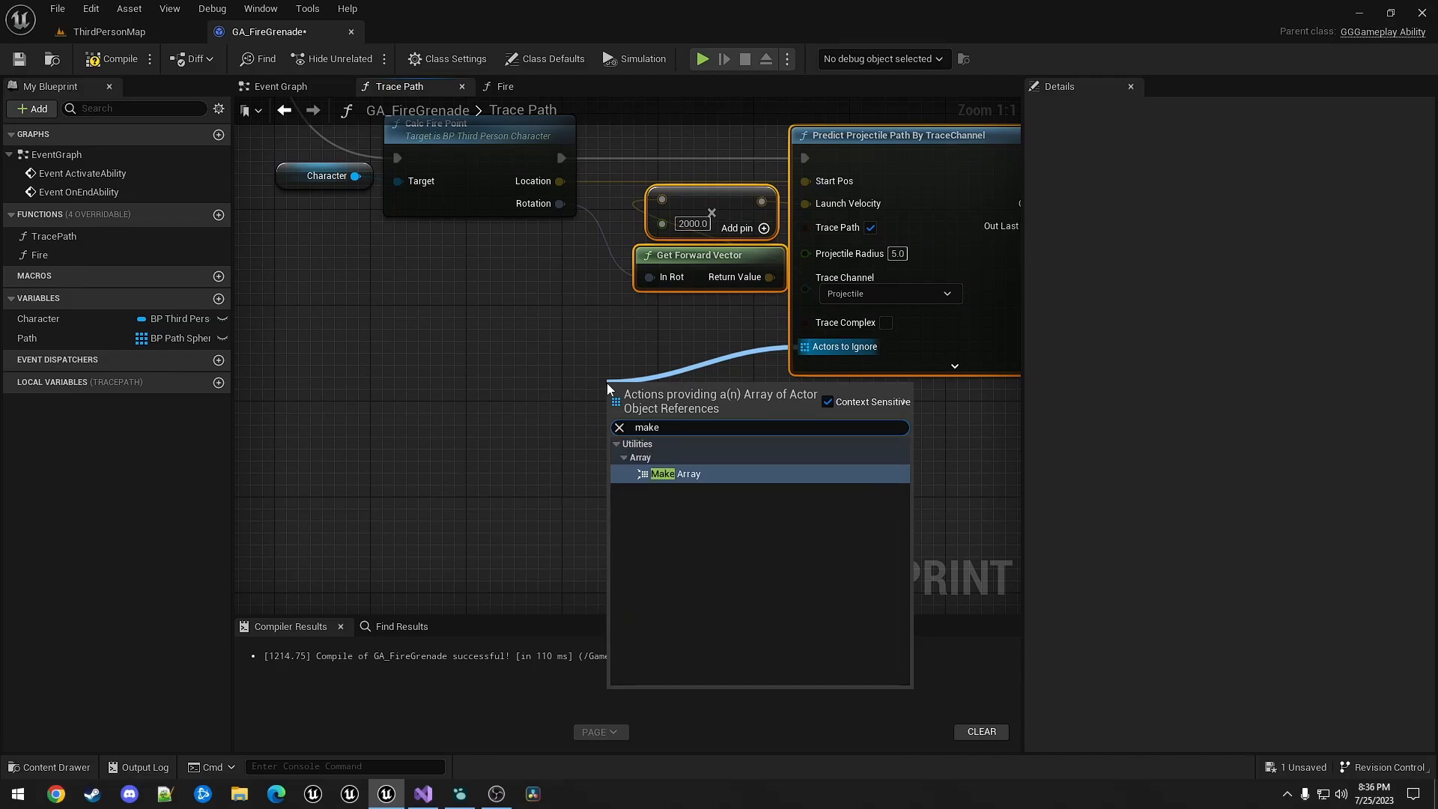
click(675, 473)
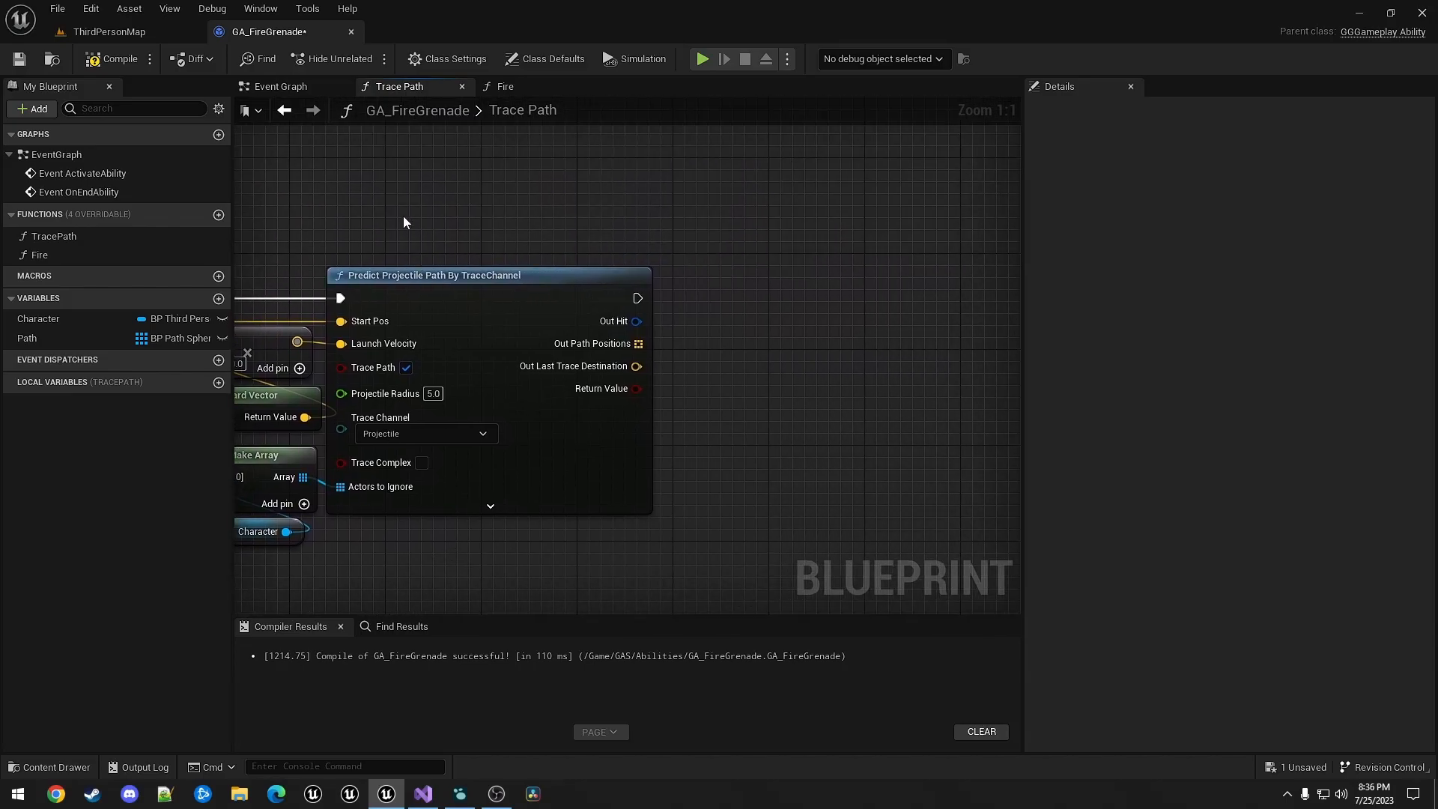
mouse_move(466, 296)
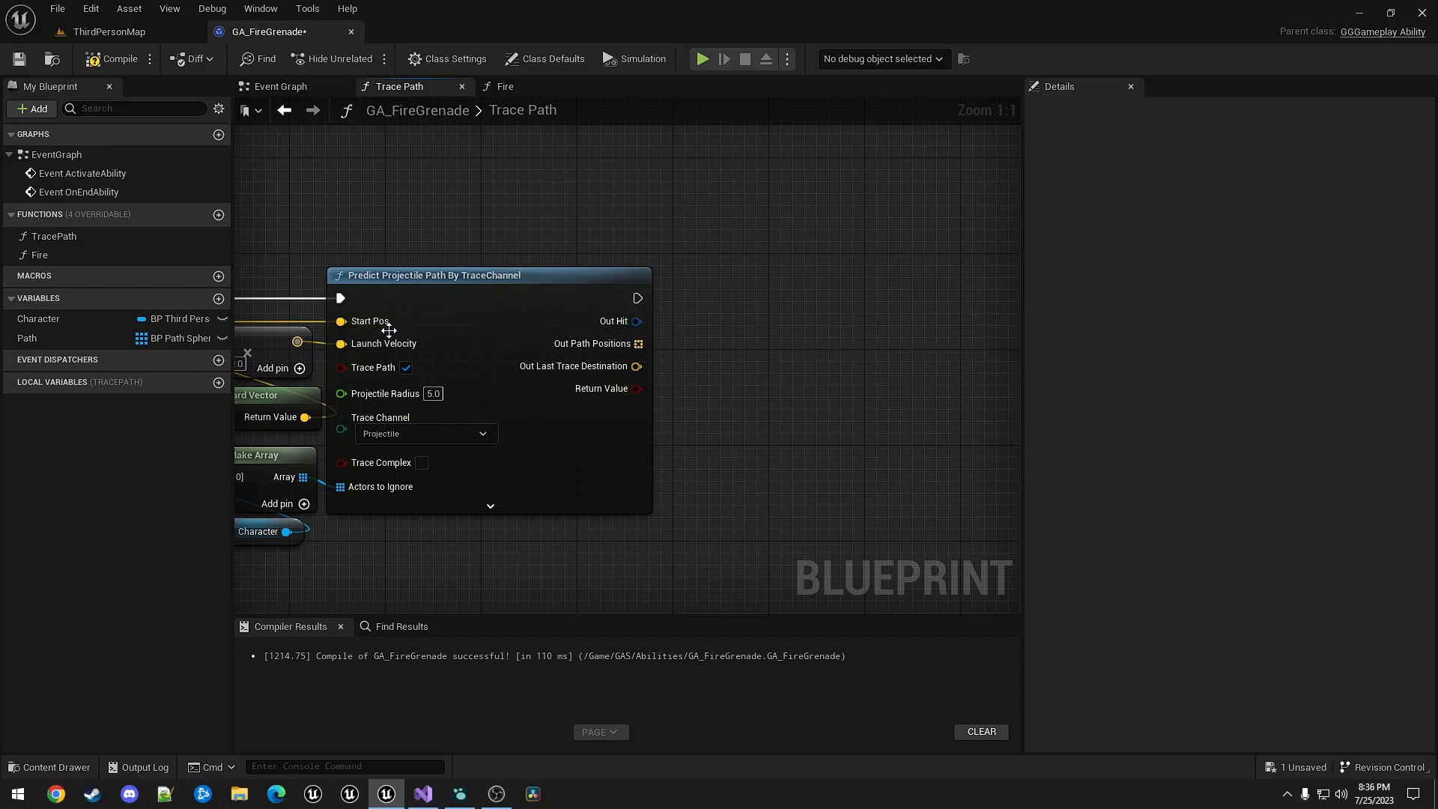
mouse_move(747, 248)
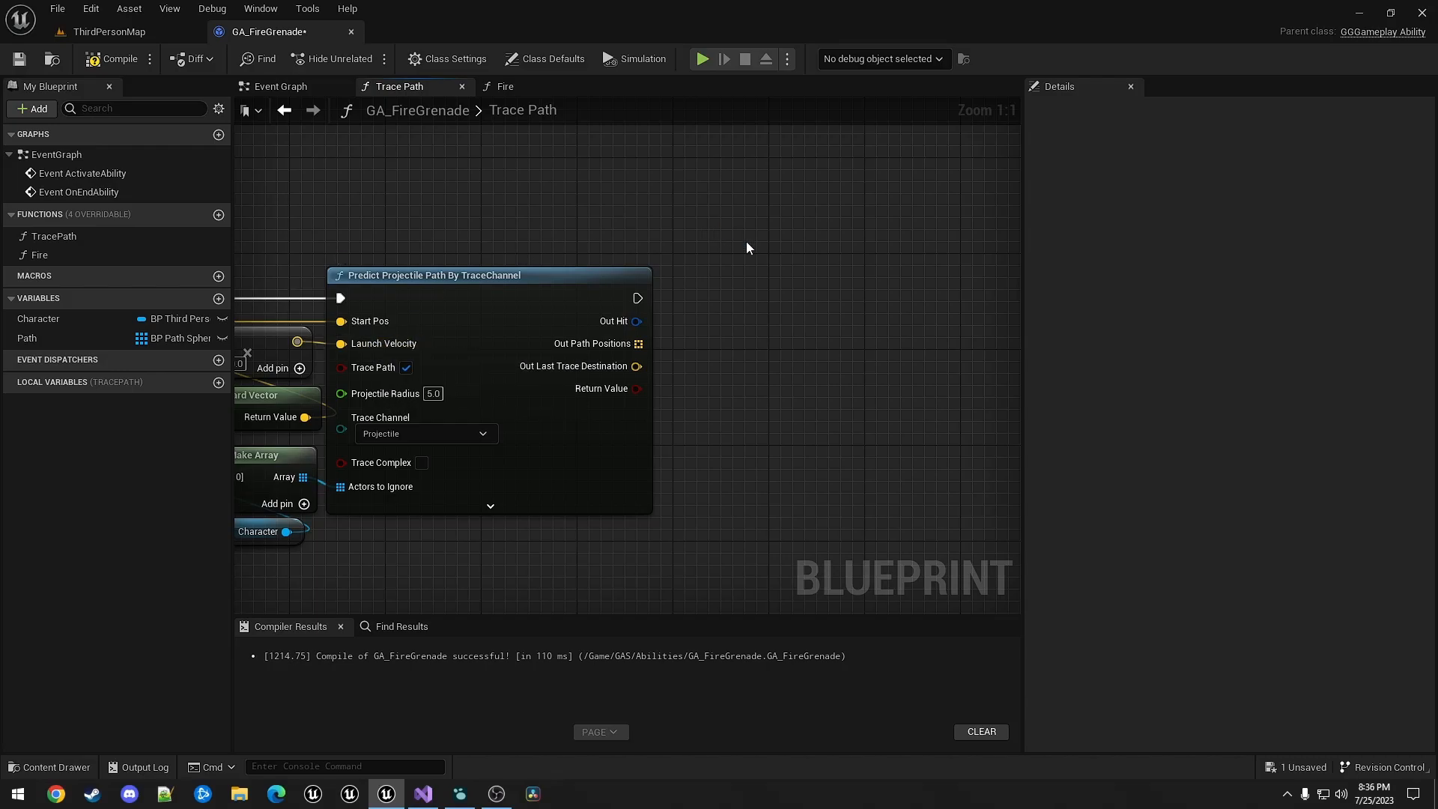
mouse_move(587, 355)
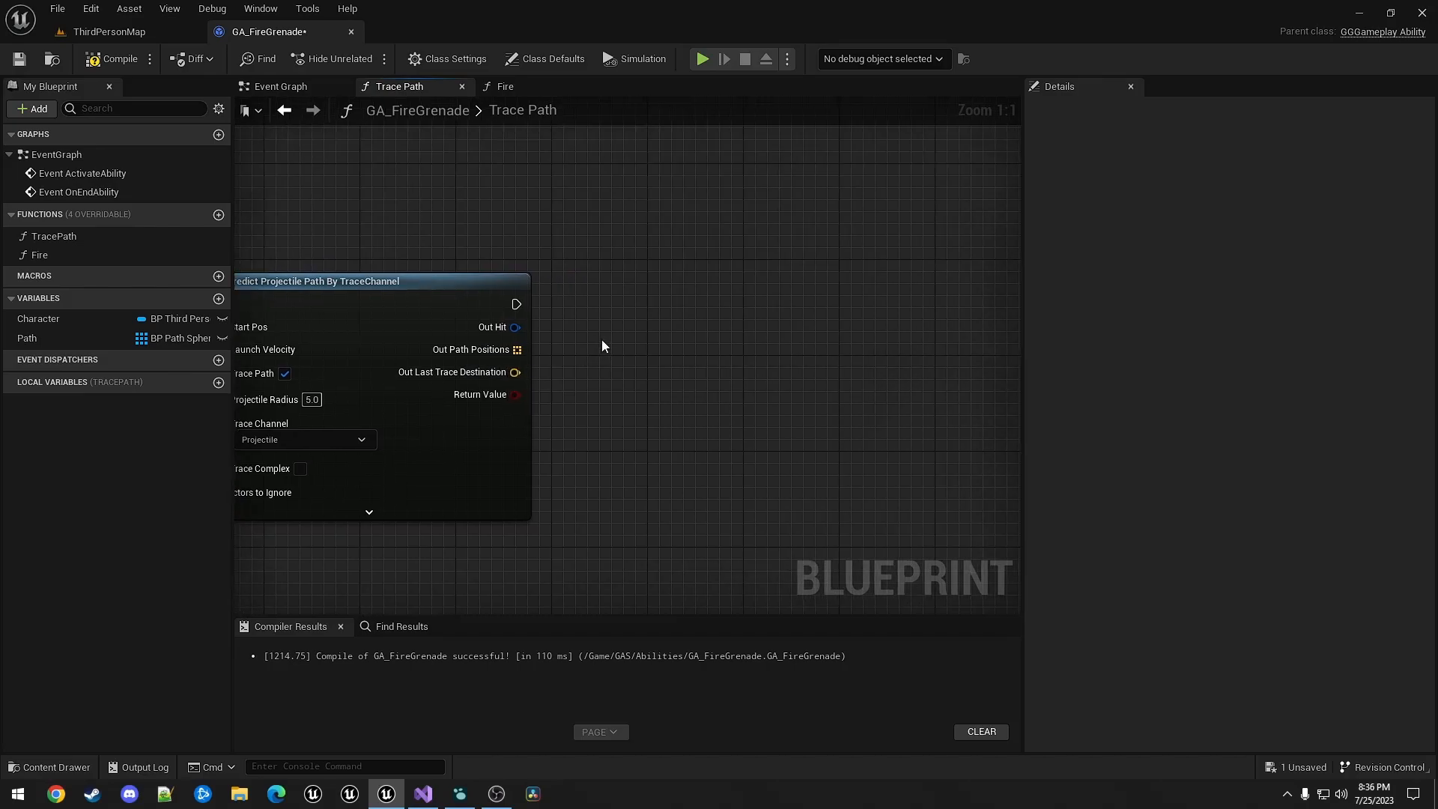
- Promote Out Path Positions to a local array variable named PathPositions
right_click(516, 350)
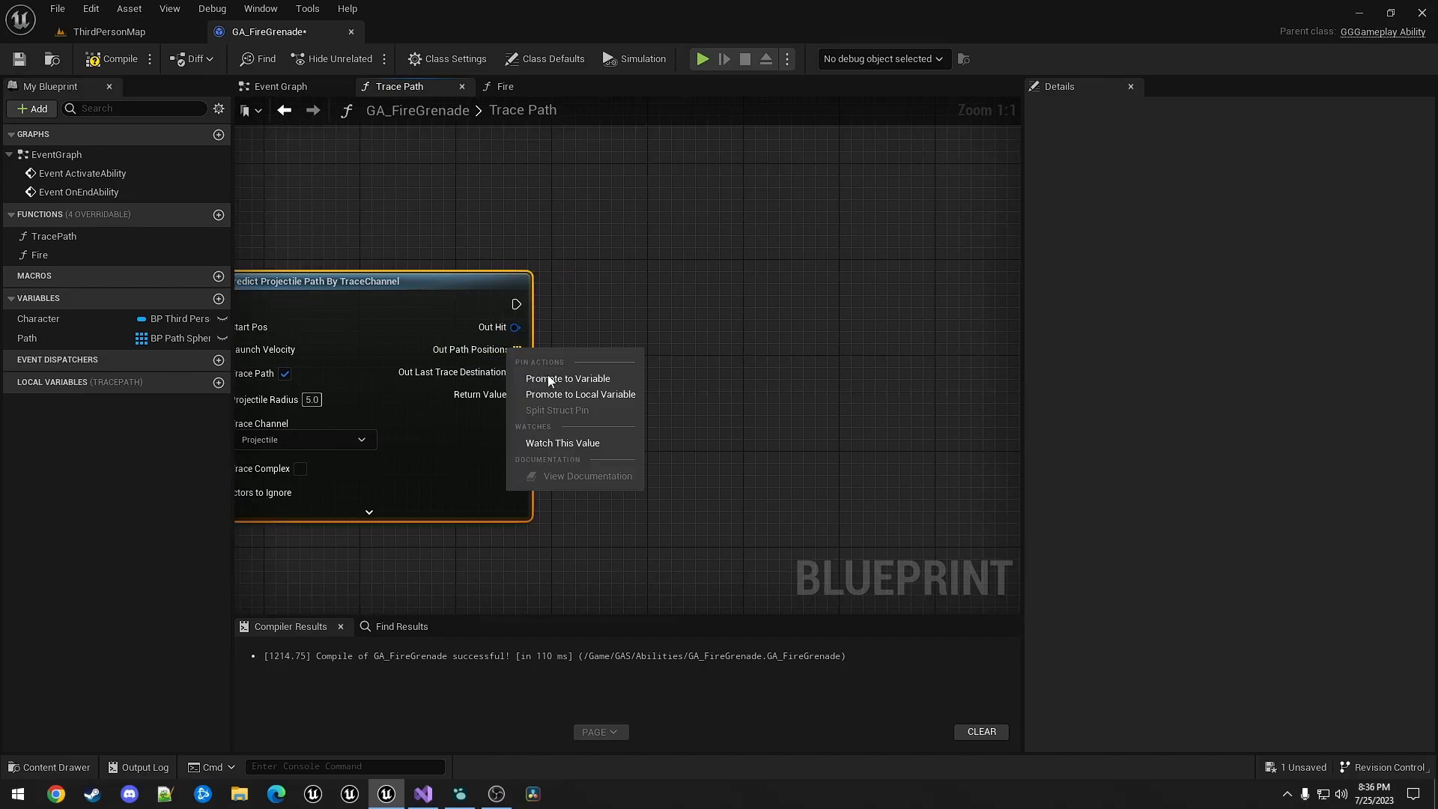
click(580, 393)
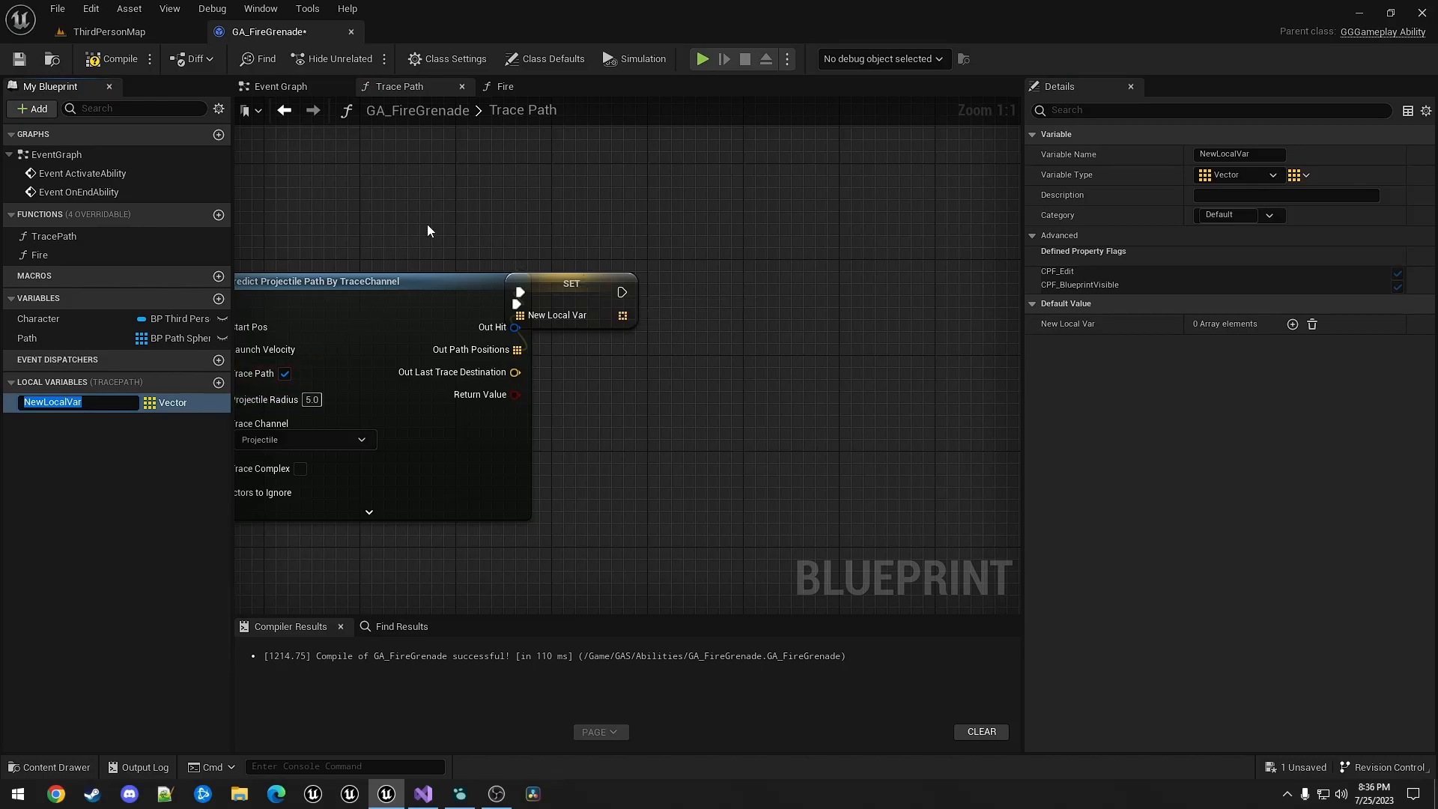
text(PathPositions)
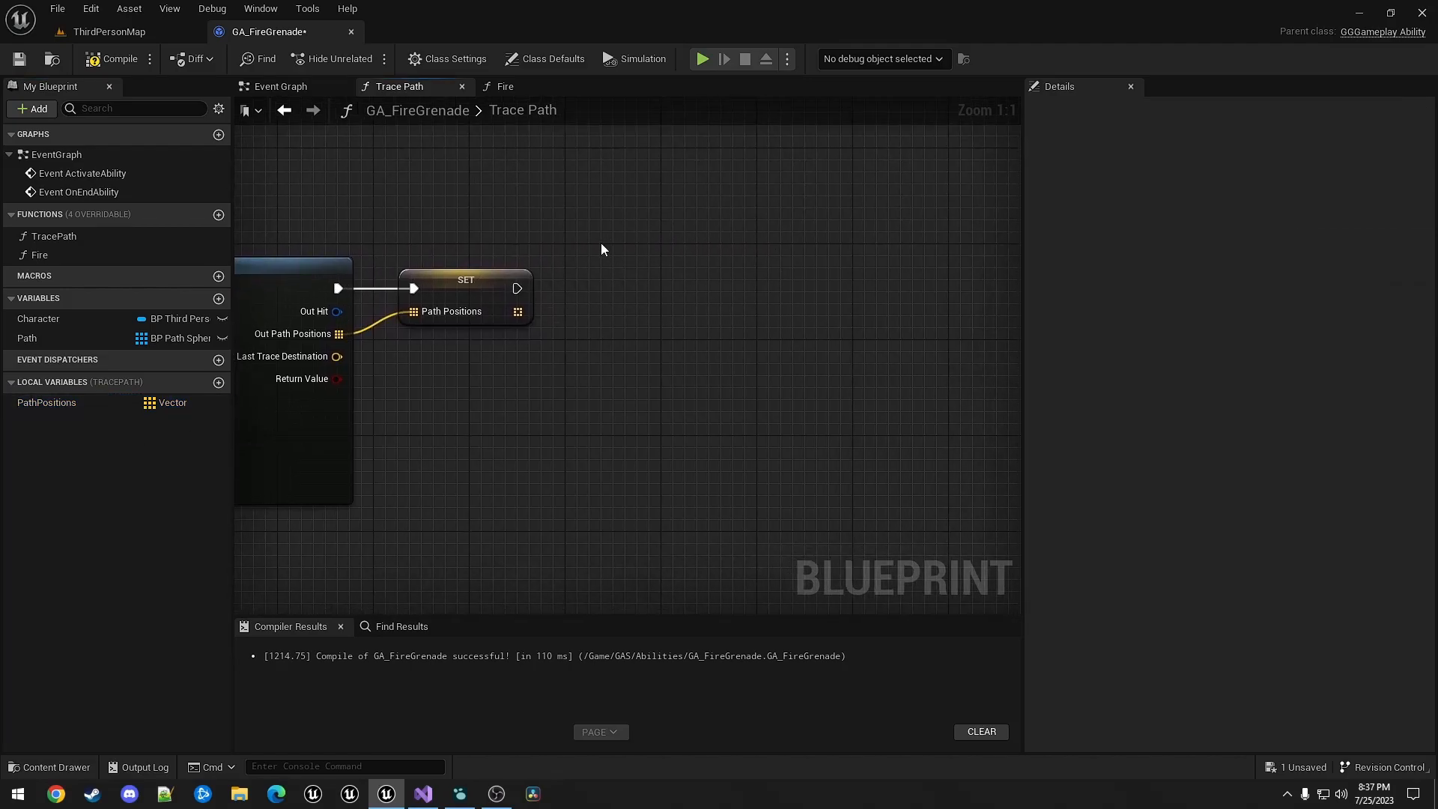
mouse_move(550, 221)
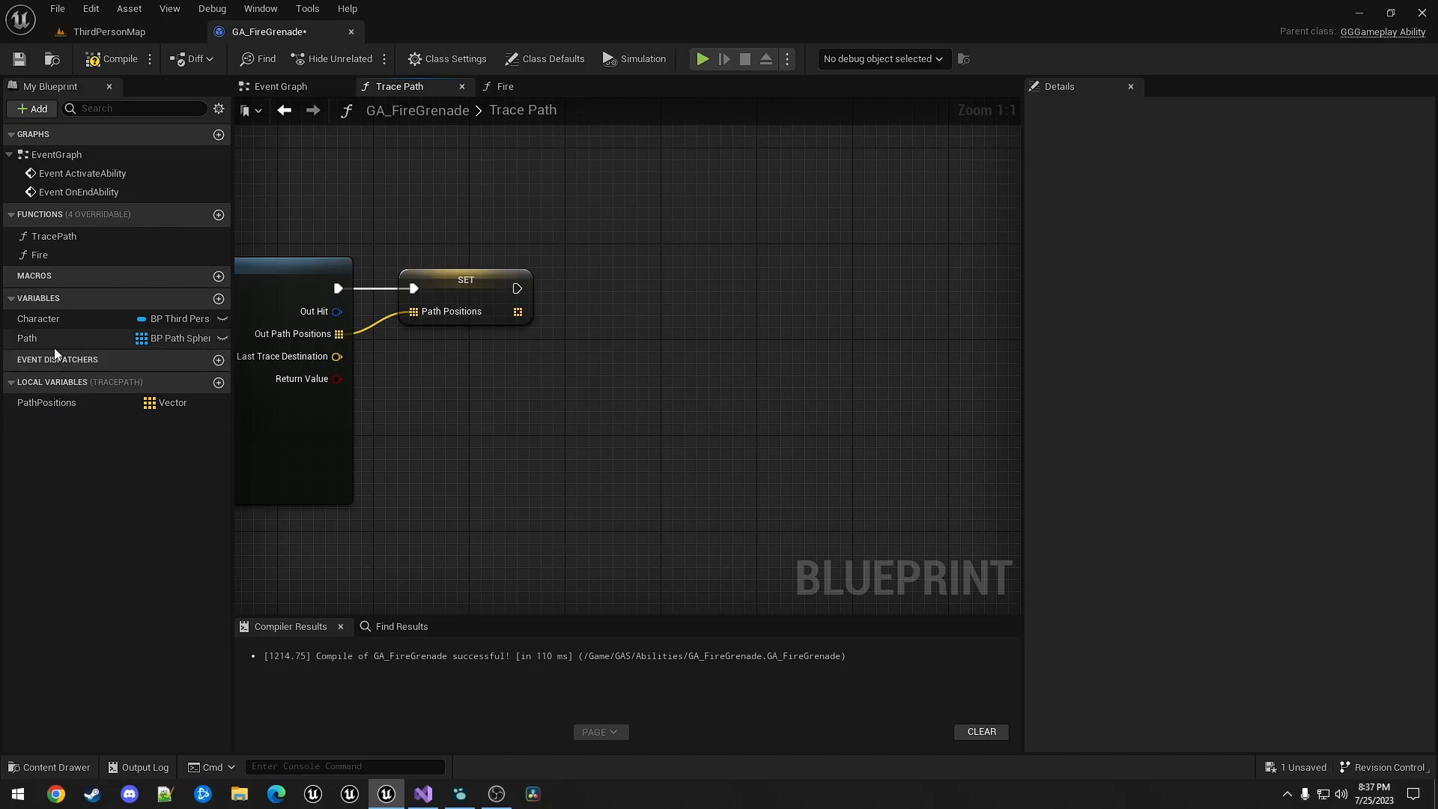
mouse_move(196, 395)
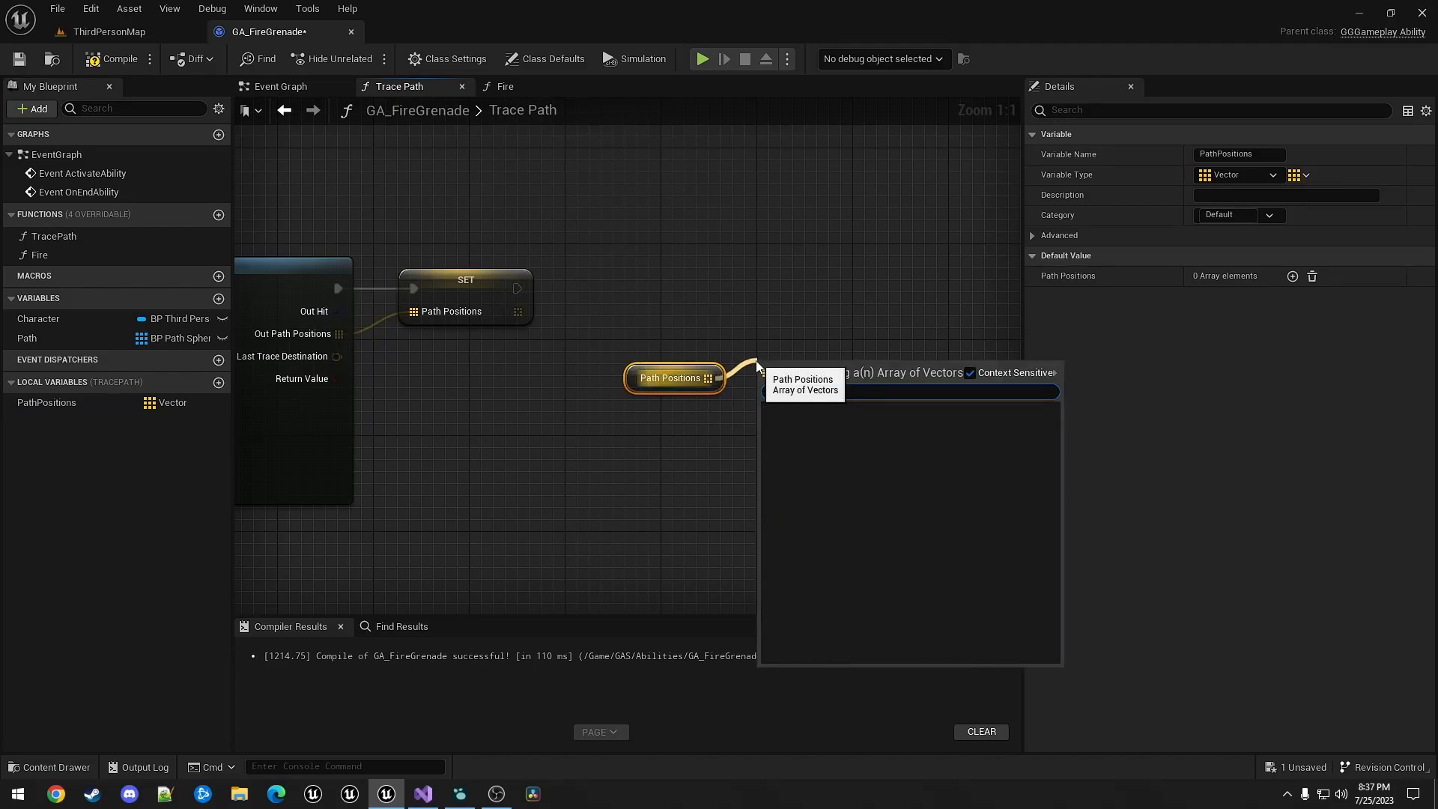
- Get the Lengths of PathPositions and Path, combine them with Max, and add a For Loop
text(get leg)
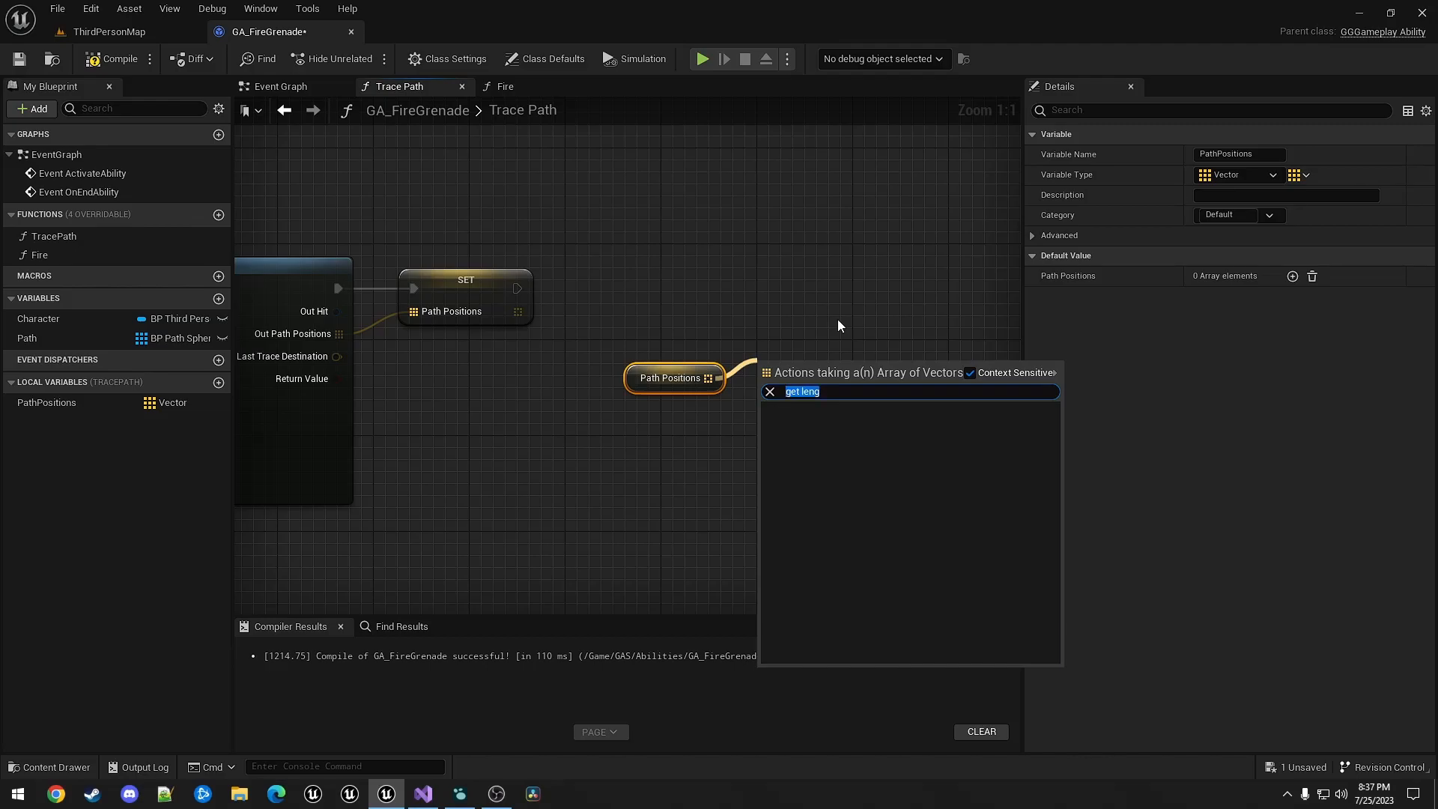
text(leng)
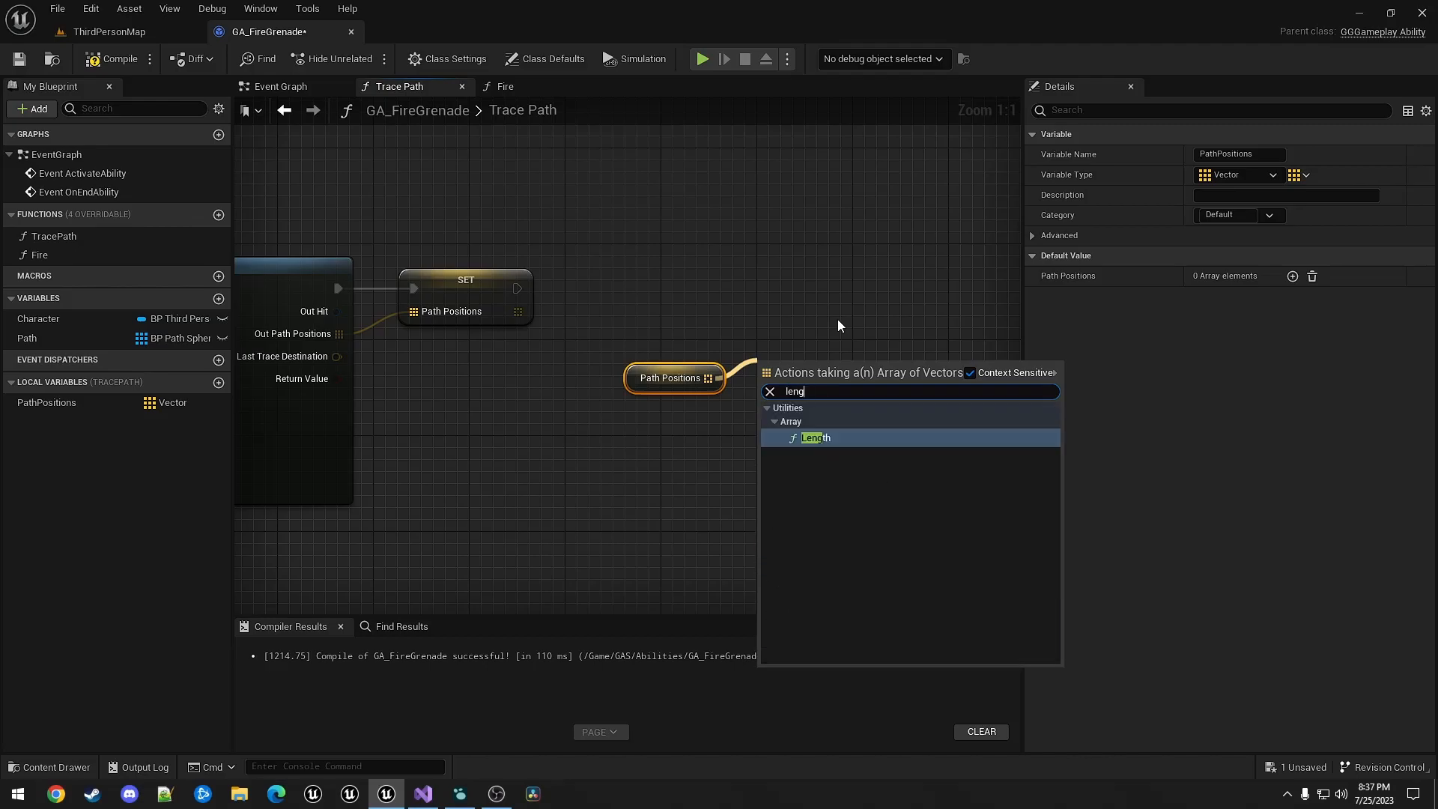
click(816, 437)
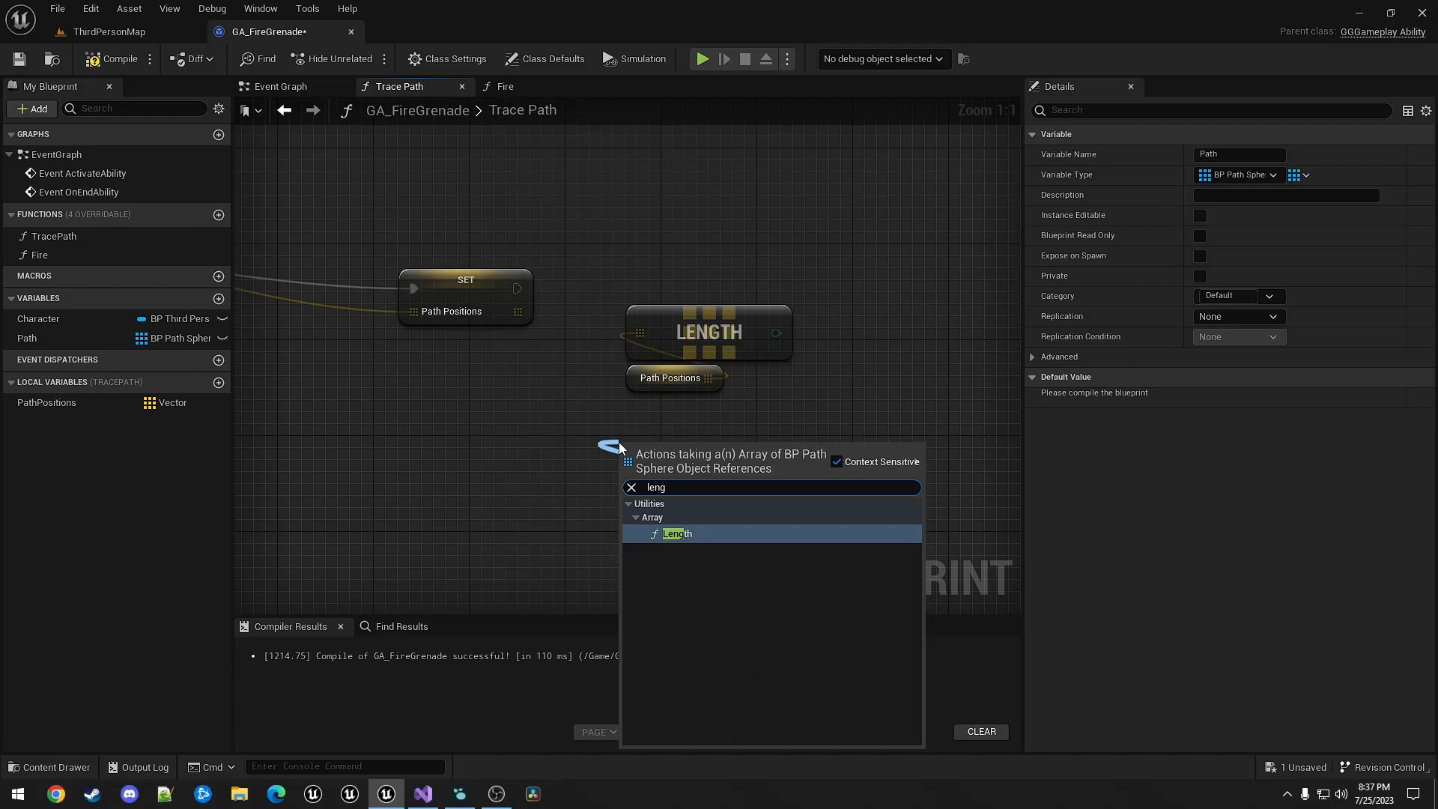
click(677, 532)
text(for )
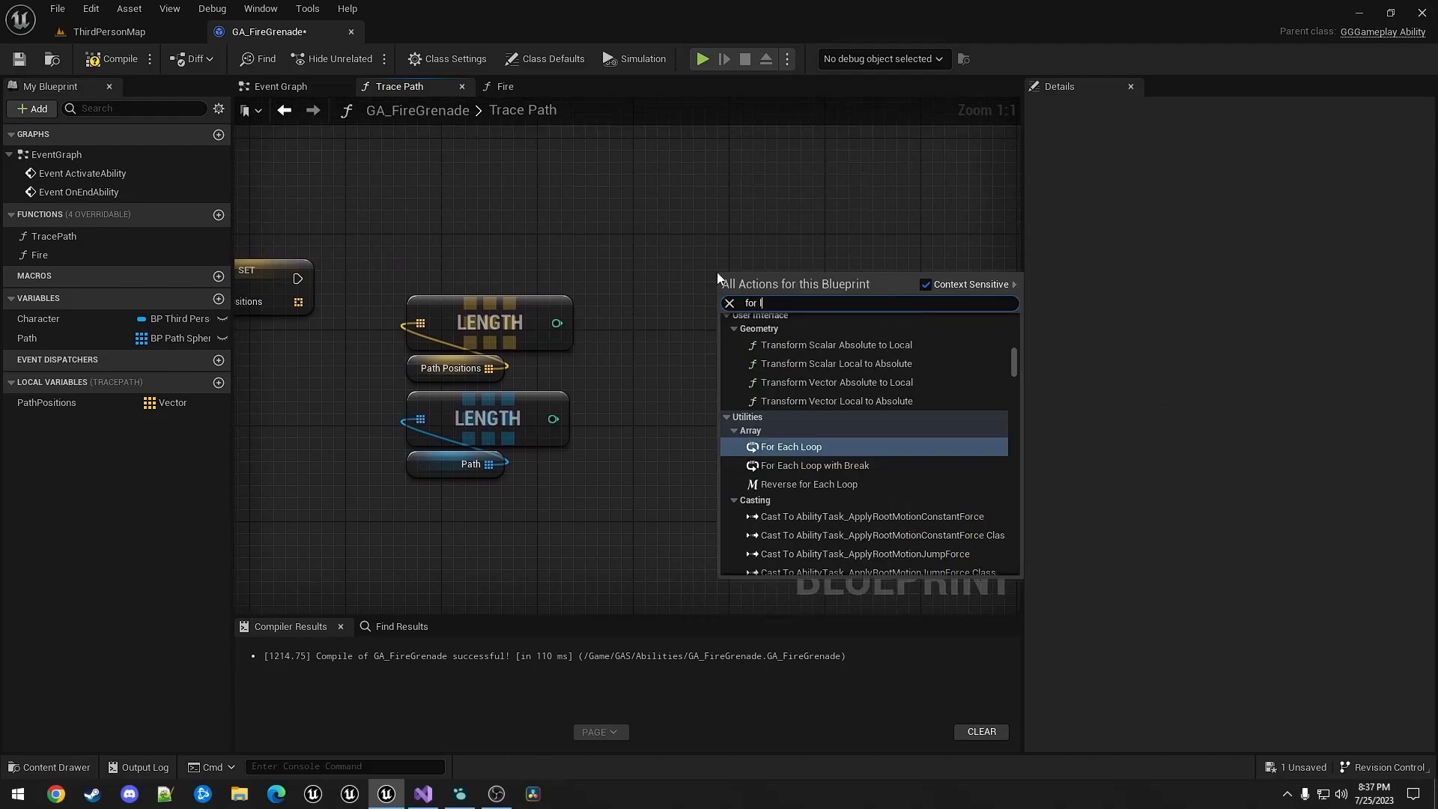
text(loop)
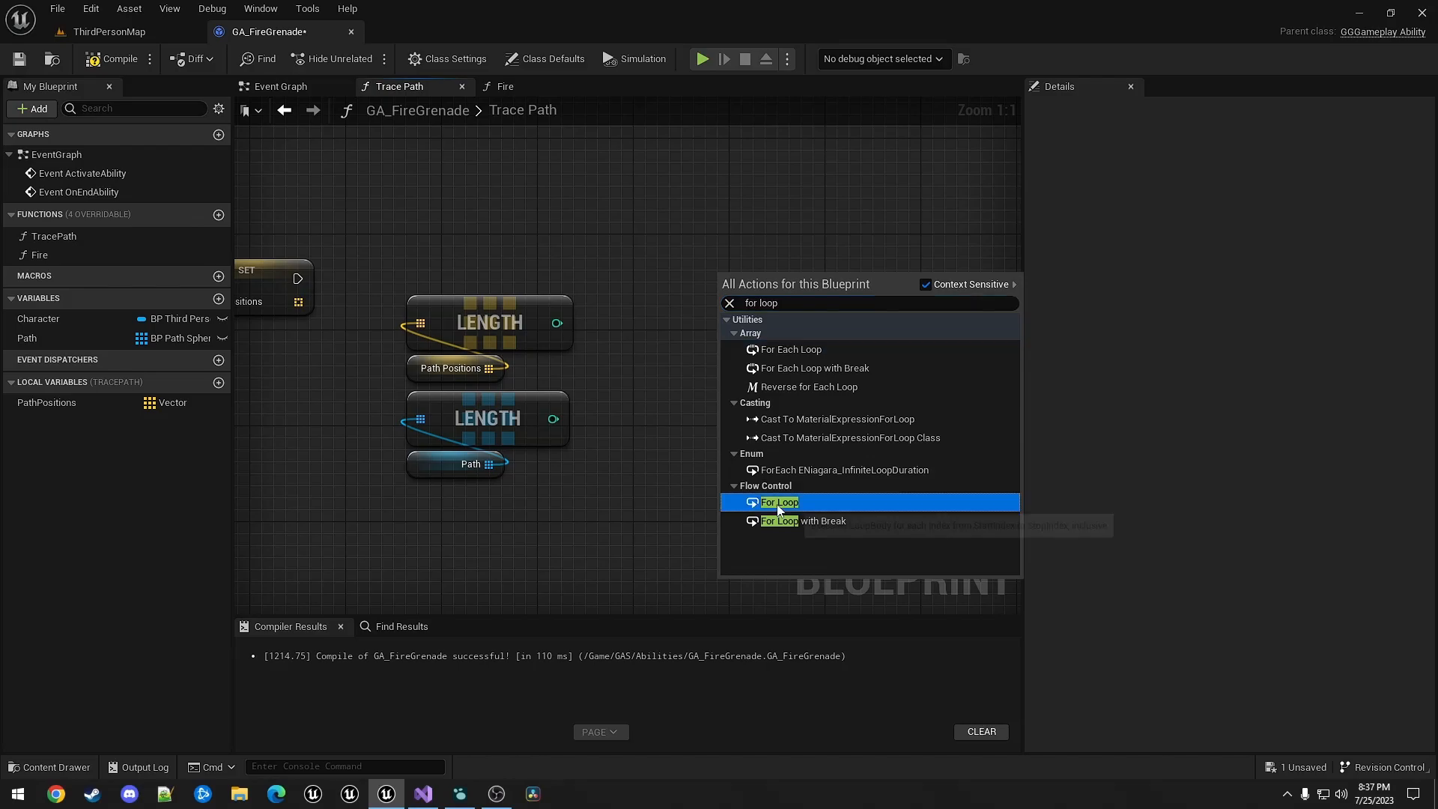
click(778, 502)
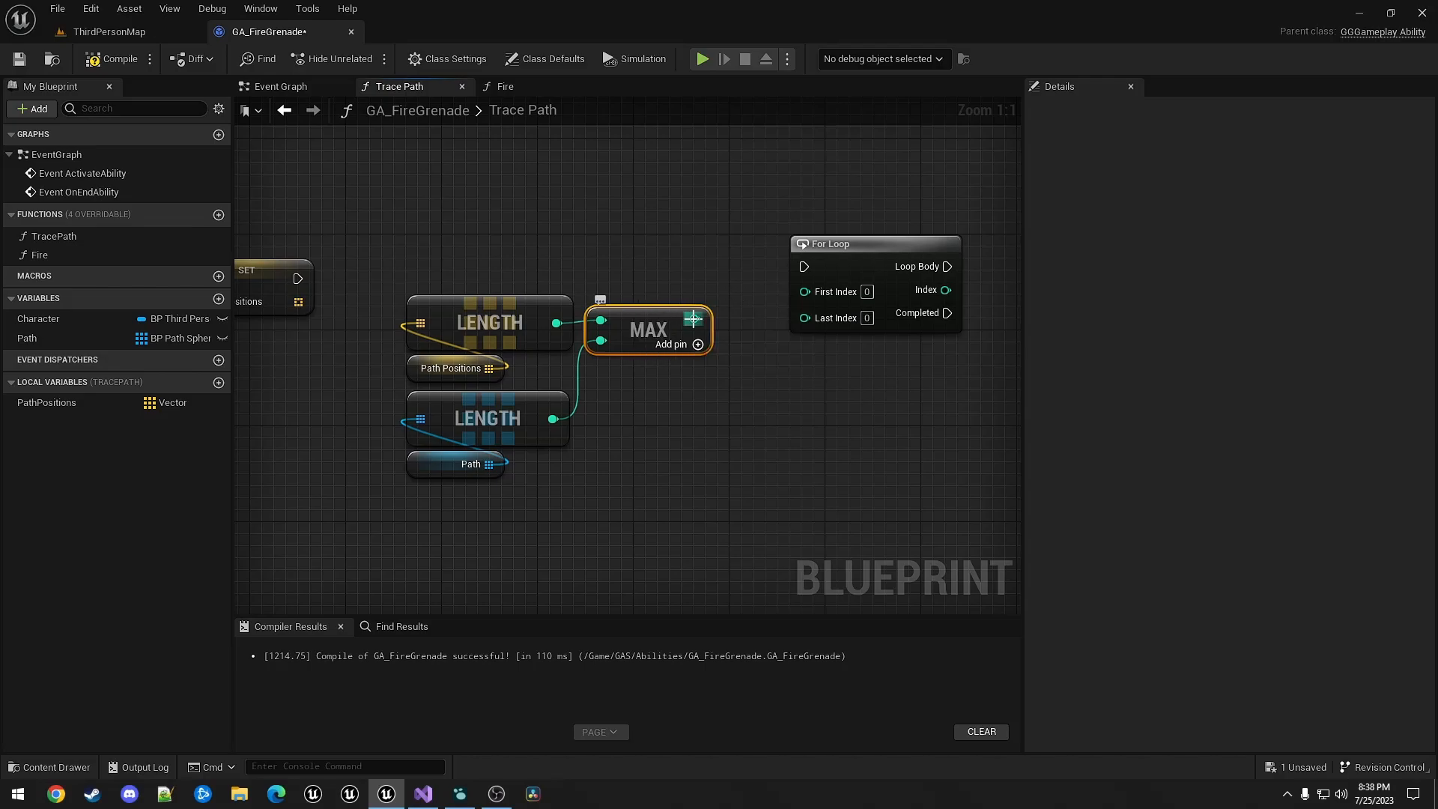
mouse_move(748, 408)
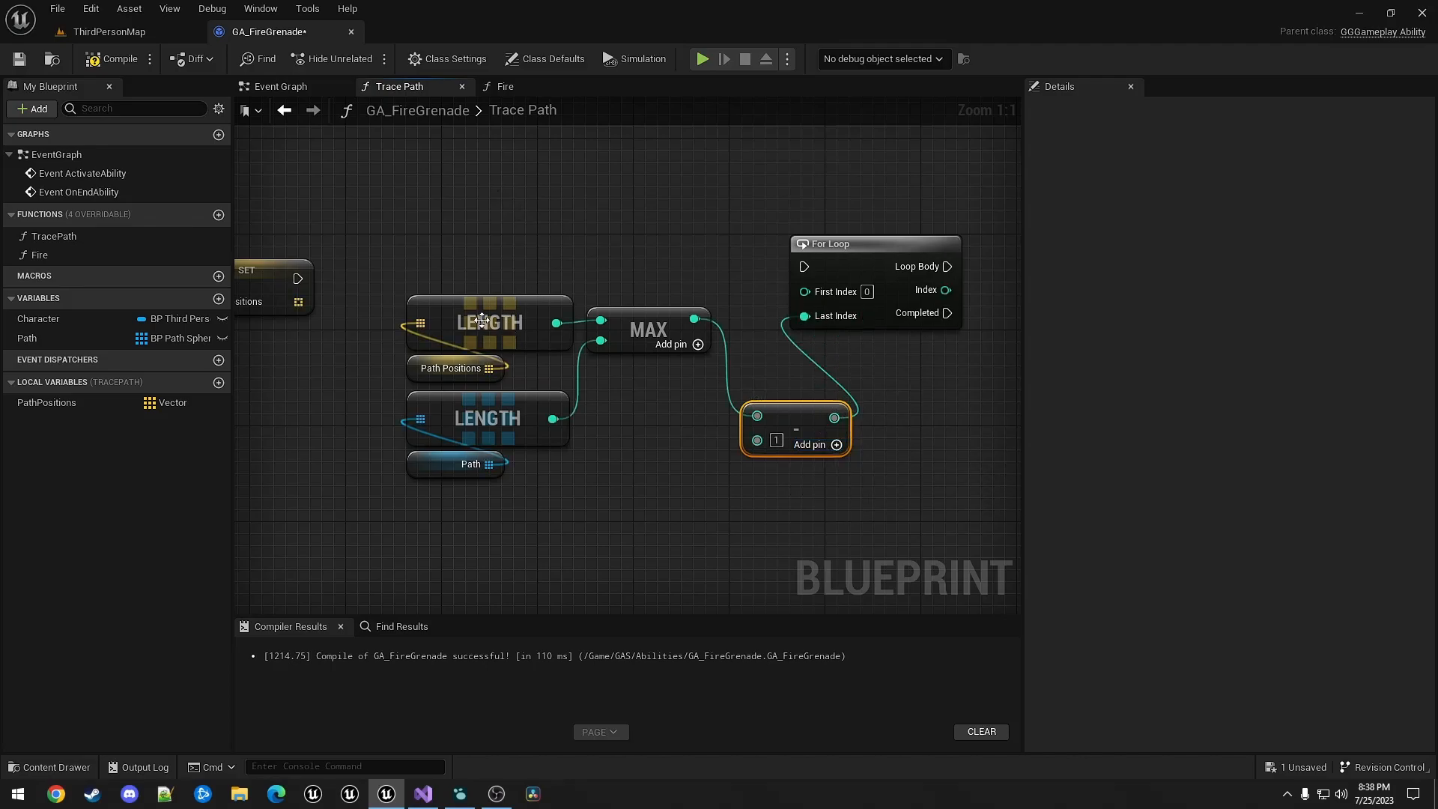
mouse_move(465, 430)
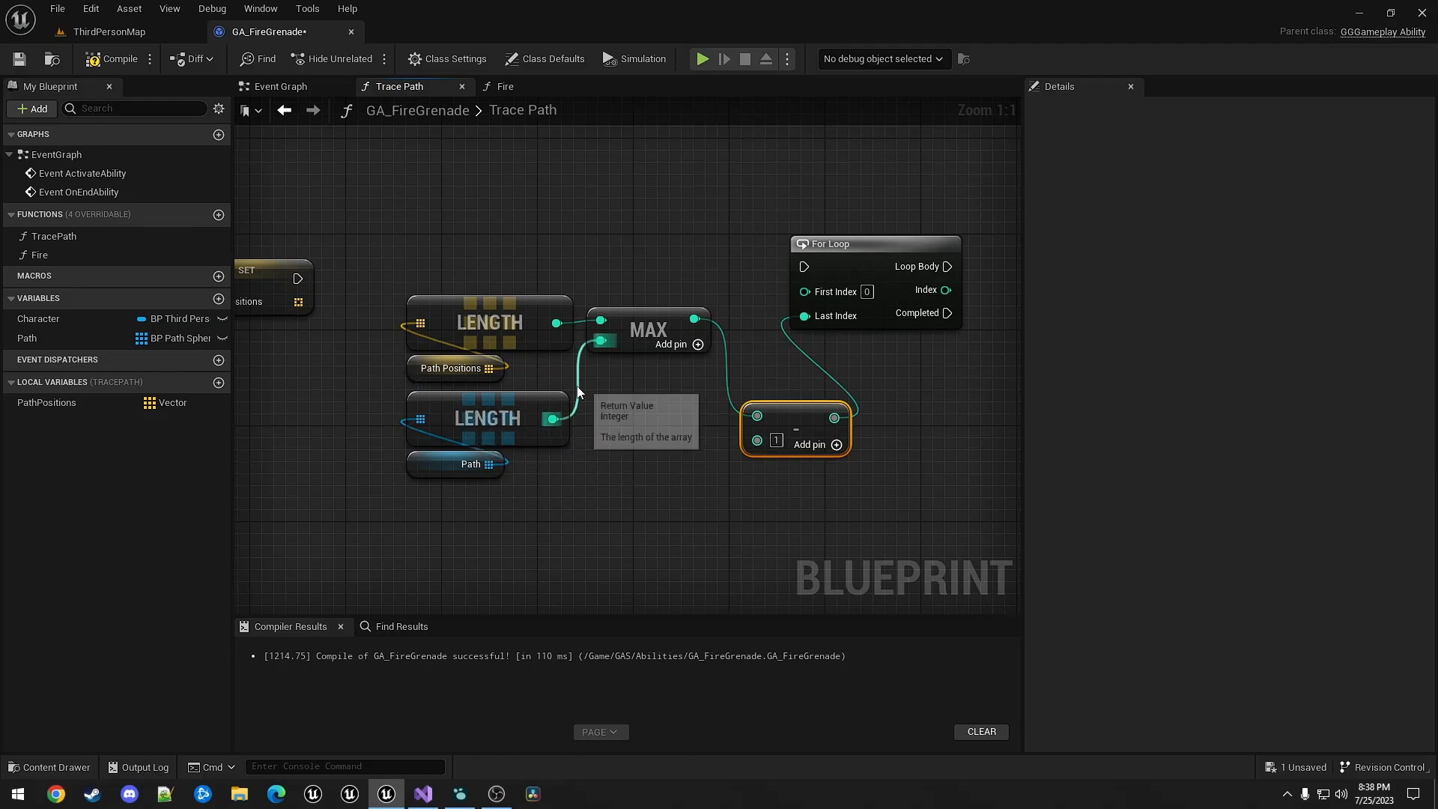
mouse_move(845, 294)
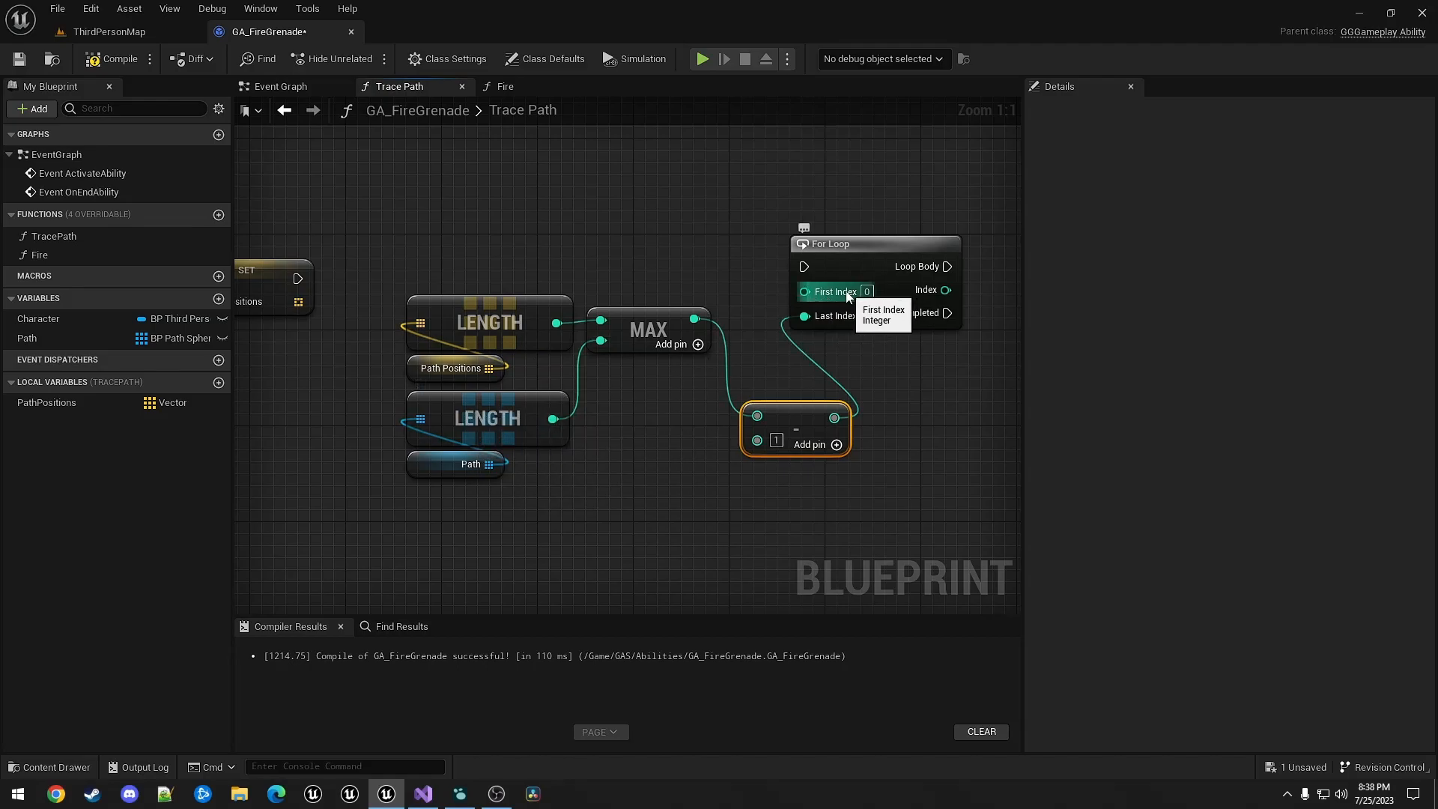
mouse_move(691, 283)
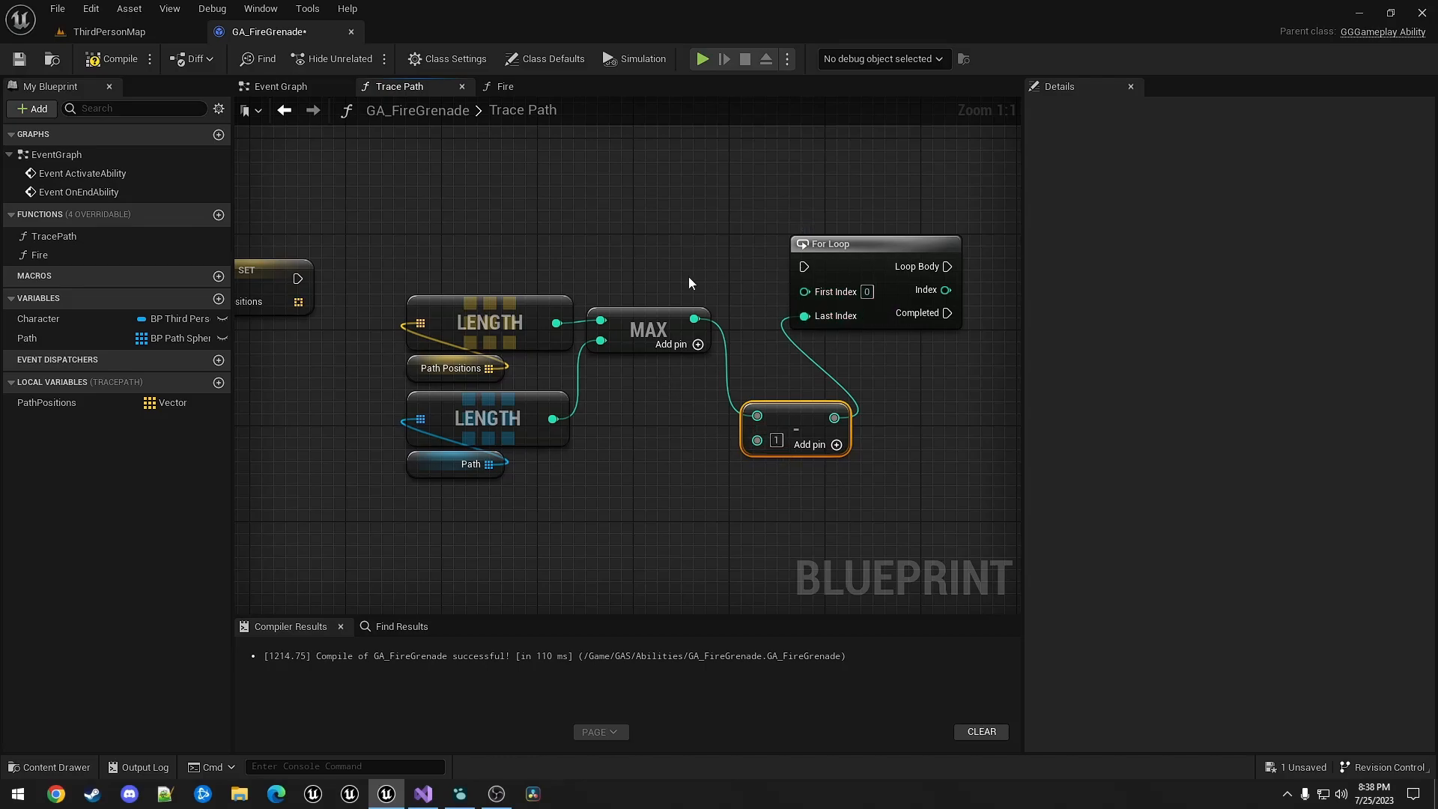
mouse_move(827, 316)
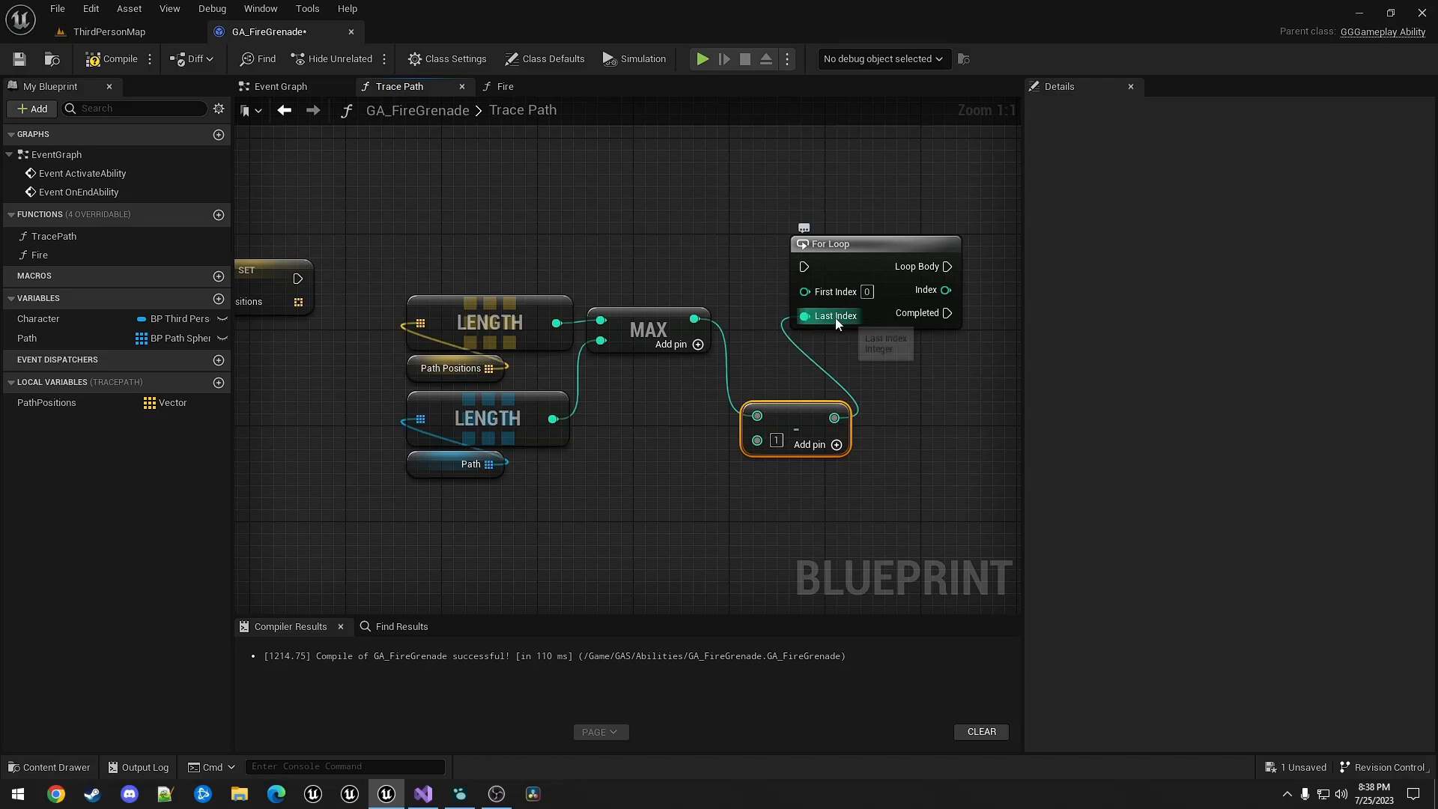
mouse_move(301, 278)
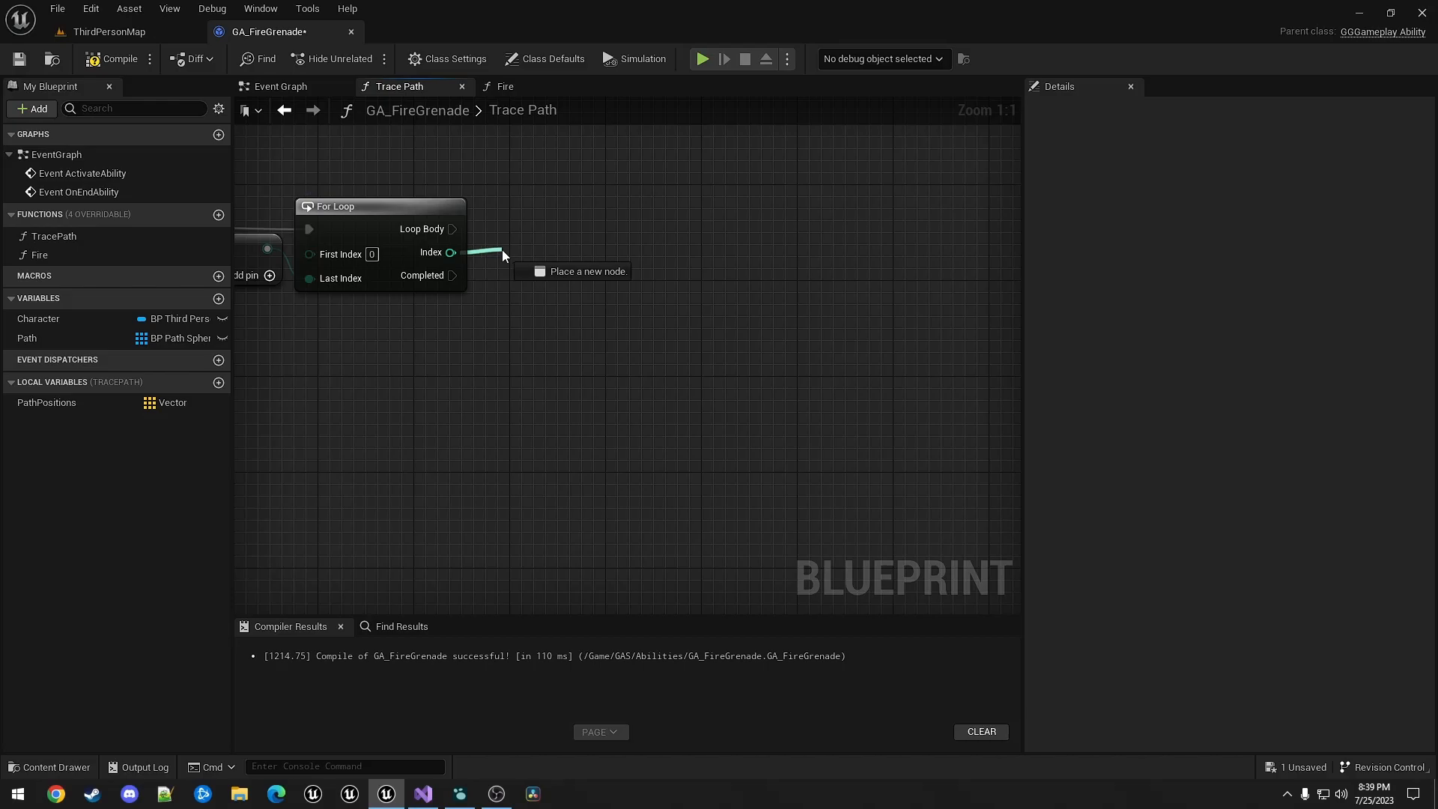
- Promote the For Loop Index to a local PathPosIndex variable and start the less-than comparison
right_click(450, 252)
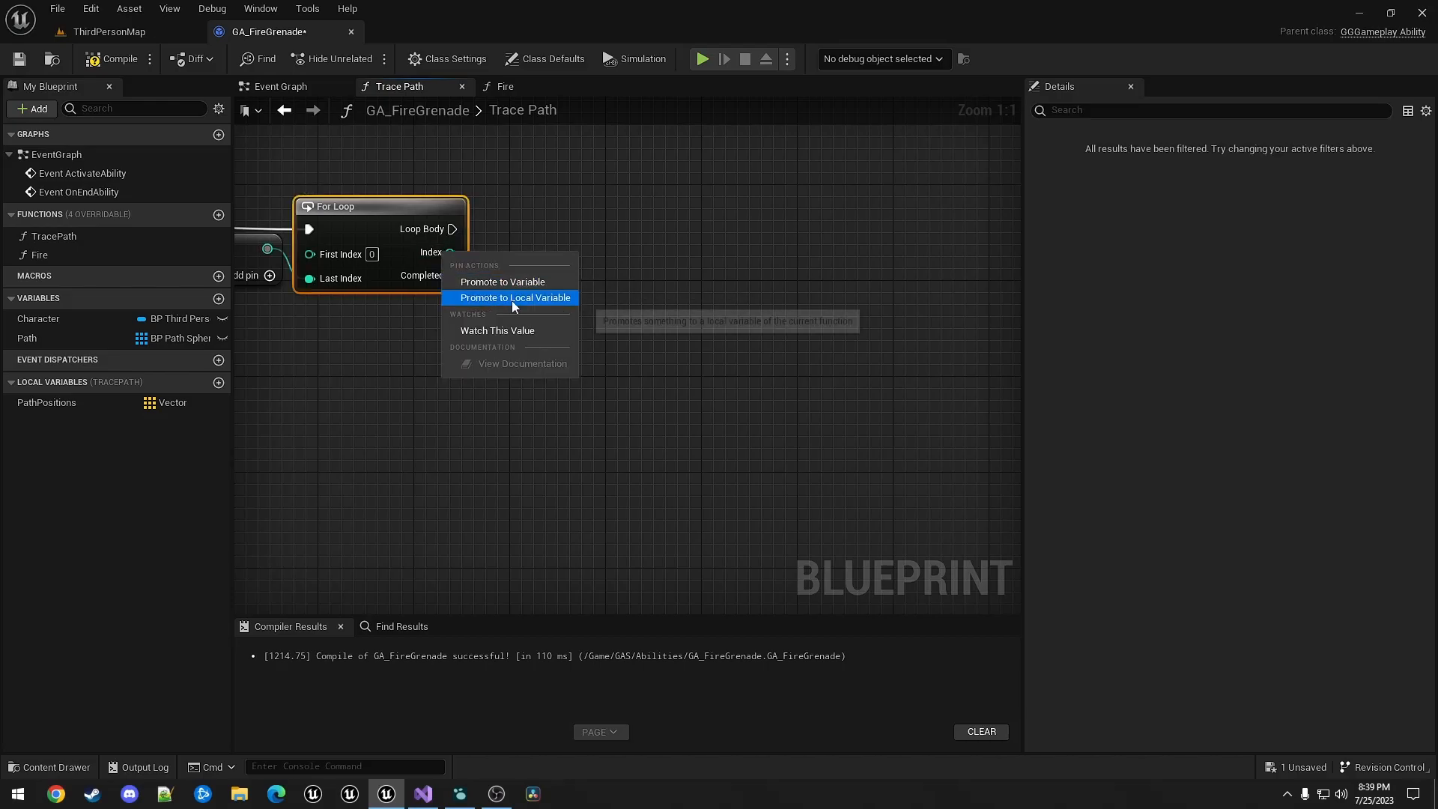
click(516, 298)
text(PathPosIndex)
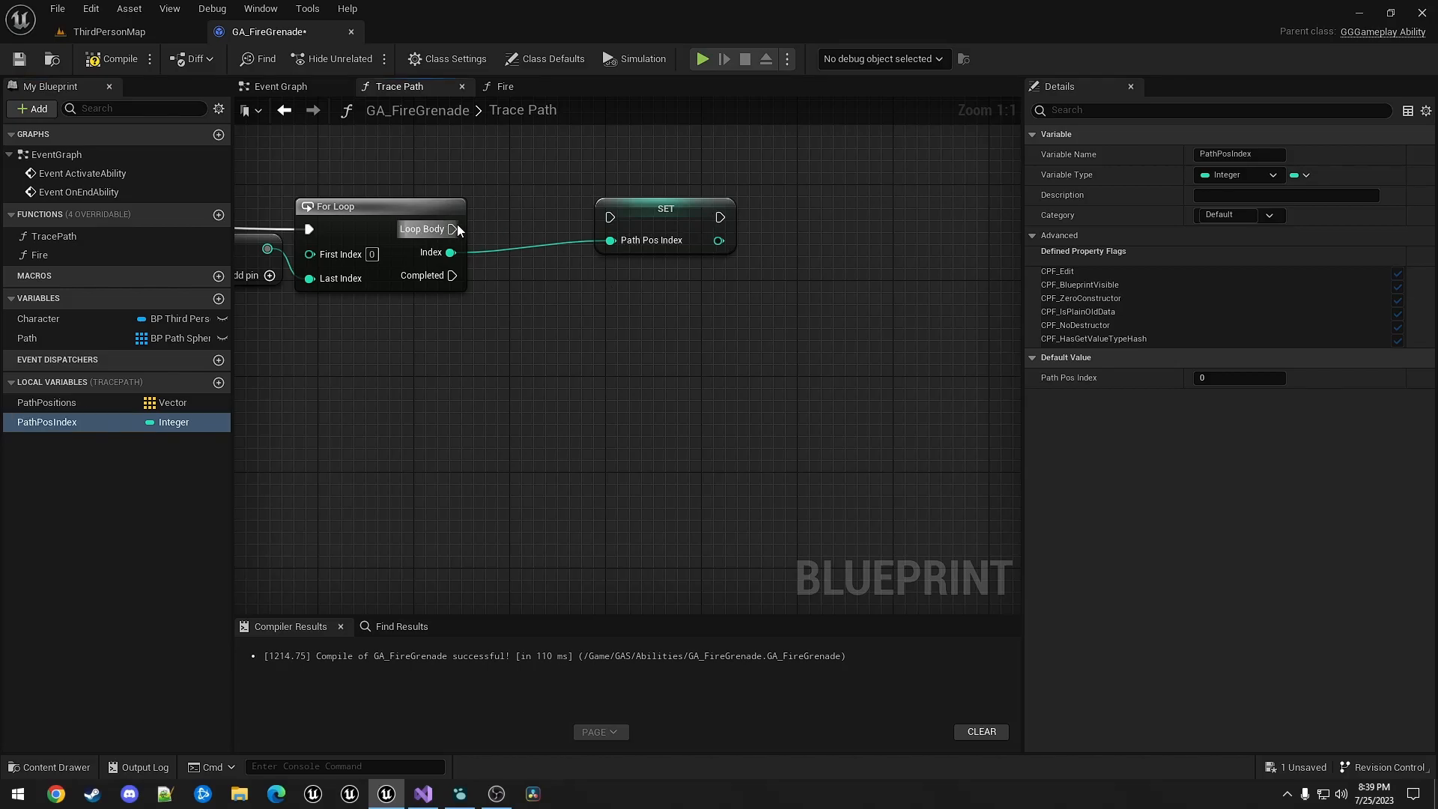
click(605, 220)
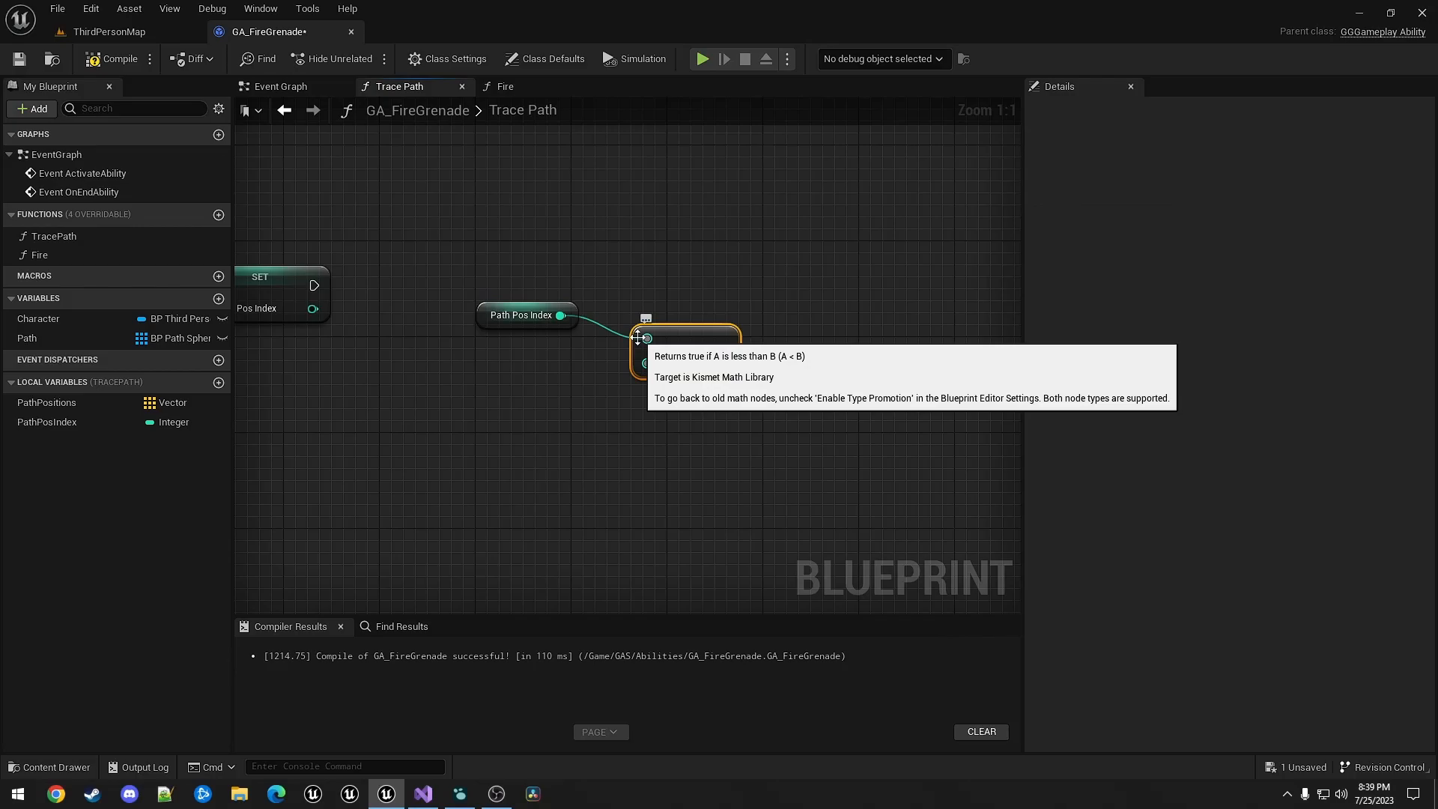
mouse_move(39, 408)
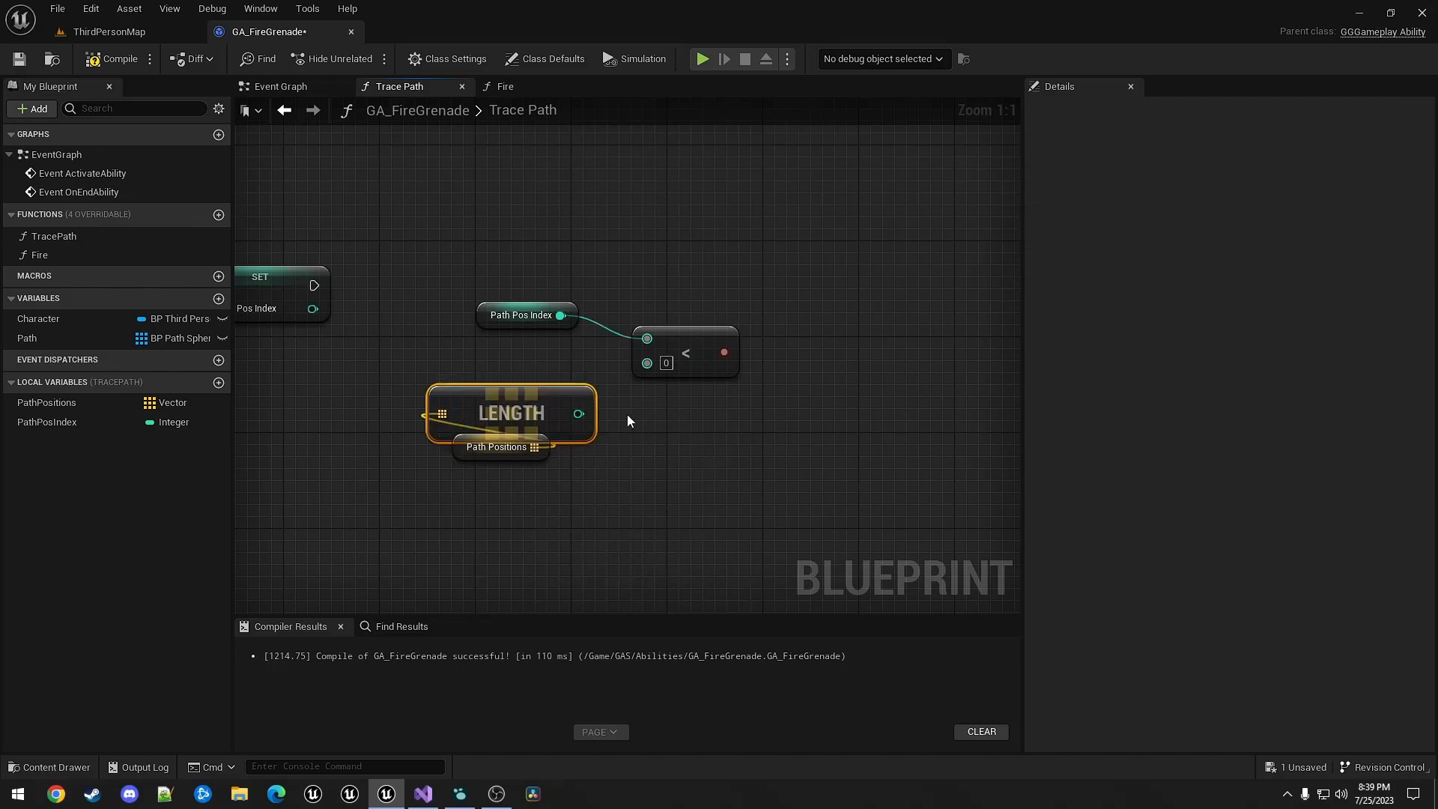
mouse_move(683, 343)
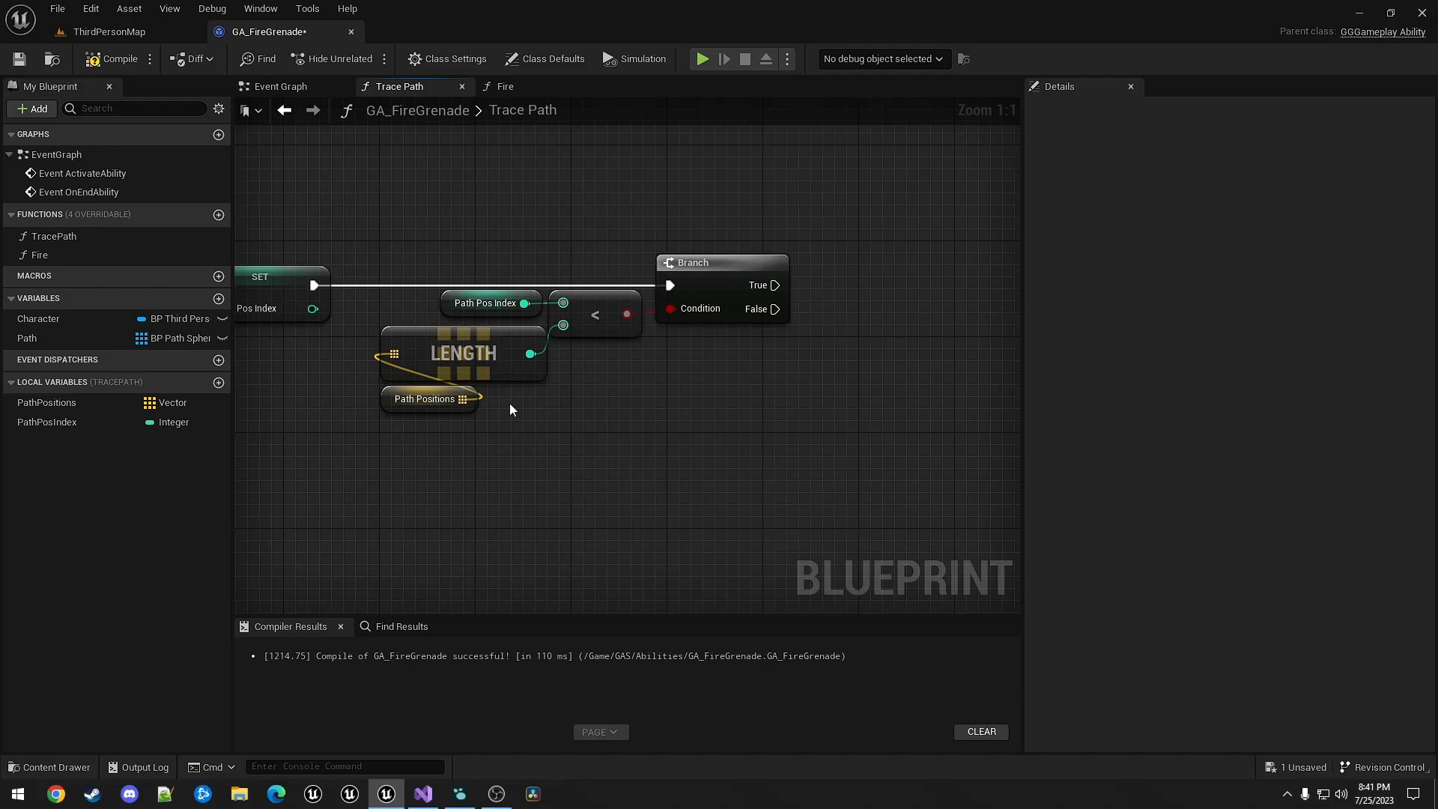
mouse_move(504, 409)
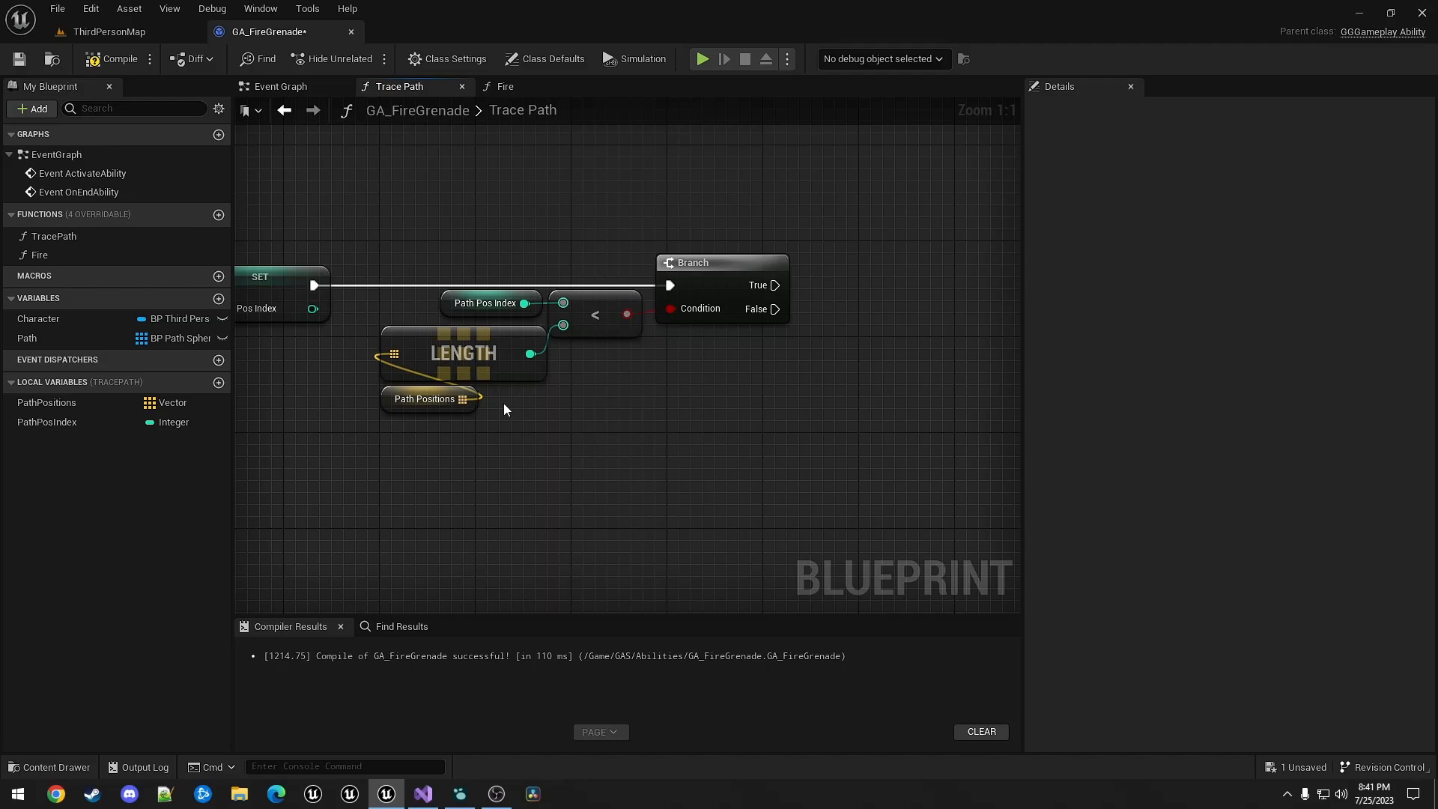
mouse_move(628, 200)
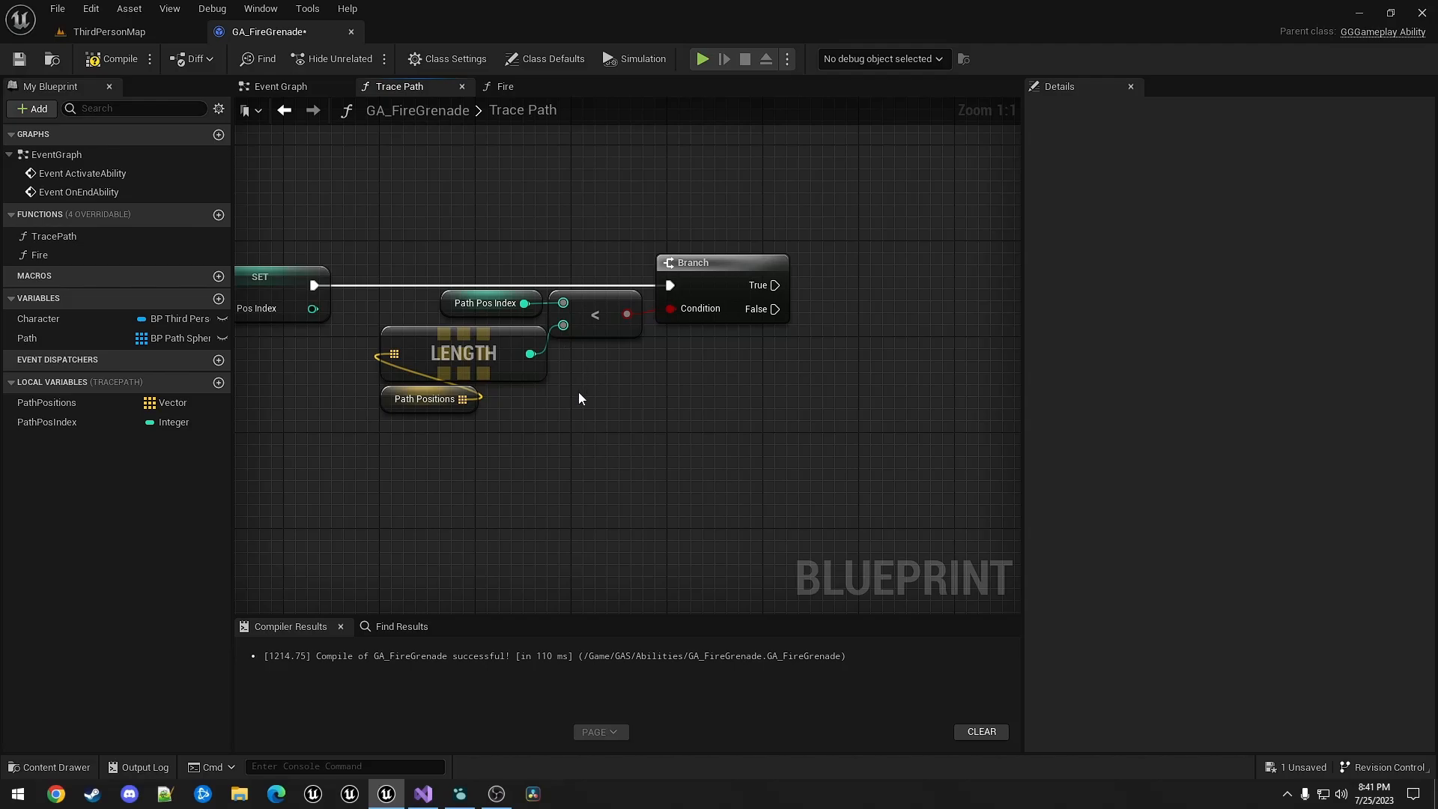
mouse_move(611, 380)
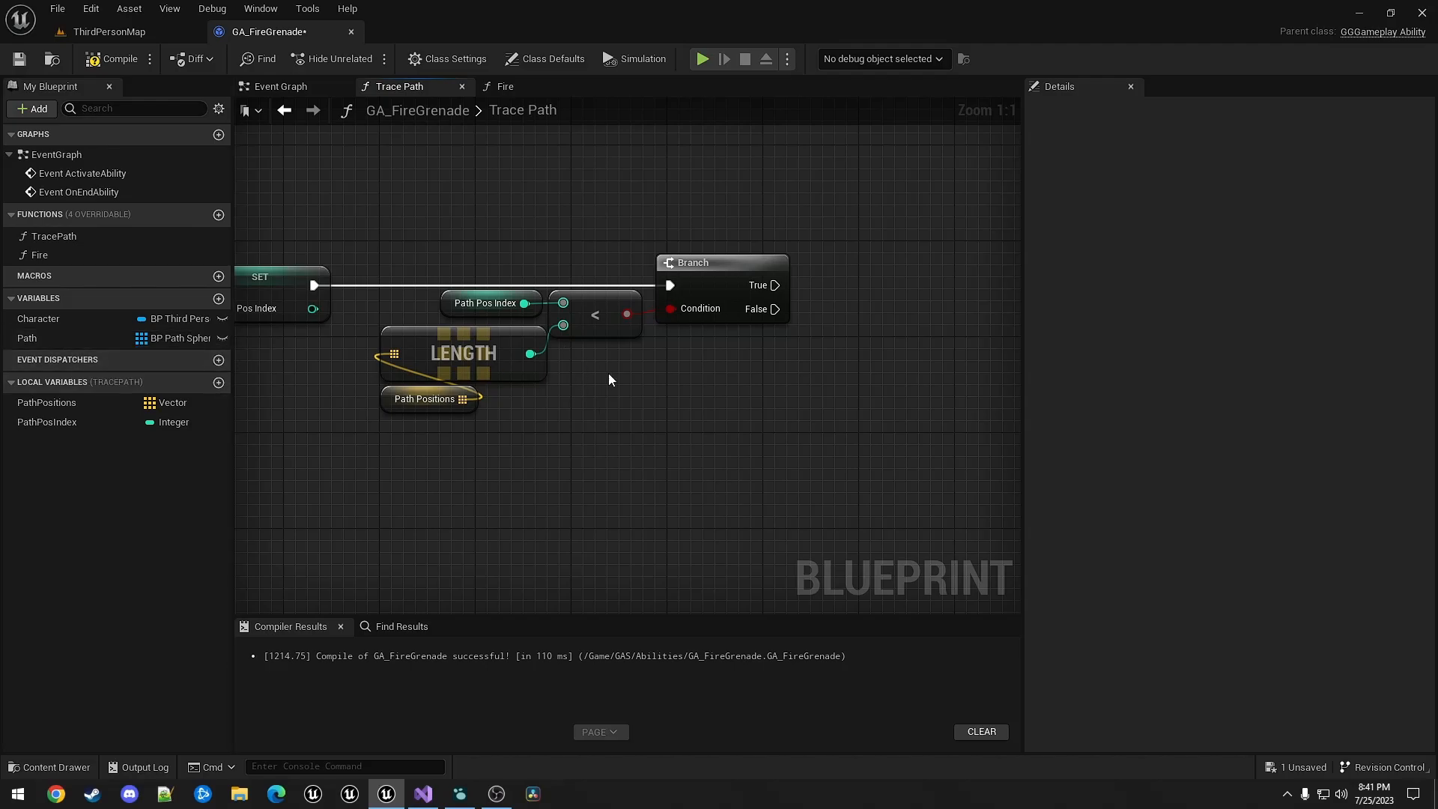
mouse_move(571, 213)
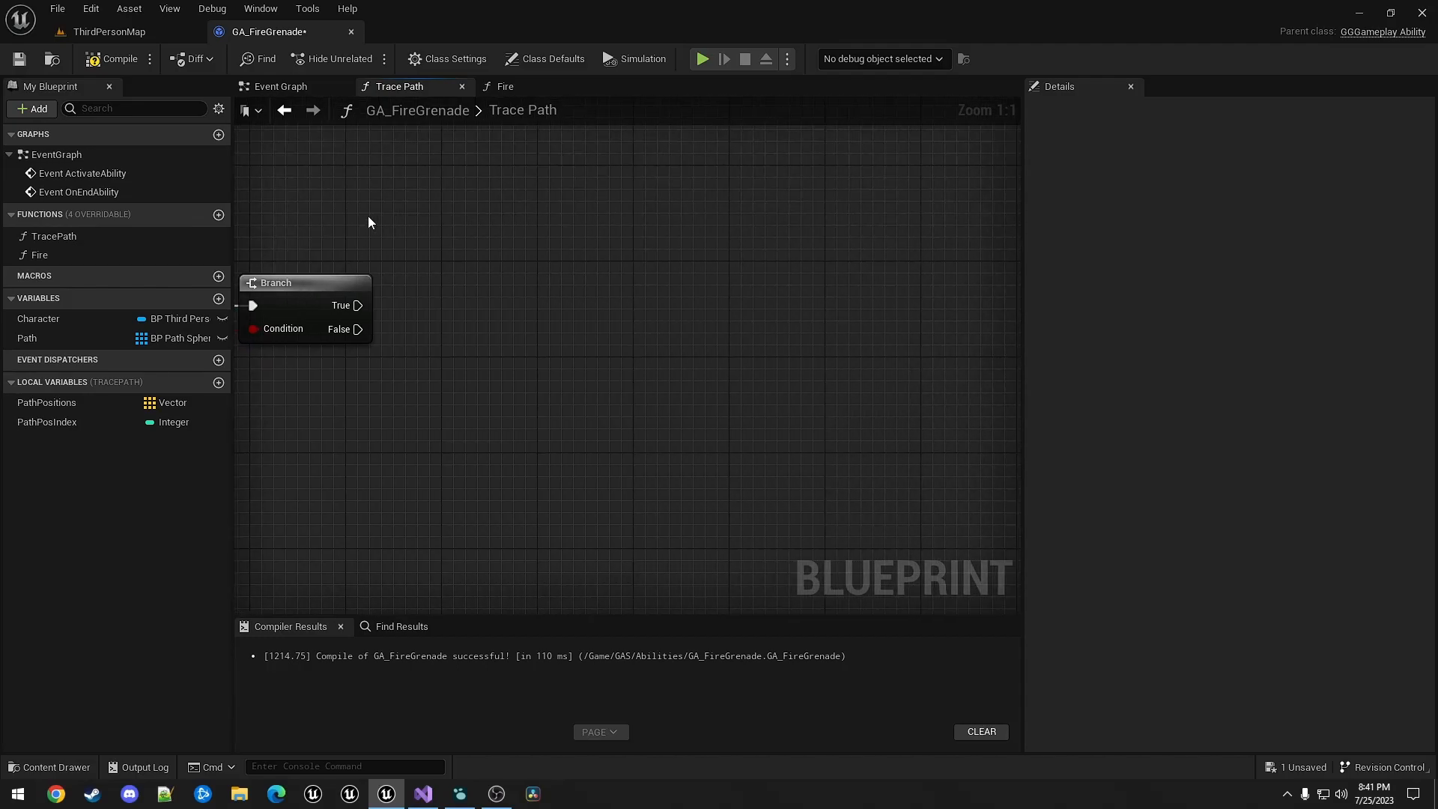
- Add a Branch after the Sequence and compare PathPosIndex against Path's Length with a less-than node
drag(360, 305, 424, 311)
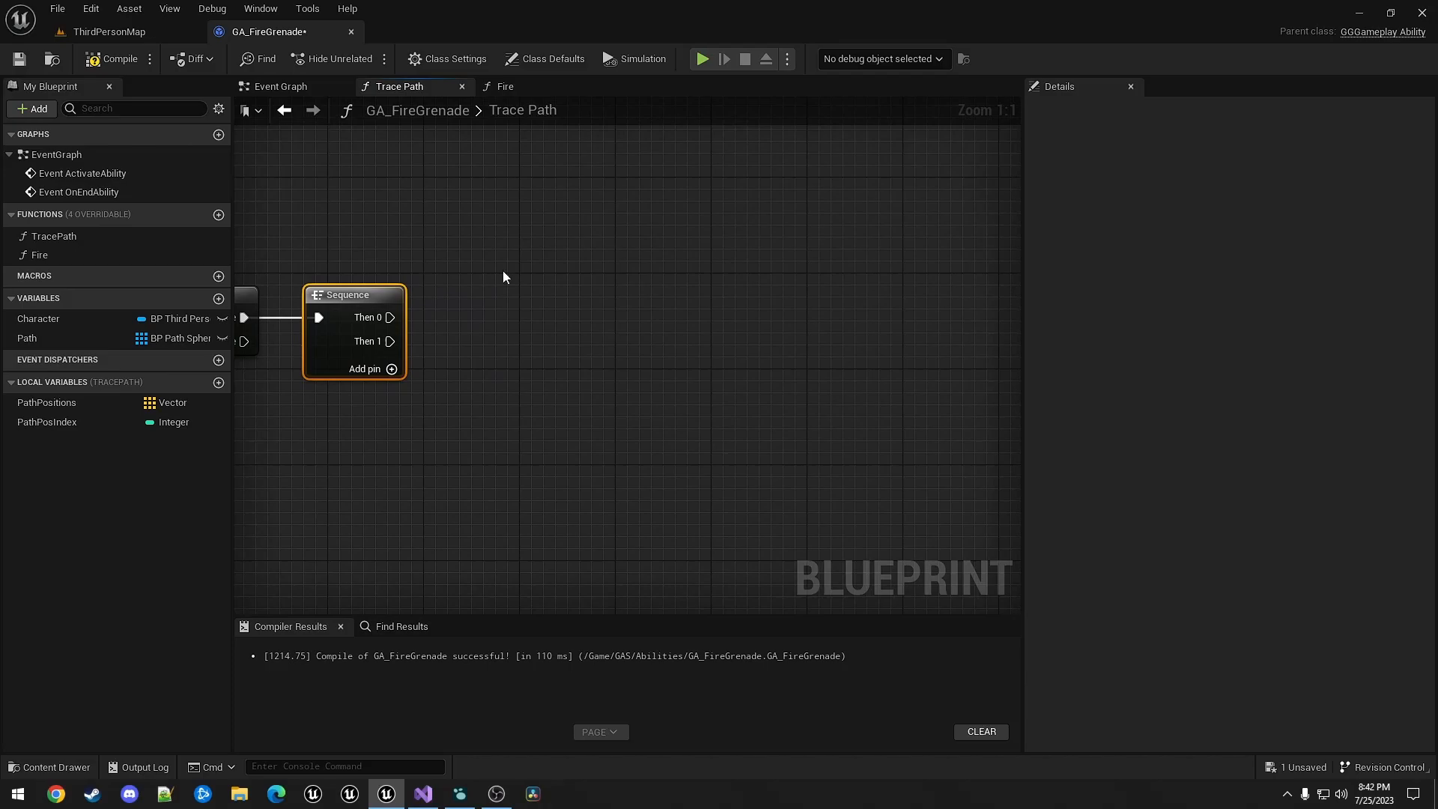
mouse_move(433, 313)
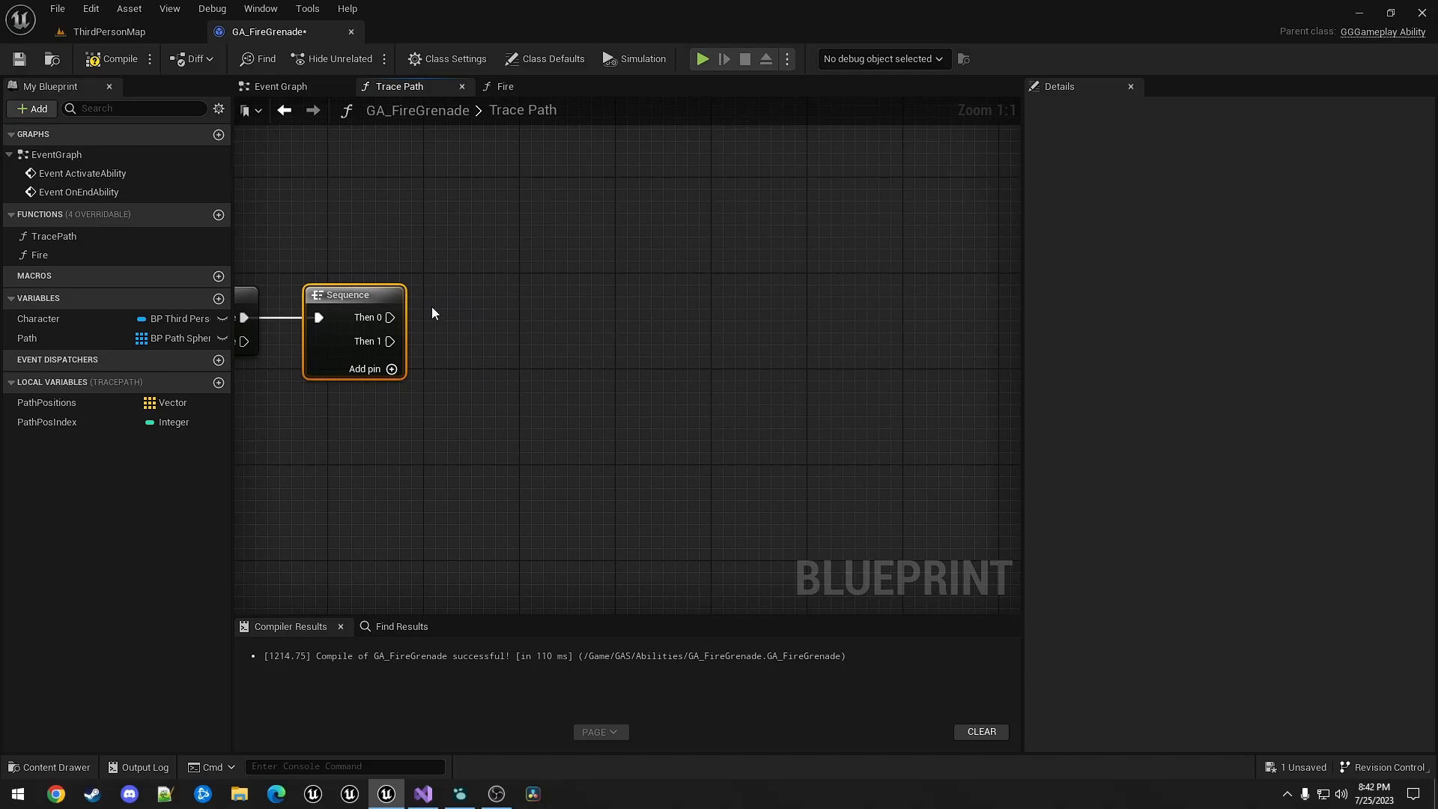
mouse_move(389, 317)
text(bra)
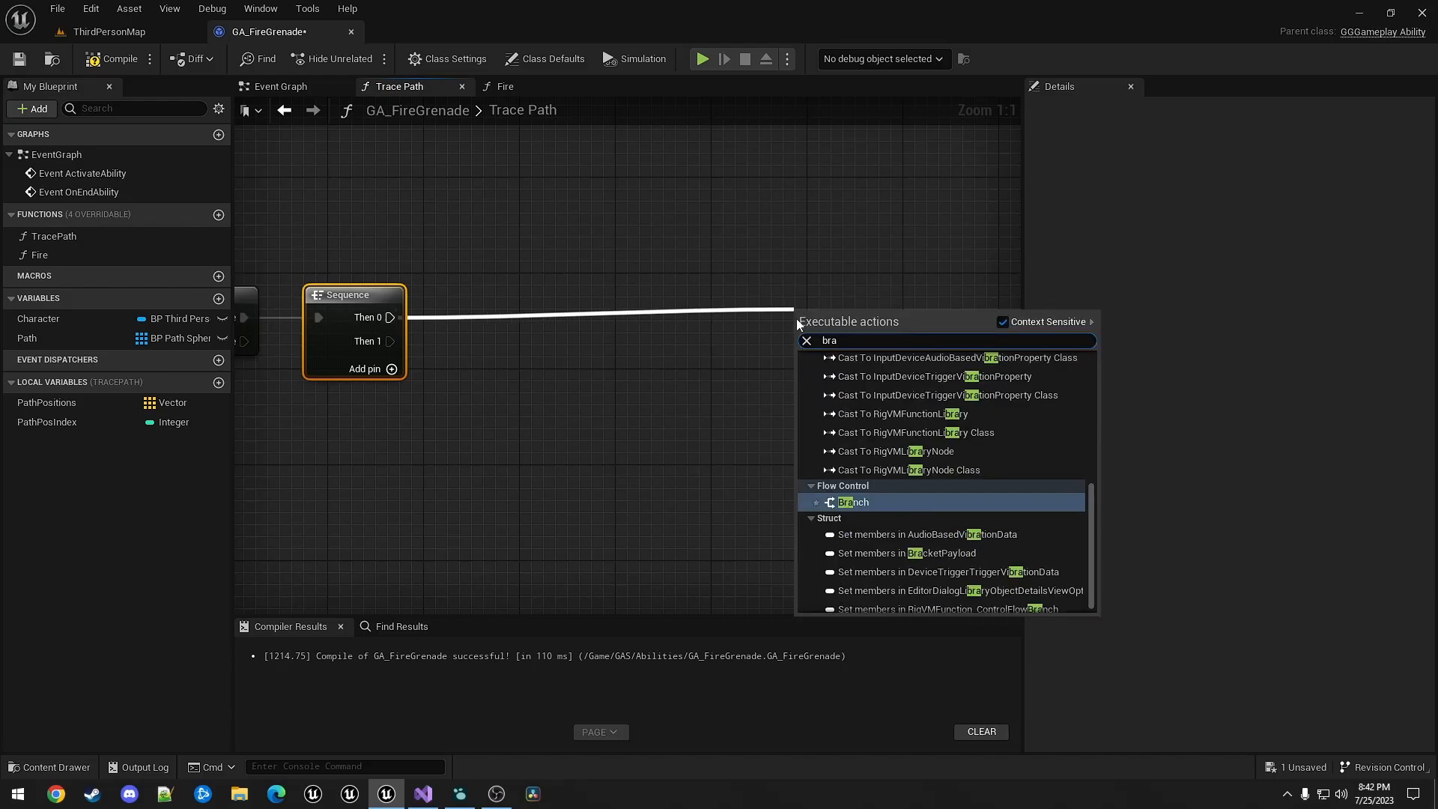
click(853, 502)
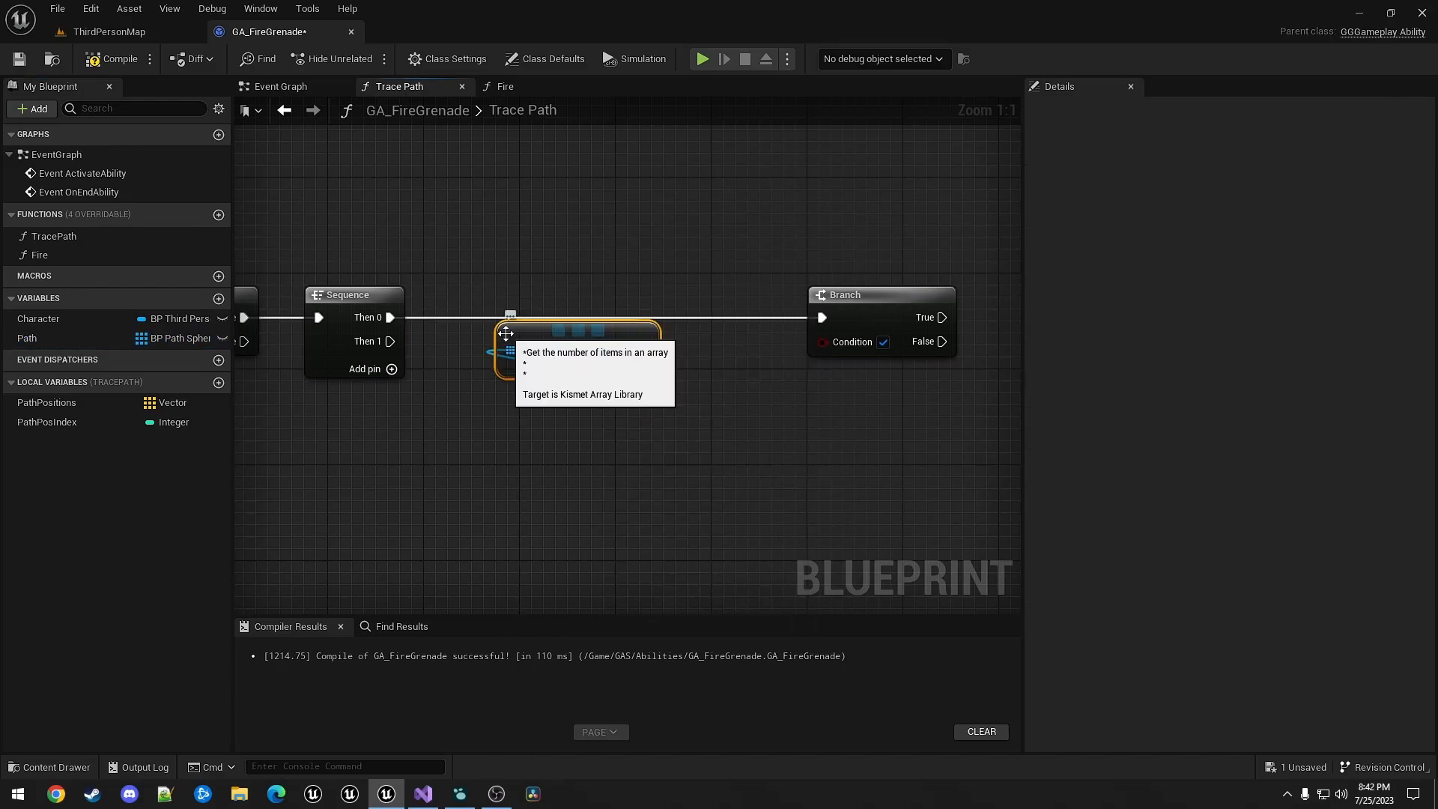
click(545, 395)
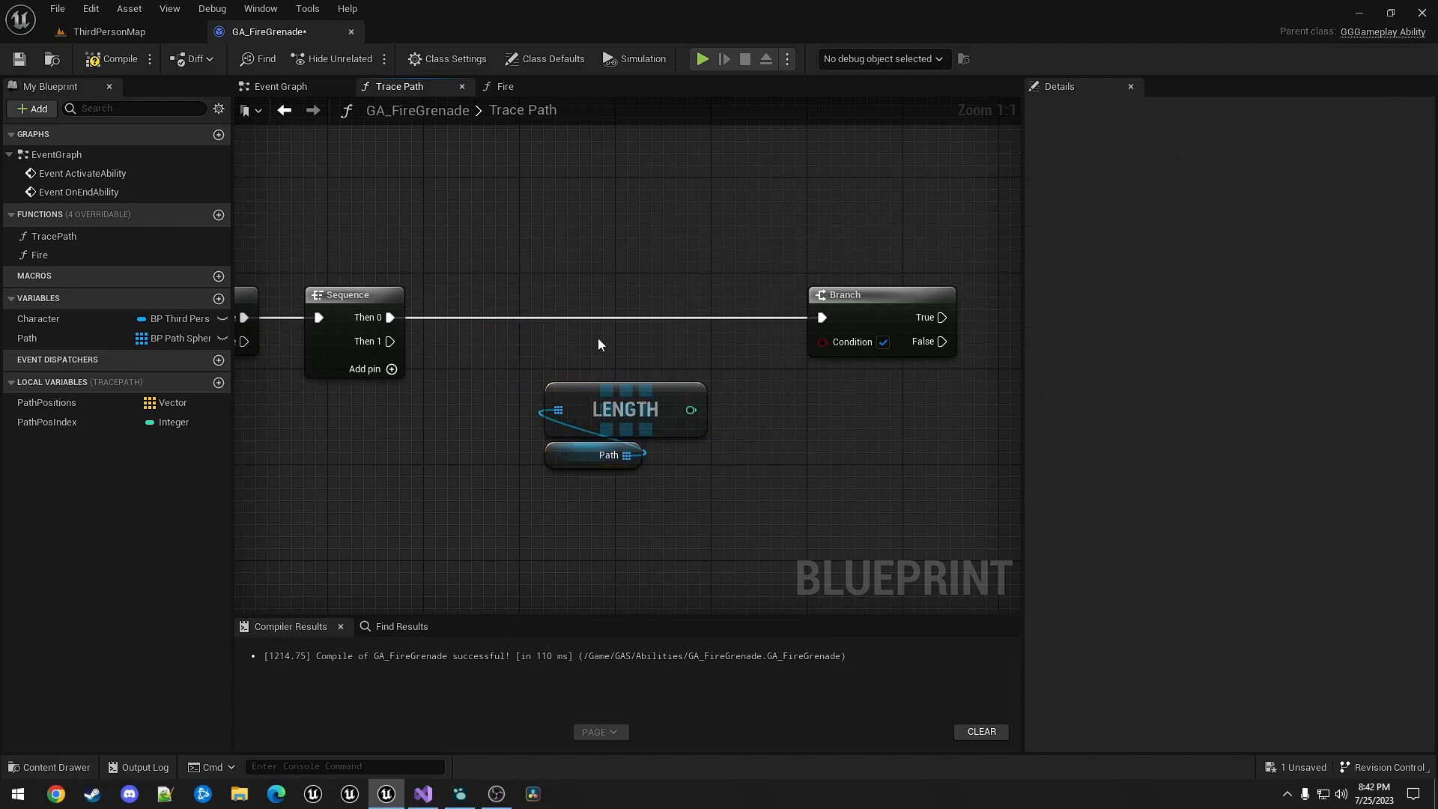
click(46, 422)
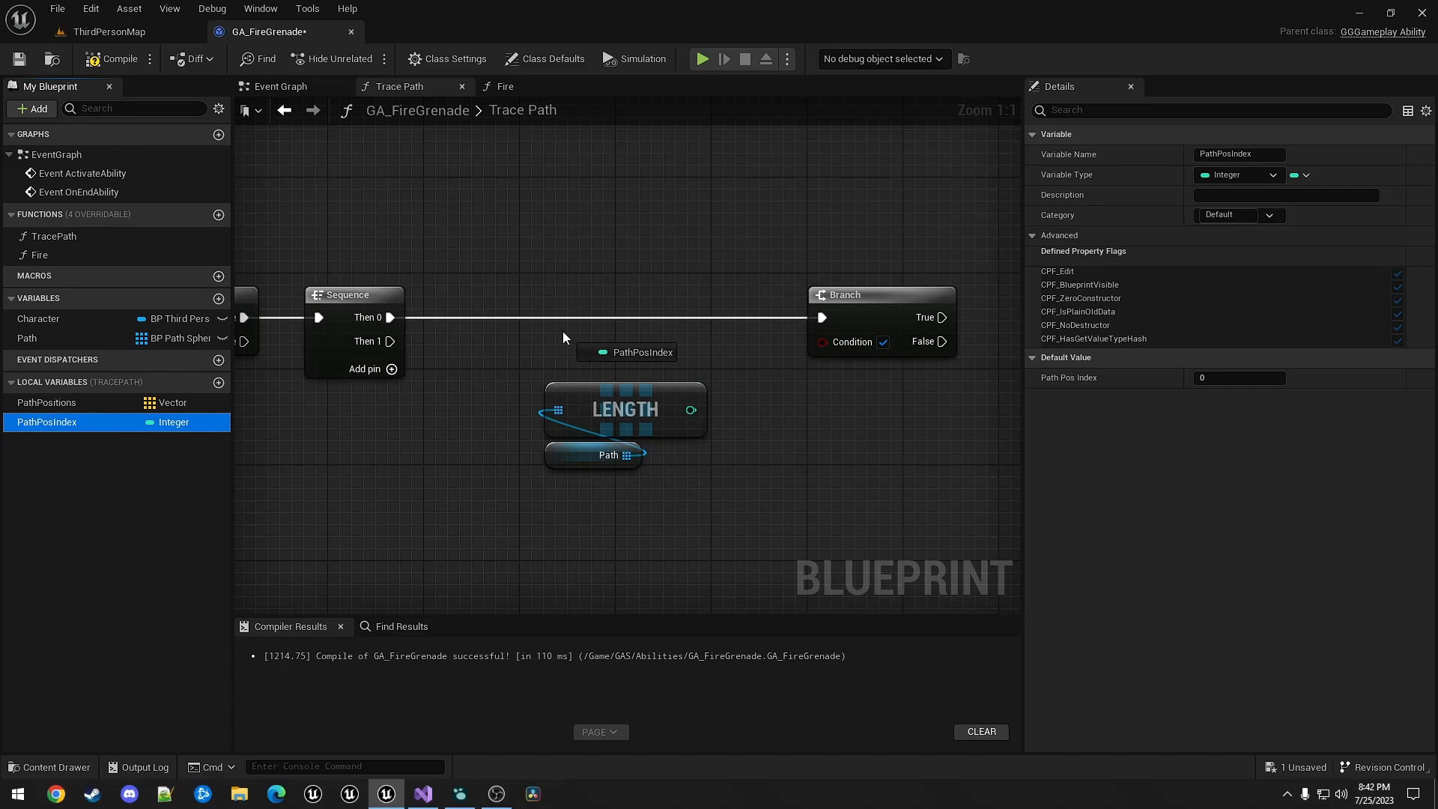
click(629, 351)
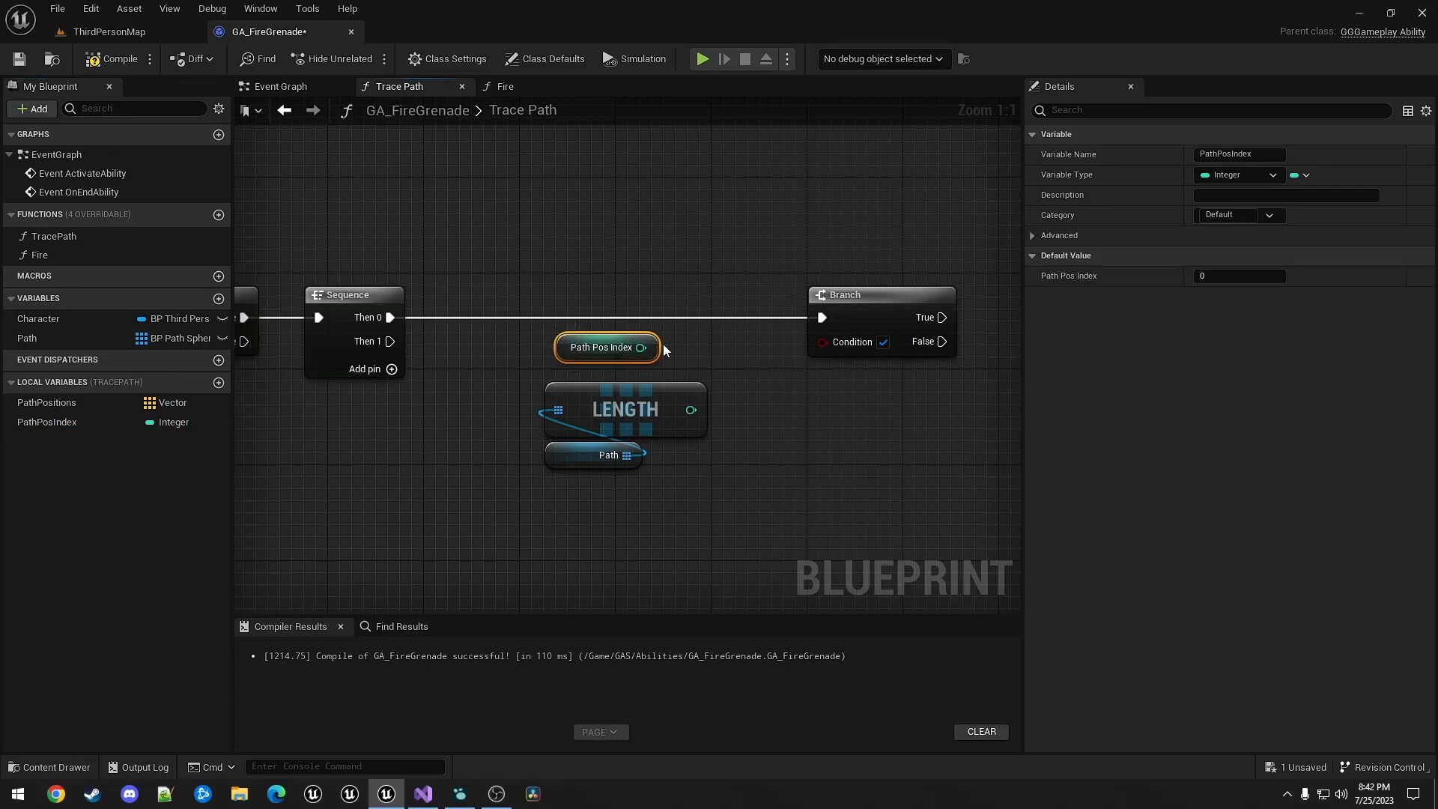
mouse_move(600, 372)
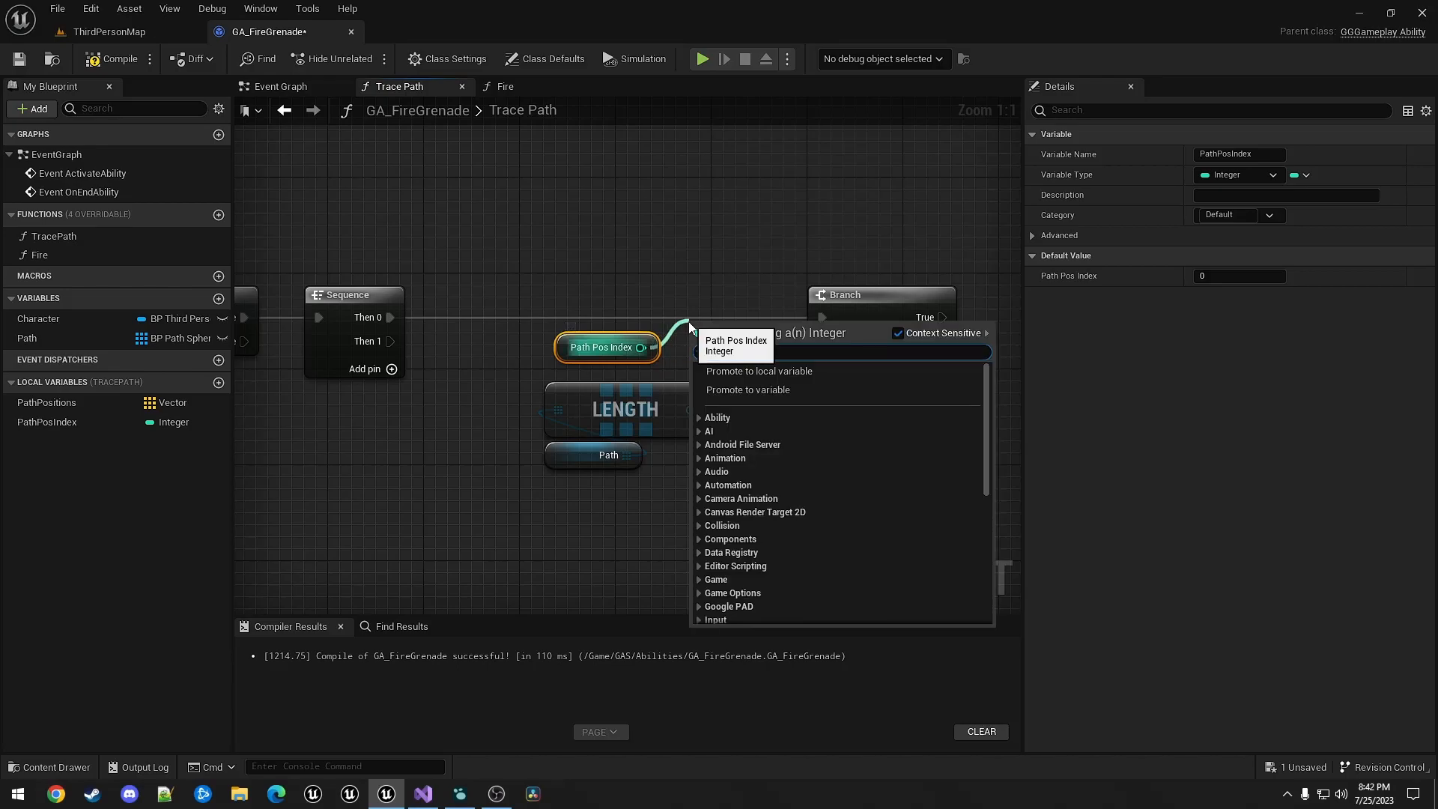
click(740, 332)
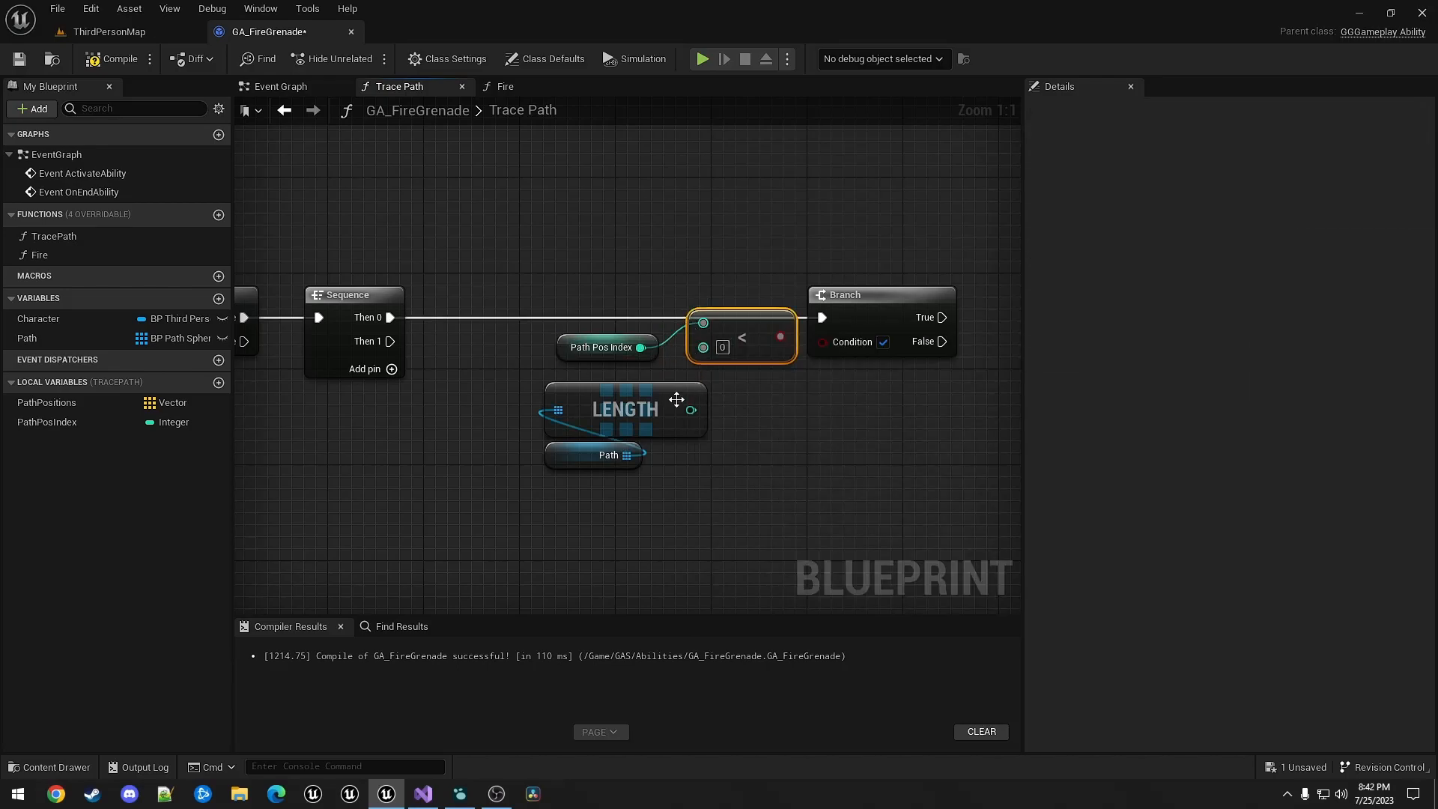
mouse_move(769, 335)
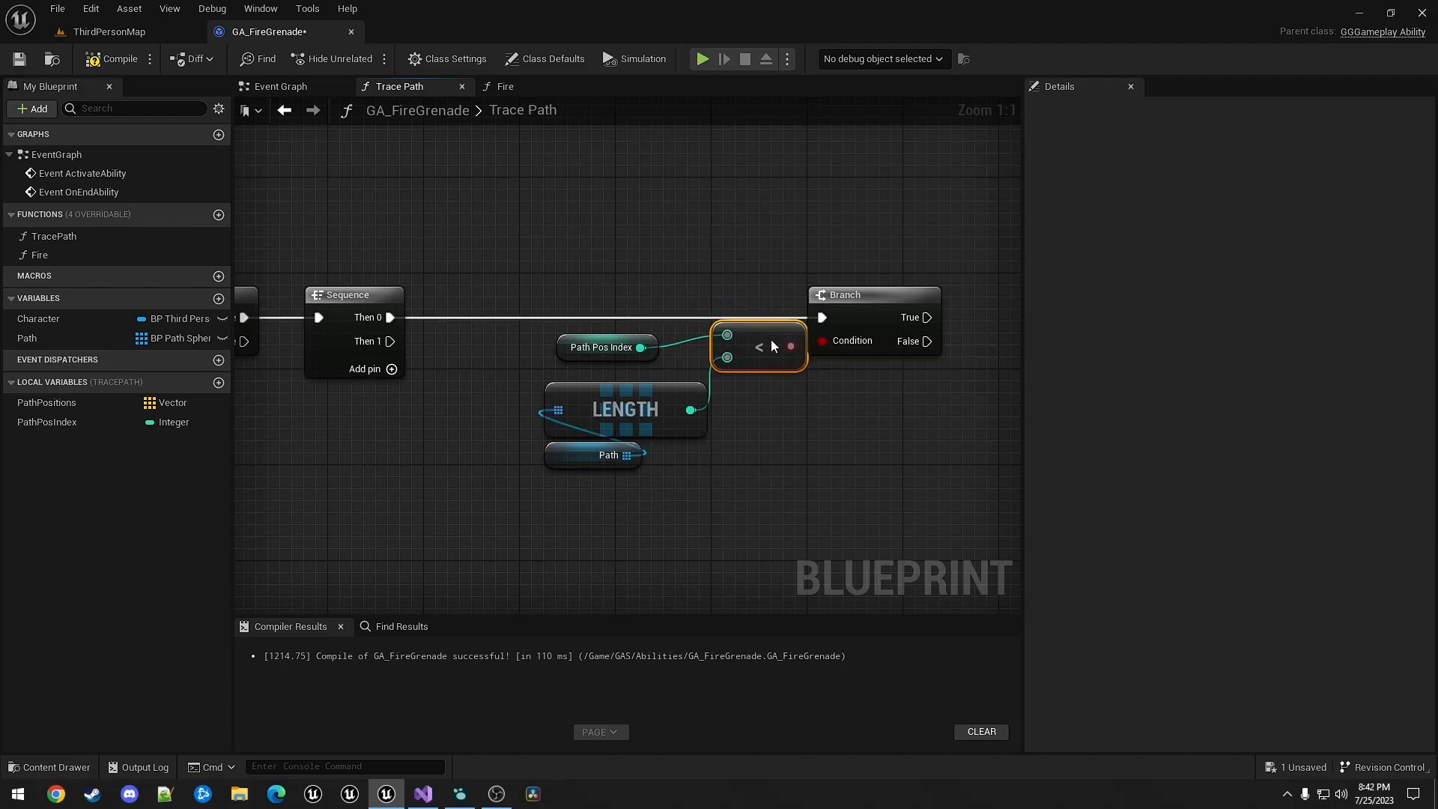
click(606, 335)
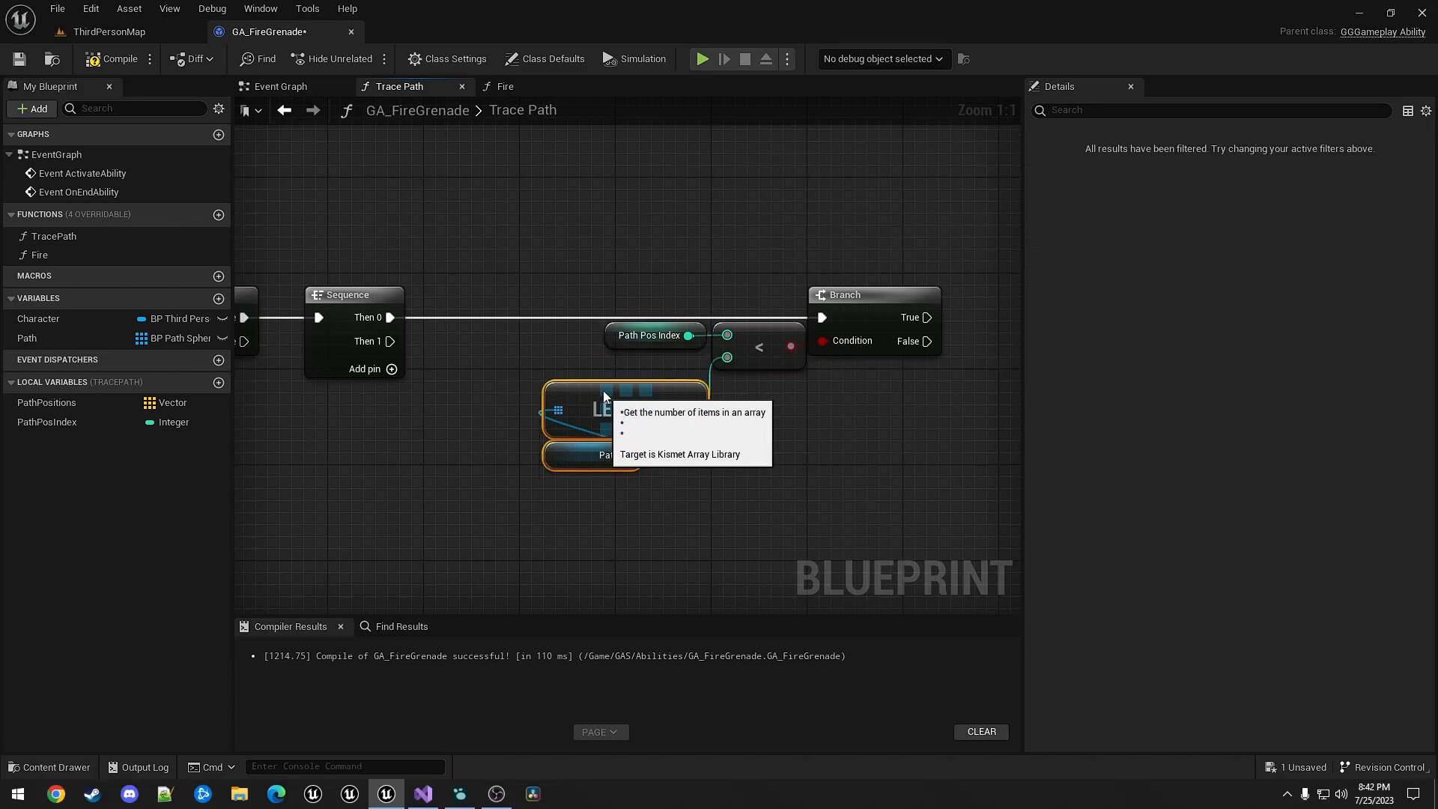
mouse_move(605, 266)
text(spawn ac)
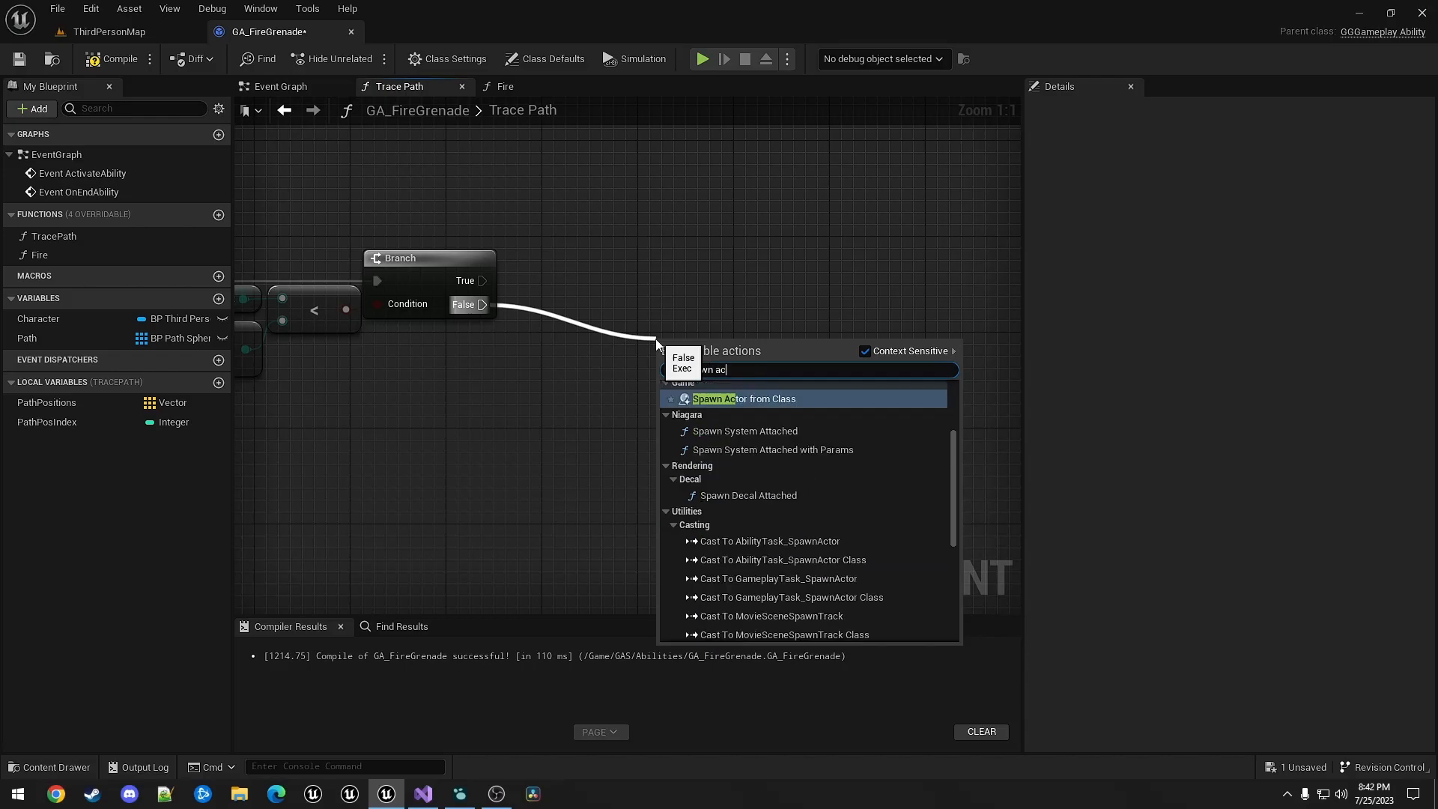
- Spawn a BP_PathSphere from Branch False and split its Spawn Transform pin
click(743, 398)
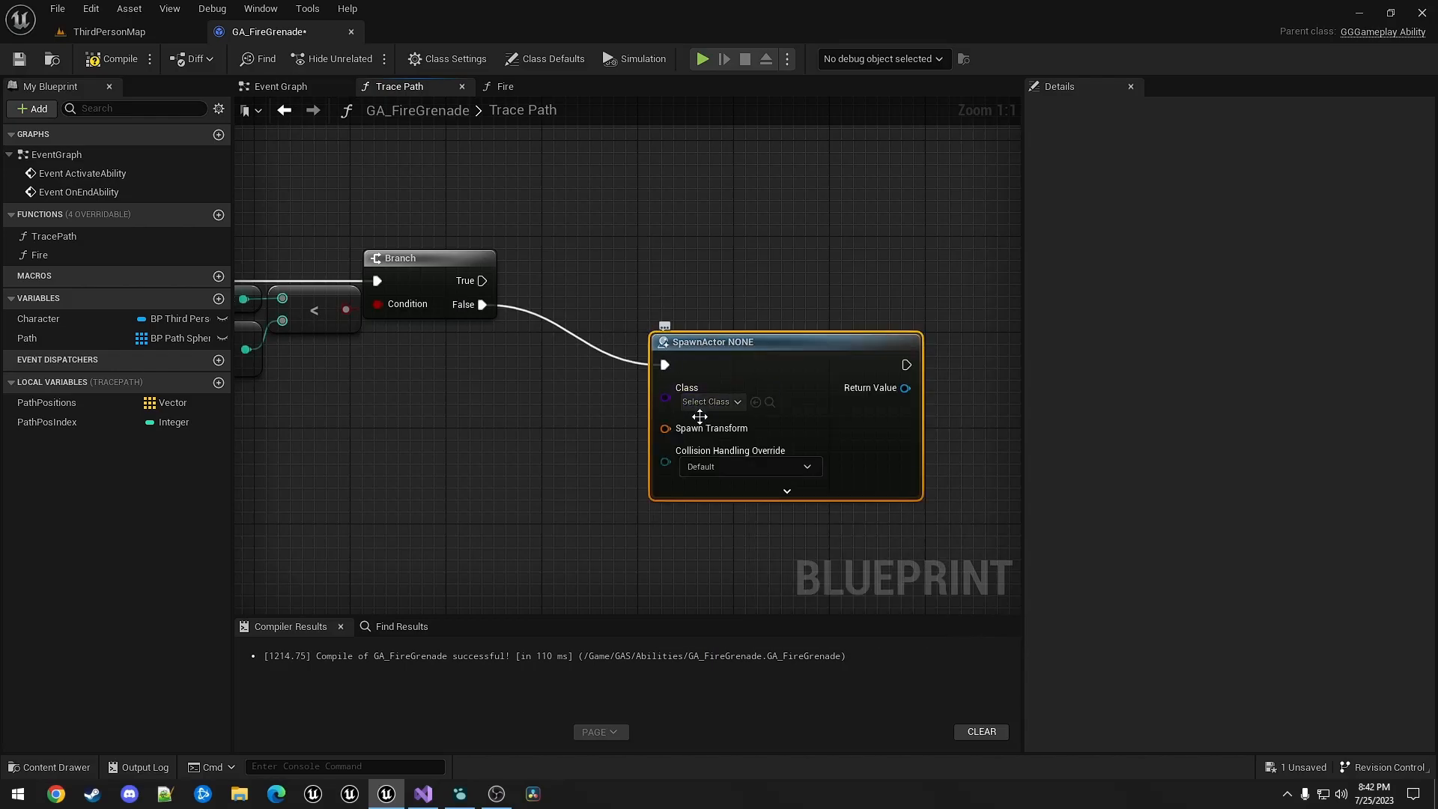
click(708, 401)
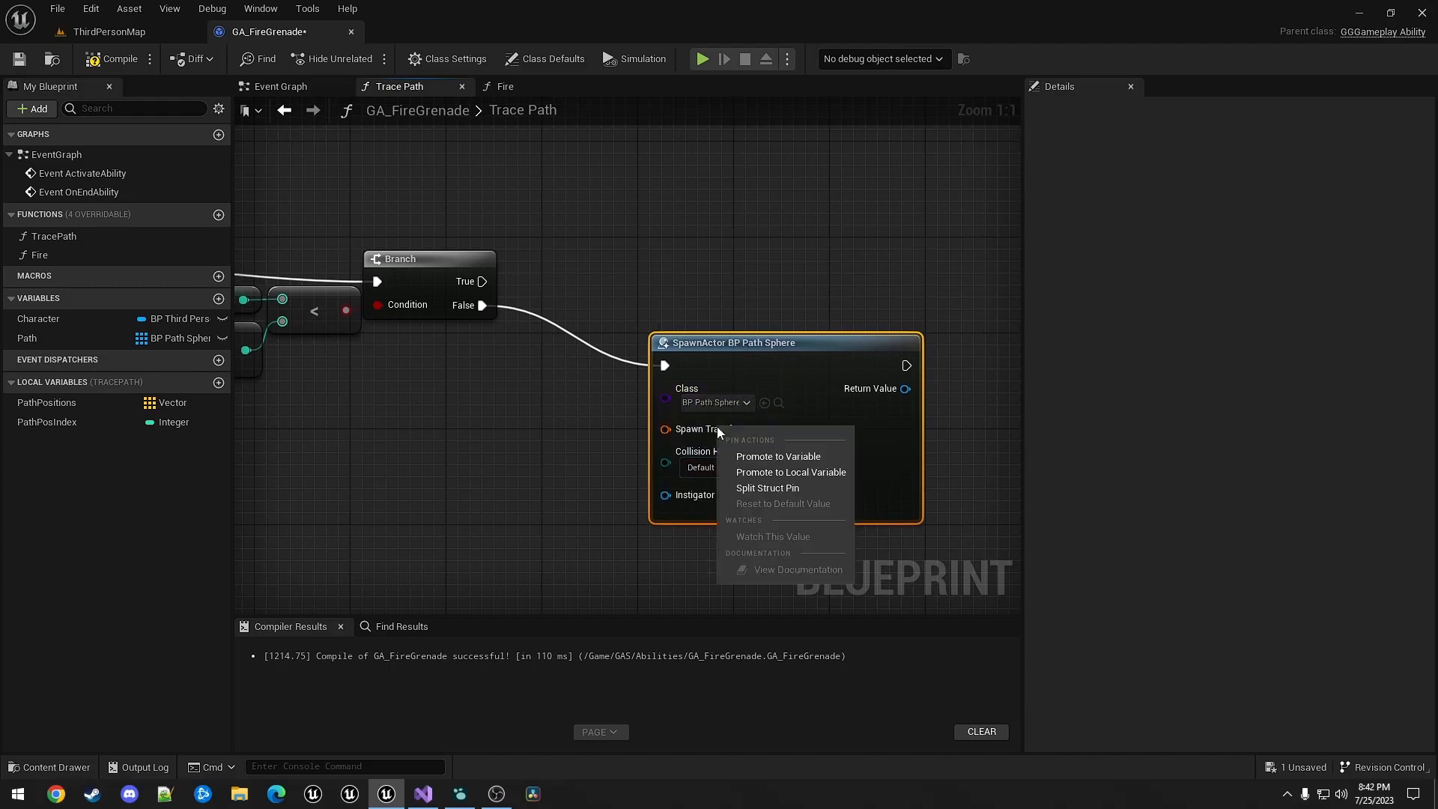
click(767, 486)
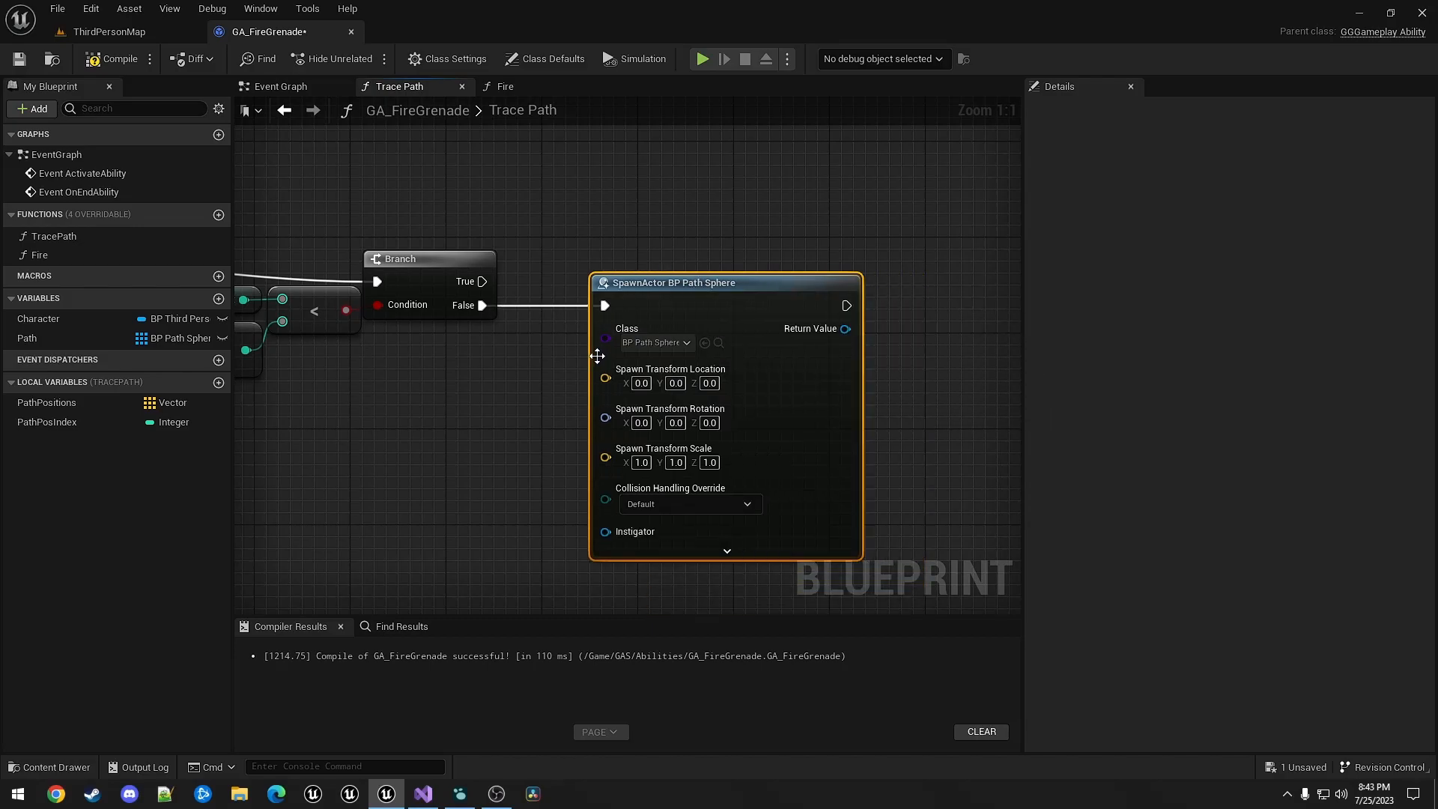
mouse_move(706, 232)
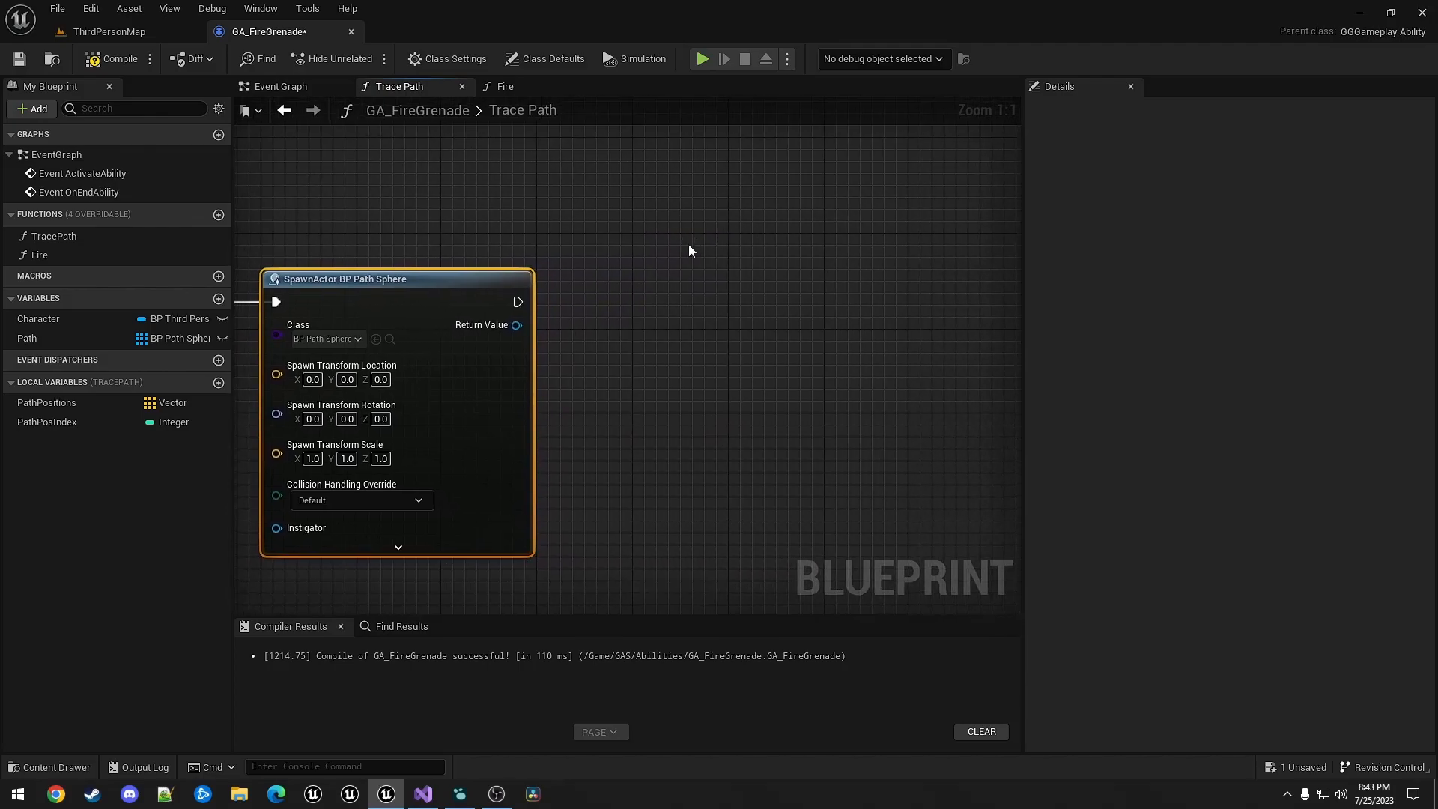
click(28, 339)
text(get)
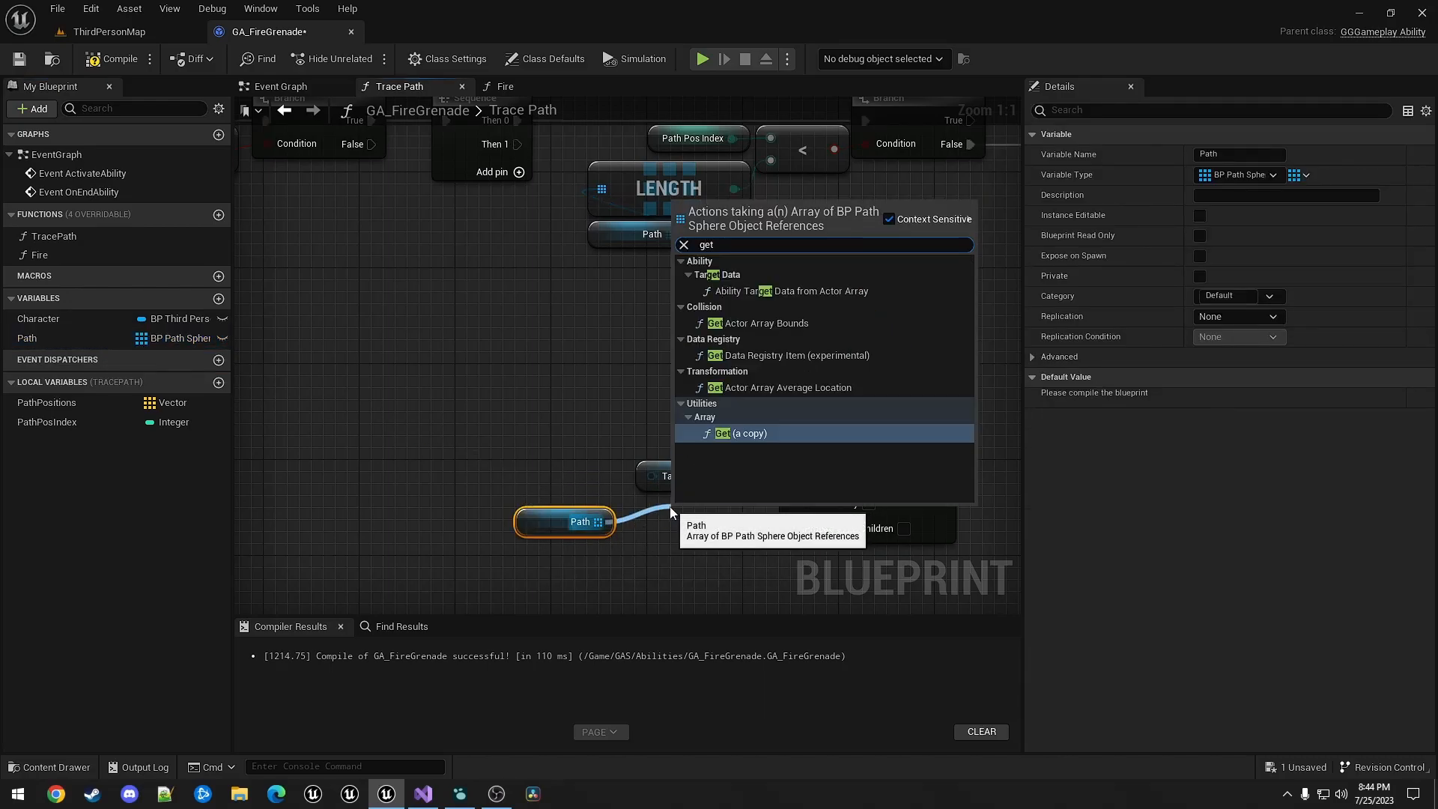
- Set Visibility (checked) on the Path sphere at PathPosIndex, driven by Sequence Then 1
click(743, 433)
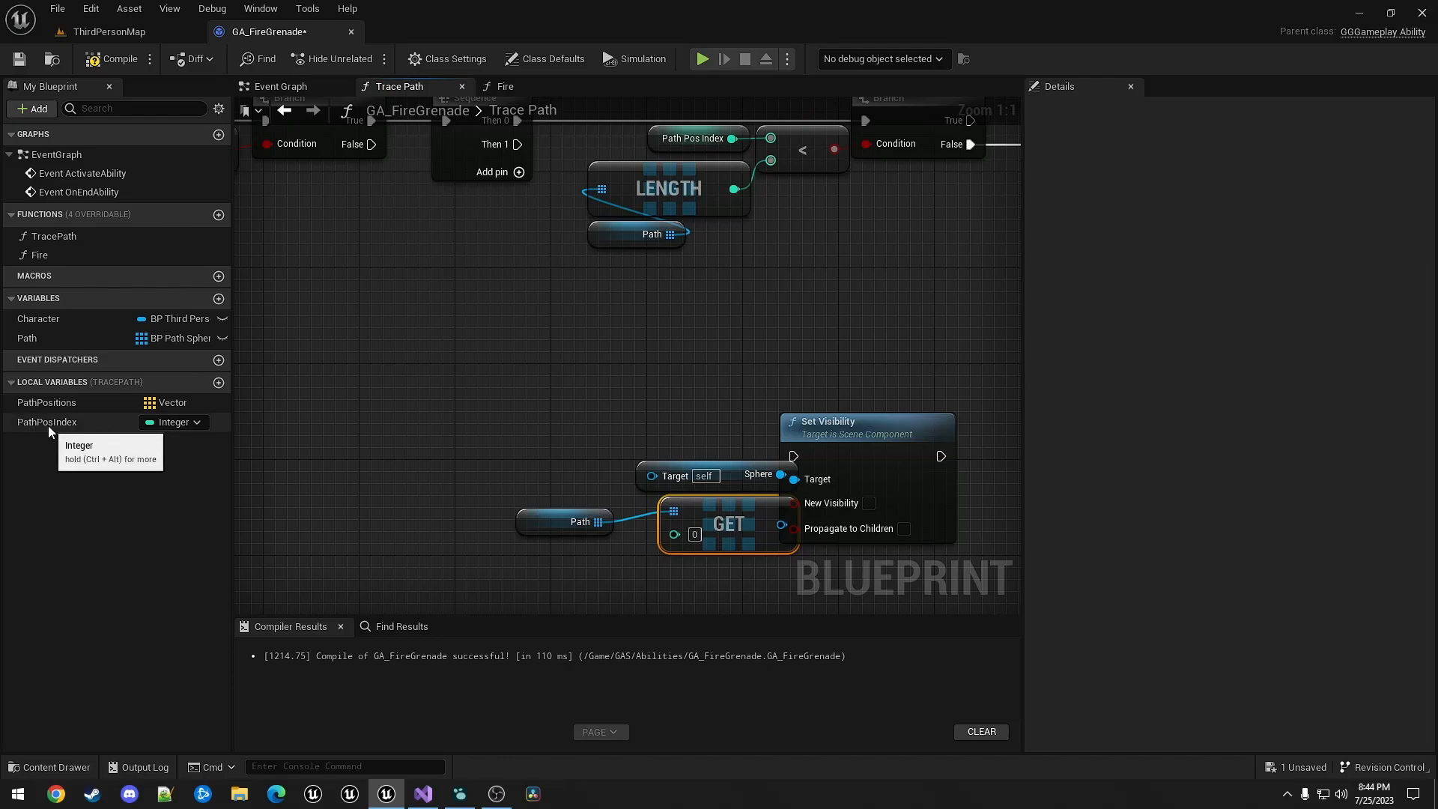
click(46, 422)
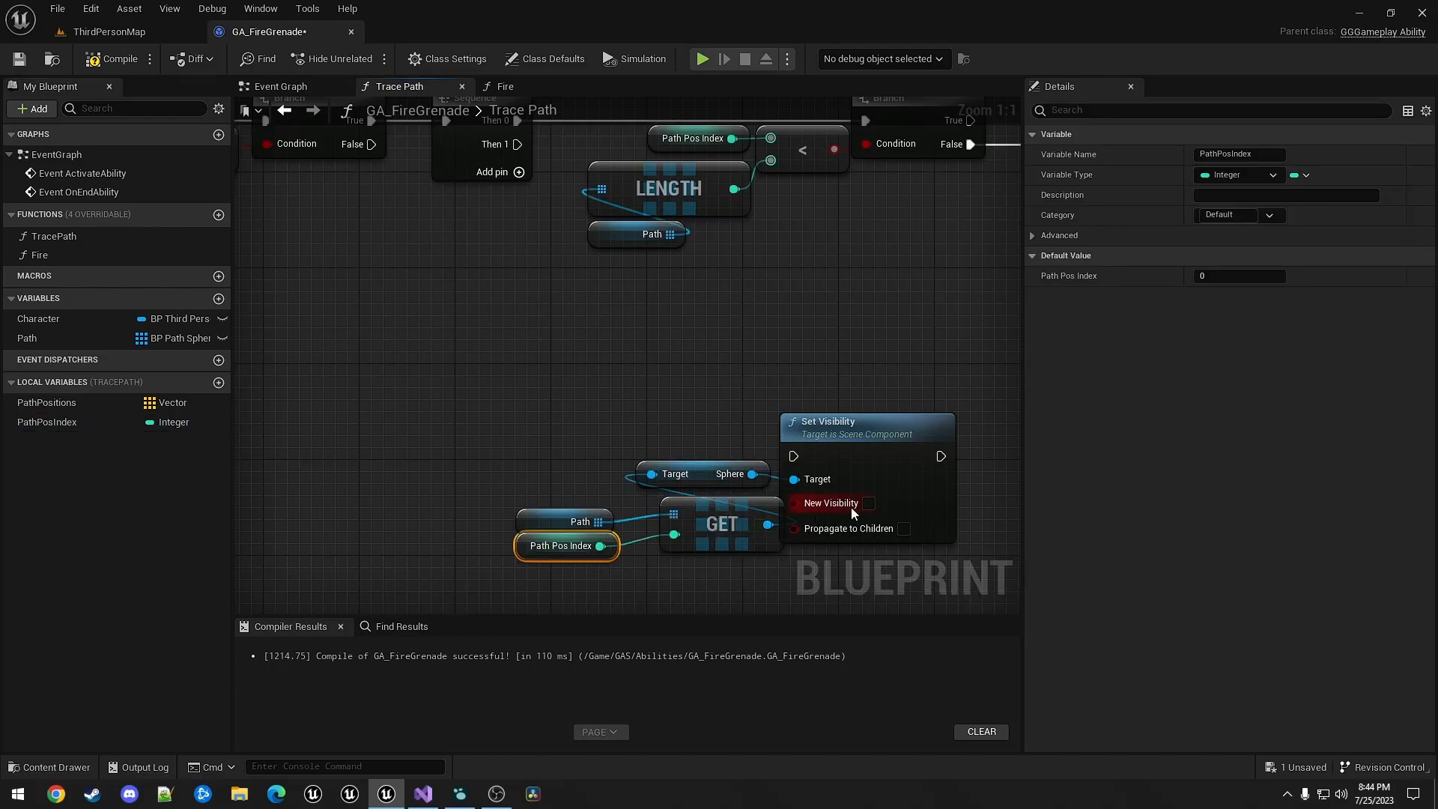
mouse_move(866, 505)
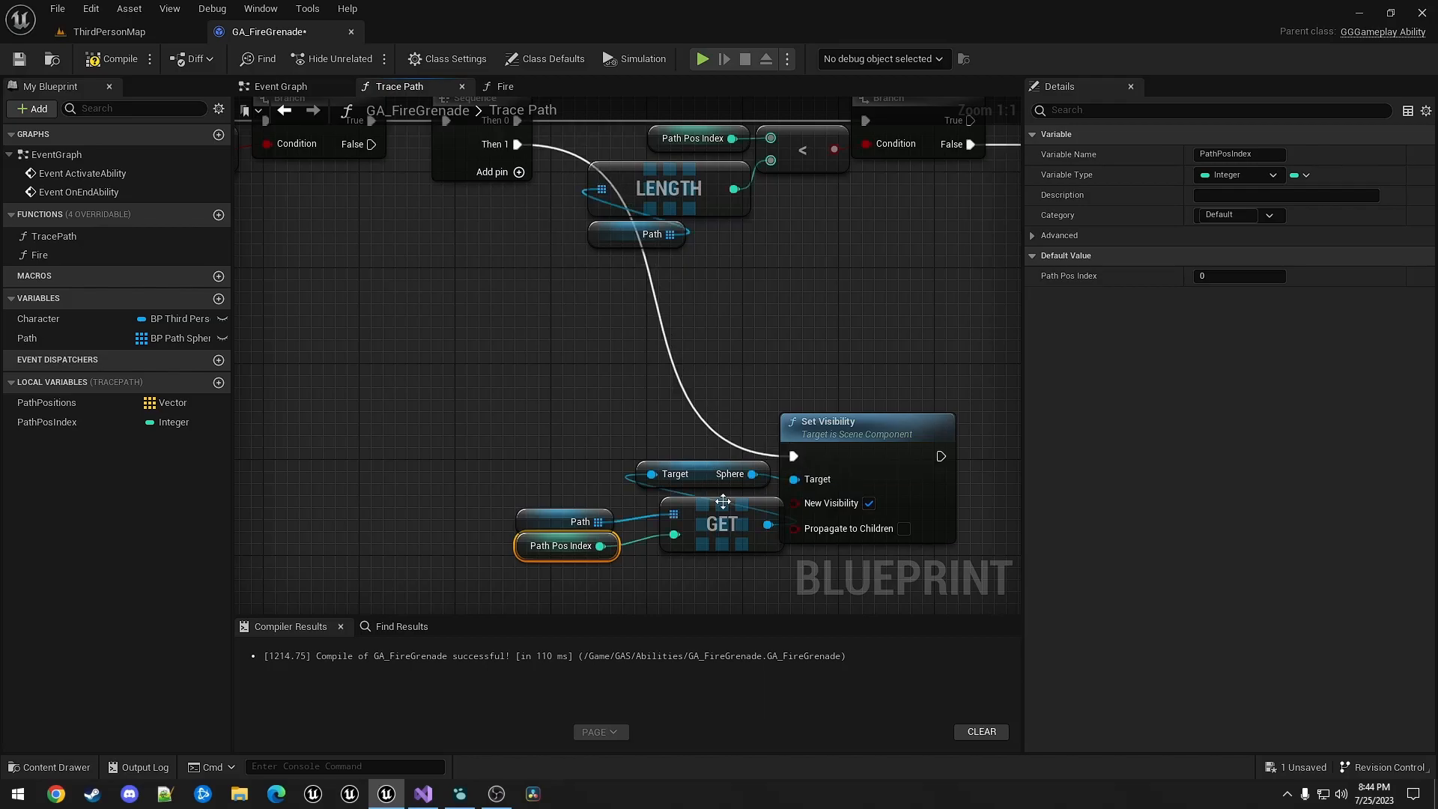
click(722, 523)
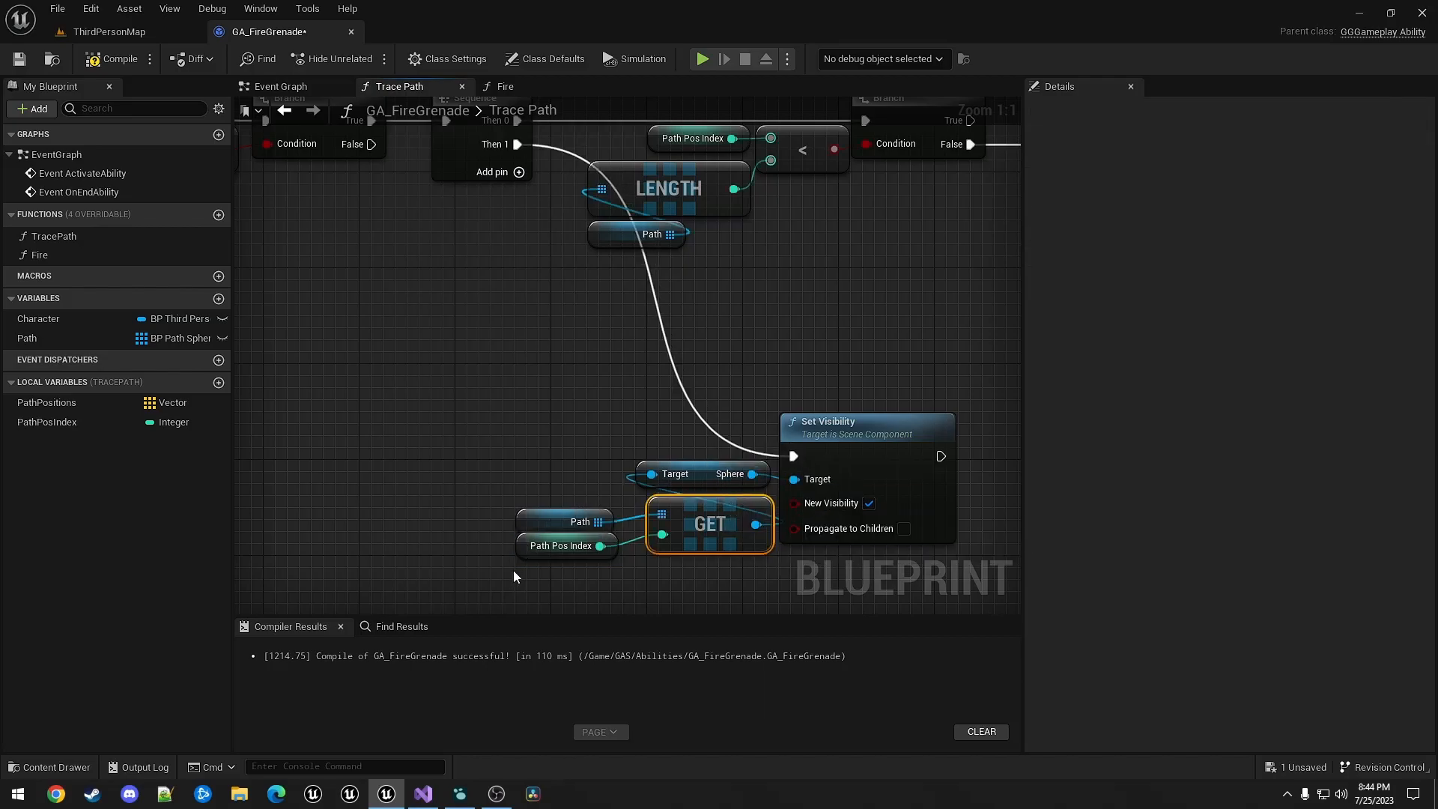
click(564, 521)
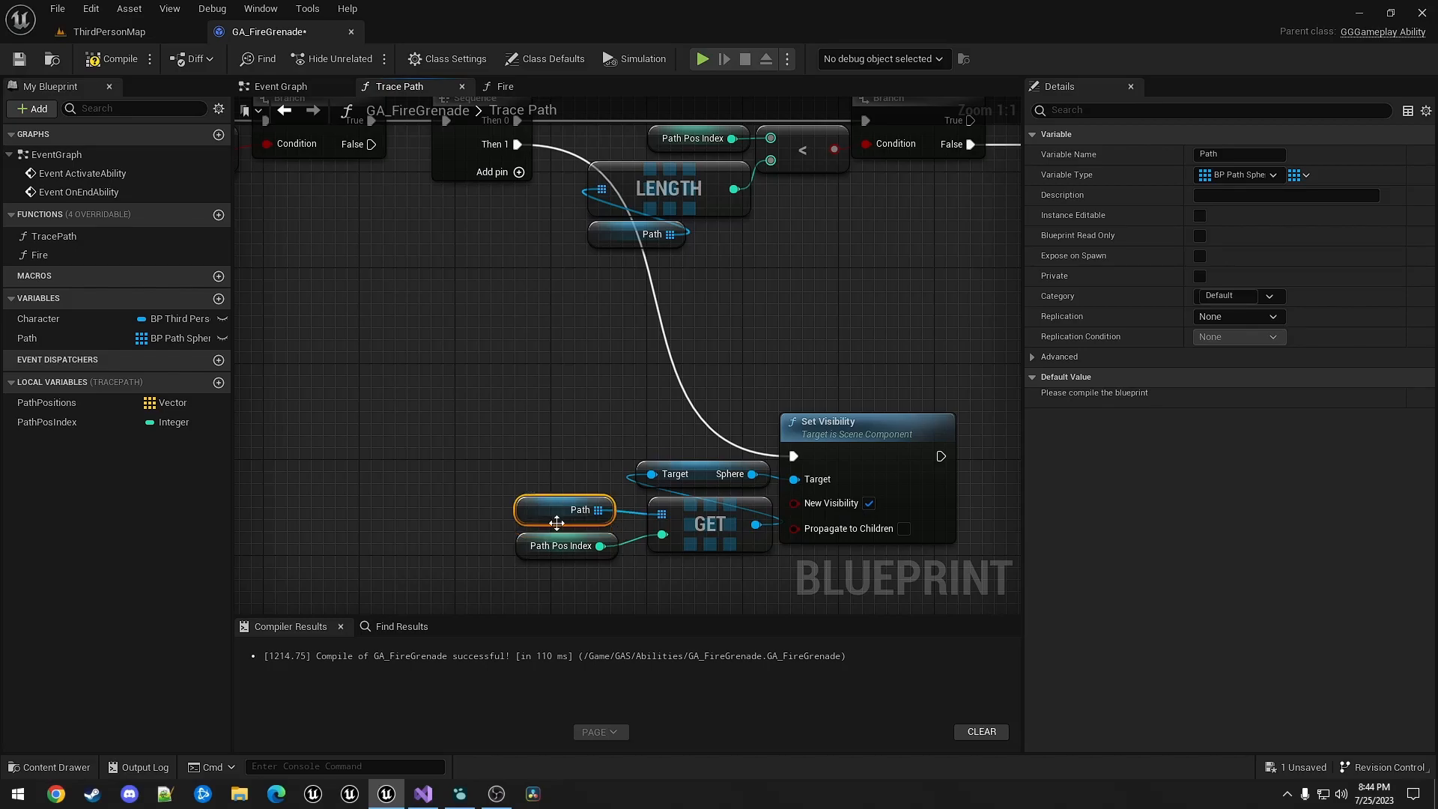
click(567, 544)
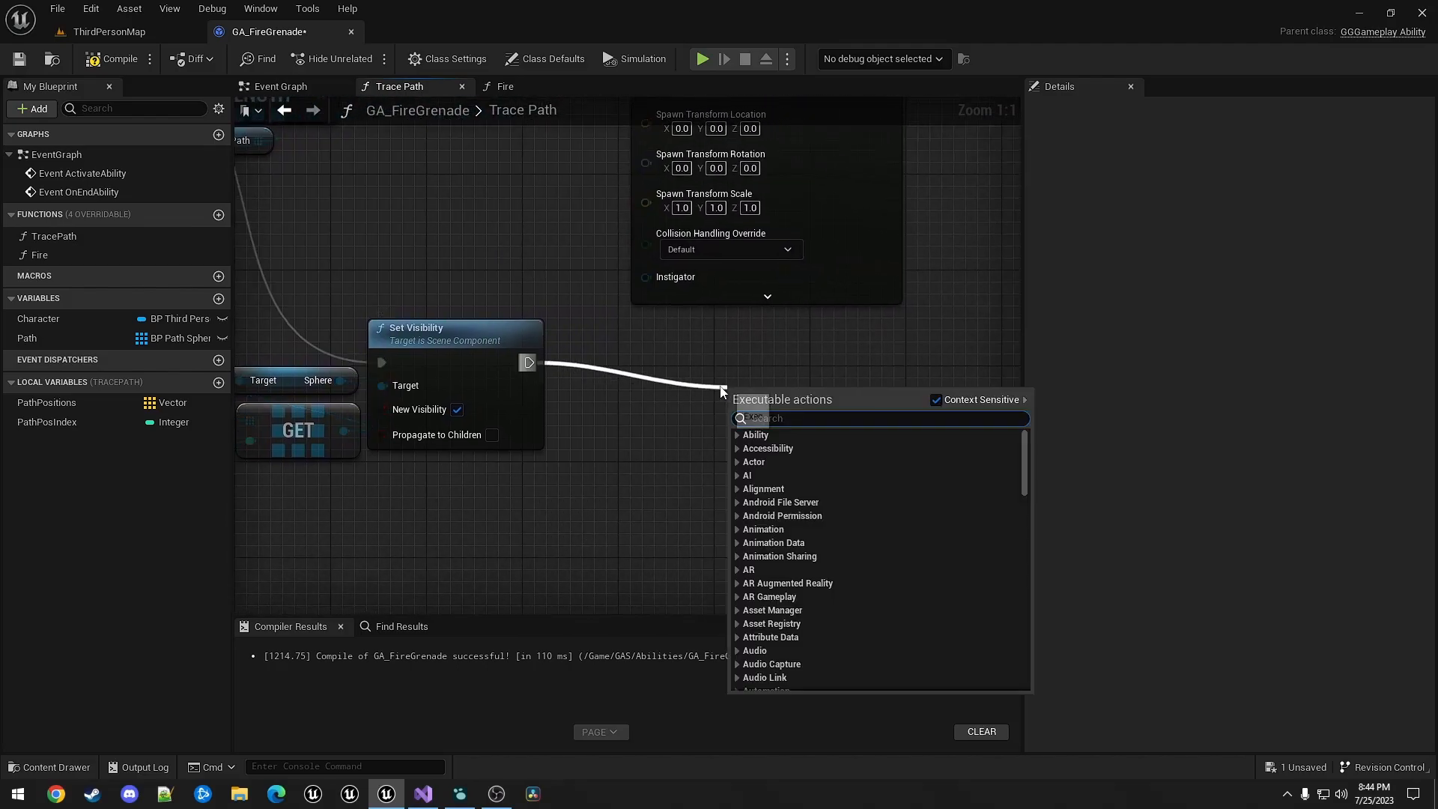
click(449, 493)
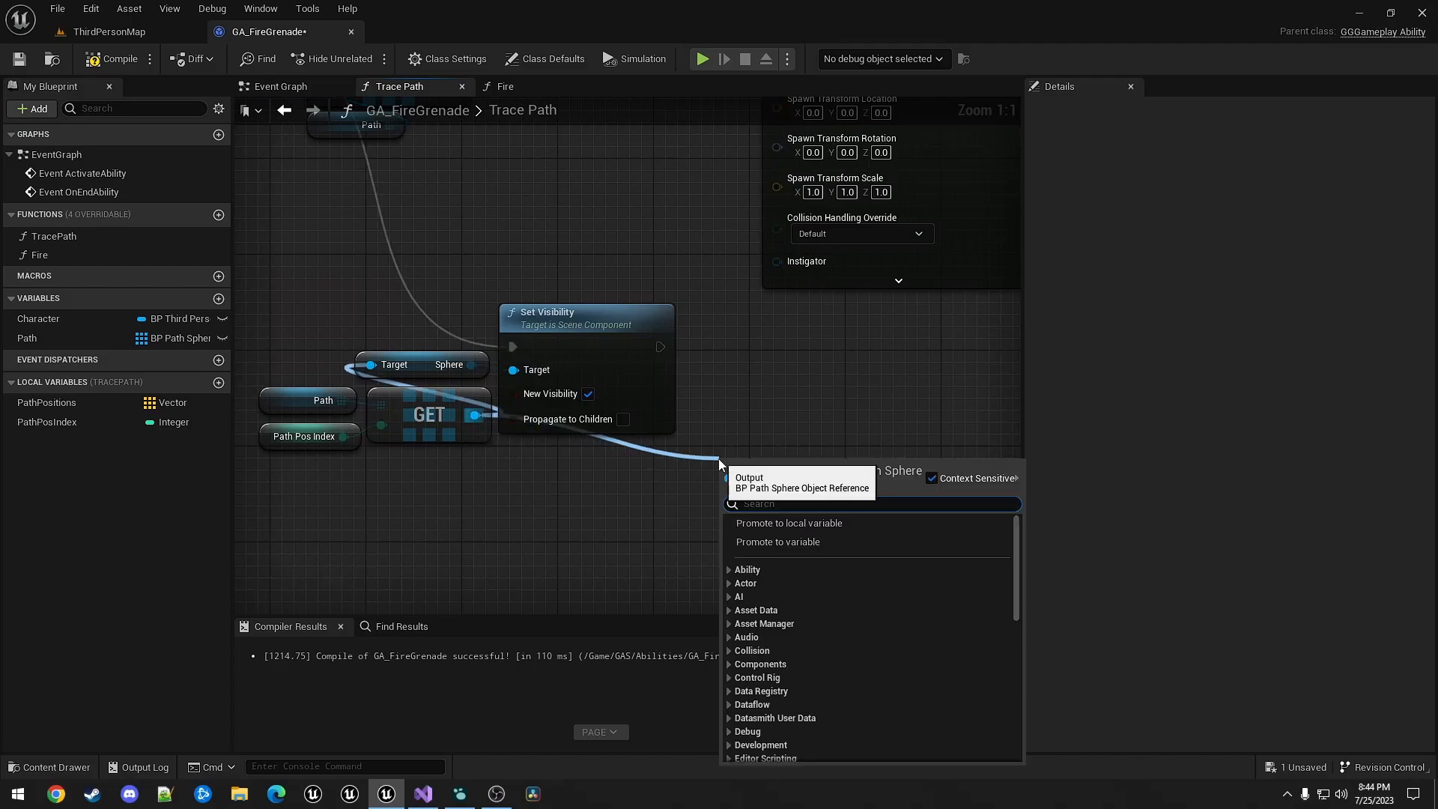
- Add Set Actor Location, feeding New Location from PathPositions at PathPosIndex
text(set actor lo)
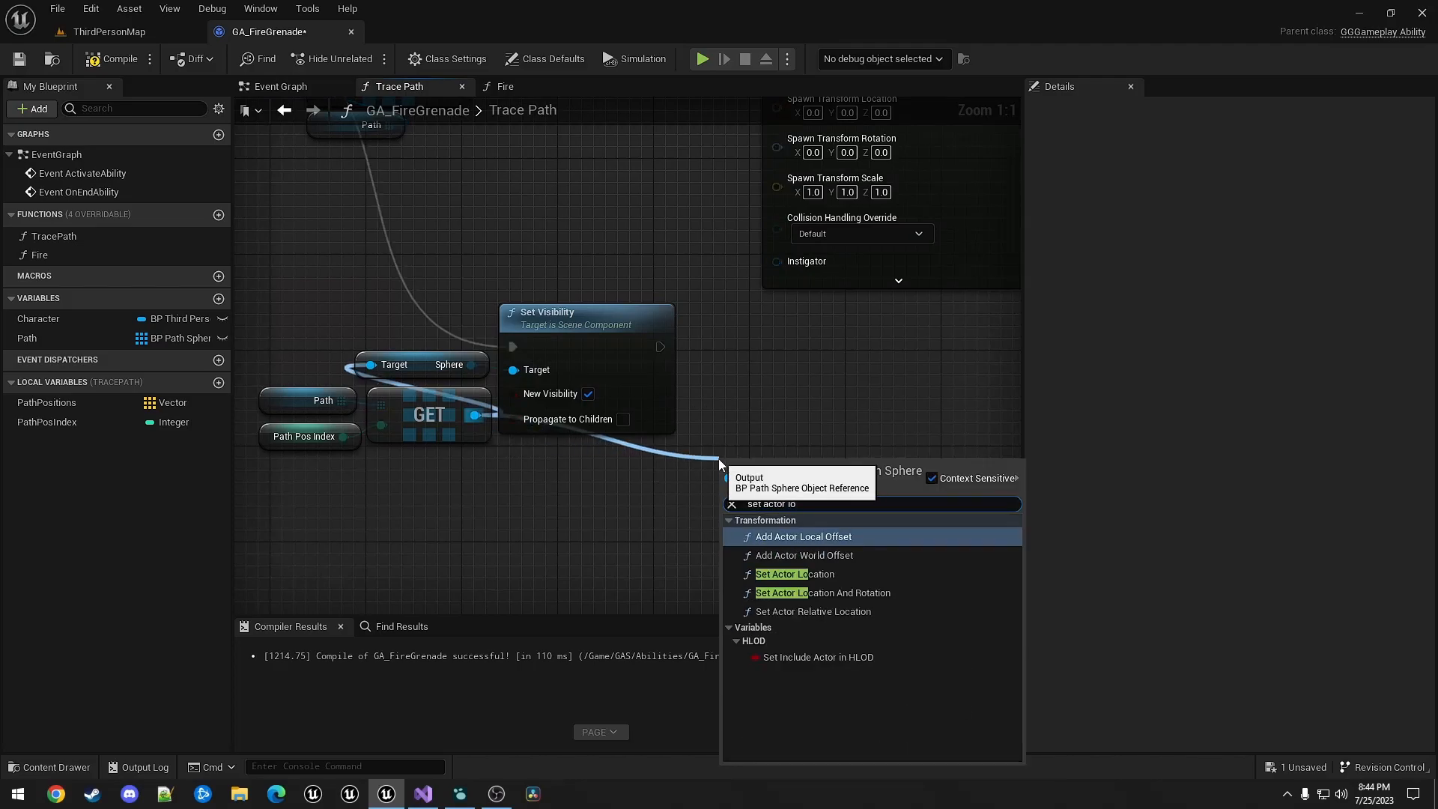
click(795, 573)
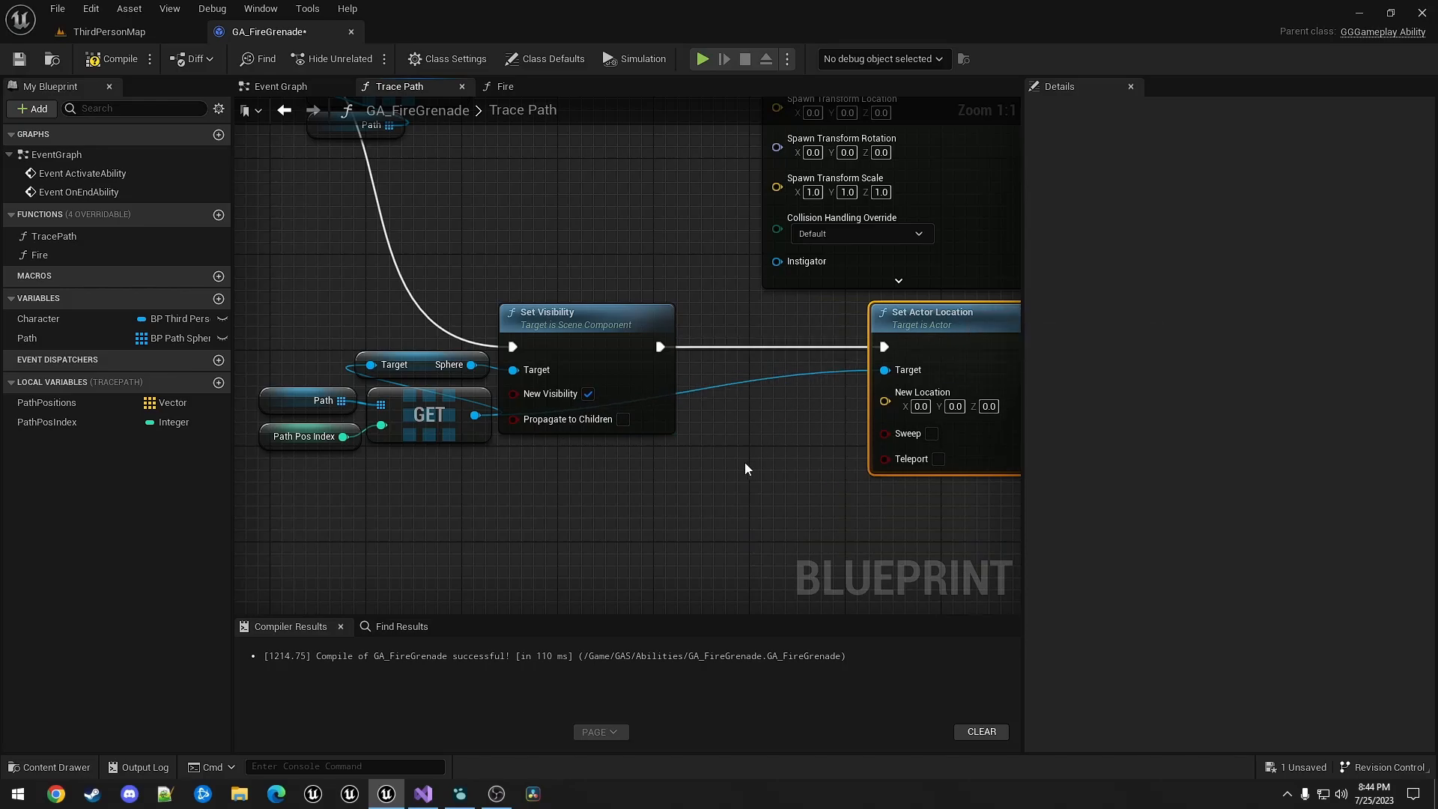
click(46, 401)
text(get)
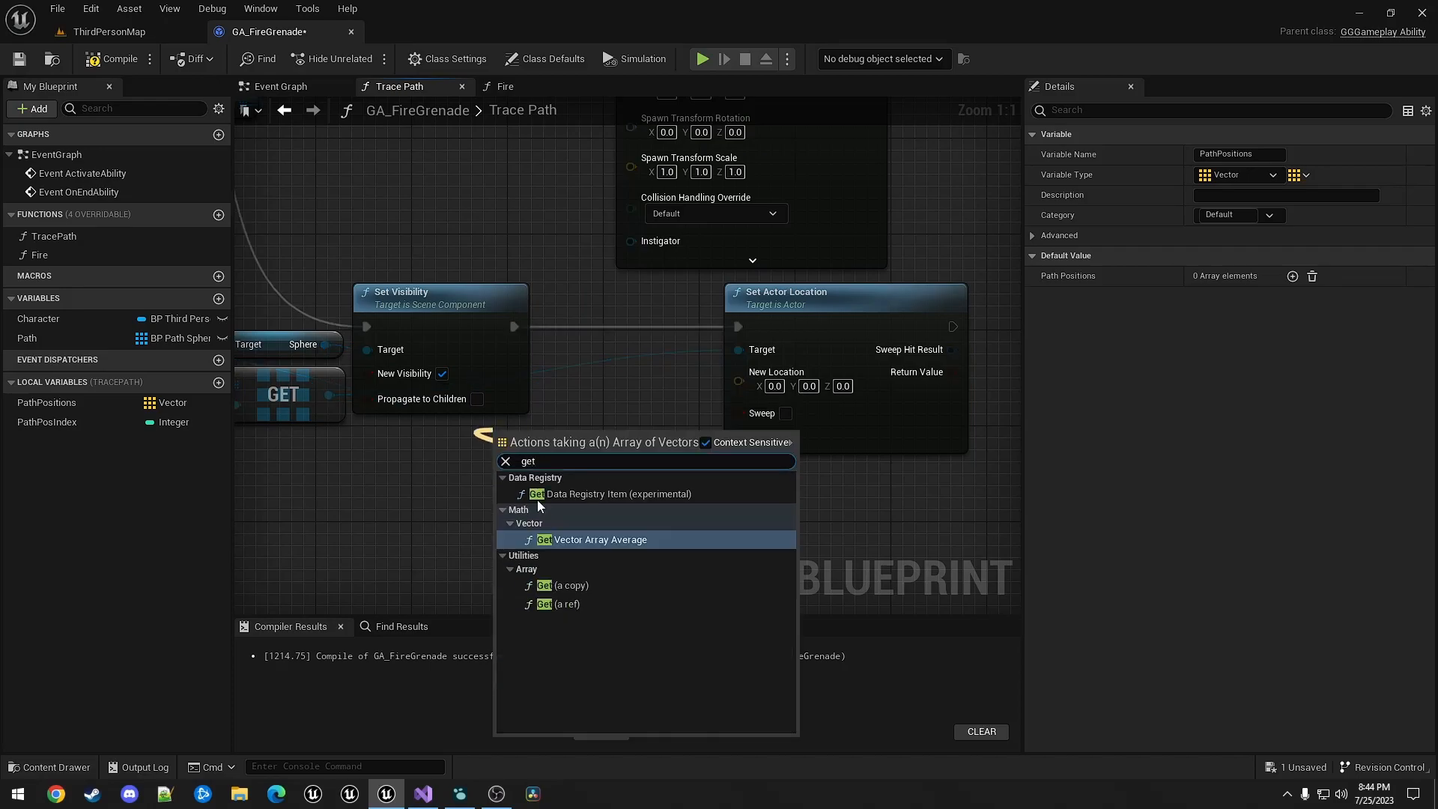
click(559, 585)
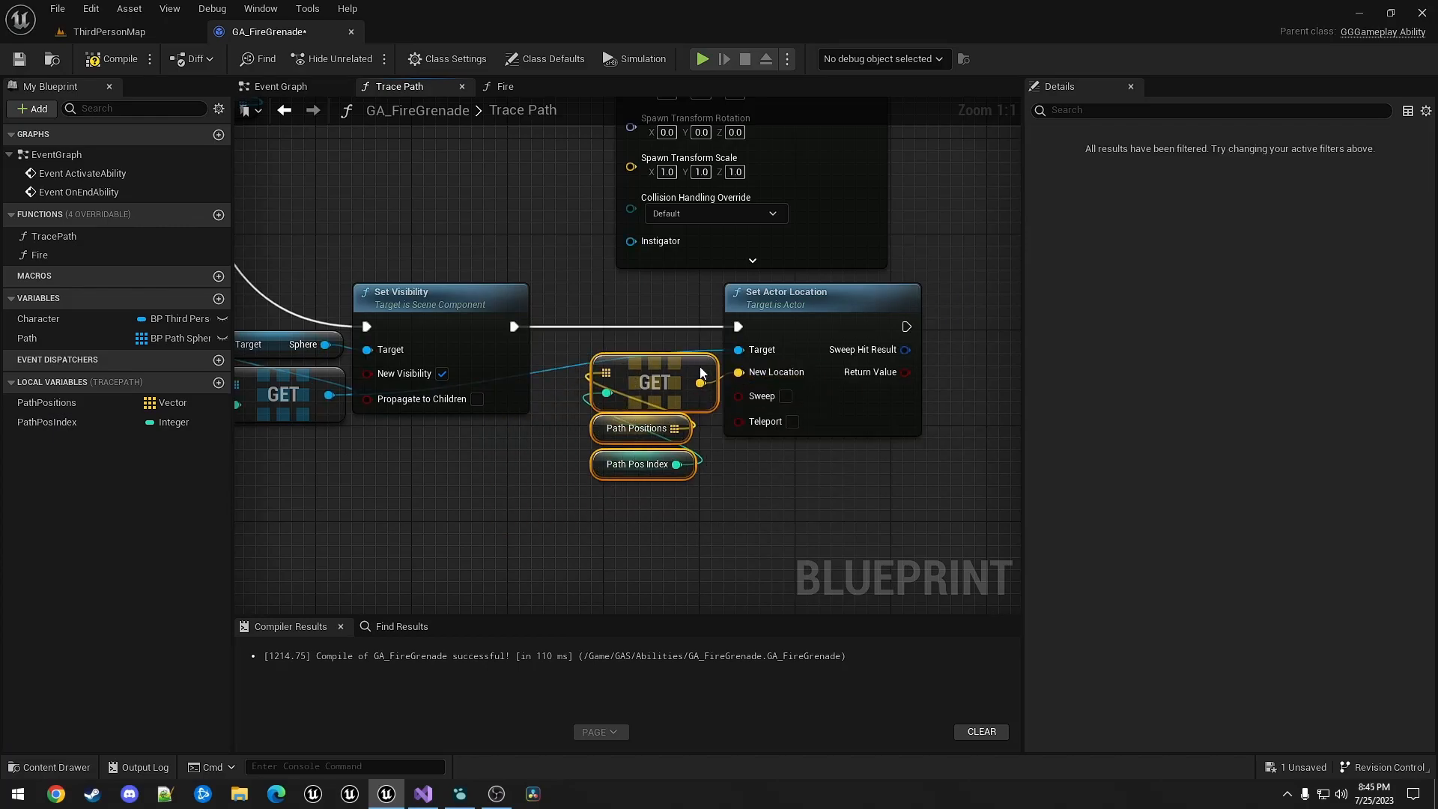
click(617, 313)
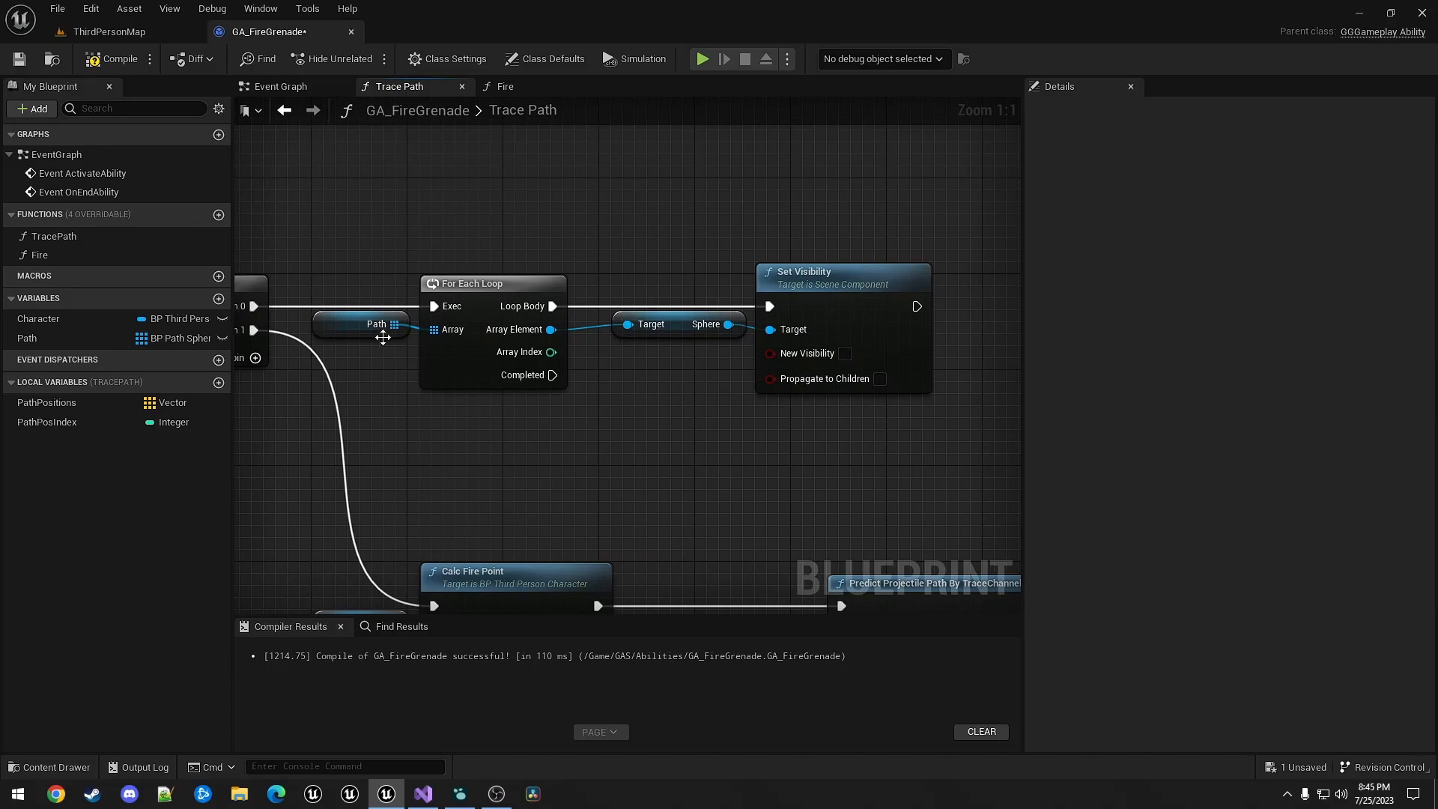
mouse_move(707, 385)
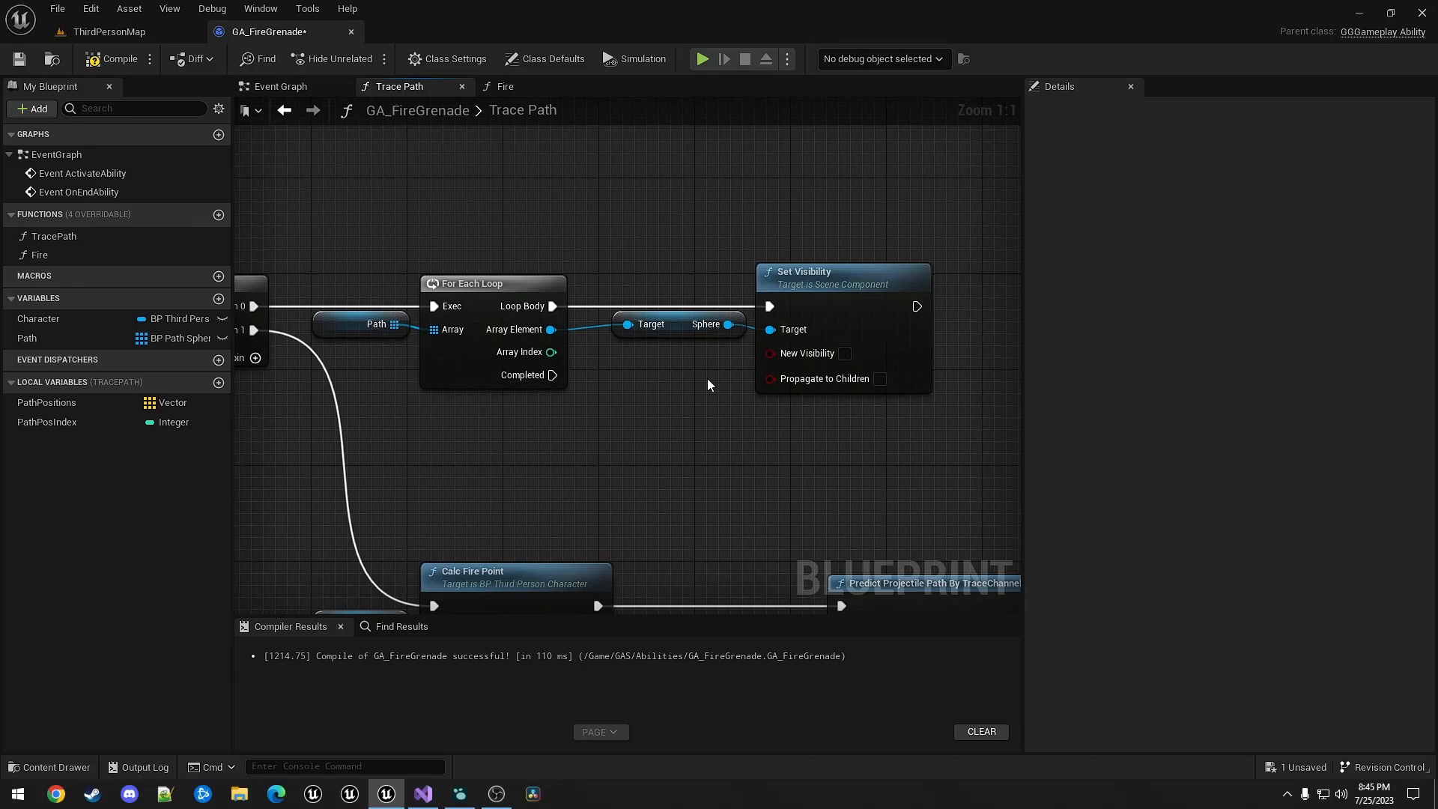
mouse_move(797, 367)
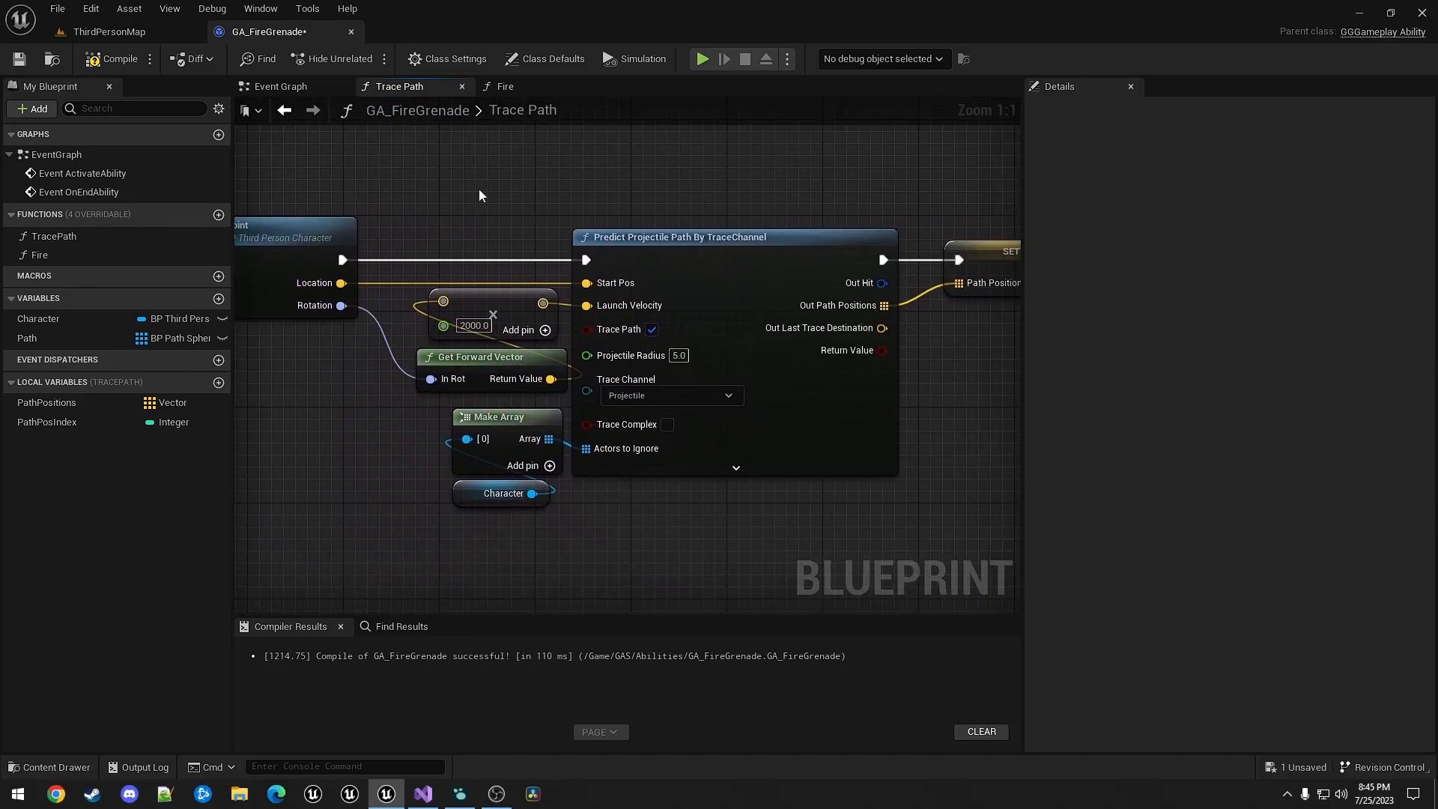
mouse_move(681, 260)
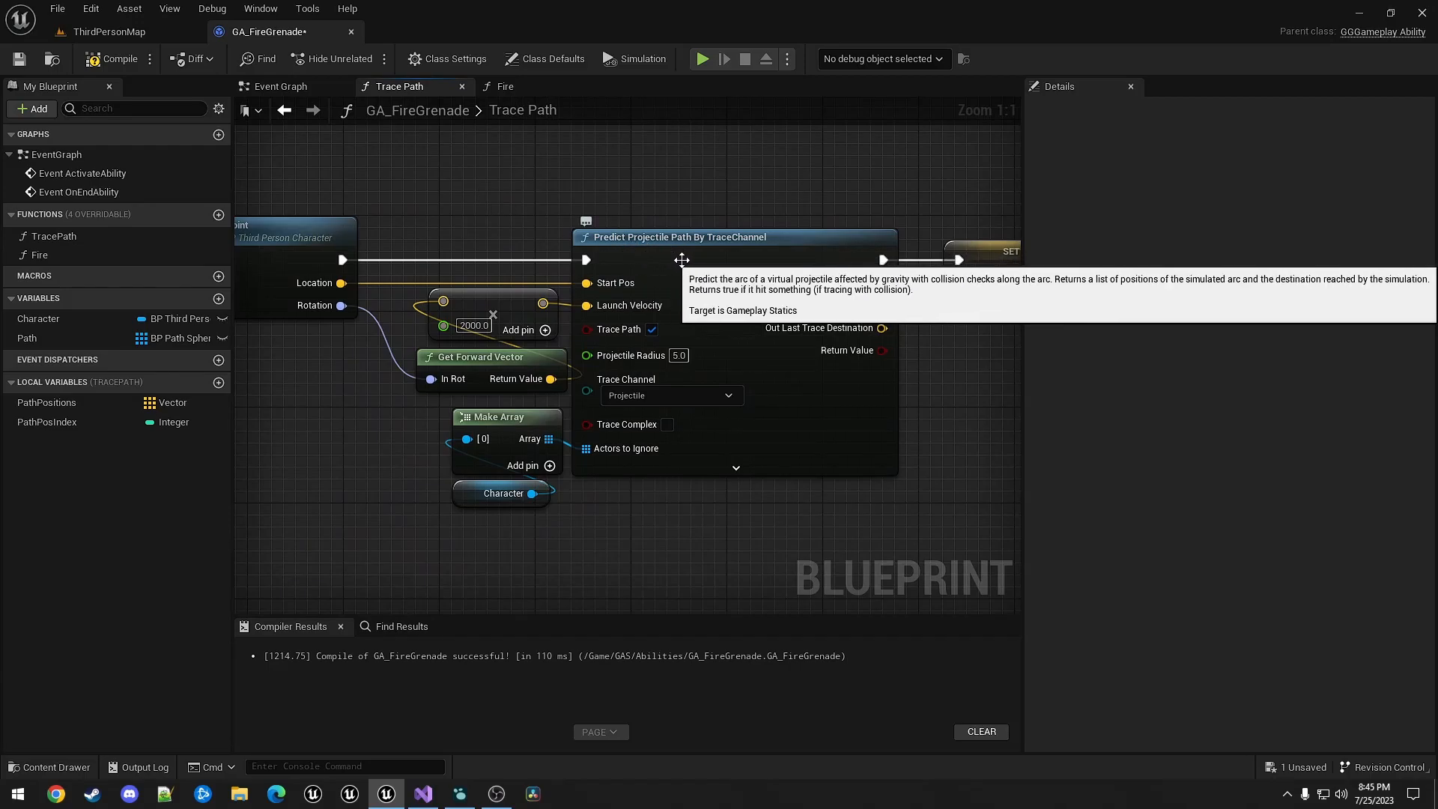
mouse_move(857, 173)
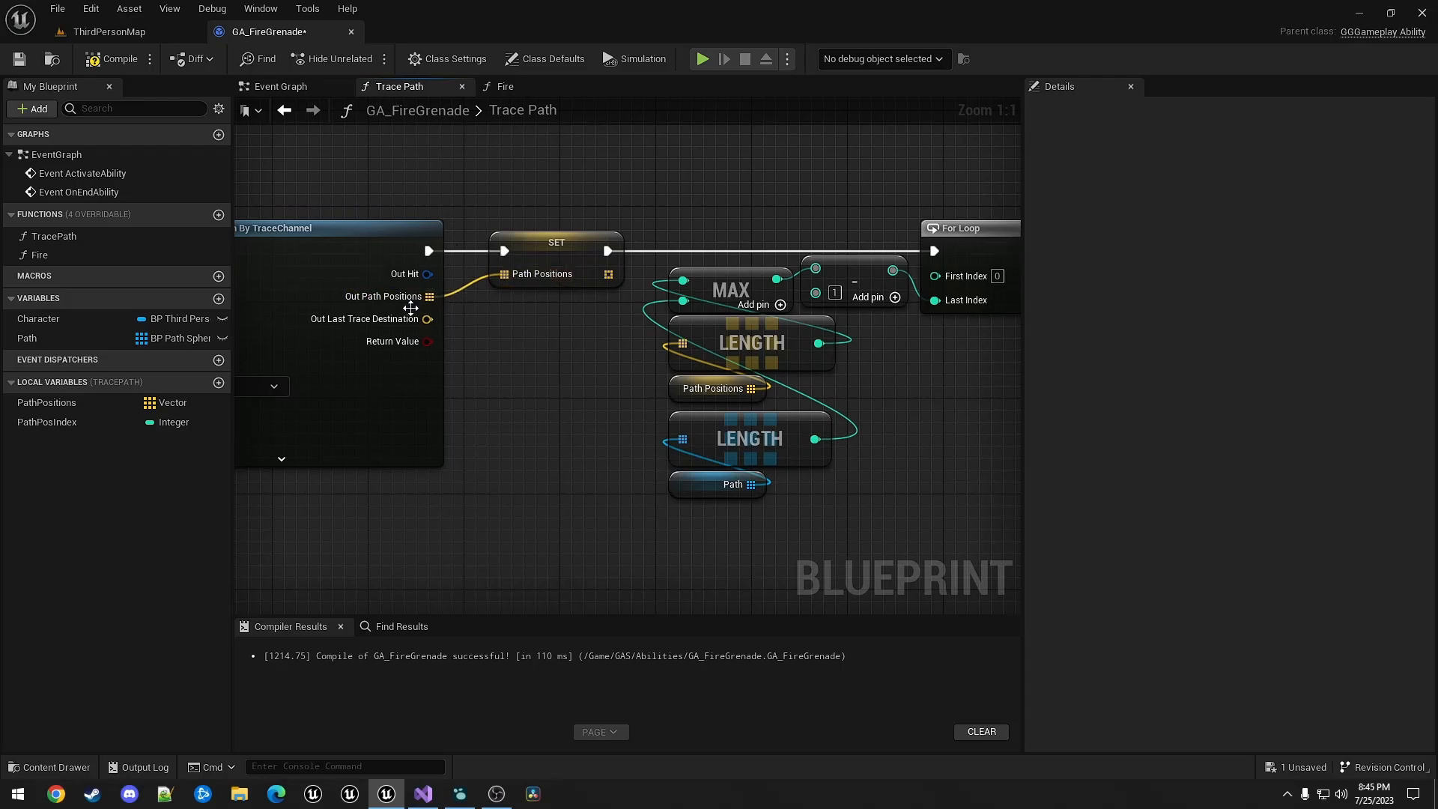
mouse_move(754, 188)
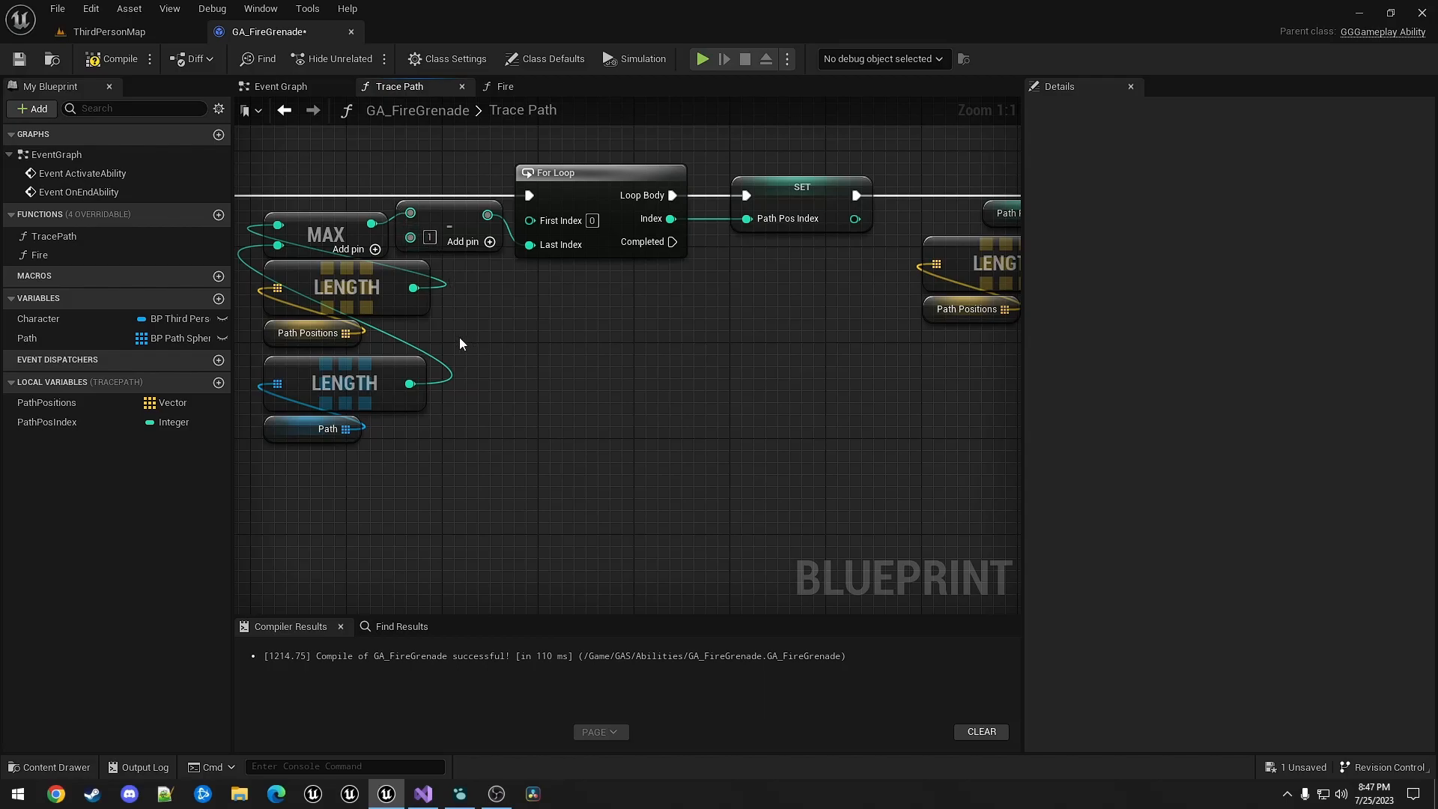
mouse_move(503, 376)
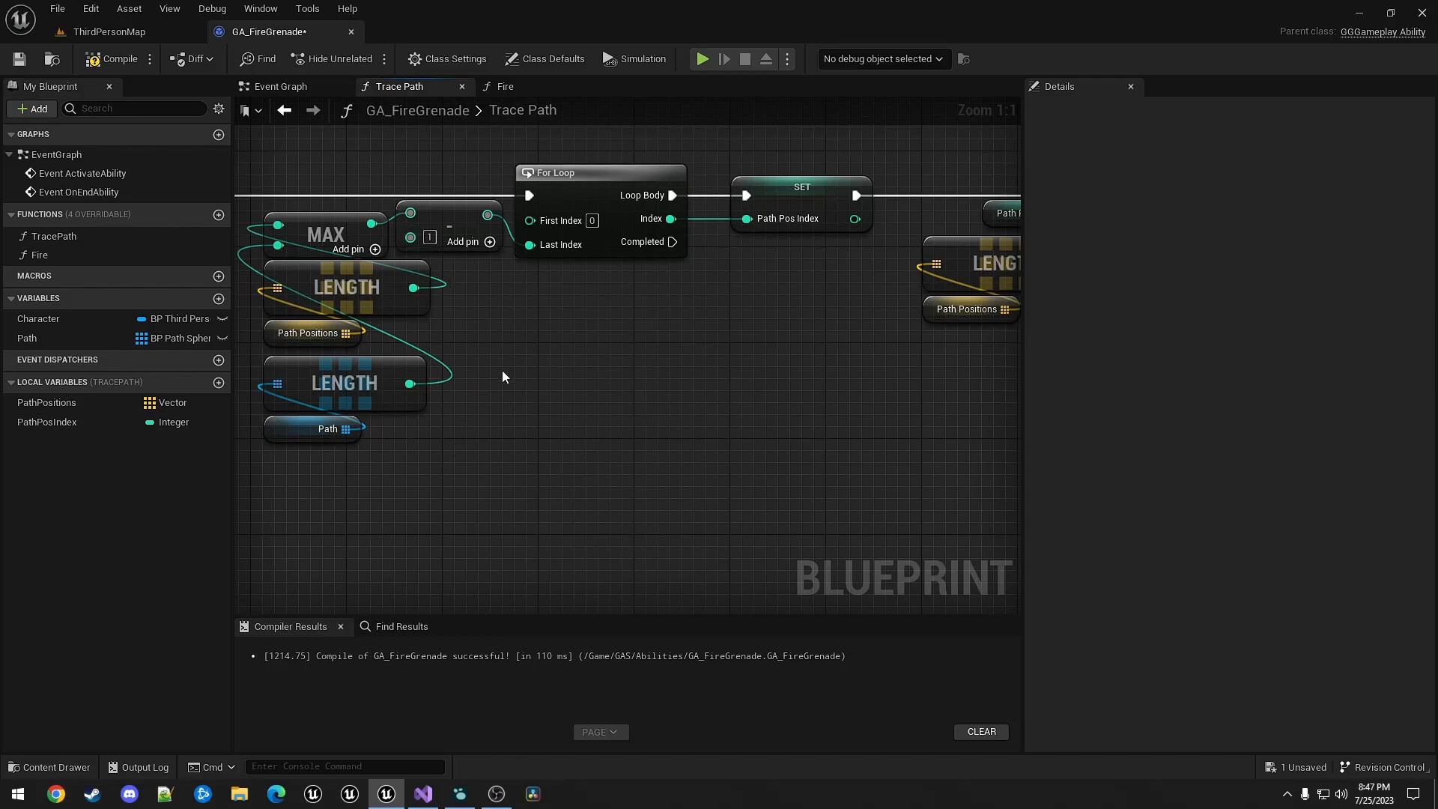
mouse_move(508, 366)
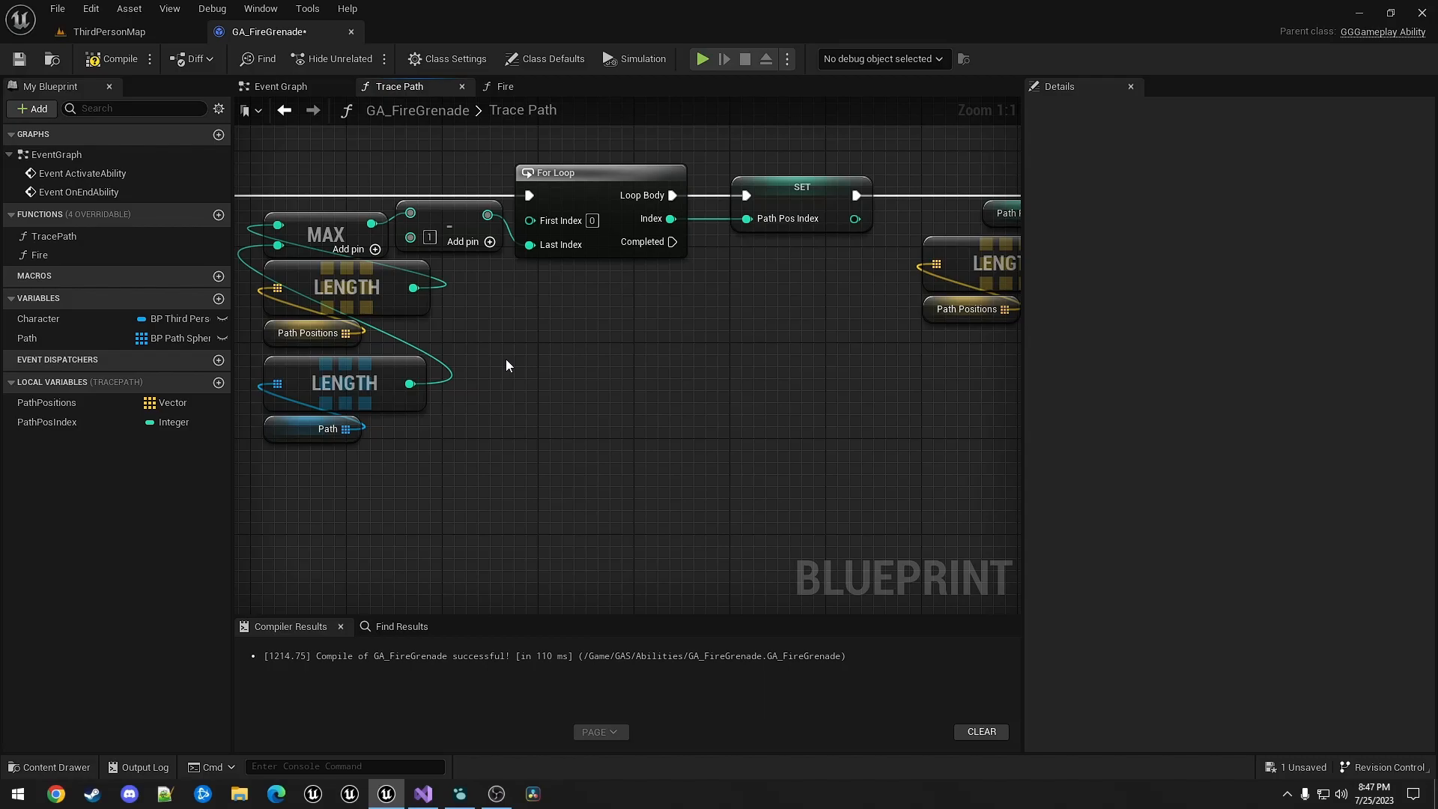
mouse_move(308, 344)
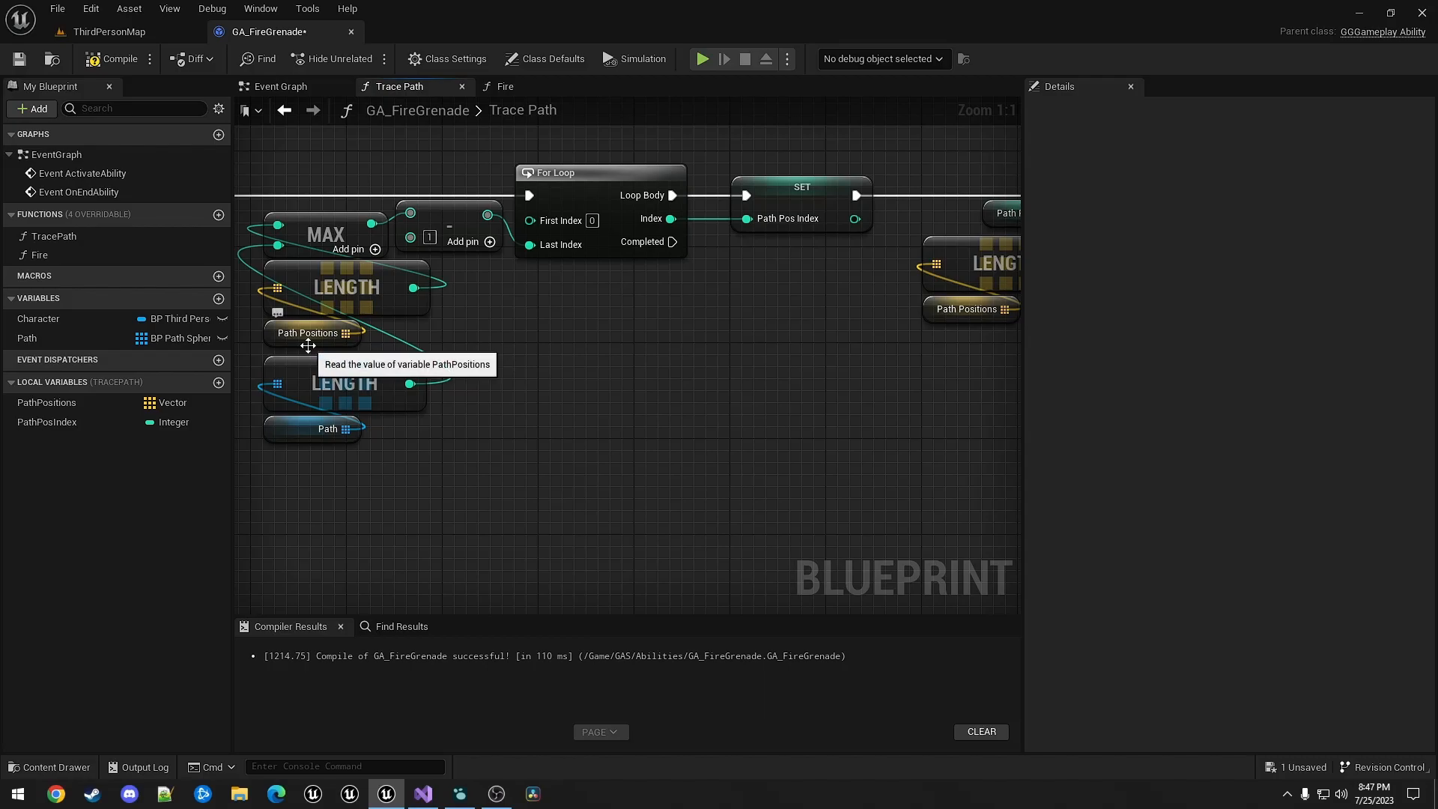
mouse_move(465, 339)
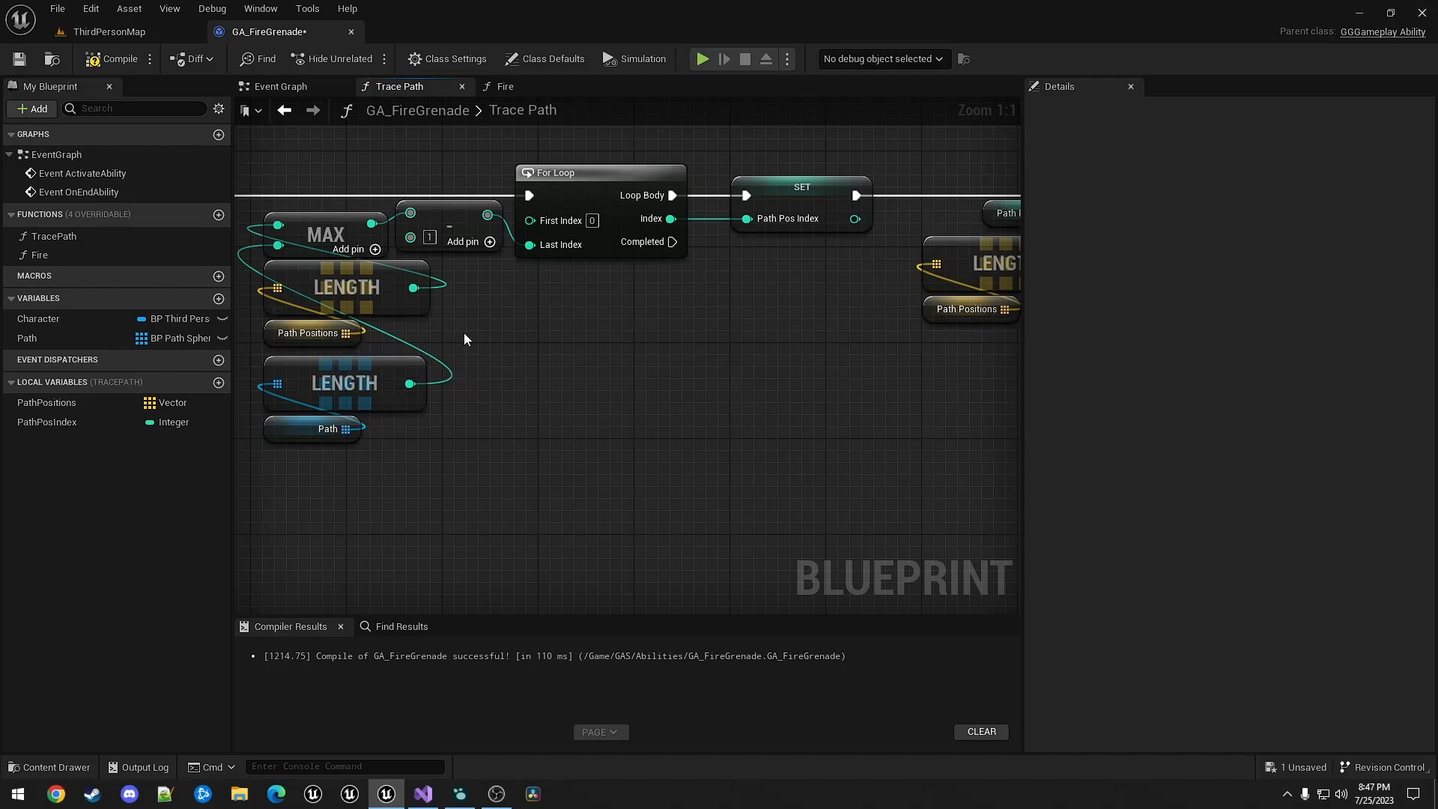
- Compile and save GA_FireGrenade with the finished Trace Path loop
click(118, 59)
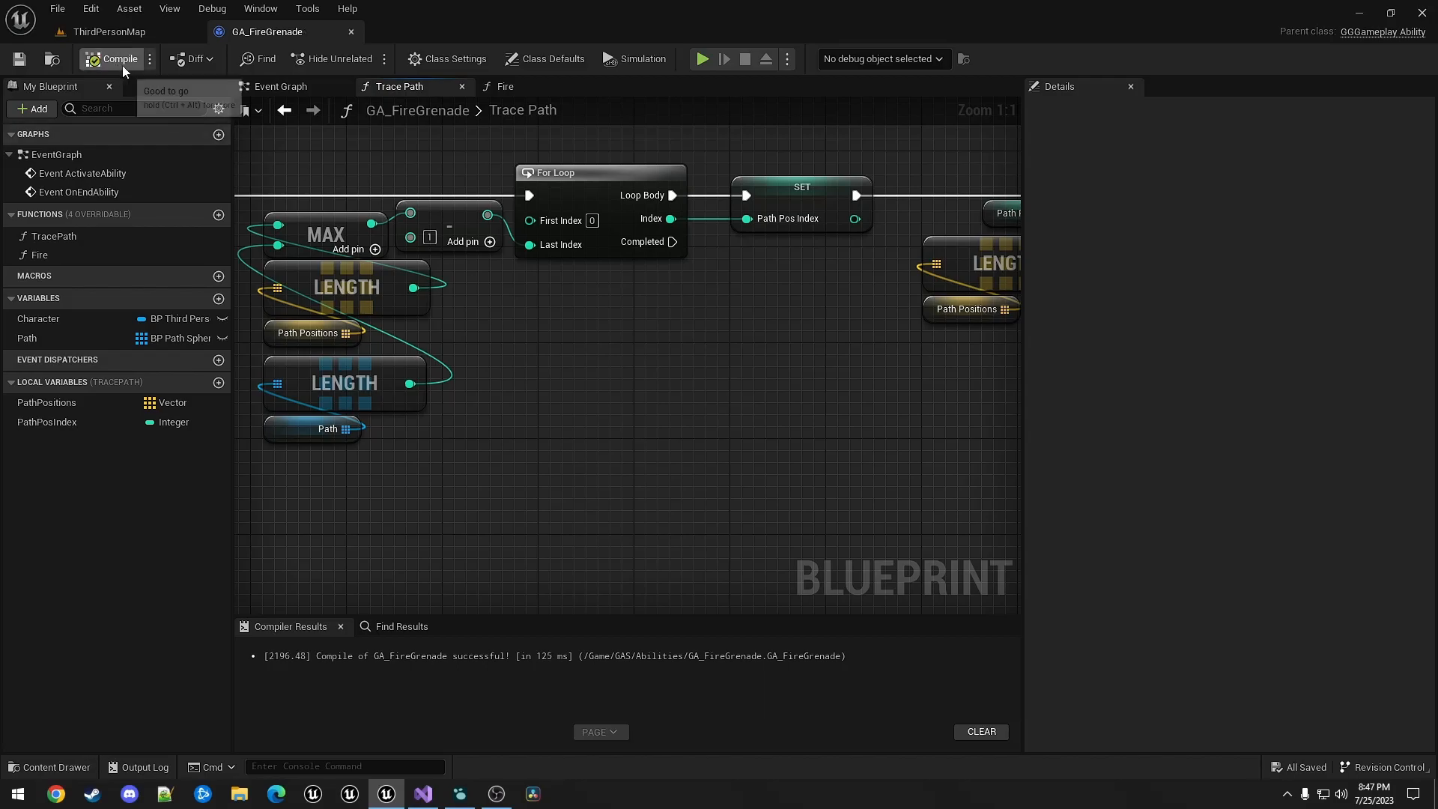
click(107, 32)
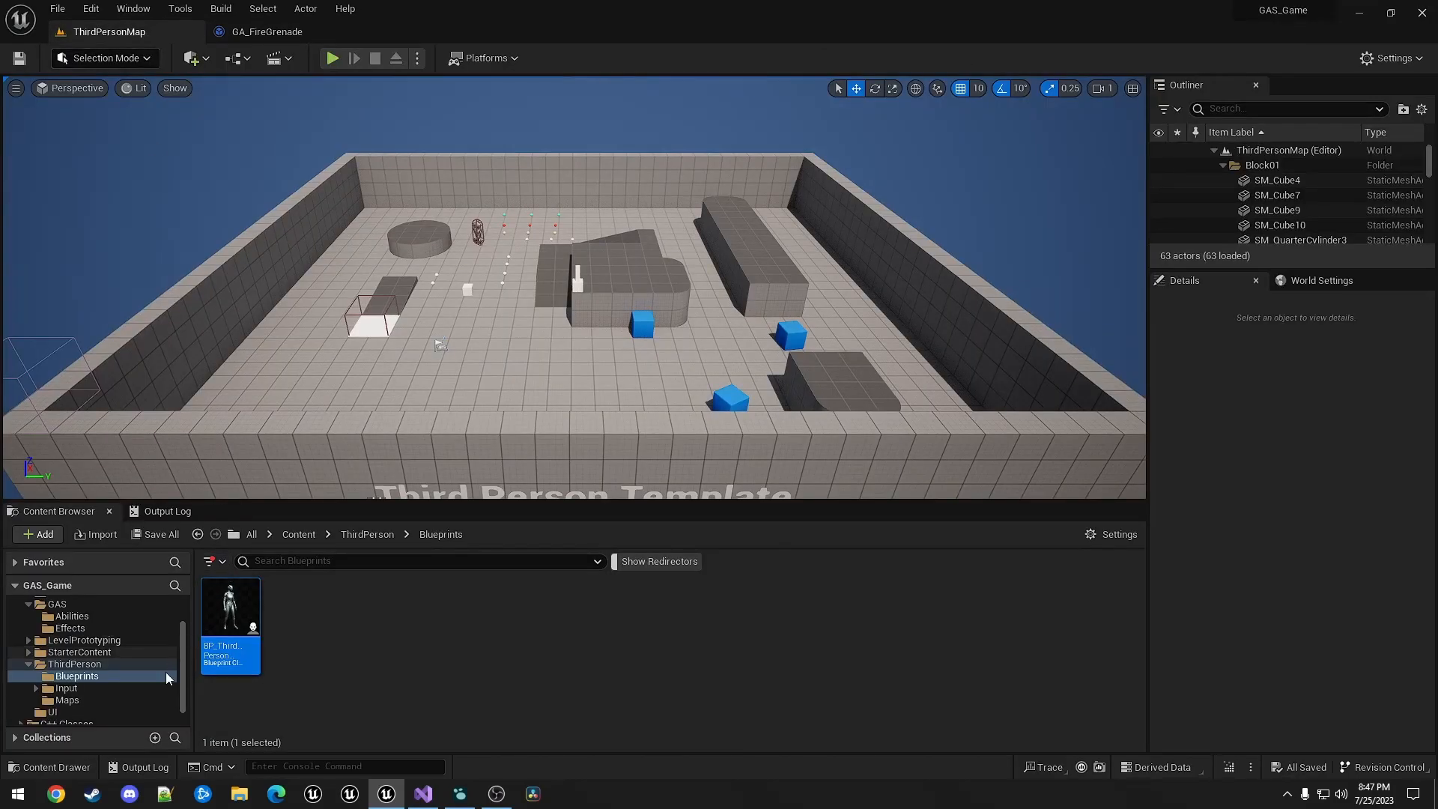
mouse_move(229, 605)
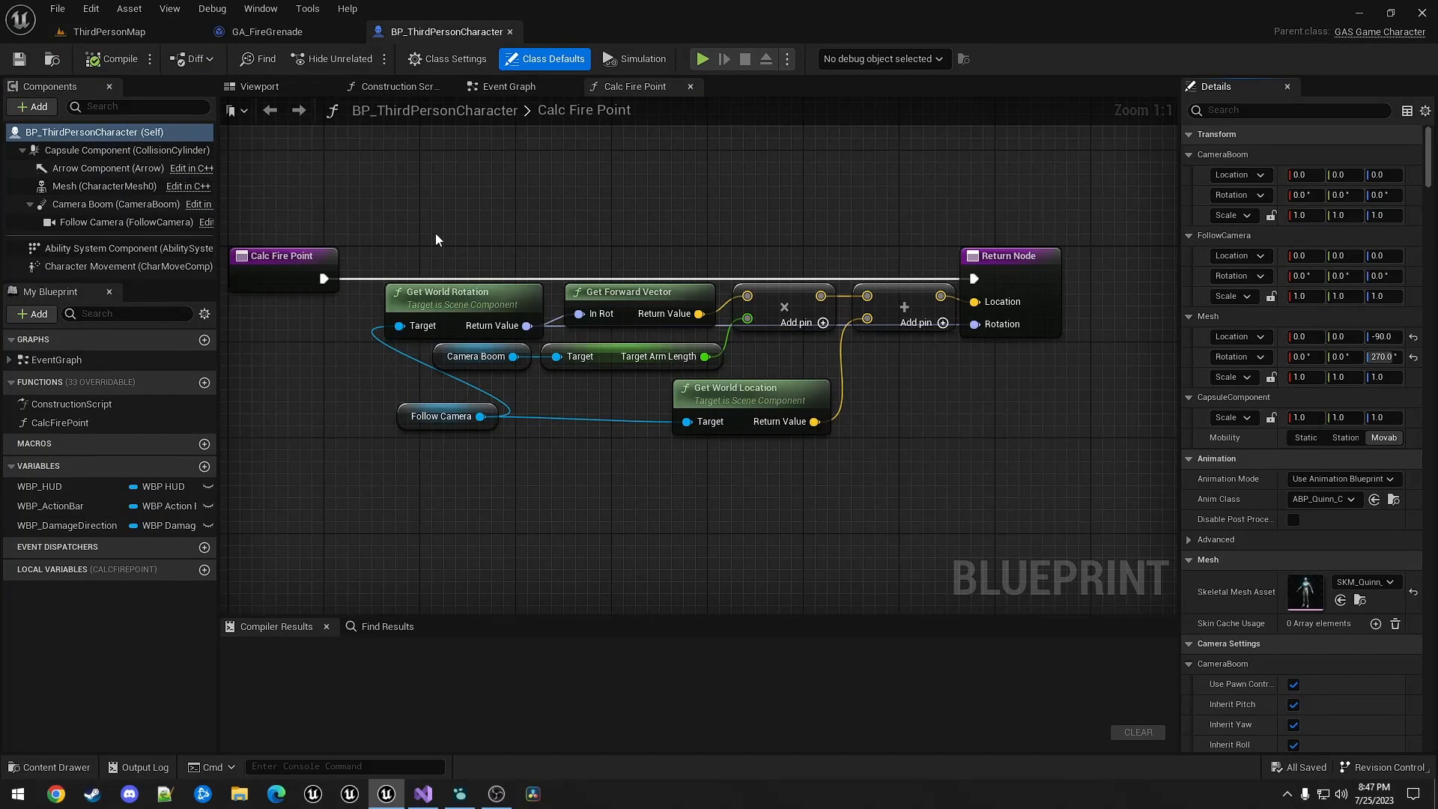
click(1288, 110)
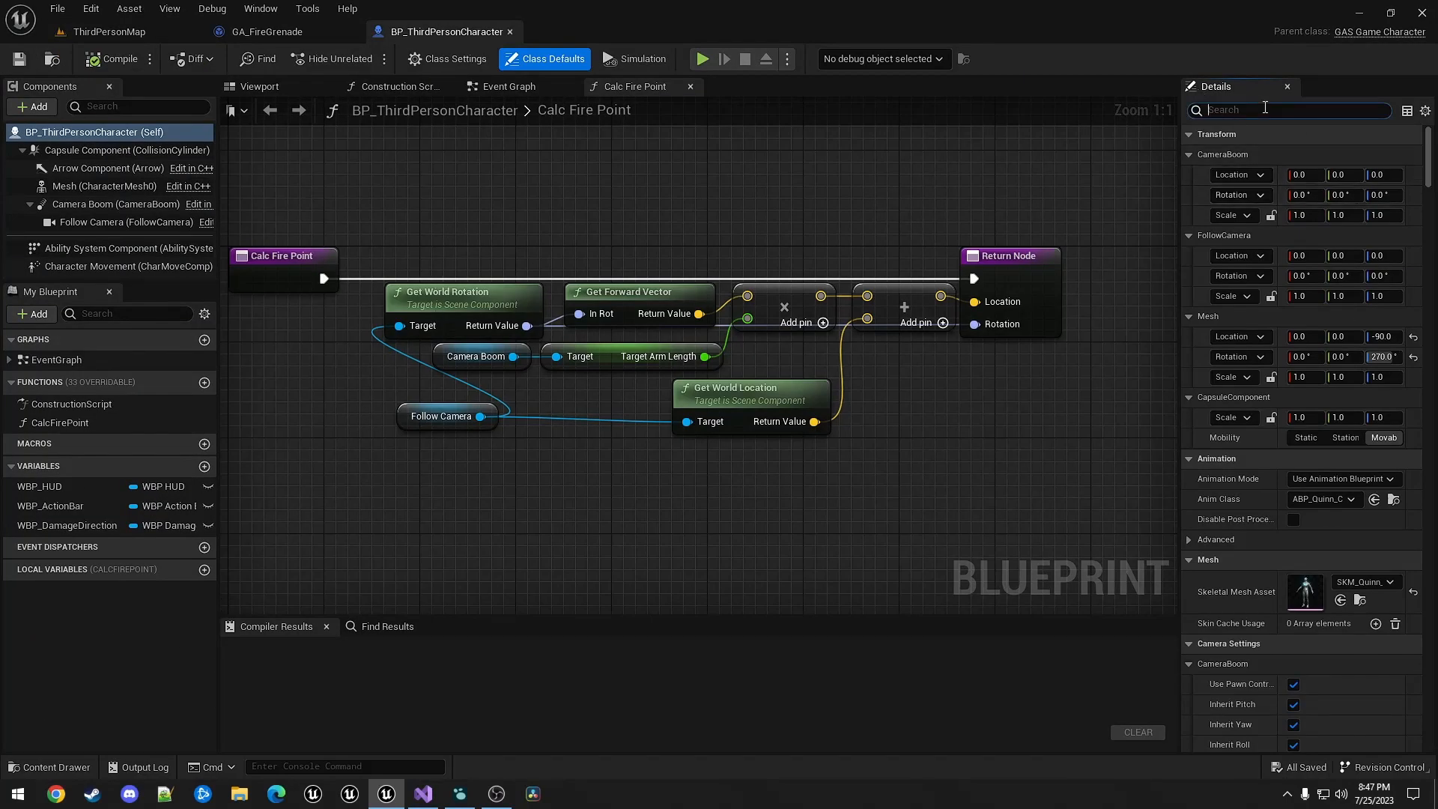
text(defa)
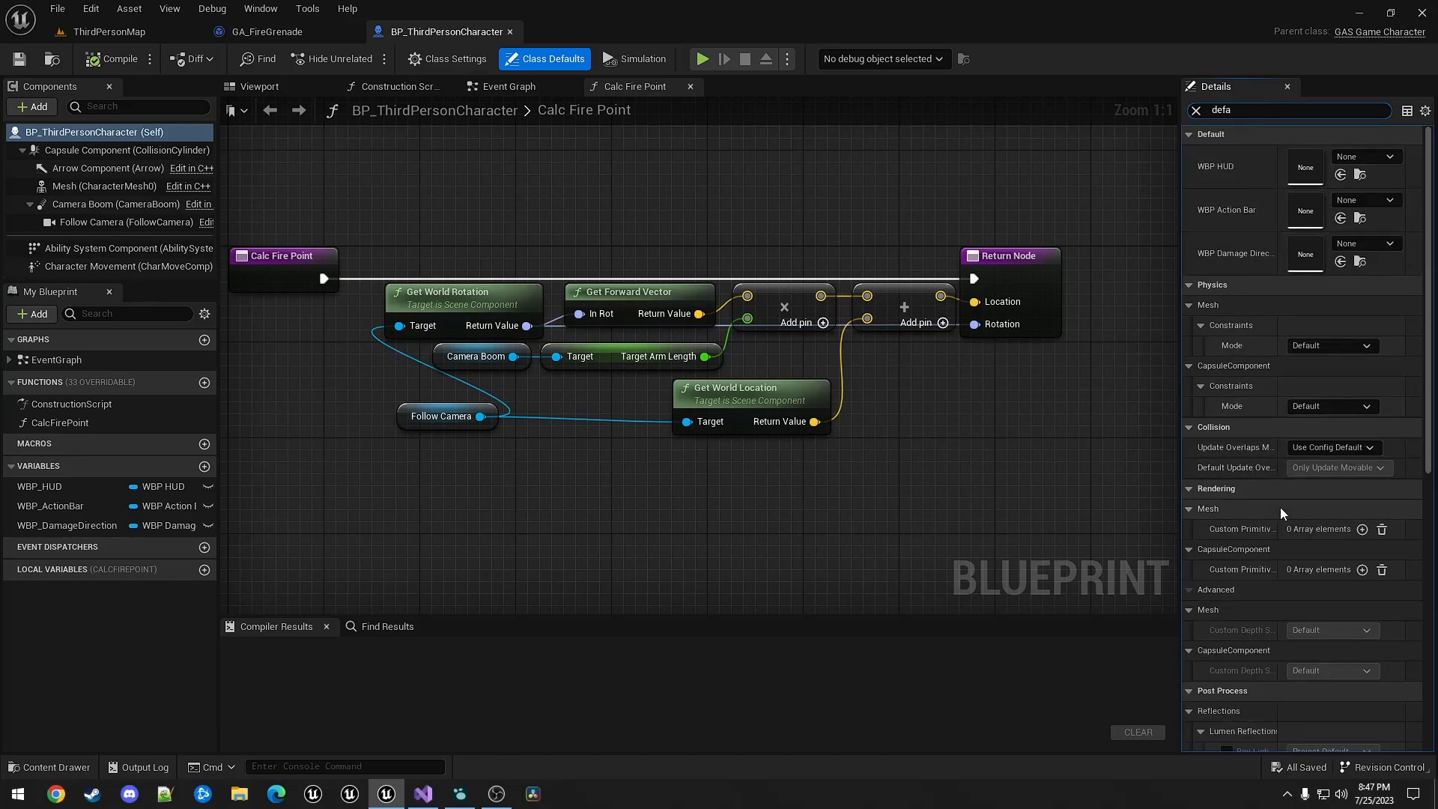
scroll(down, 3)
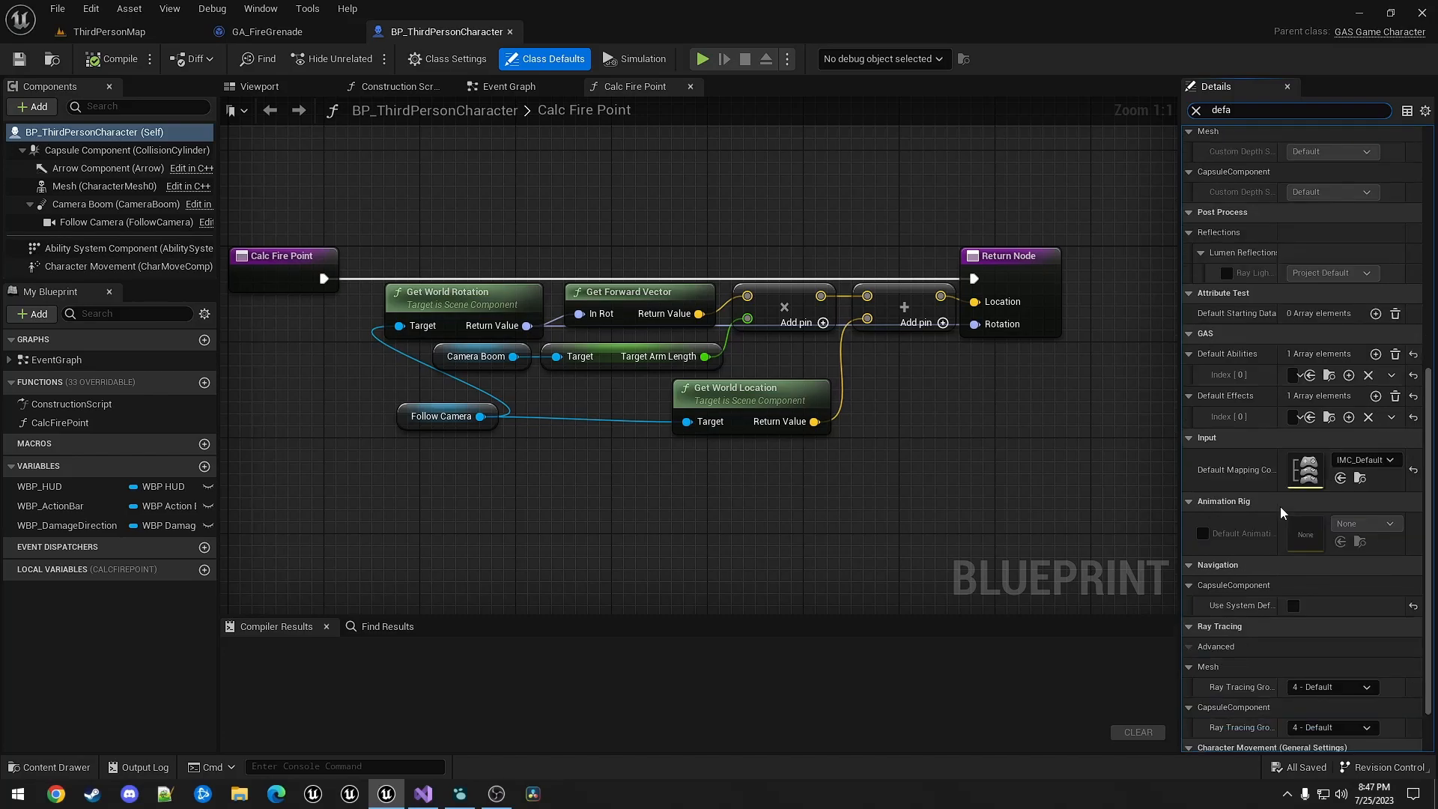
scroll(down, 3)
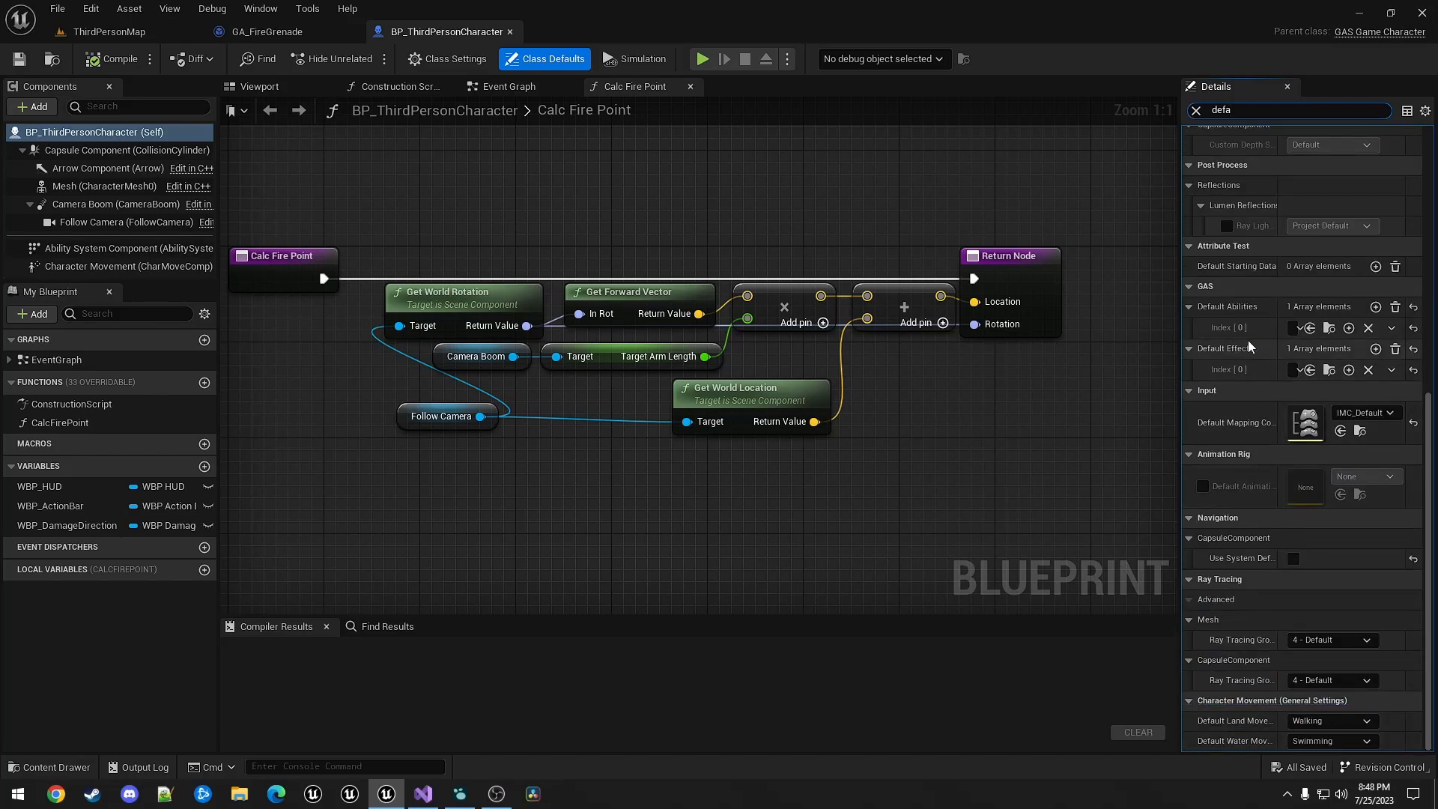
click(1302, 327)
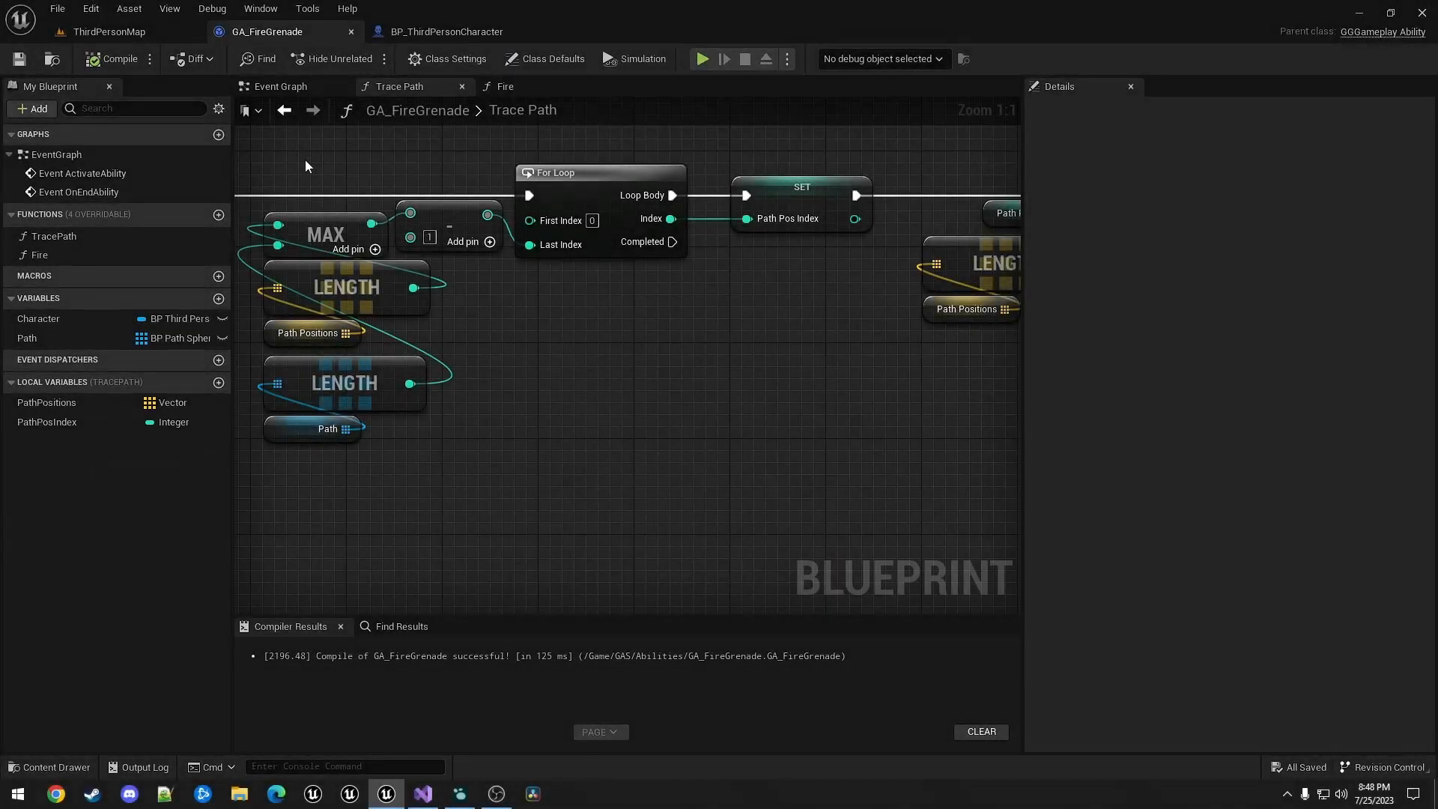
- On Event OnEndAbility, loop over Path calling Destroy Actor on each sphere, then compile
click(283, 87)
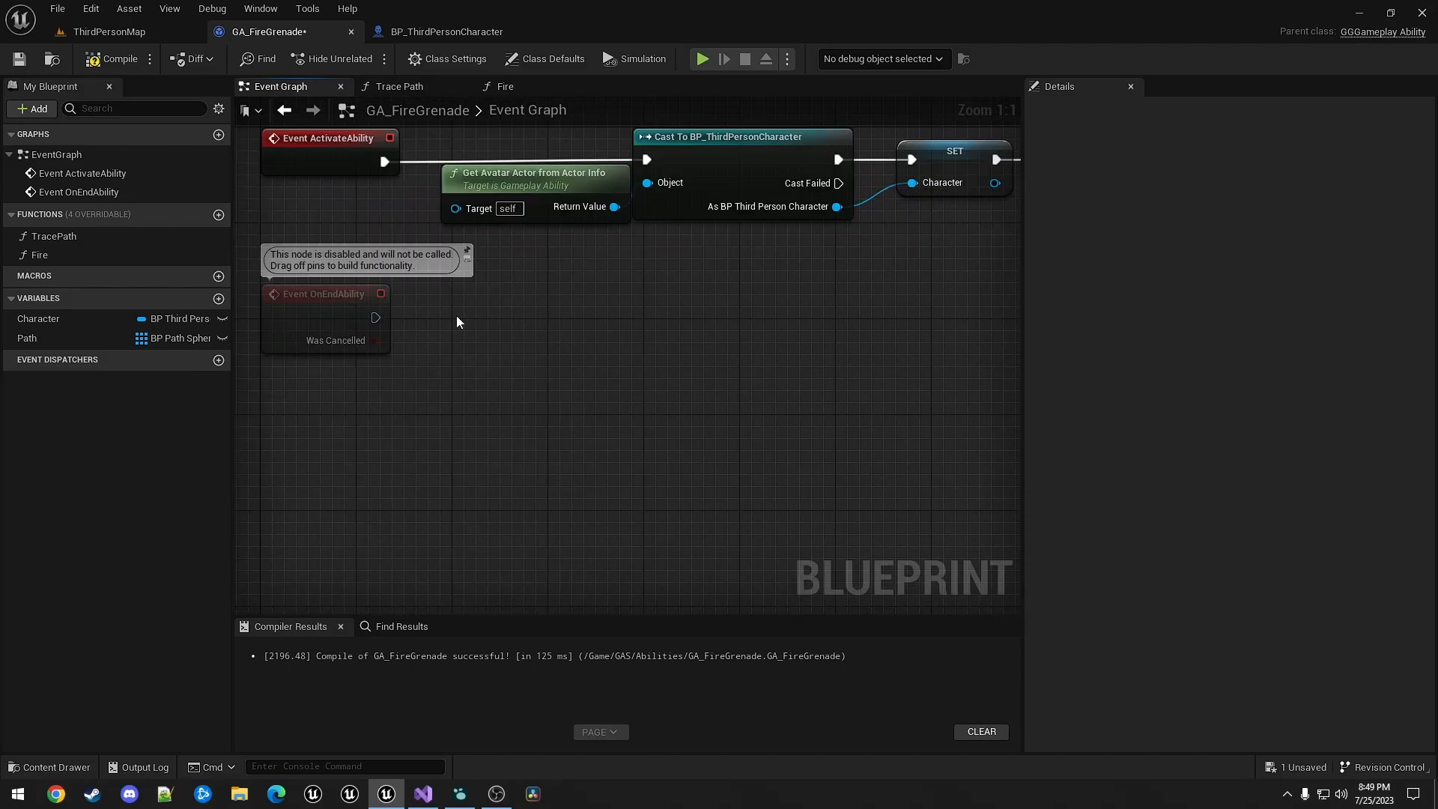
click(28, 337)
text(destroy)
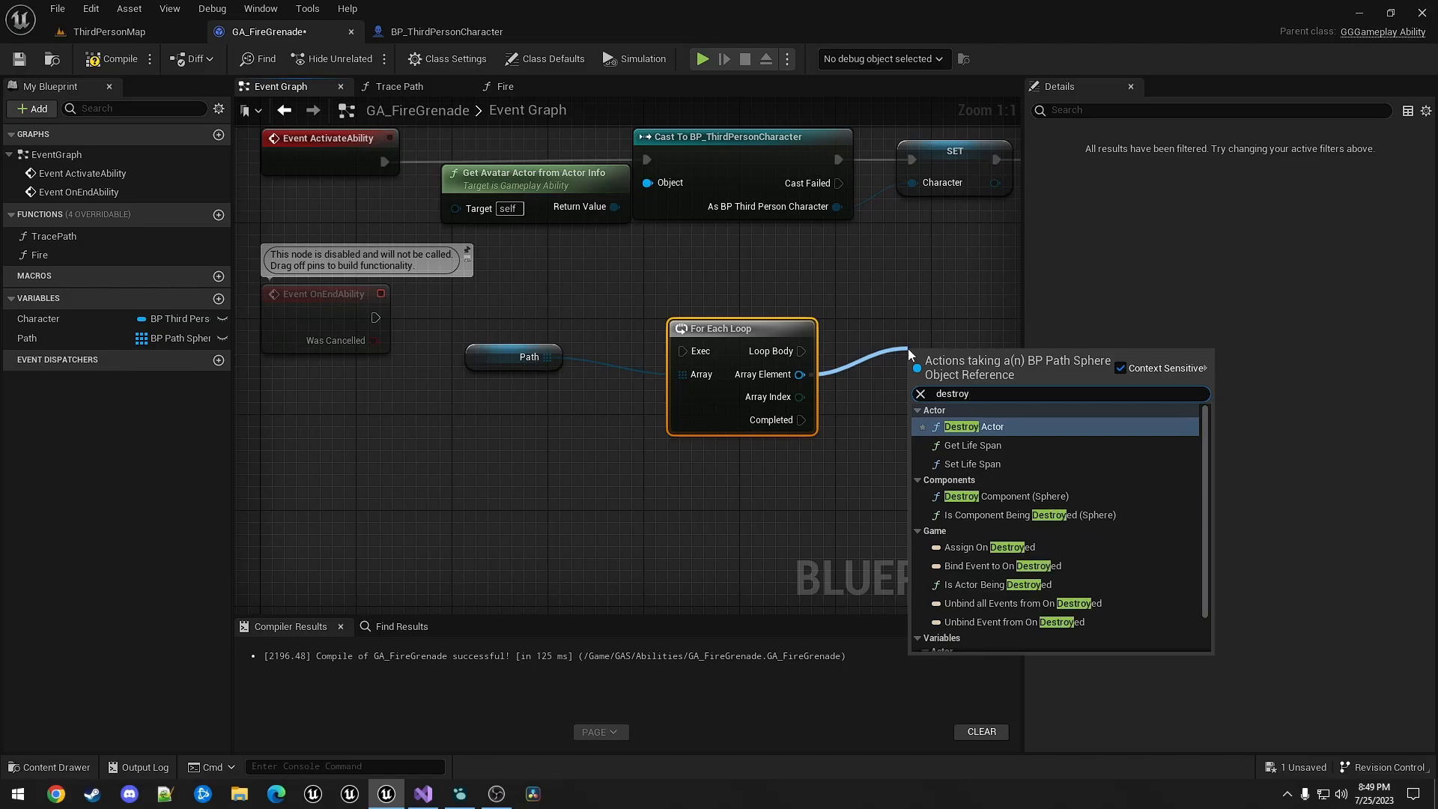
click(976, 425)
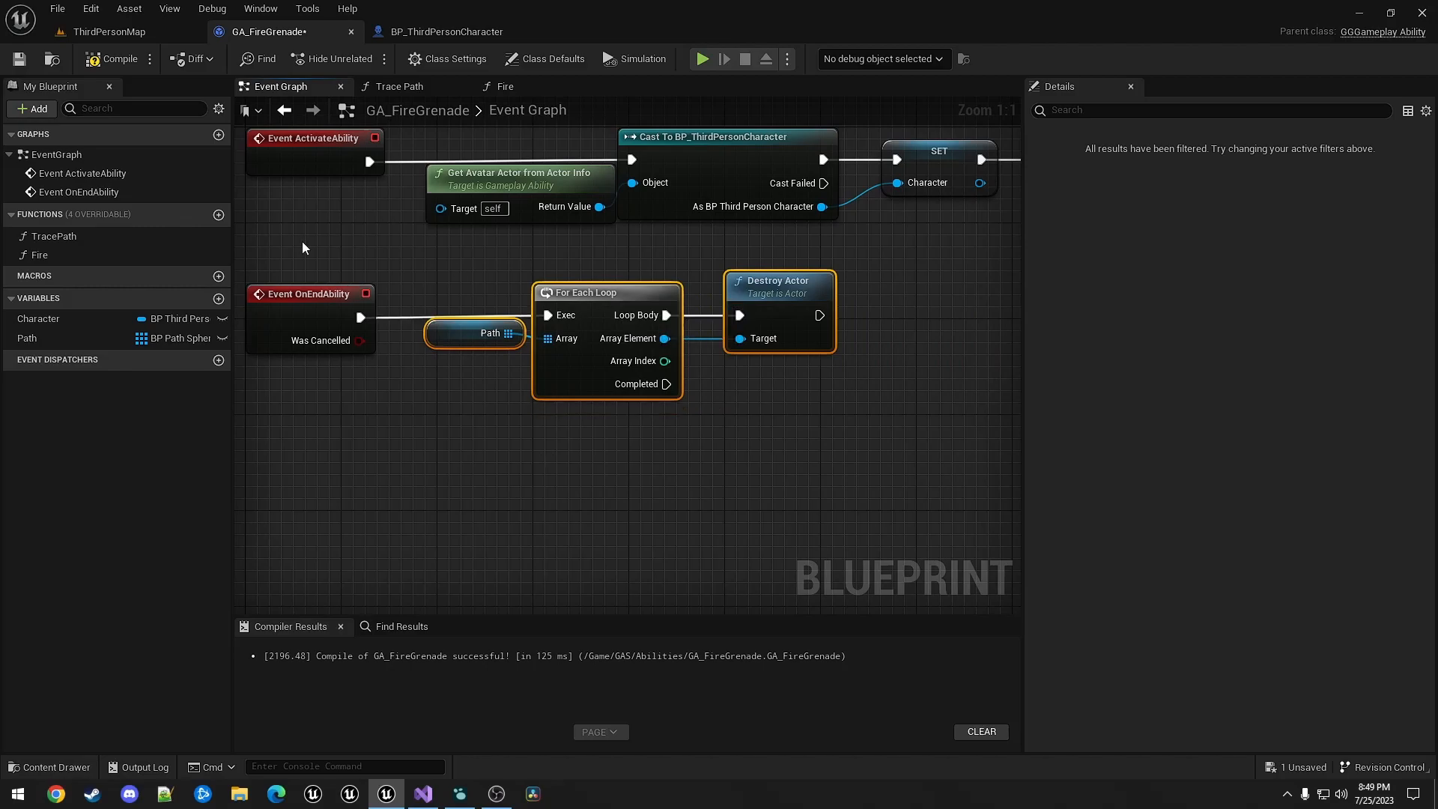
click(117, 58)
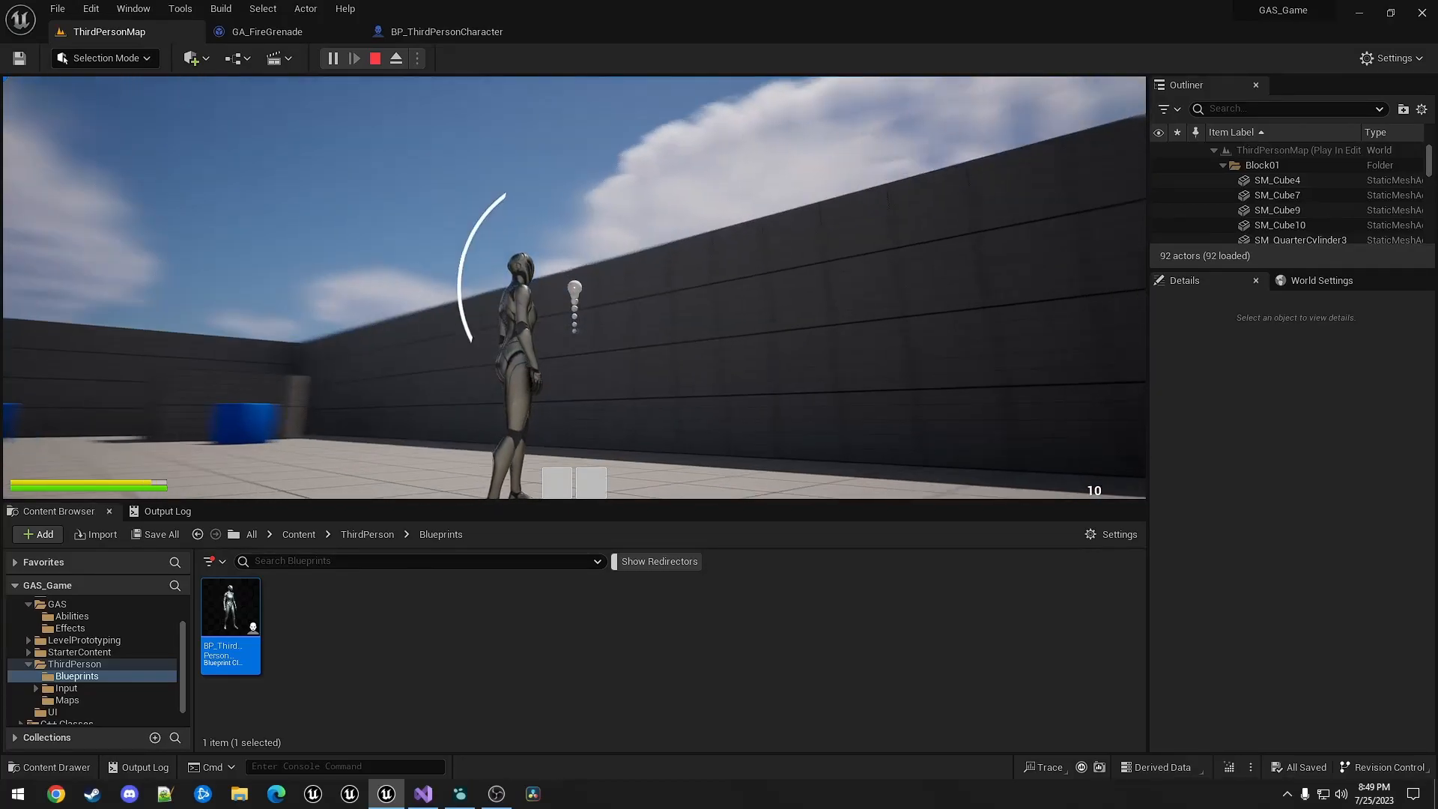
- Stop the aiming play-test and return to the GA_FireGrenade blueprint
click(374, 58)
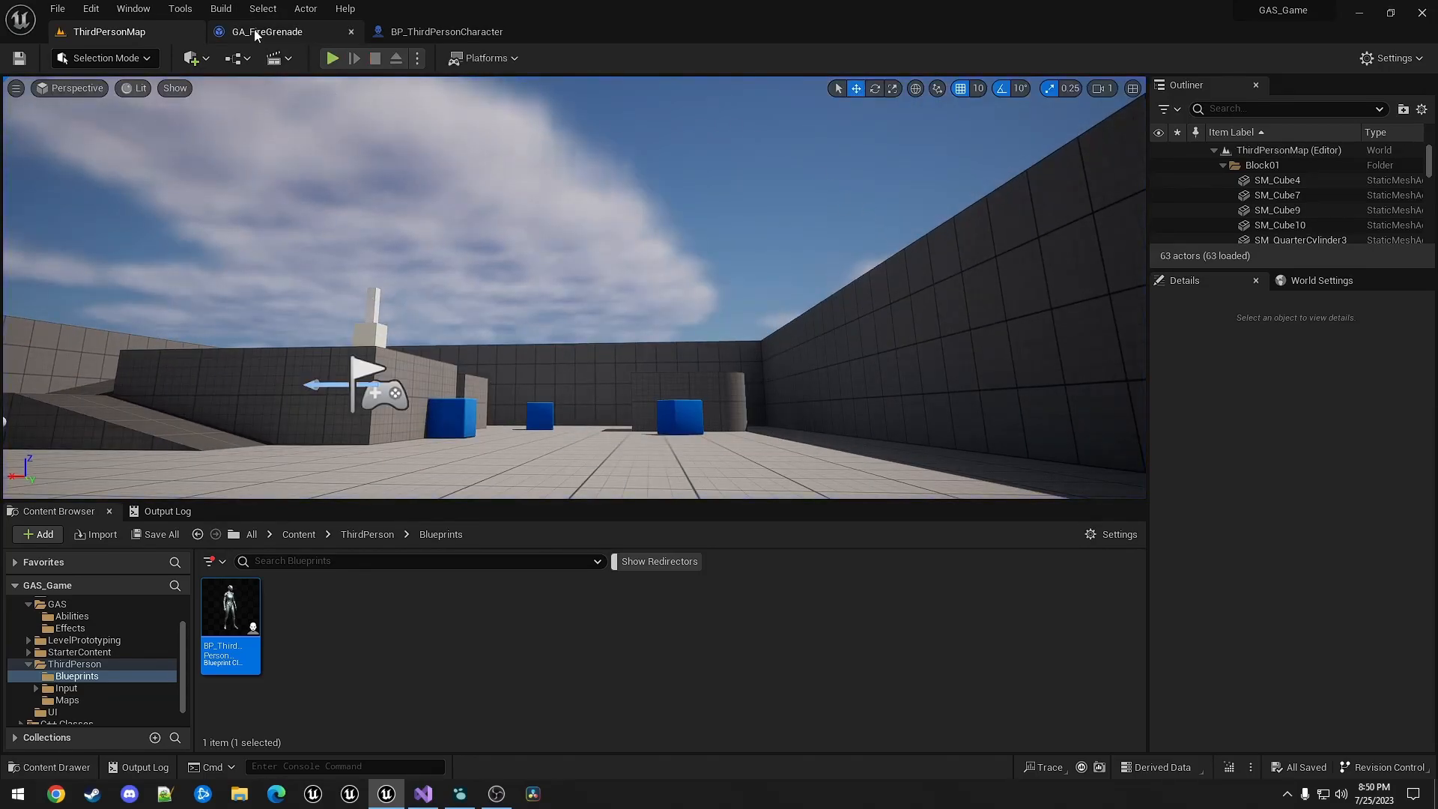
click(266, 31)
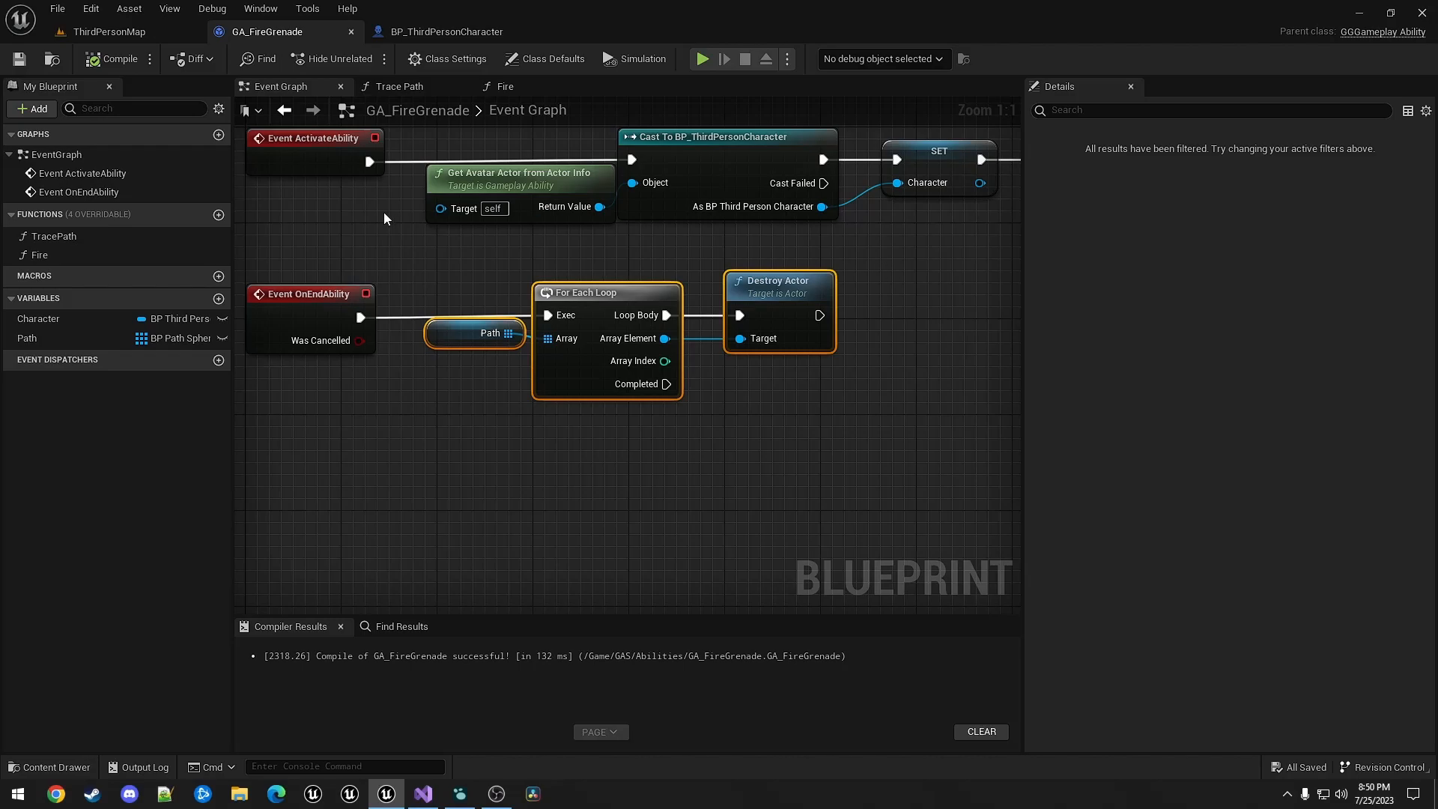
- In Fire, spawn BP_Grenade at Calc Fire Point's location and rotation, then compile
click(504, 85)
text(calcfir)
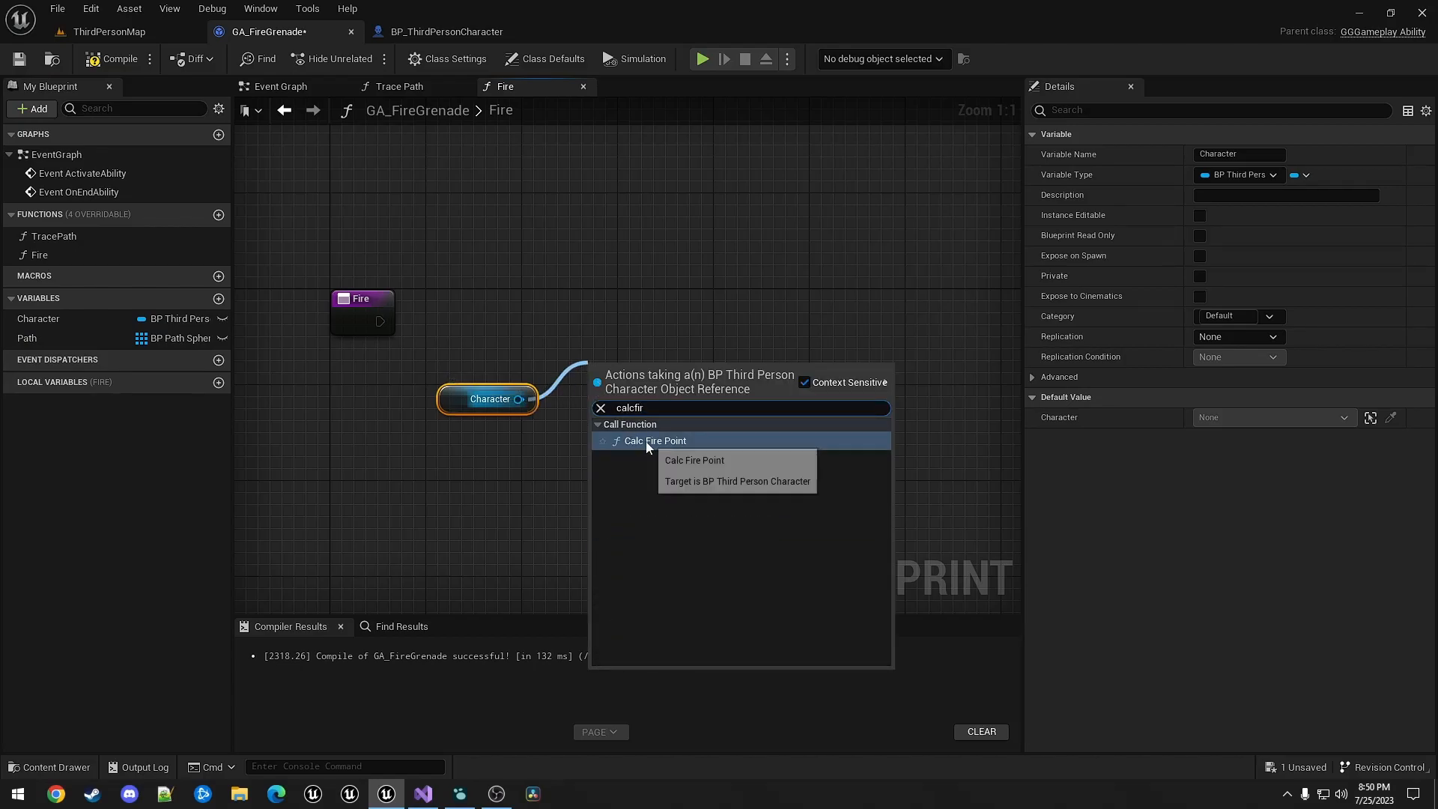
click(654, 441)
text(spawn)
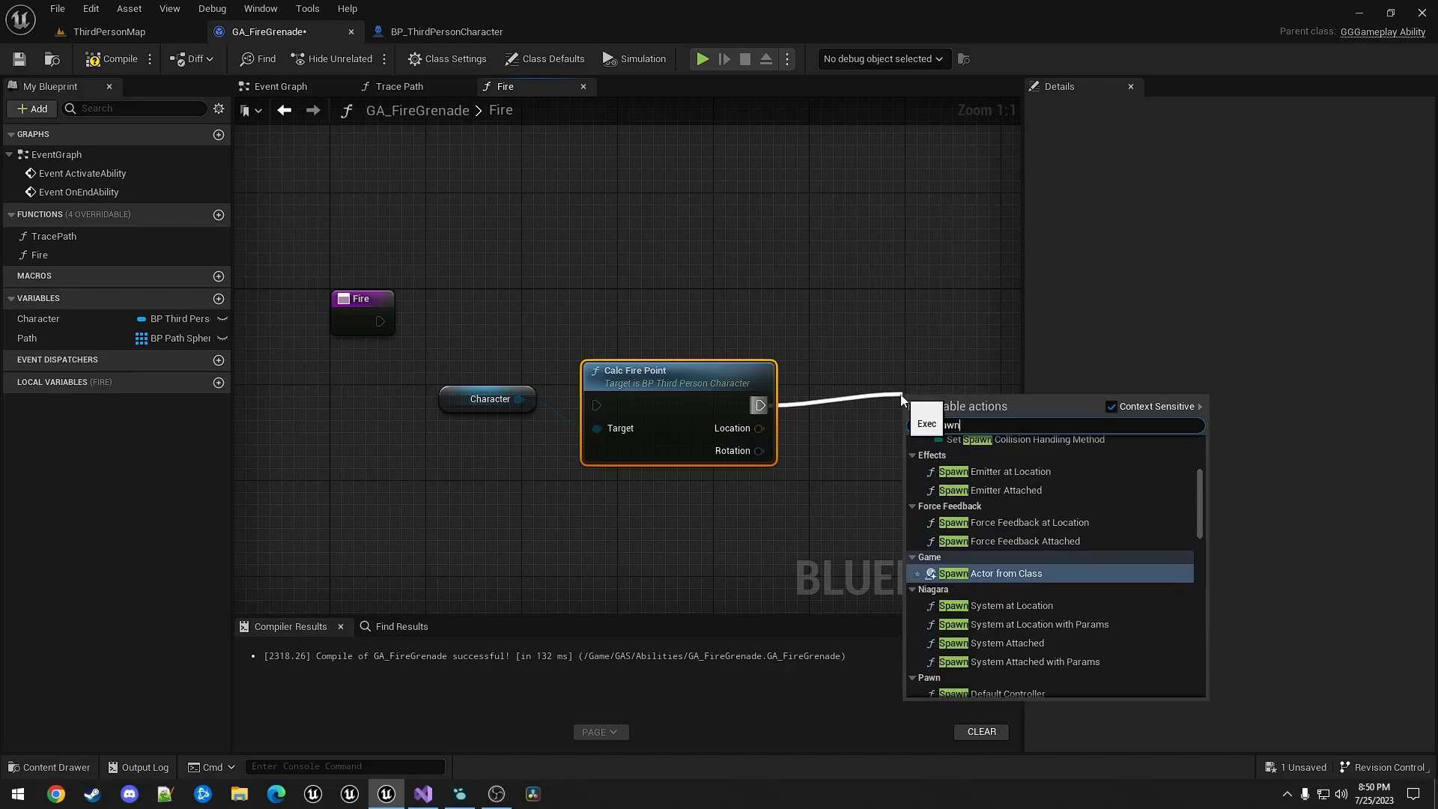
click(990, 572)
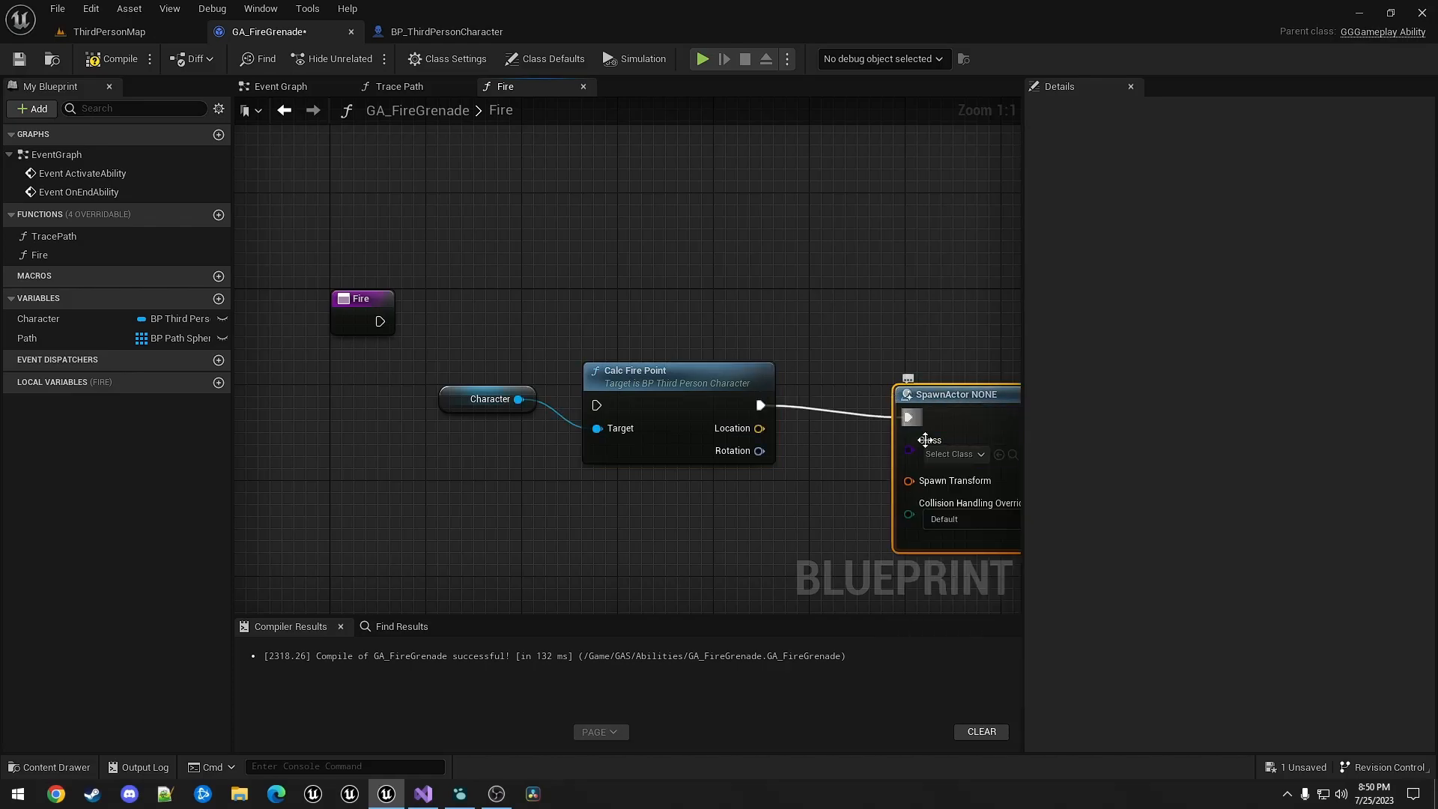
click(952, 453)
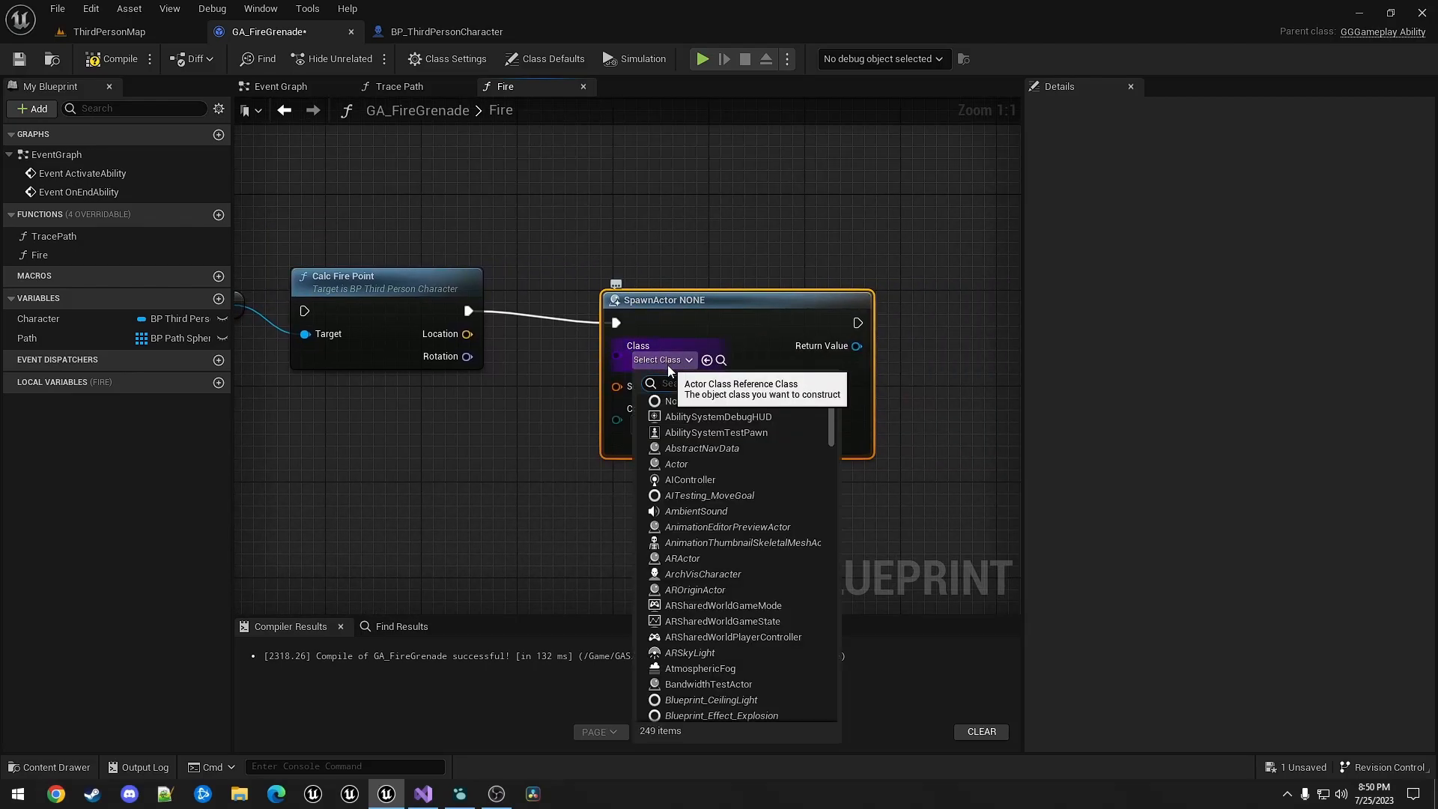
text(grenad)
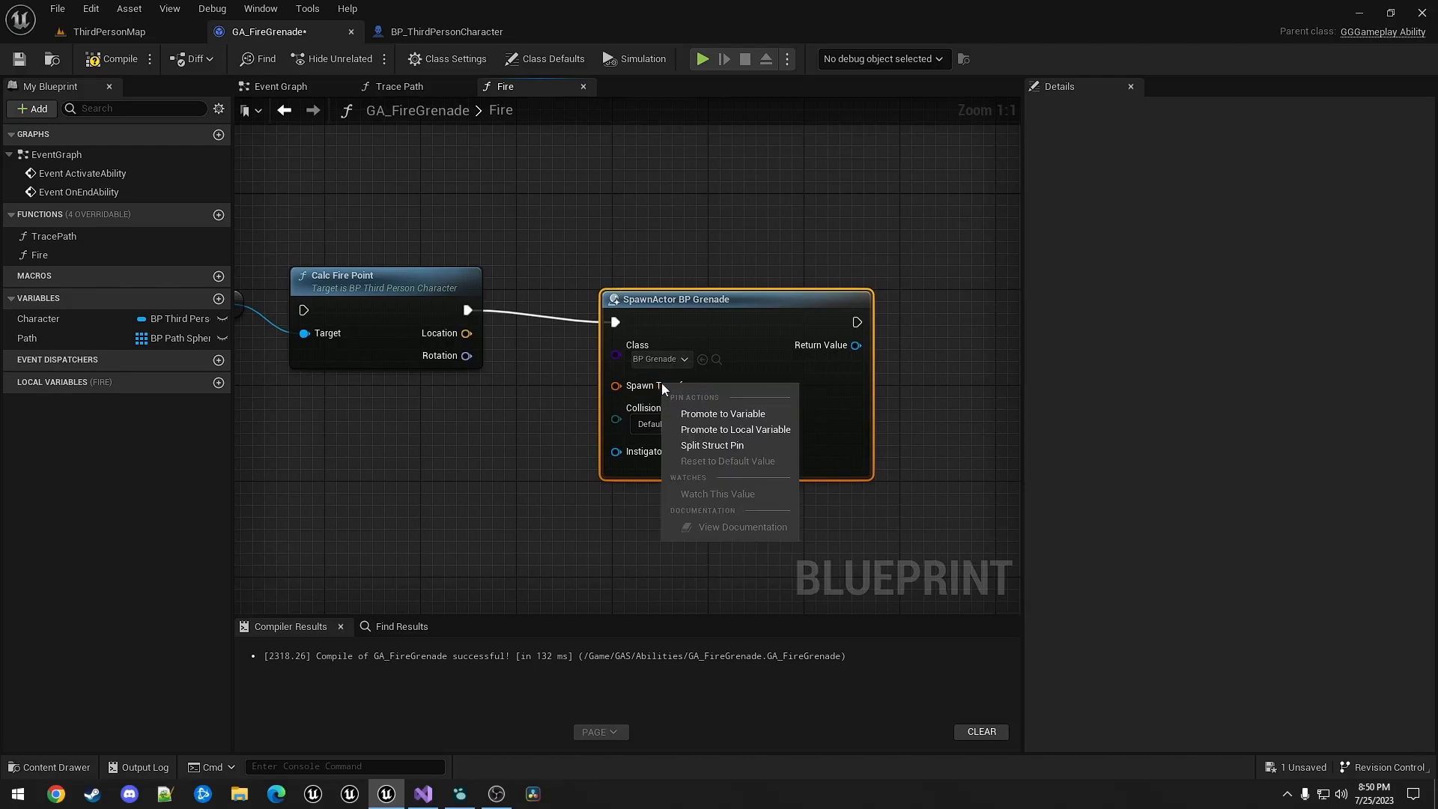
click(712, 445)
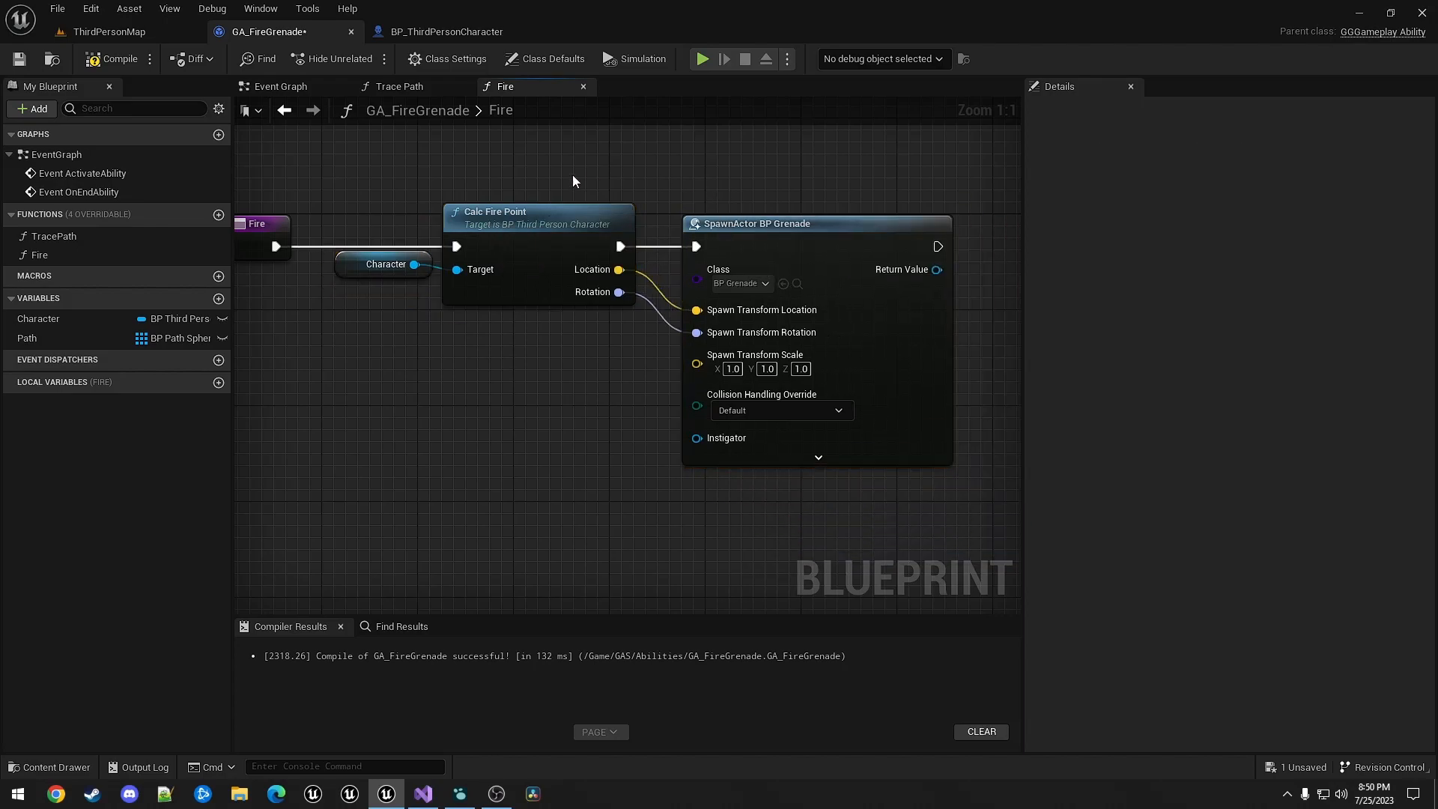
click(116, 58)
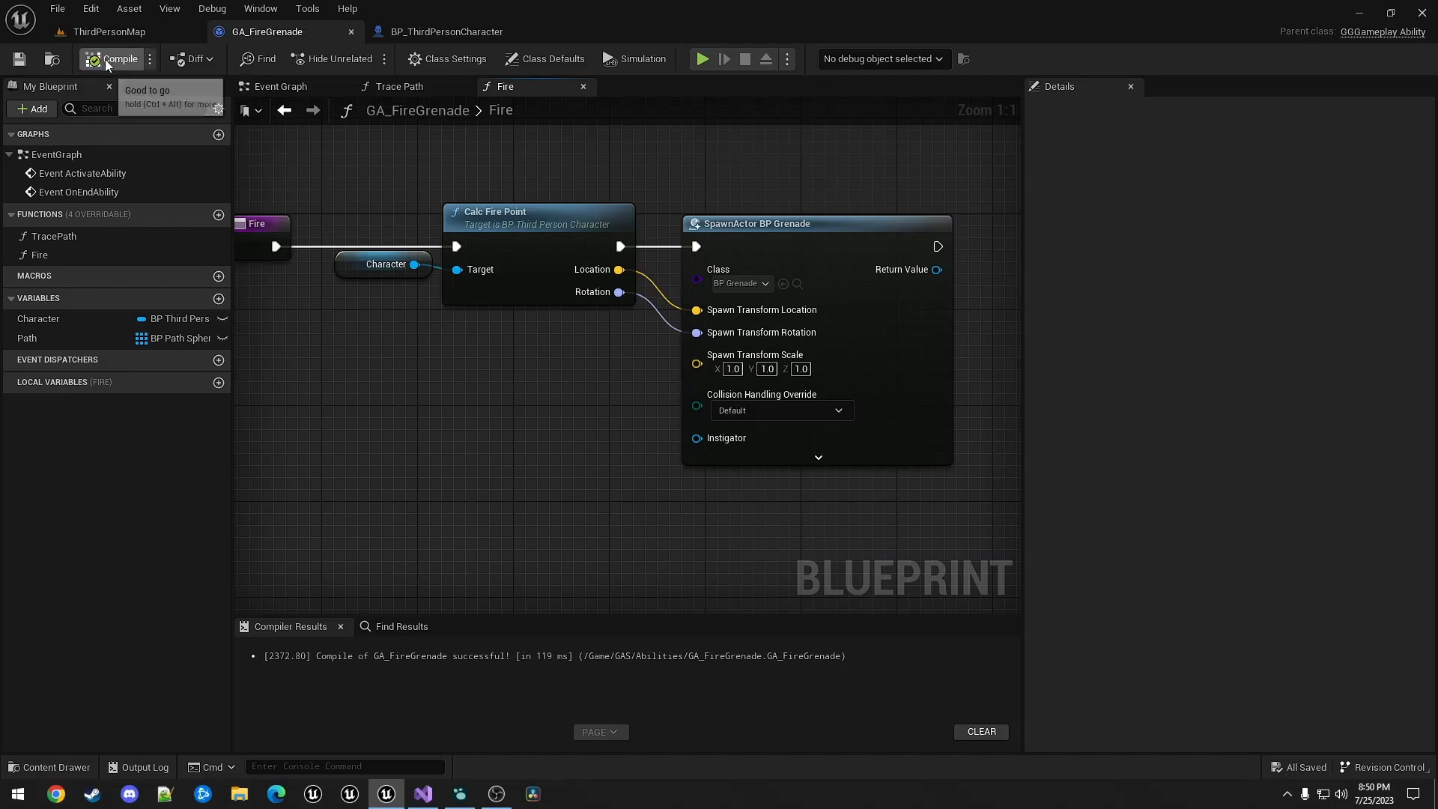
- Compile the grenade ability, then start and stop a play session to test throwing
click(107, 31)
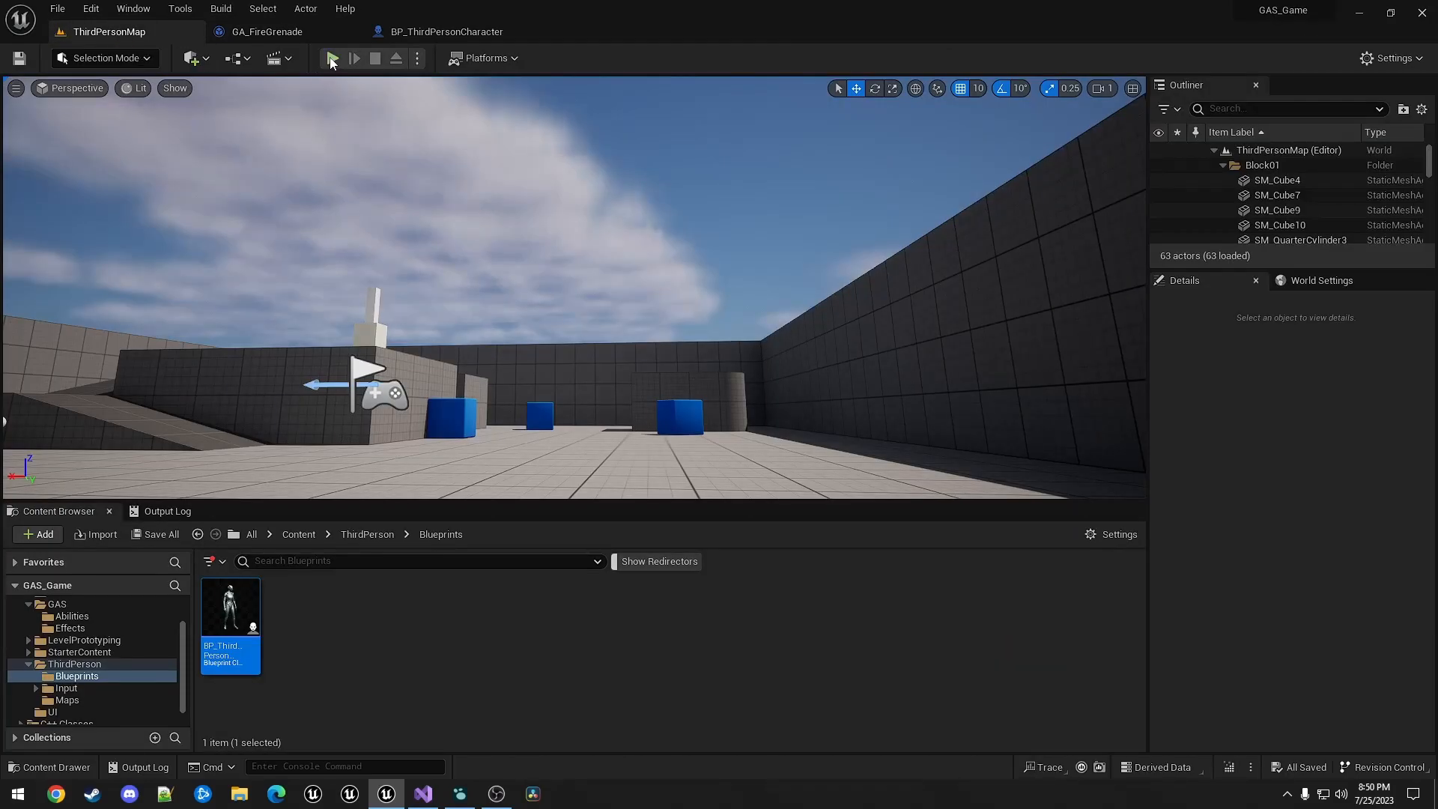
click(332, 58)
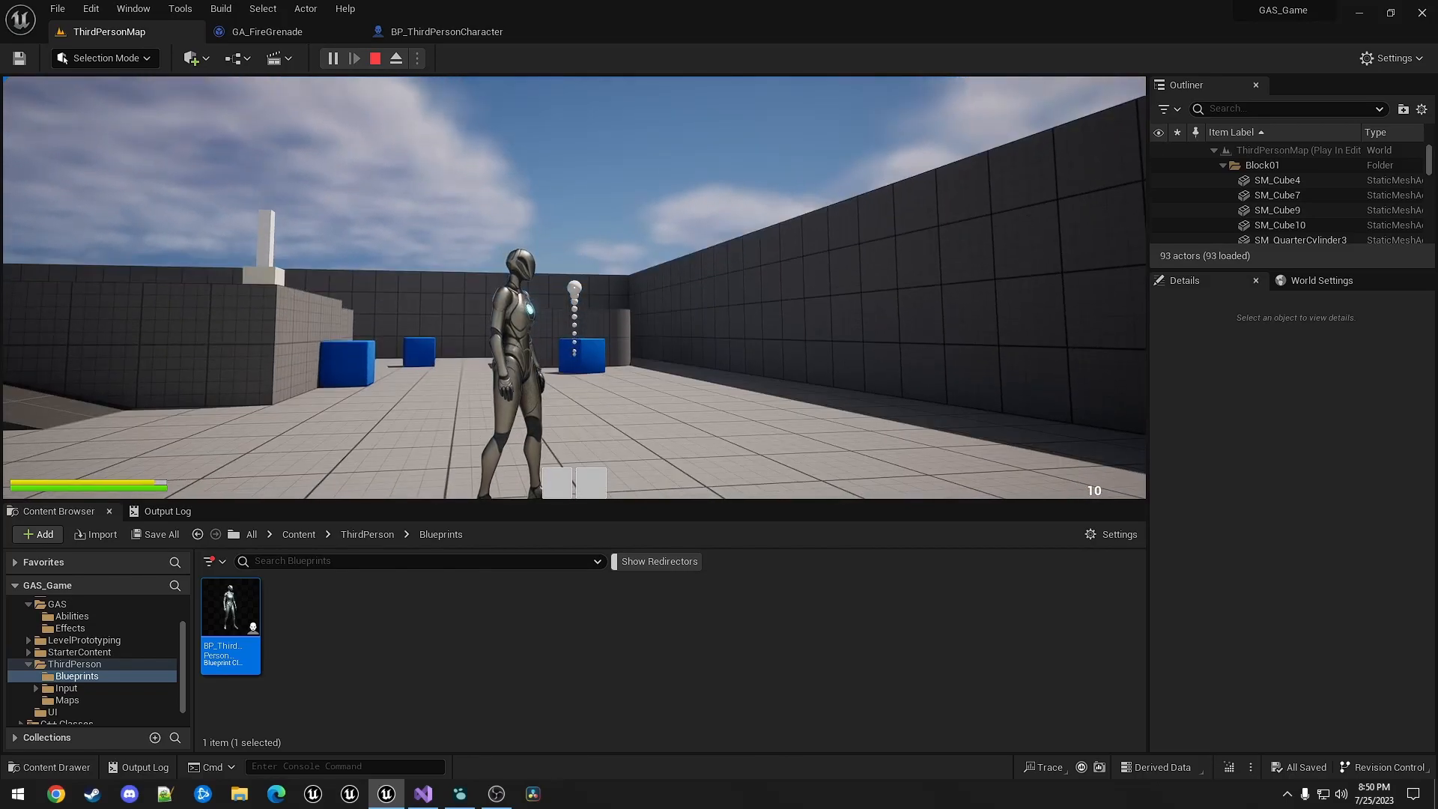
click(374, 57)
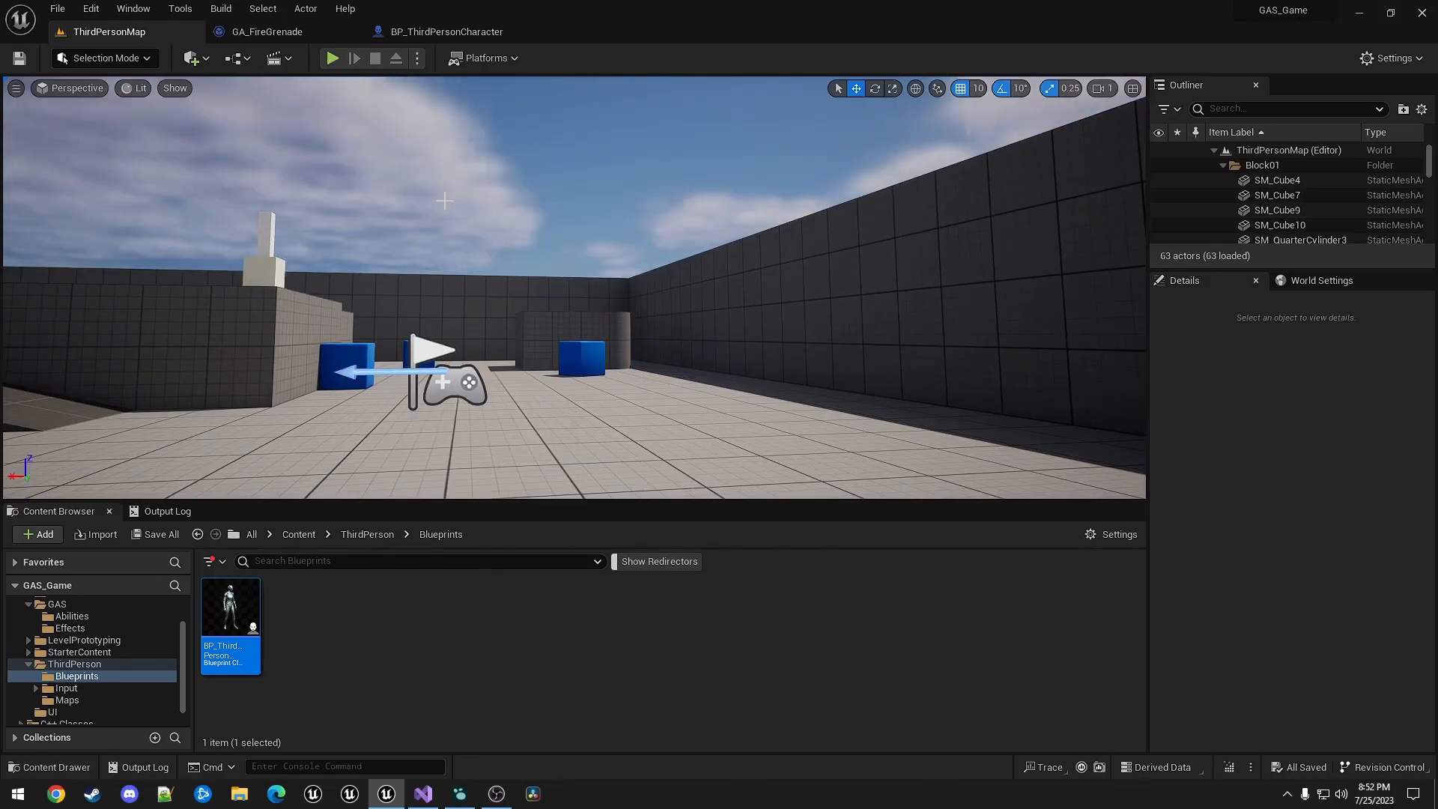